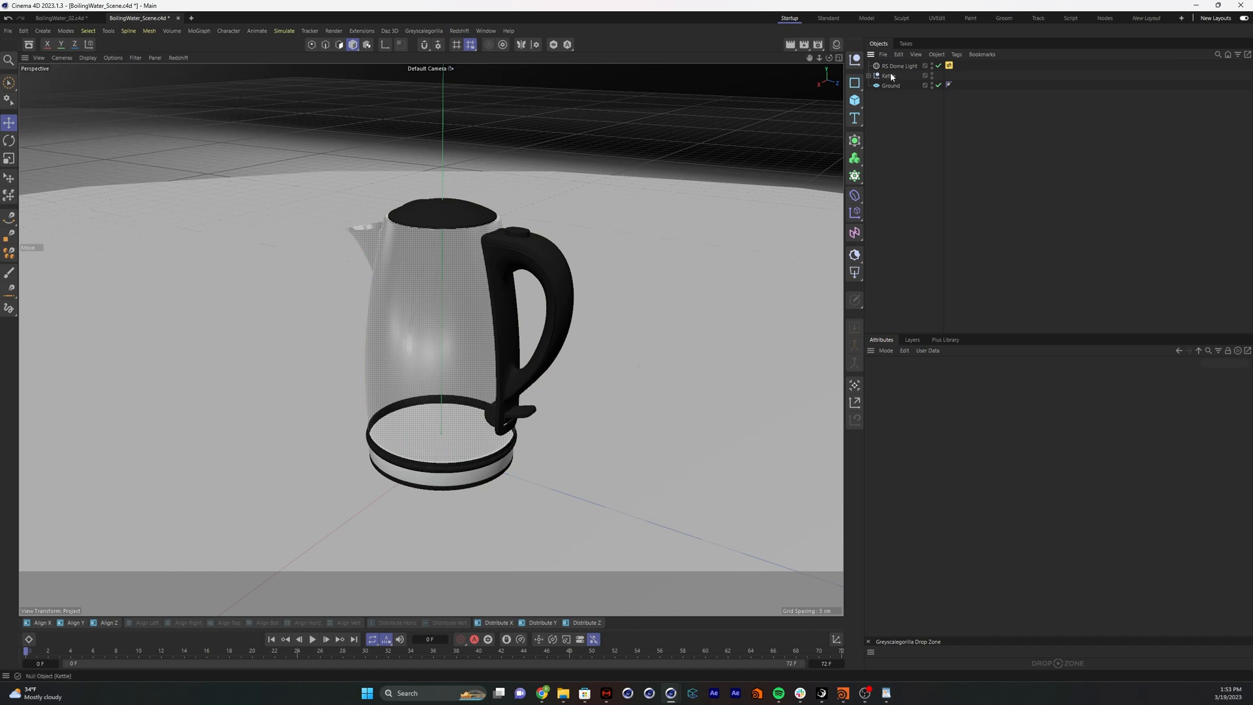
Add a Cube primitive, shrink it and raise it so it sits inside the kettle's lower body
click(887, 75)
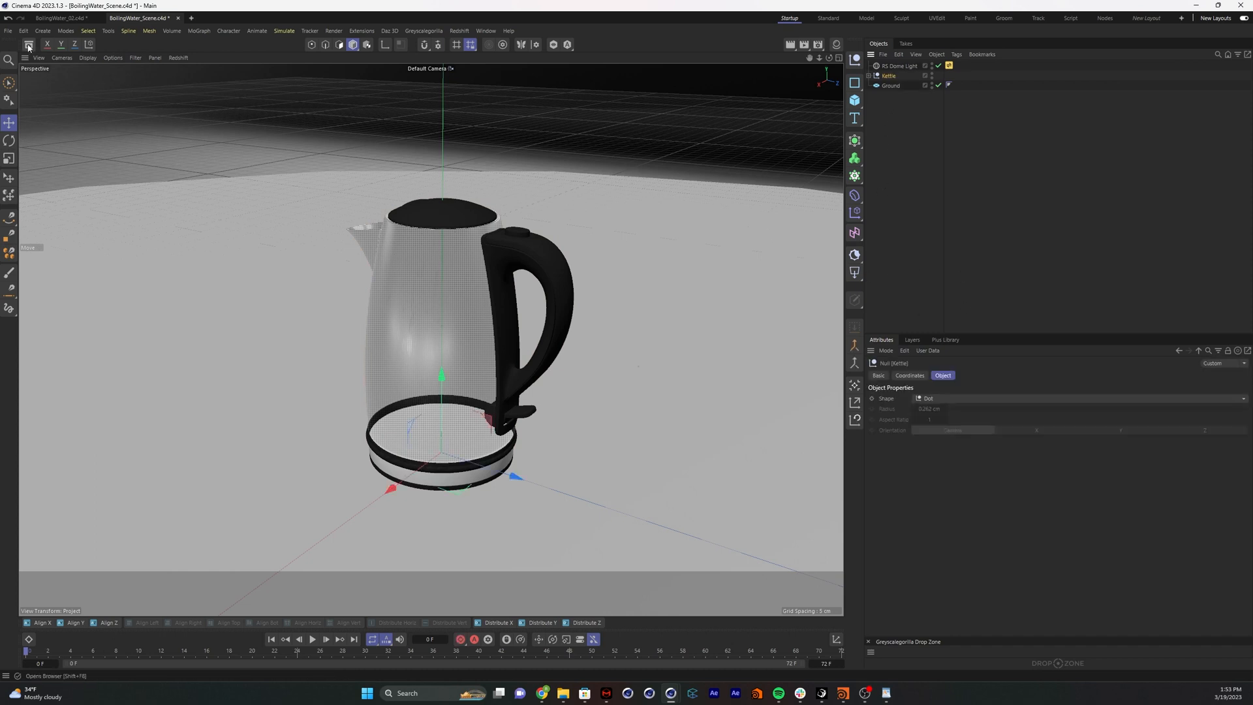
click(29, 44)
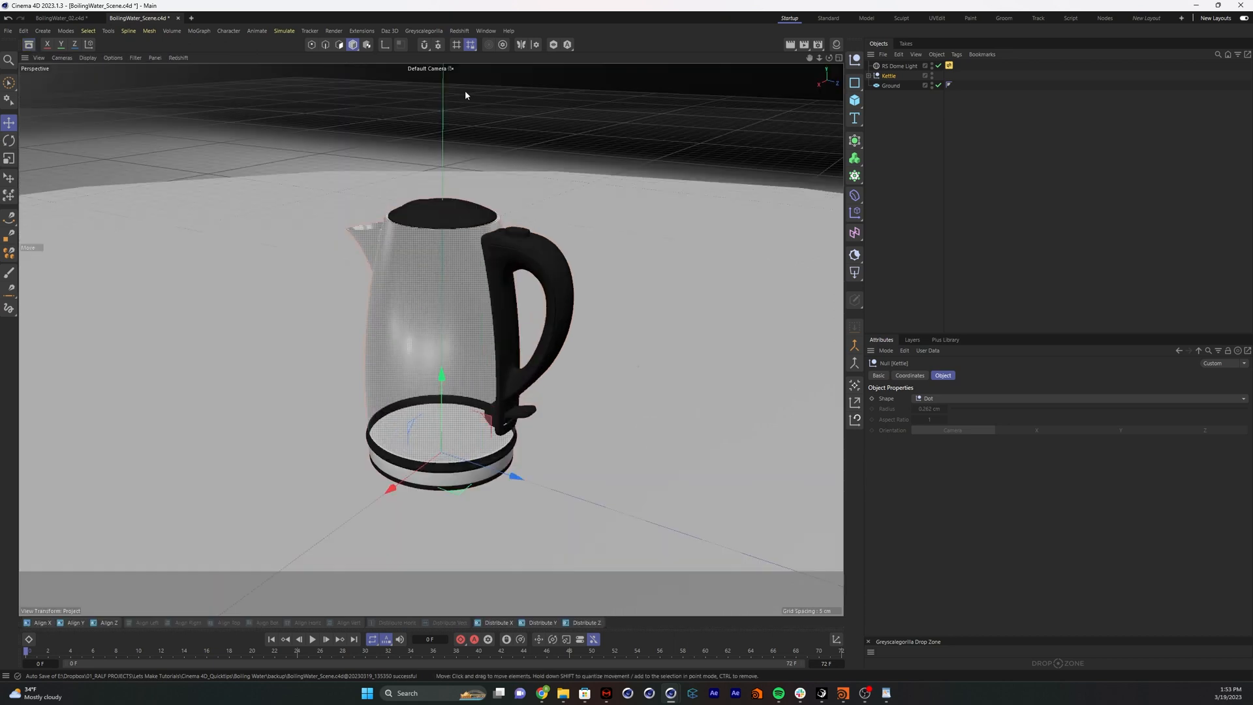
click(916, 142)
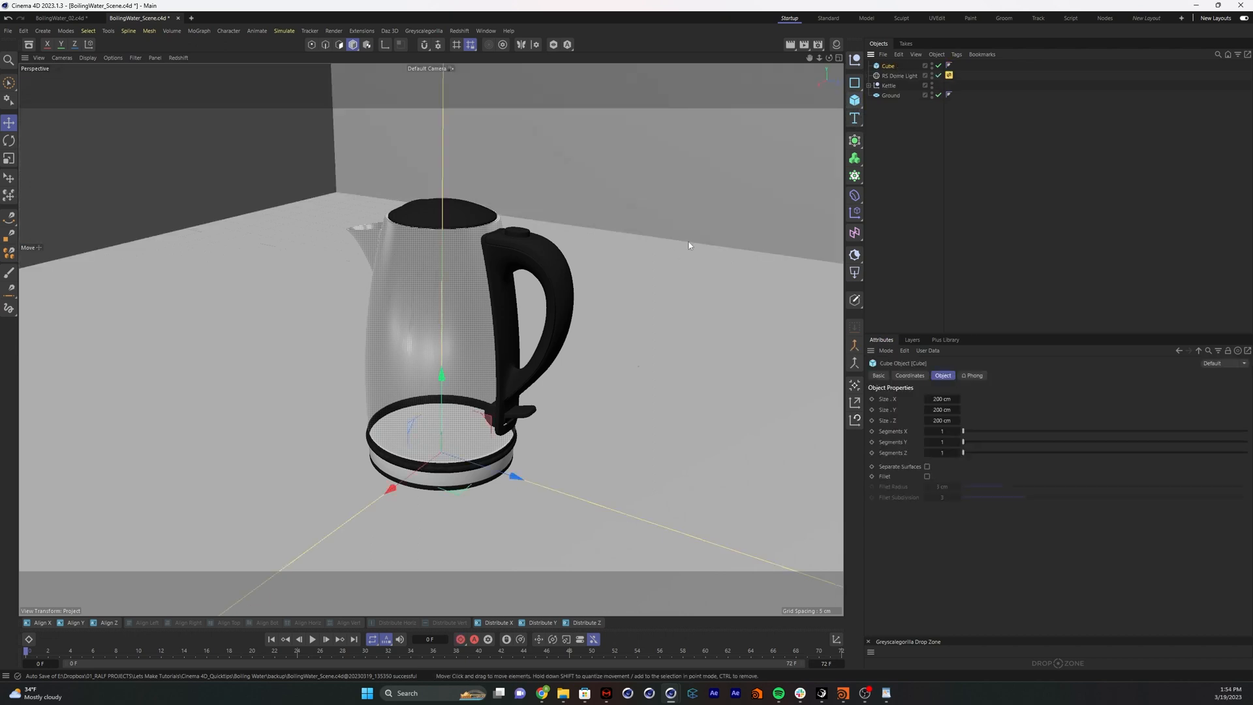
click(11, 157)
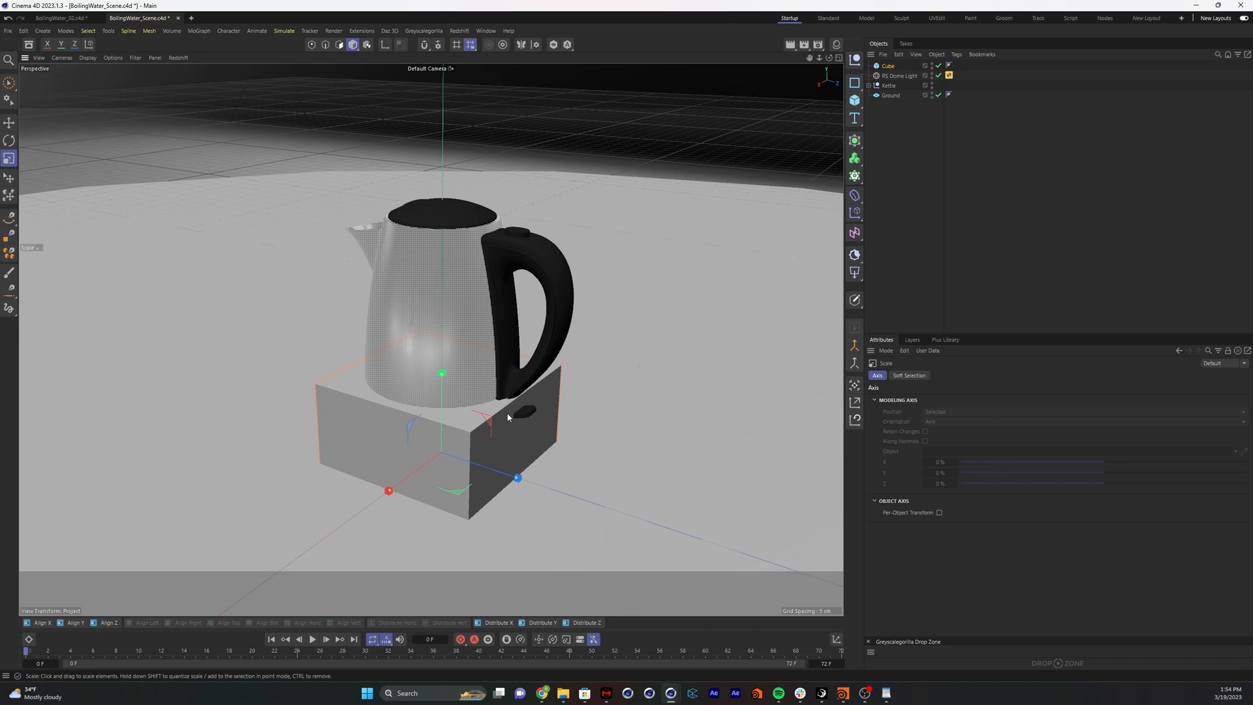
click(10, 123)
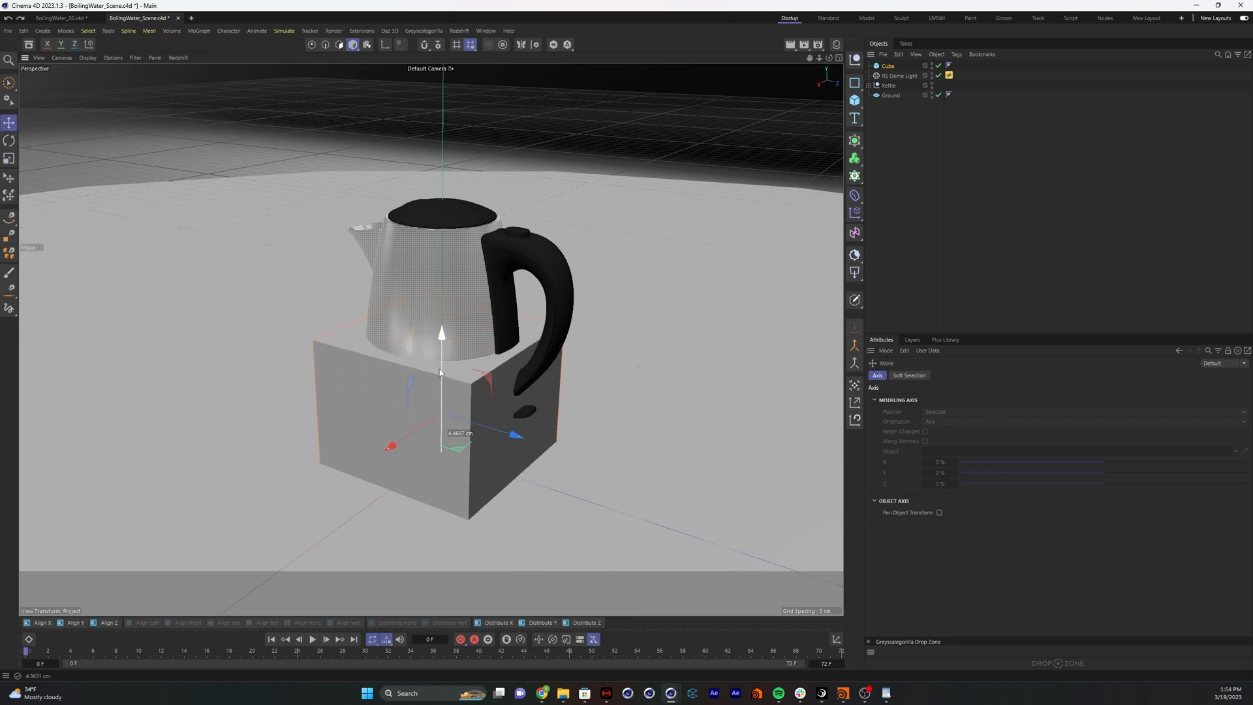
drag(441, 376, 440, 363)
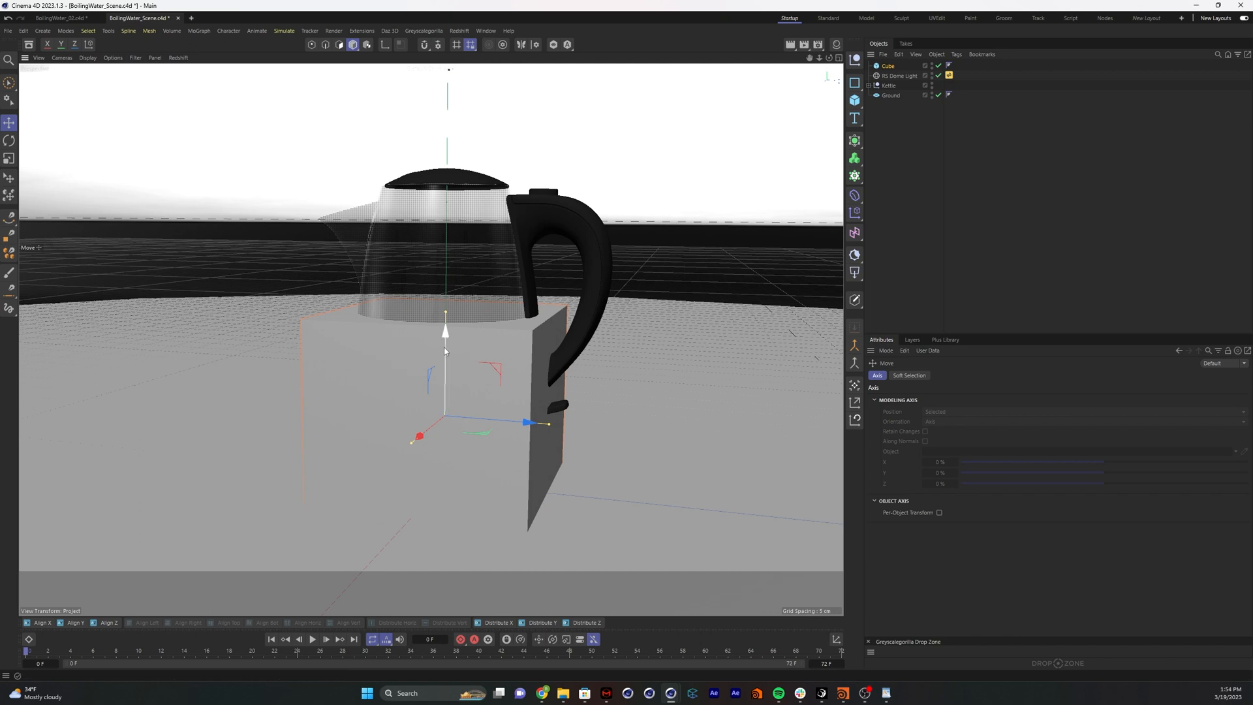
click(887, 66)
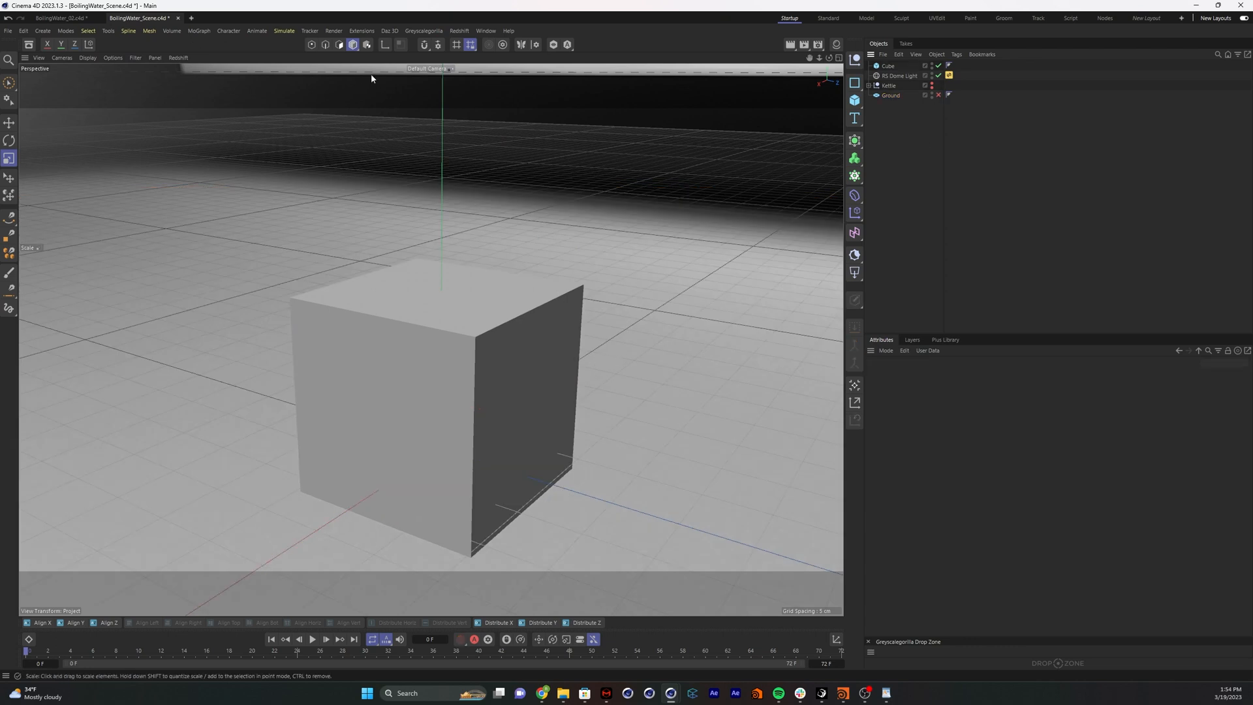
Add a particle Emitter via Simulate > Particles and rotate it to shoot particles upward
click(284, 31)
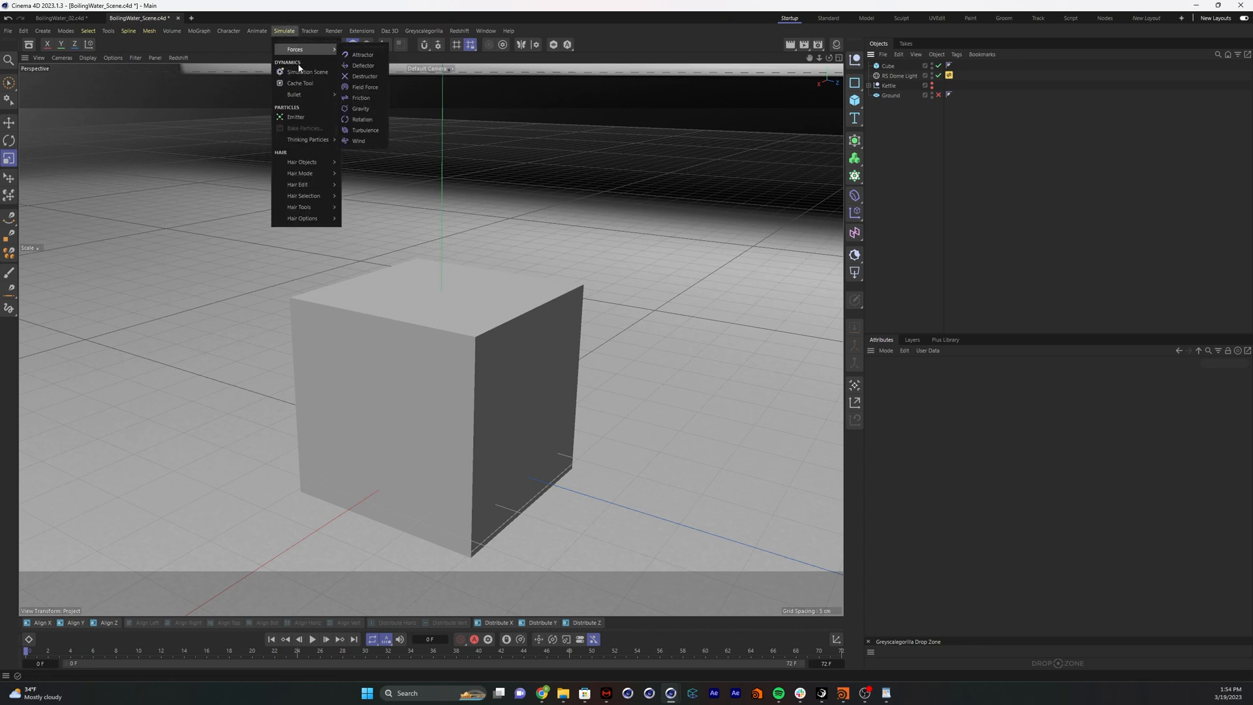
click(295, 117)
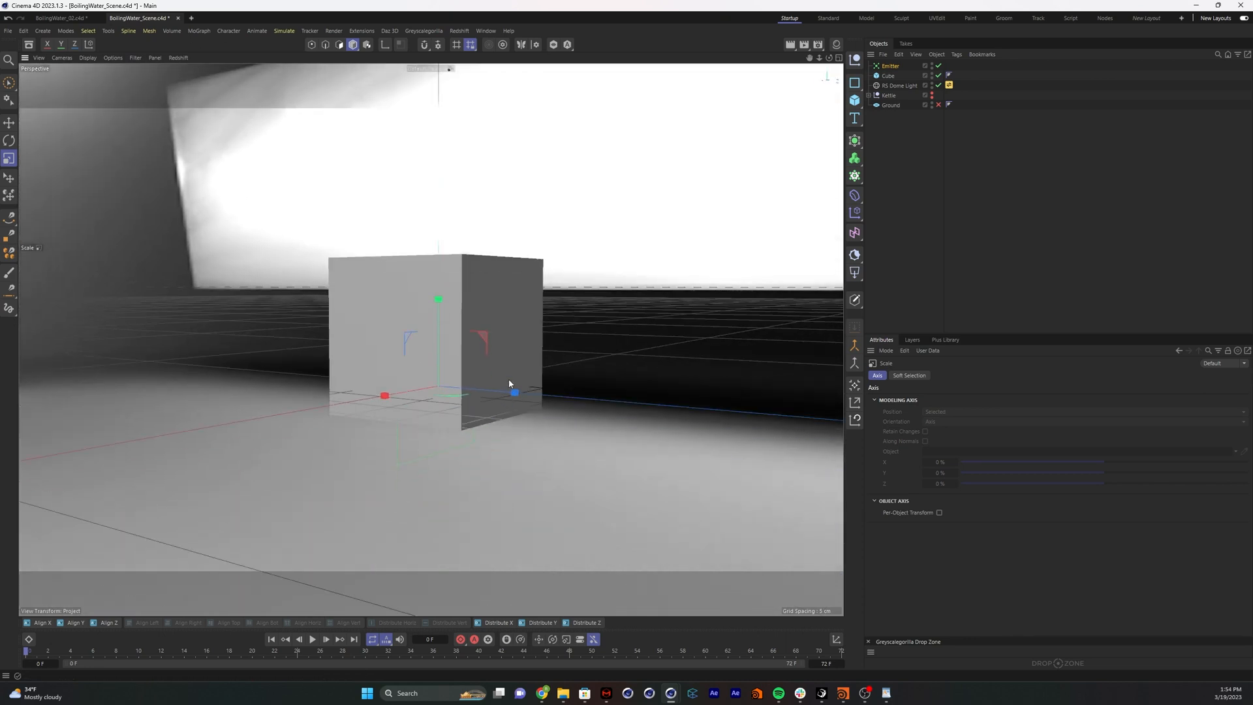
click(9, 139)
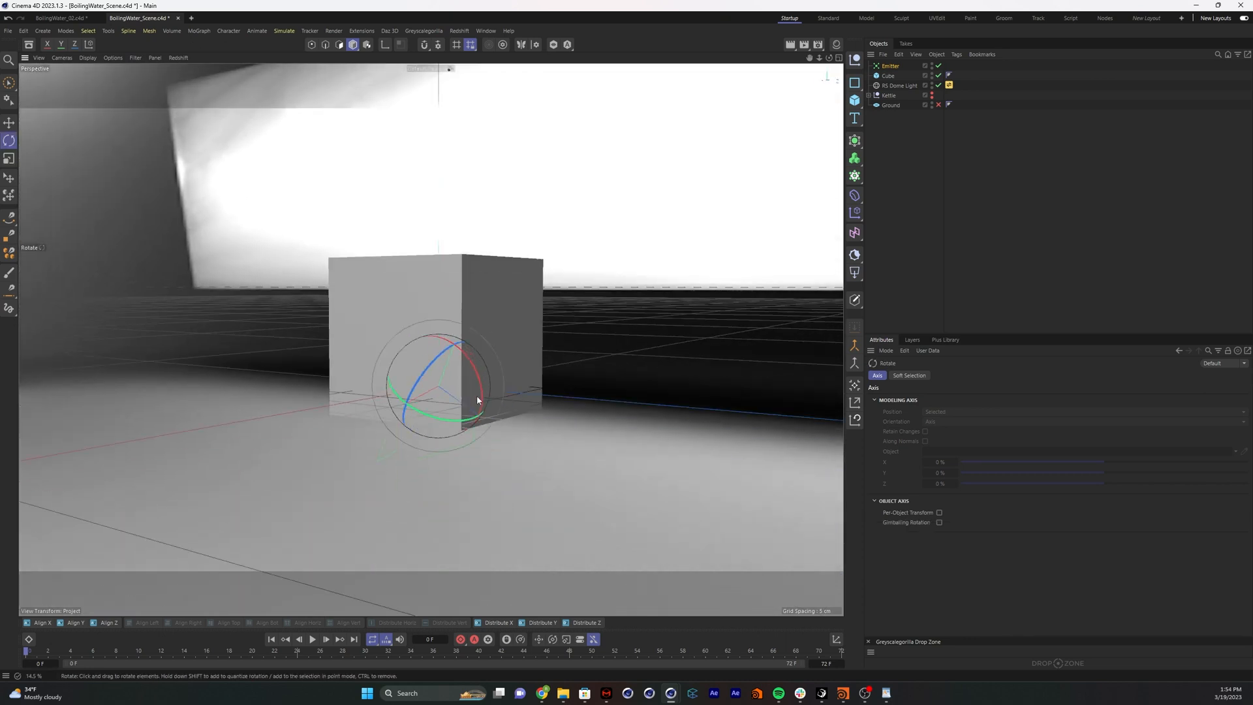
click(324, 639)
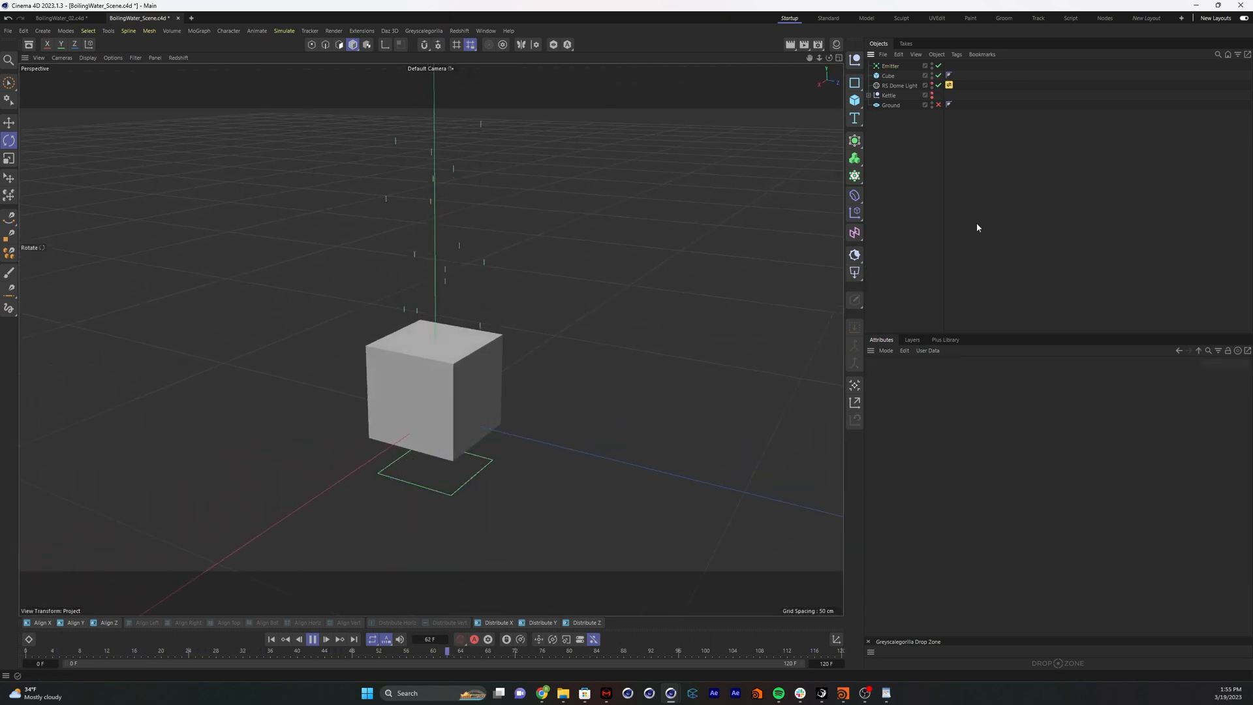
Add a Cloner with a Sphere as its child object
click(854, 176)
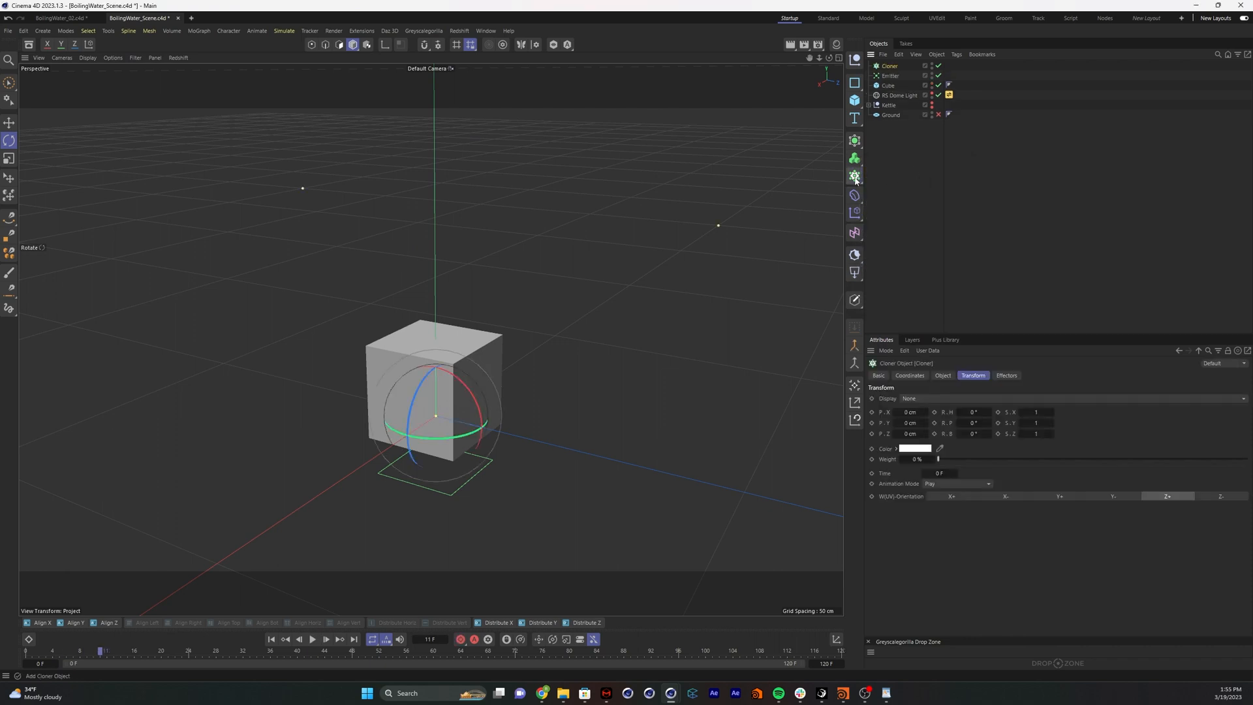
click(854, 99)
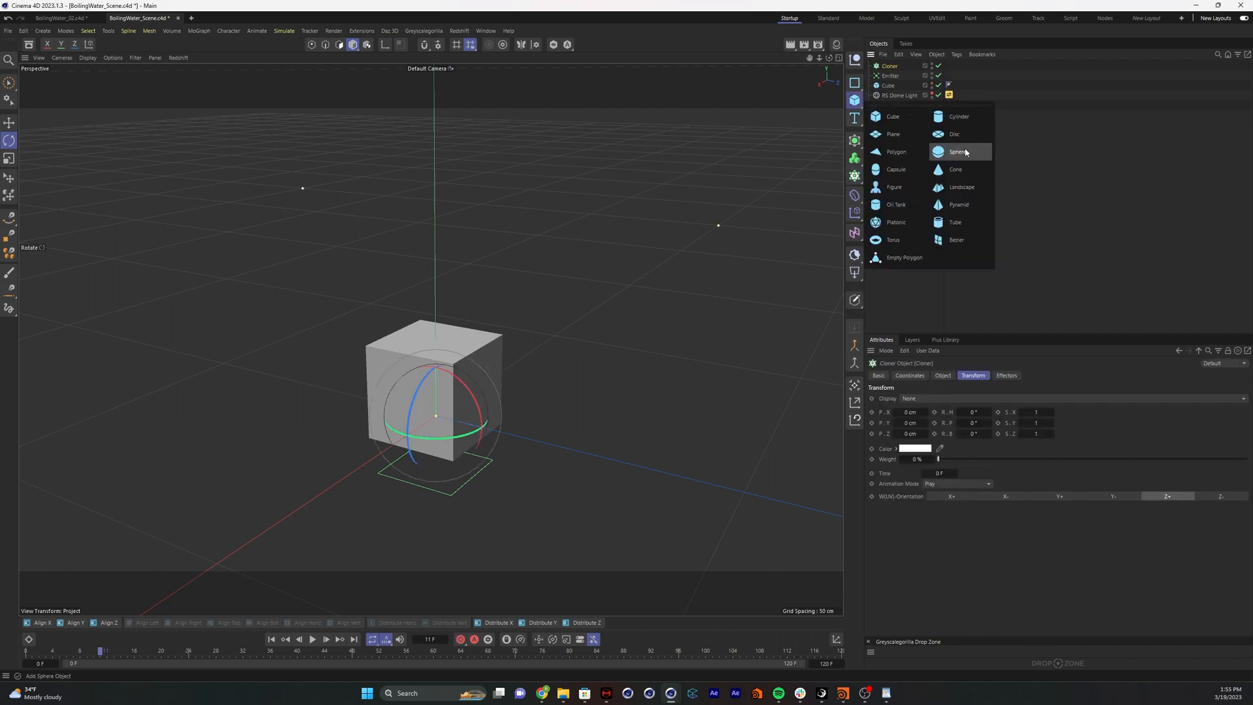
click(956, 152)
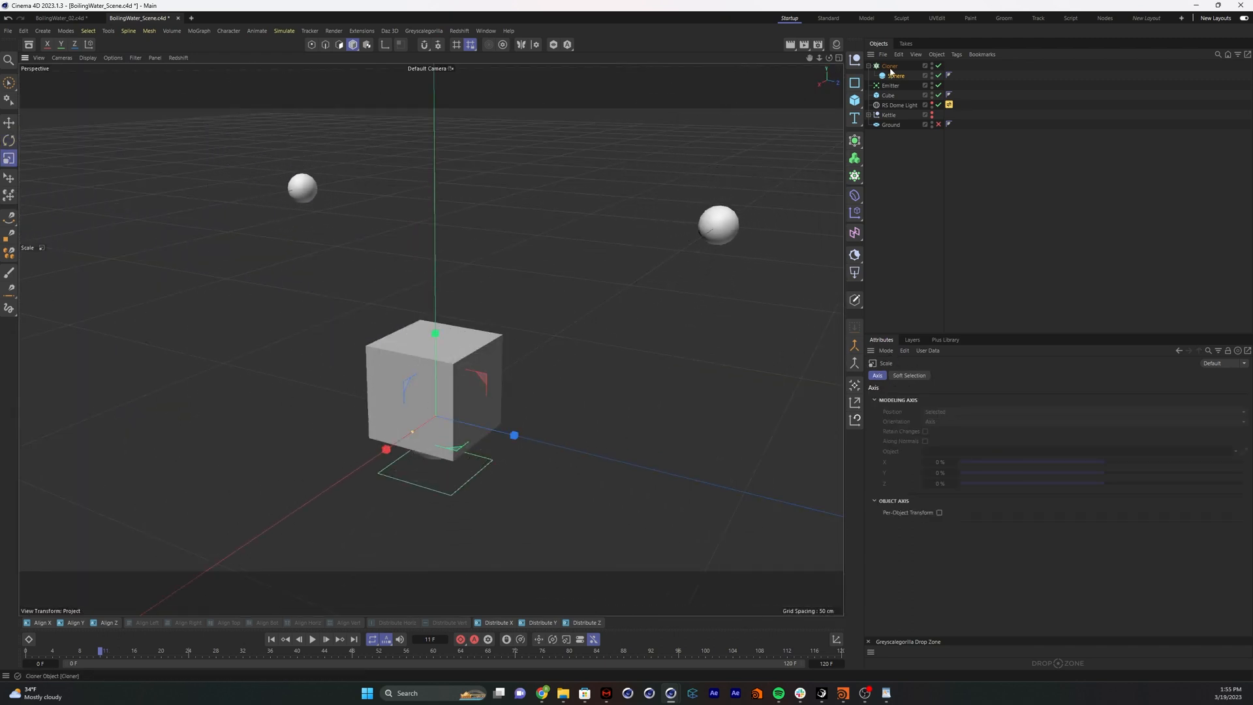
click(889, 65)
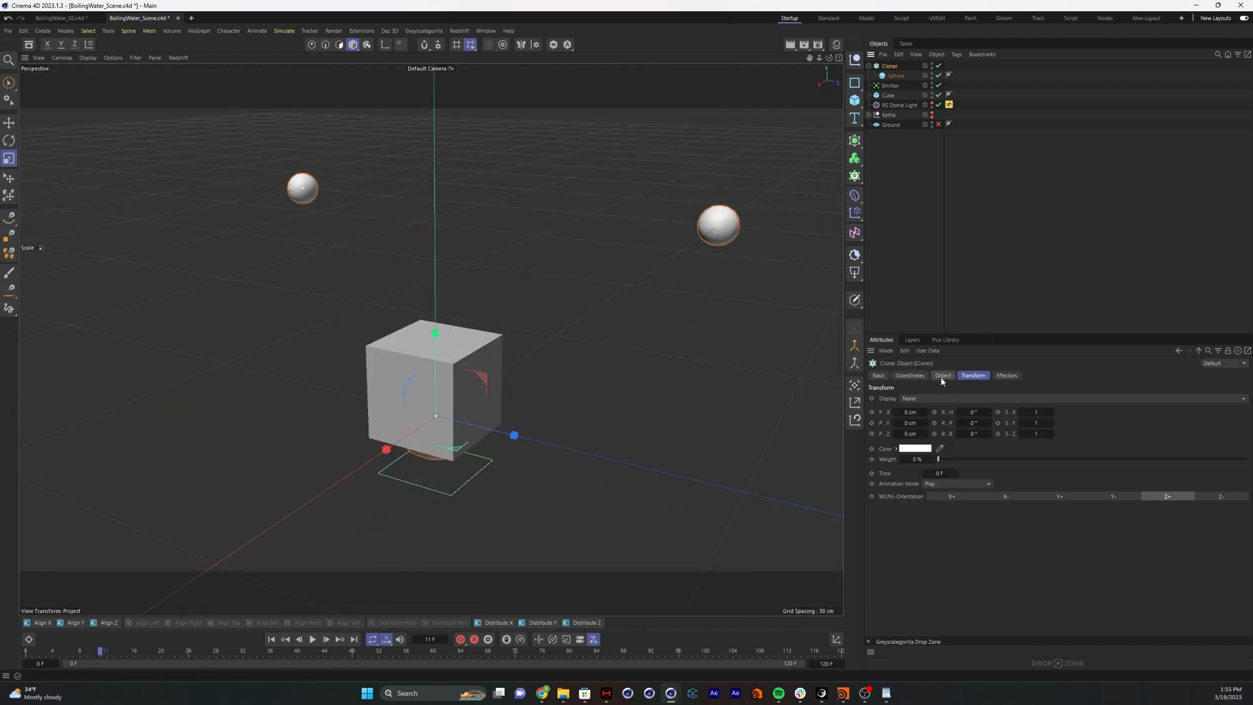
Set the Cloner Mode to Object with the Emitter as its clone source
click(942, 376)
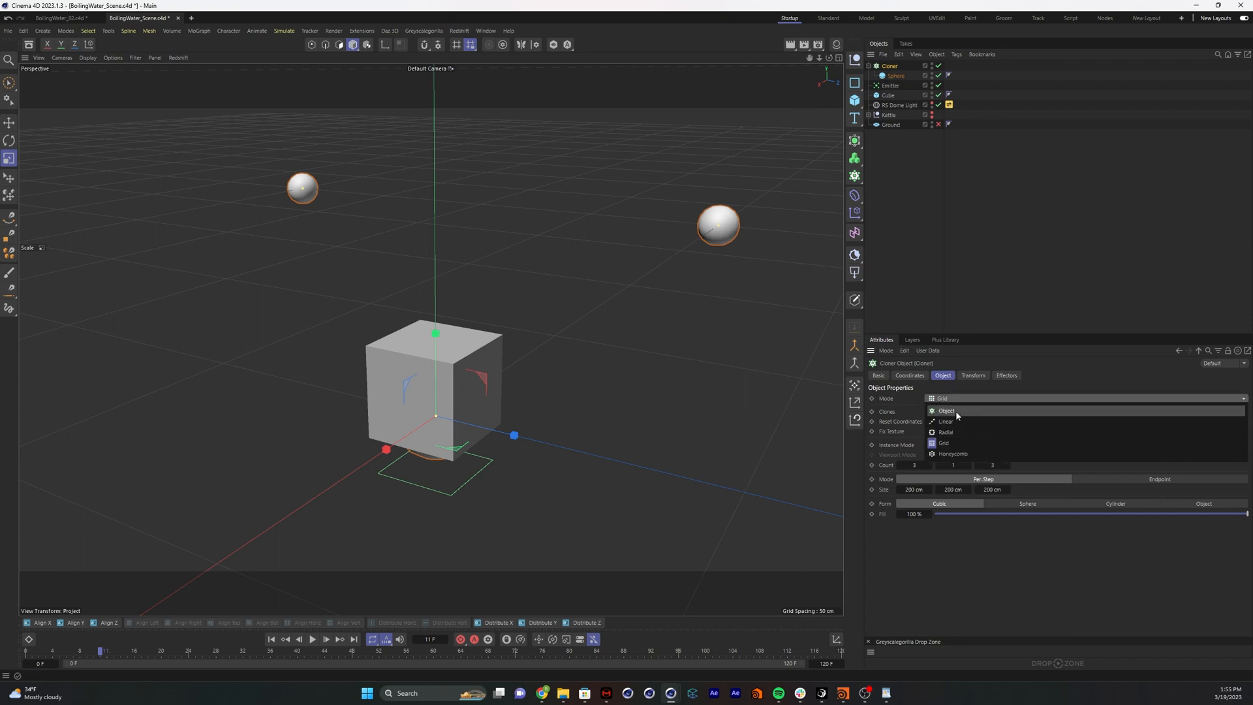
click(946, 410)
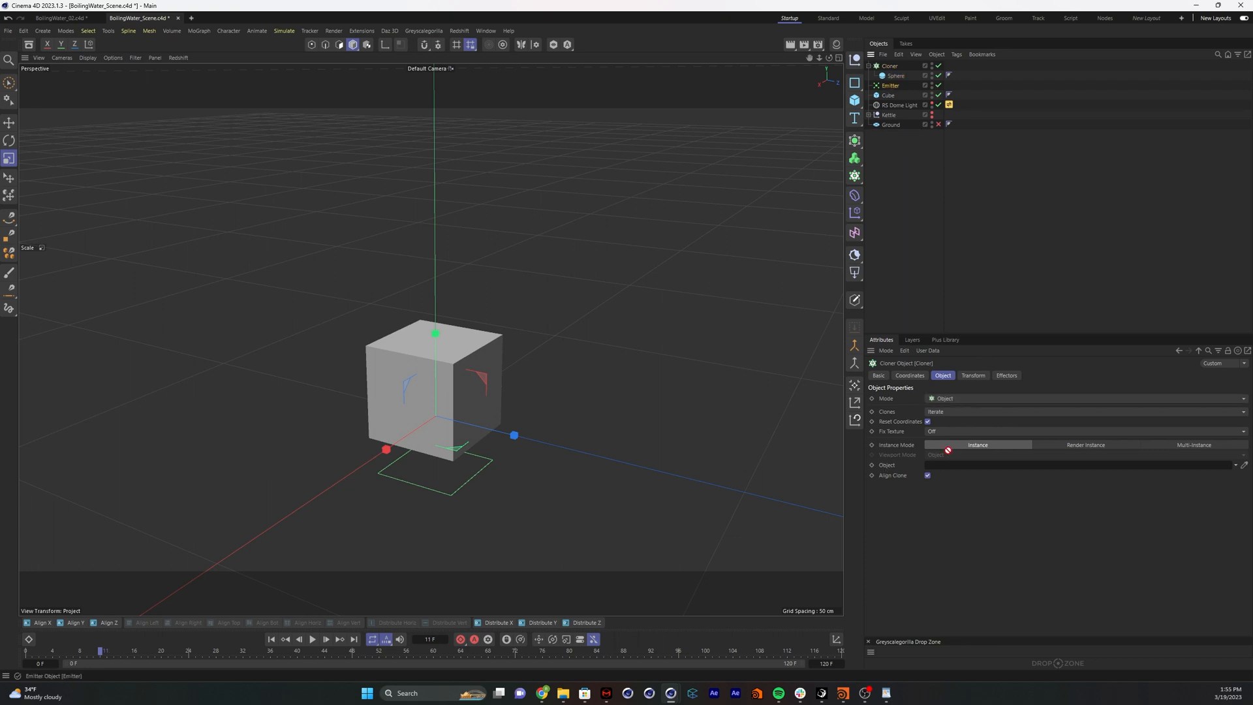
click(323, 639)
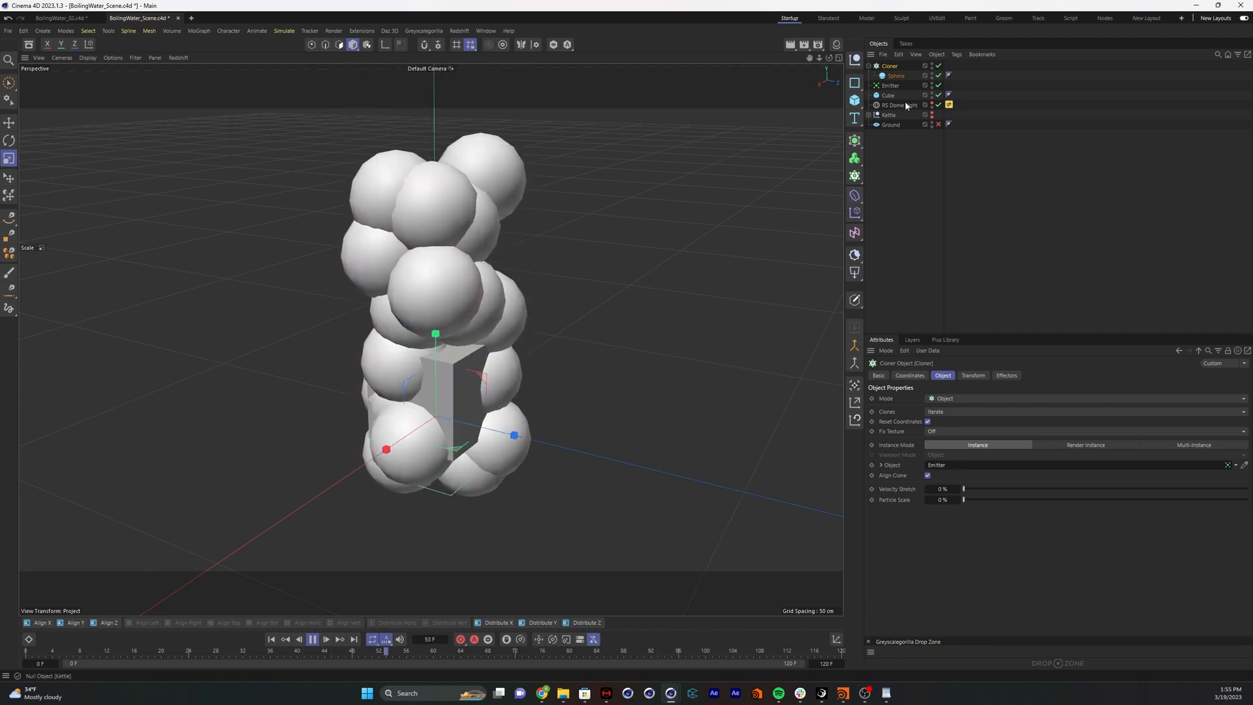
click(890, 85)
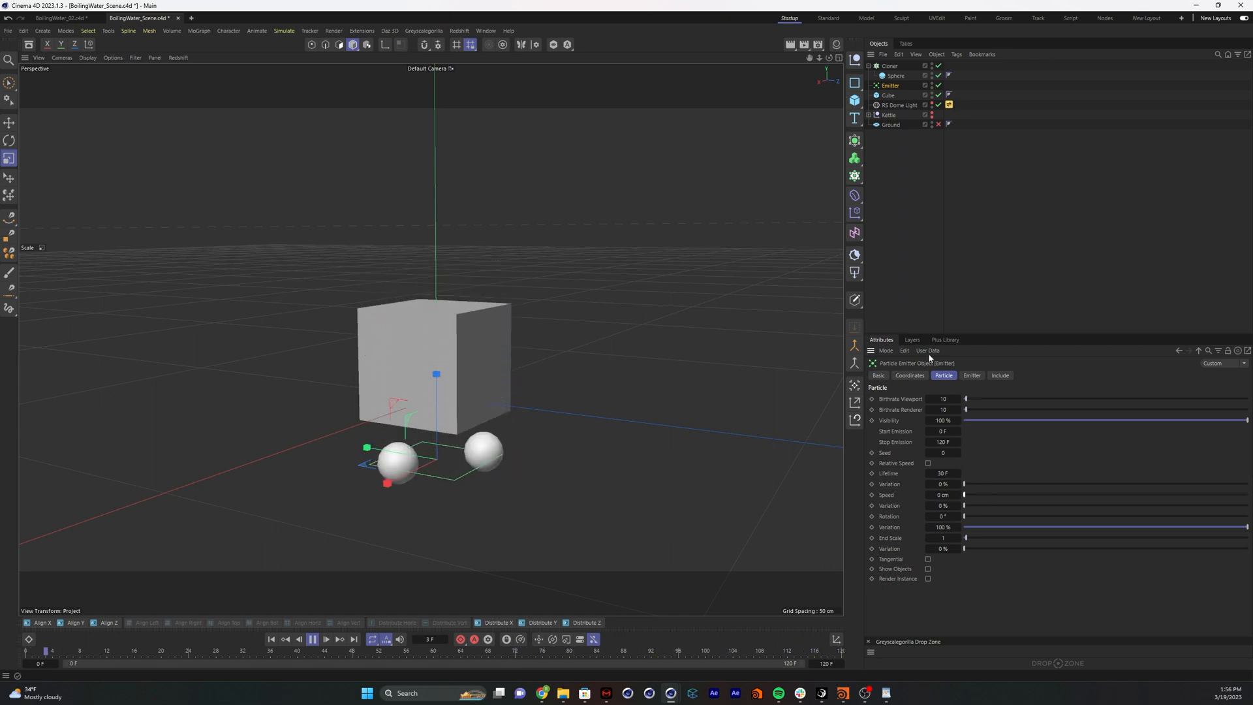
Add a Gravity force via Simulate > Forces and reposition the Emitter so clones scatter upward
click(313, 639)
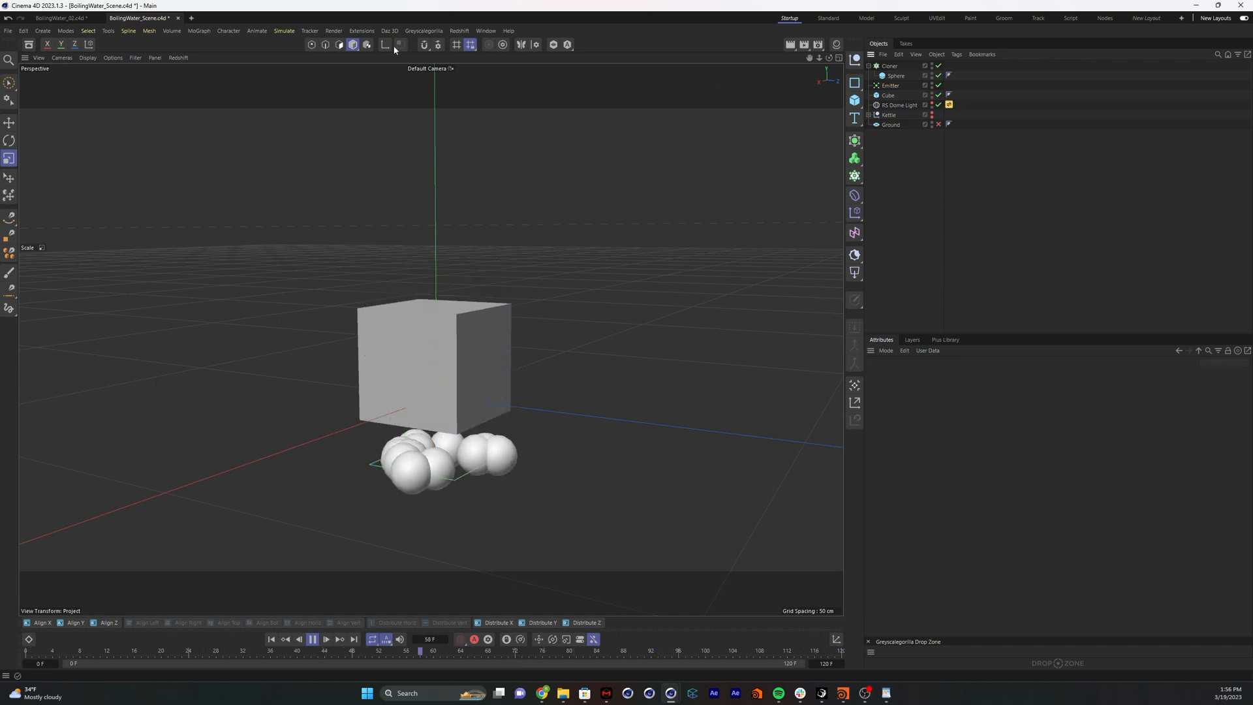
click(284, 31)
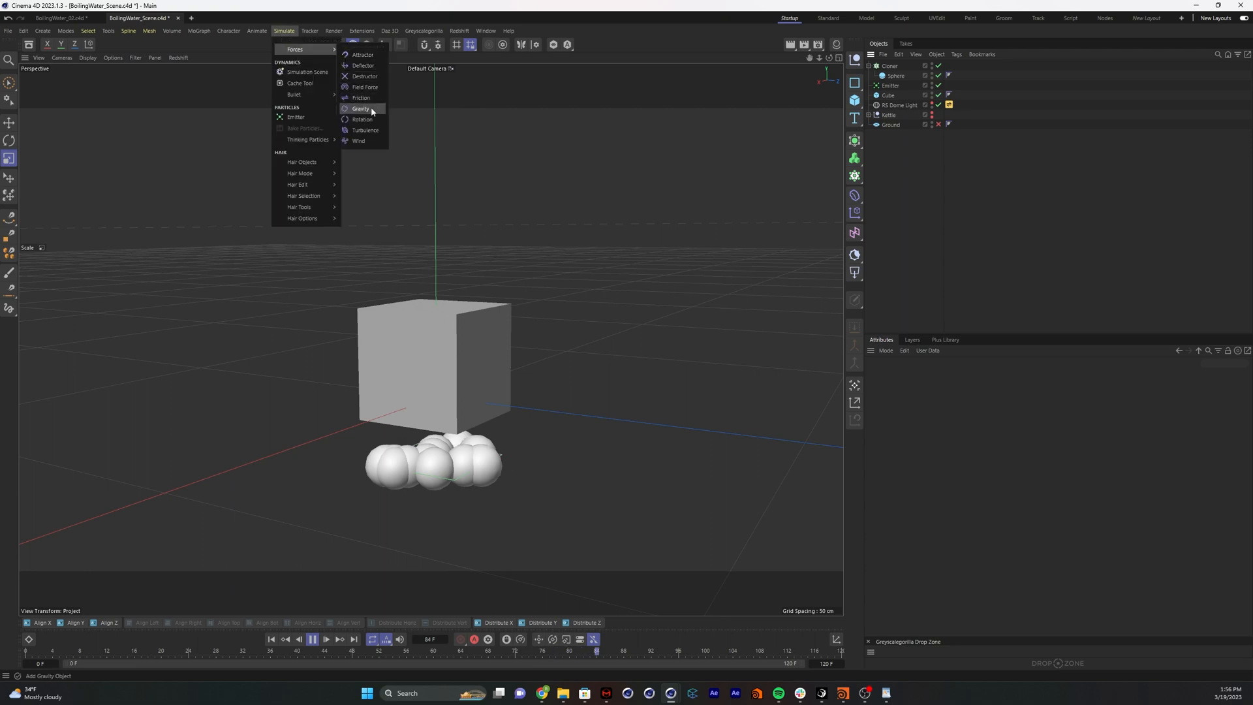
click(360, 109)
text(-20)
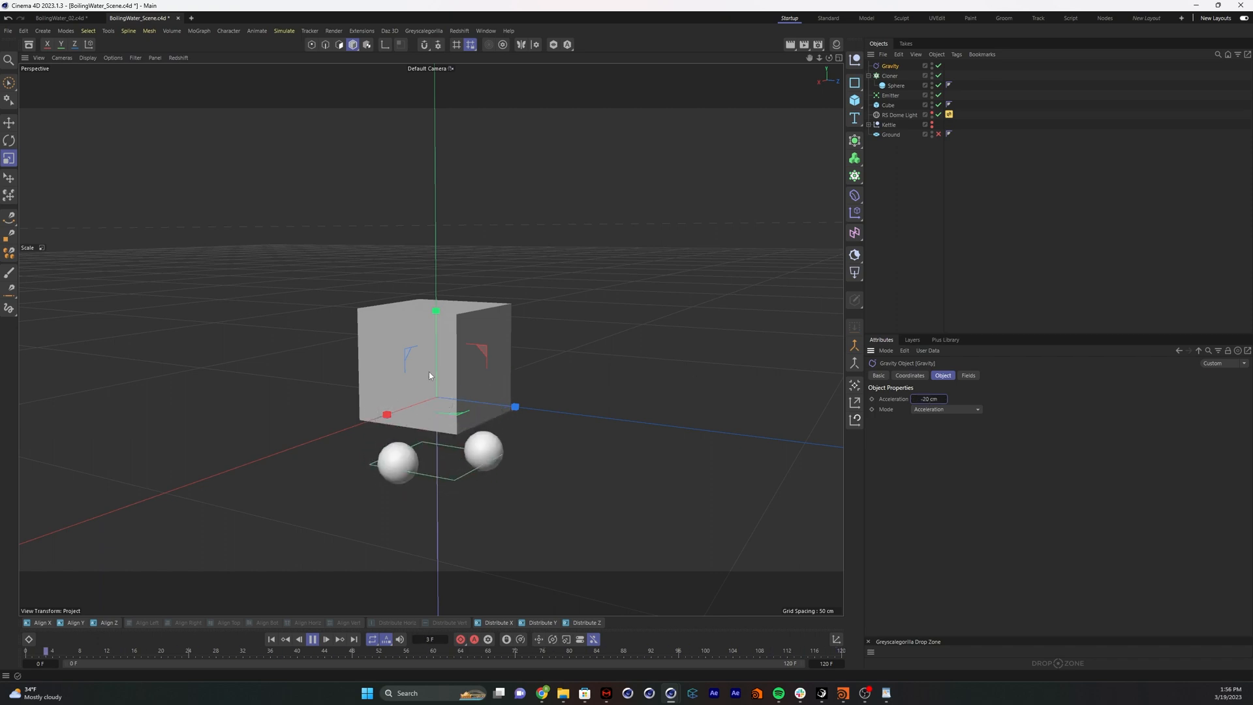
click(312, 638)
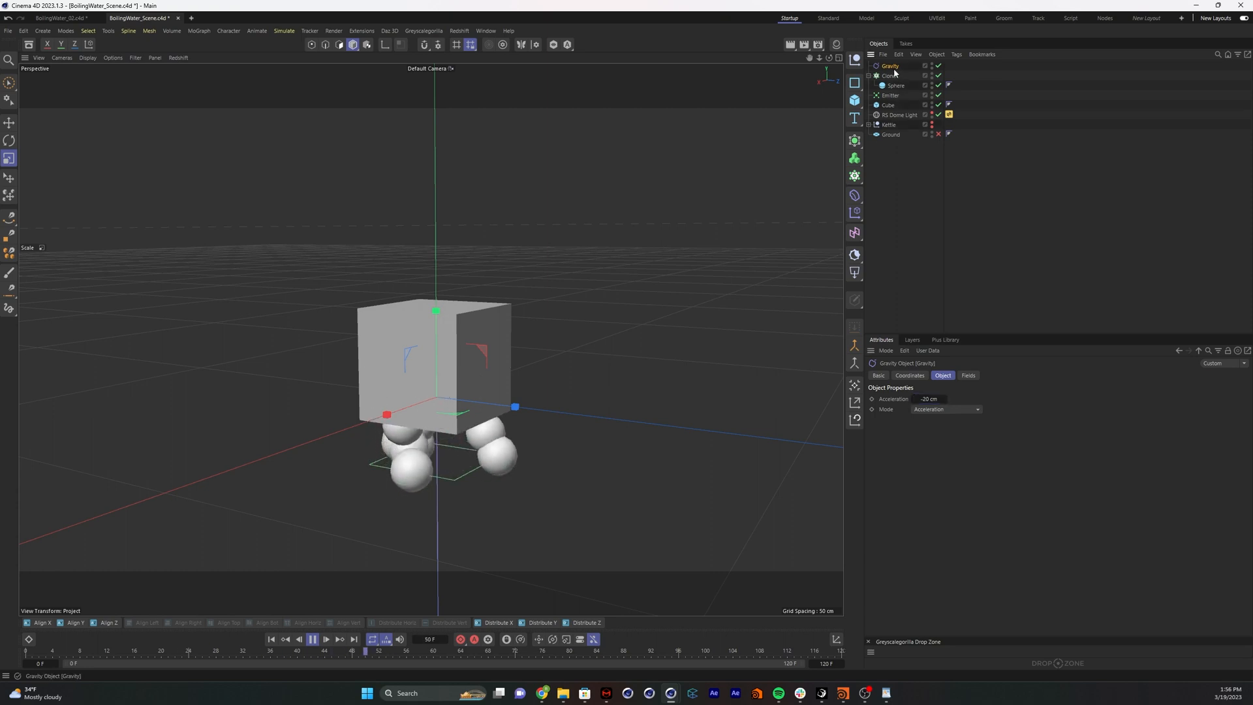
click(311, 638)
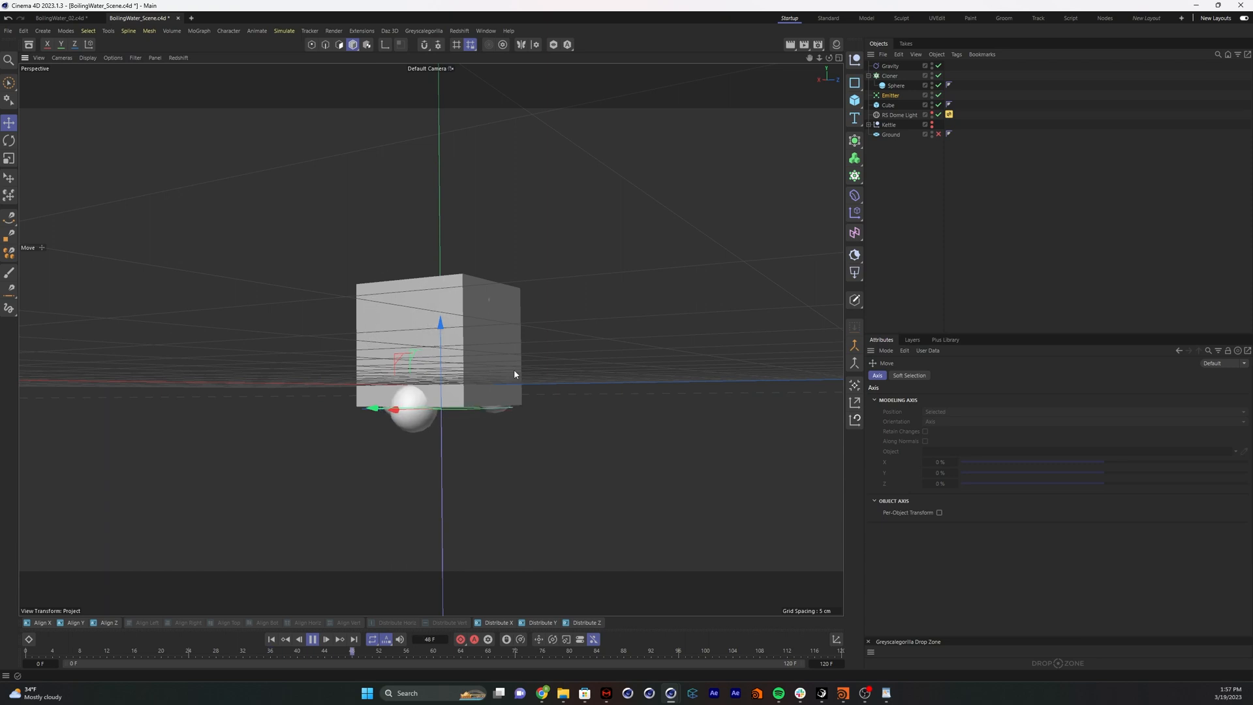
click(889, 76)
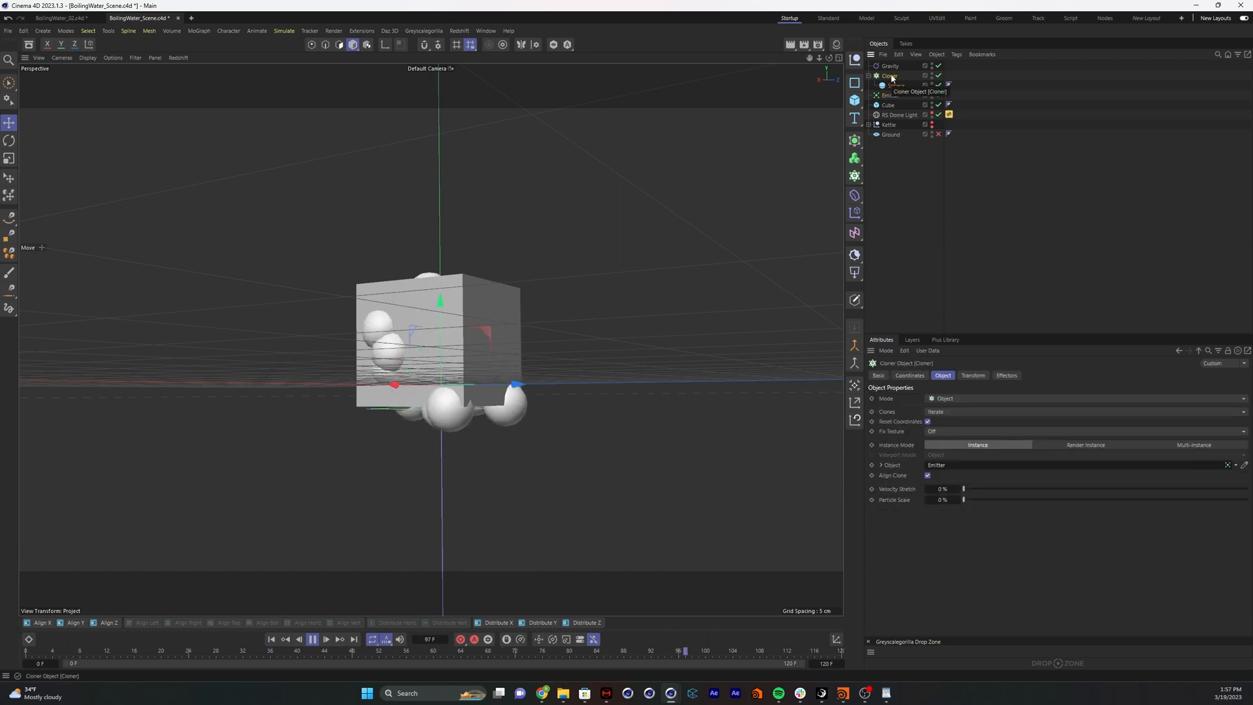
click(890, 96)
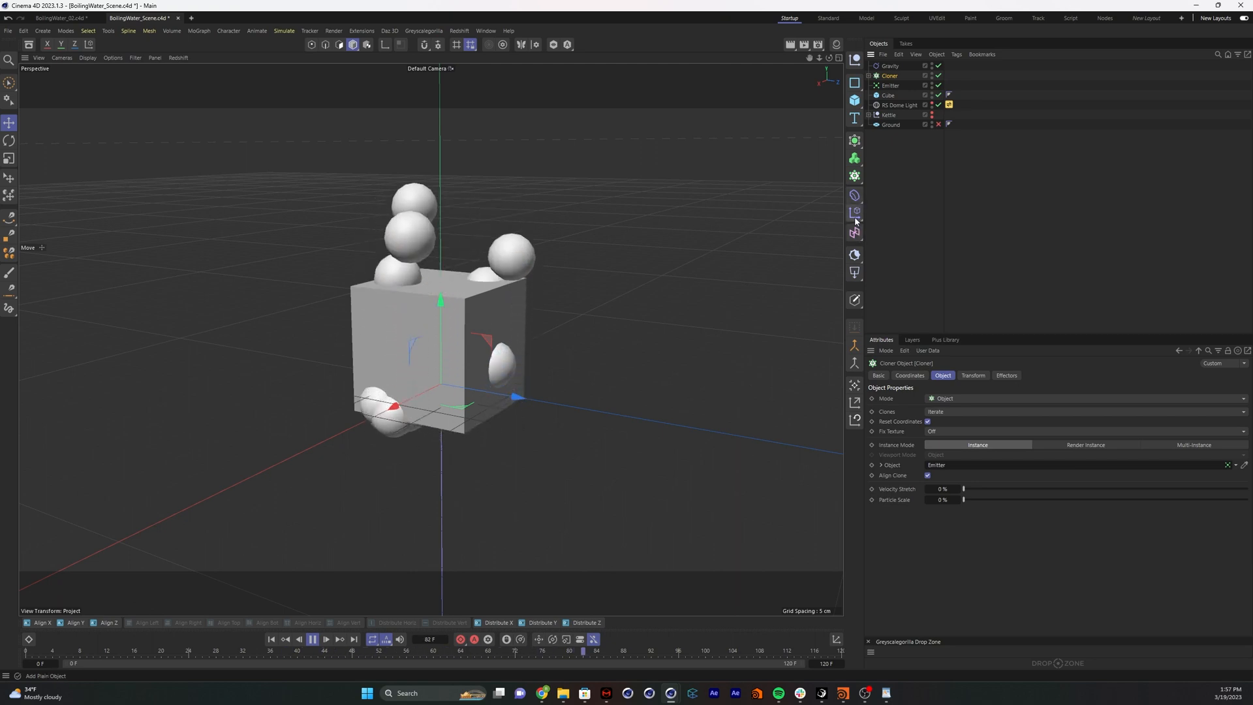
Add a Random effector with Scale and Uniform Scale enabled, Scale set to 0.5
click(854, 211)
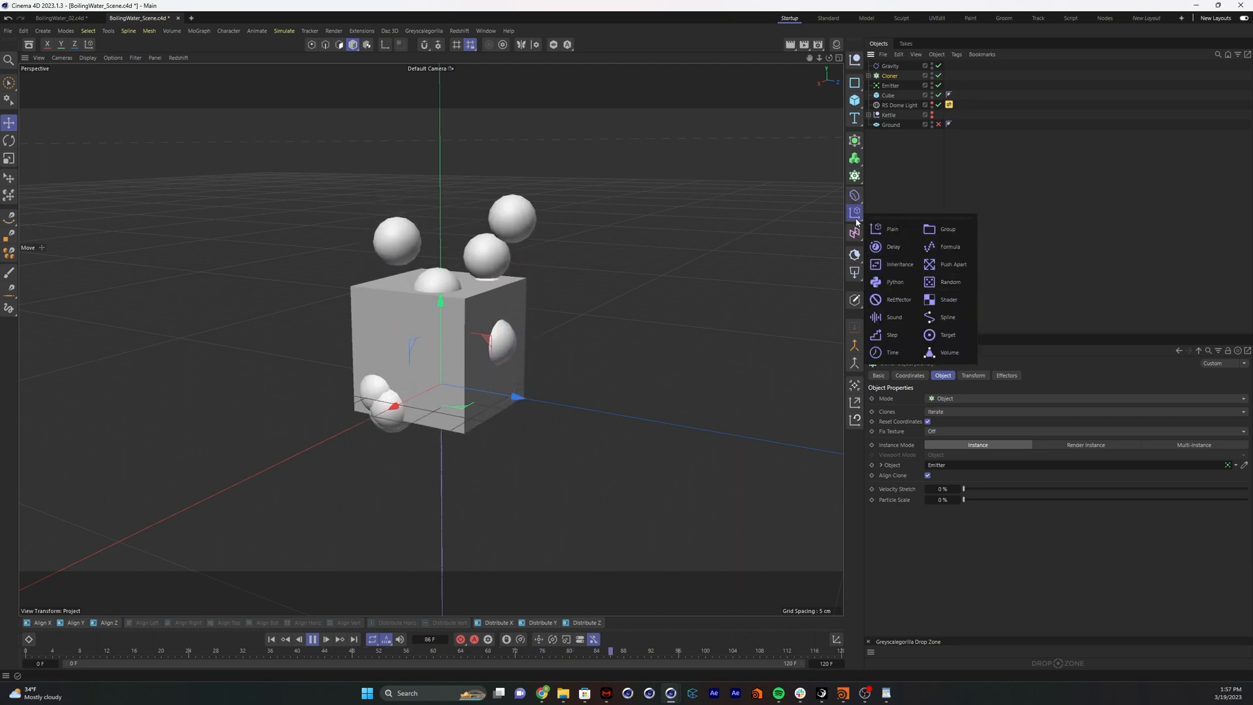
mouse_move(949, 281)
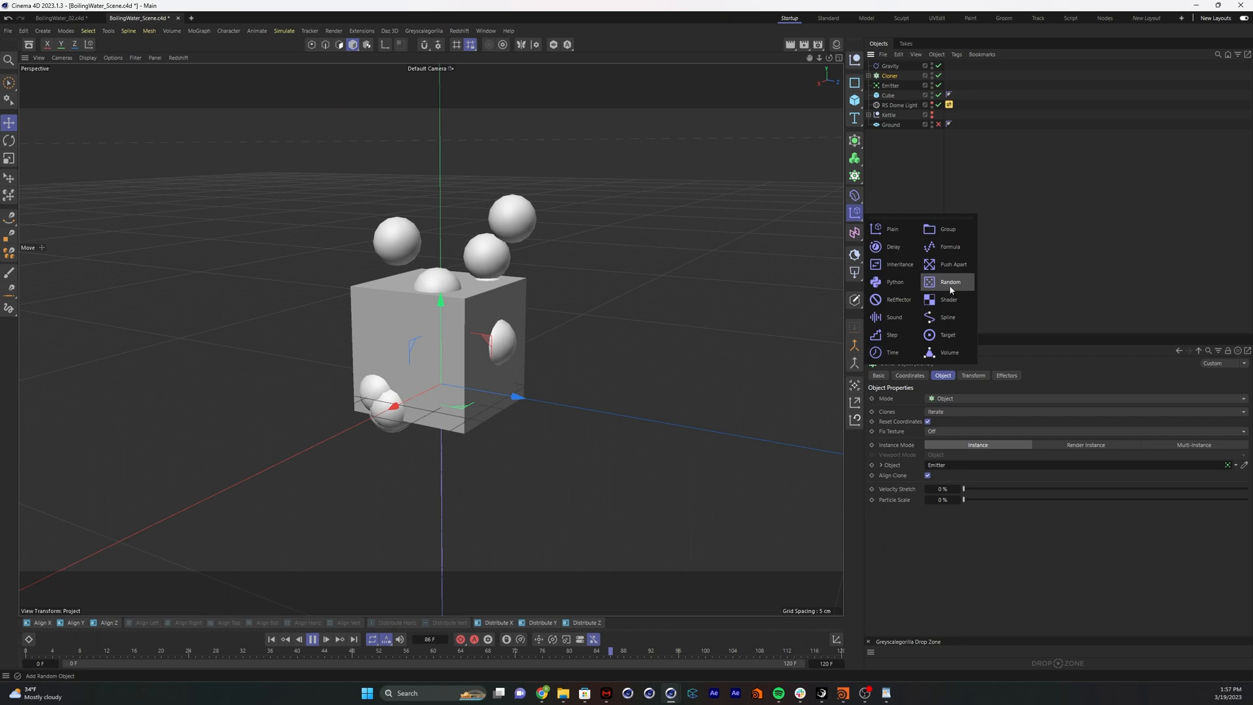
click(950, 281)
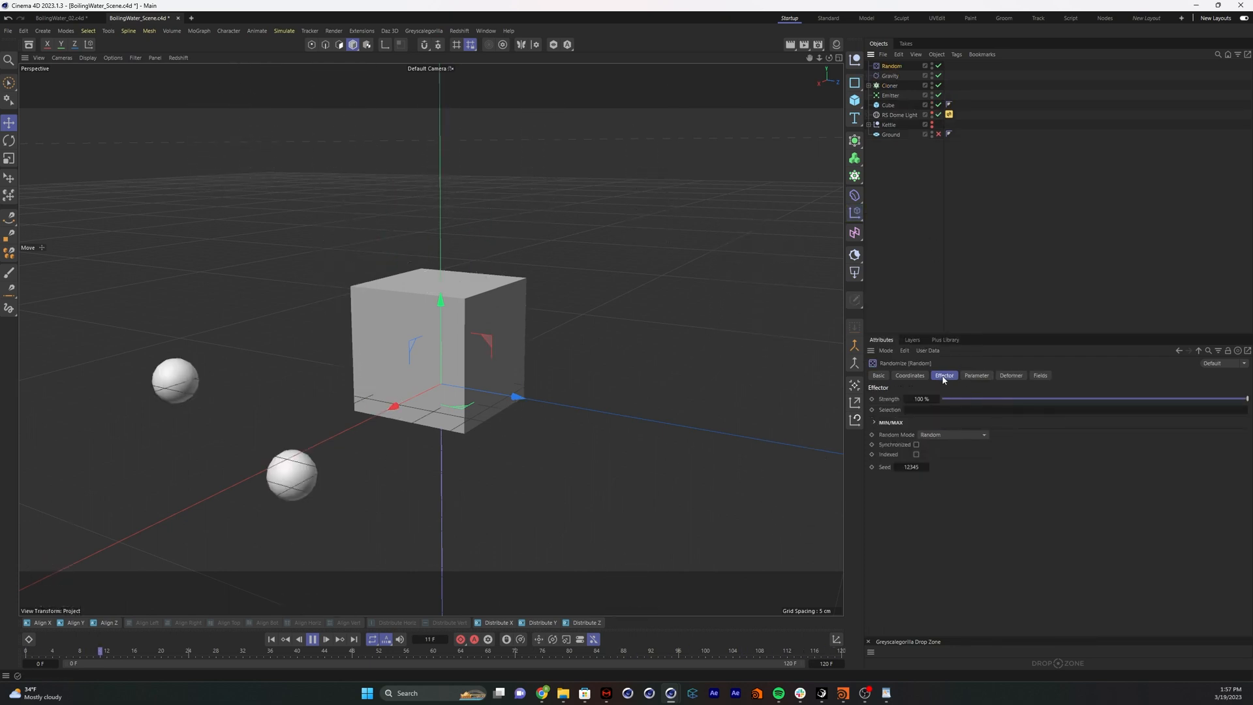
click(975, 375)
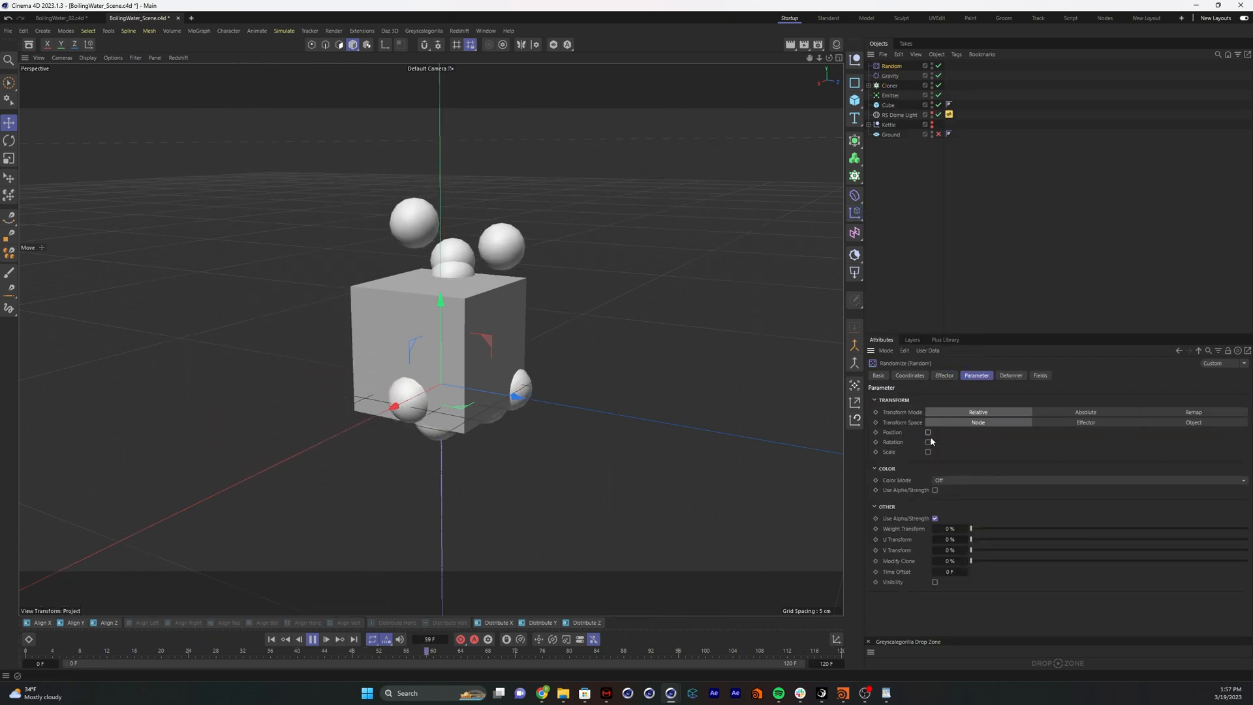
click(927, 452)
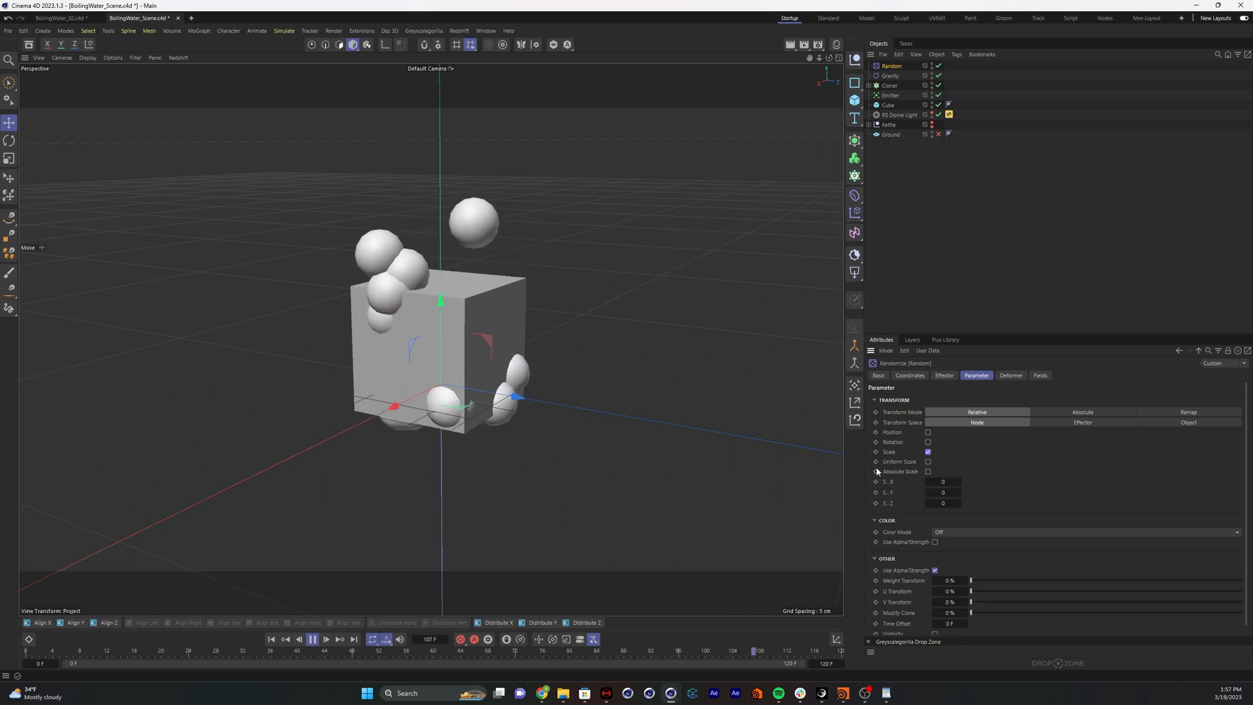
click(927, 461)
text(0.5)
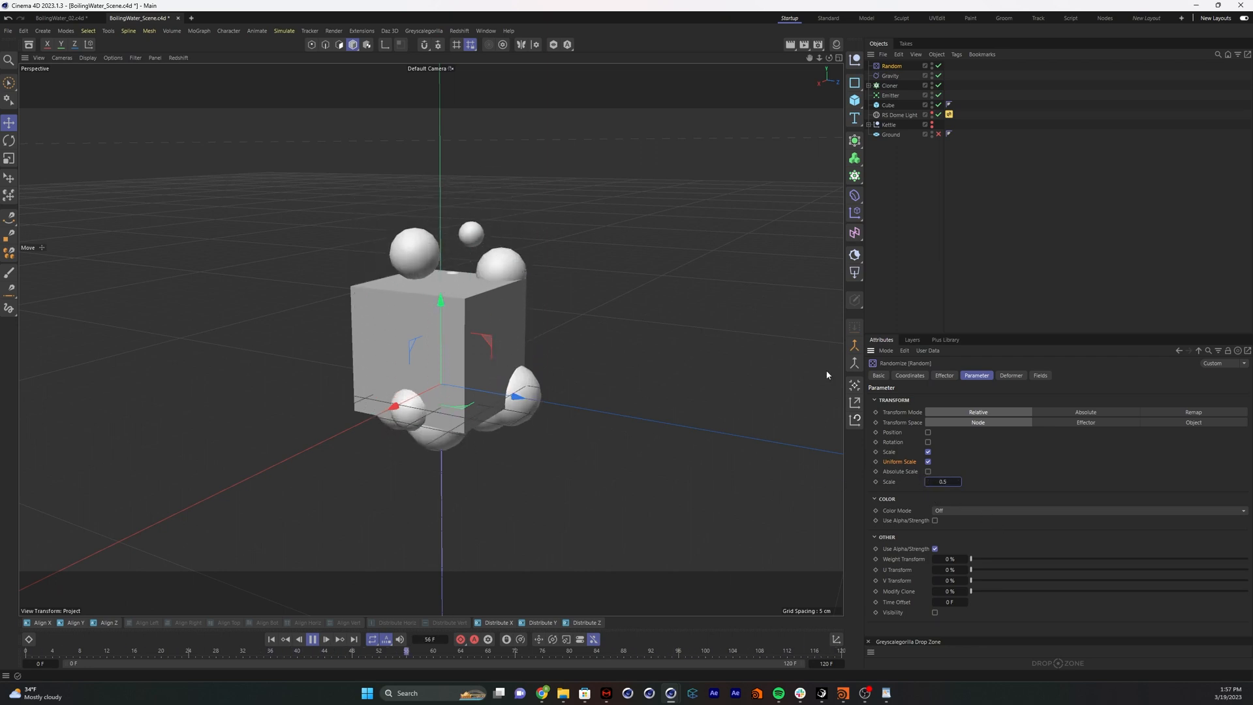
click(311, 638)
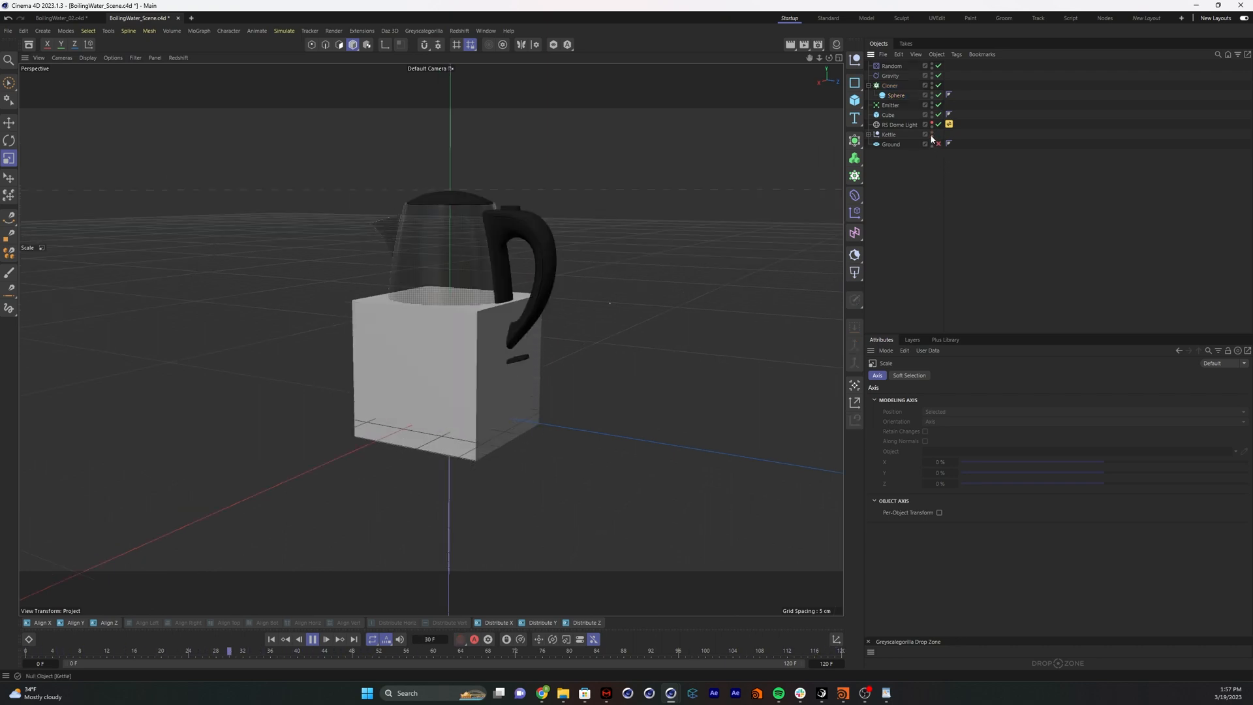
Make the Kettle visible again and check the Cube and Cloner inside it
click(312, 638)
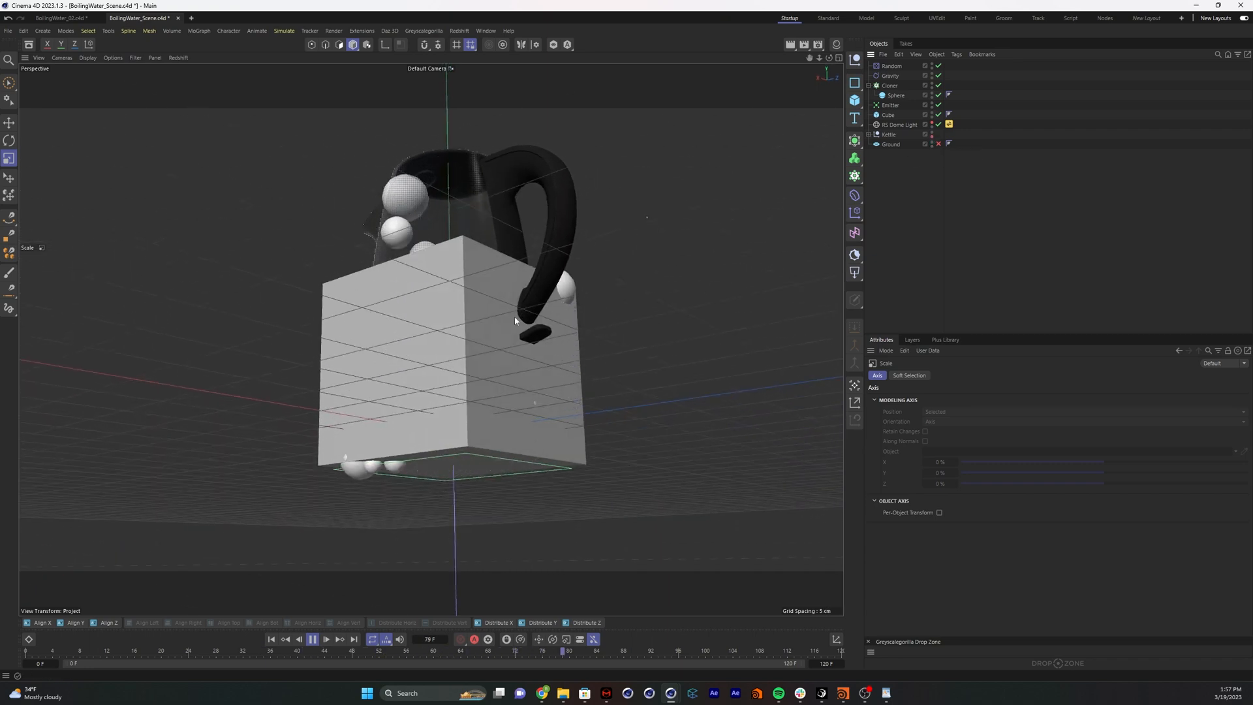
click(11, 122)
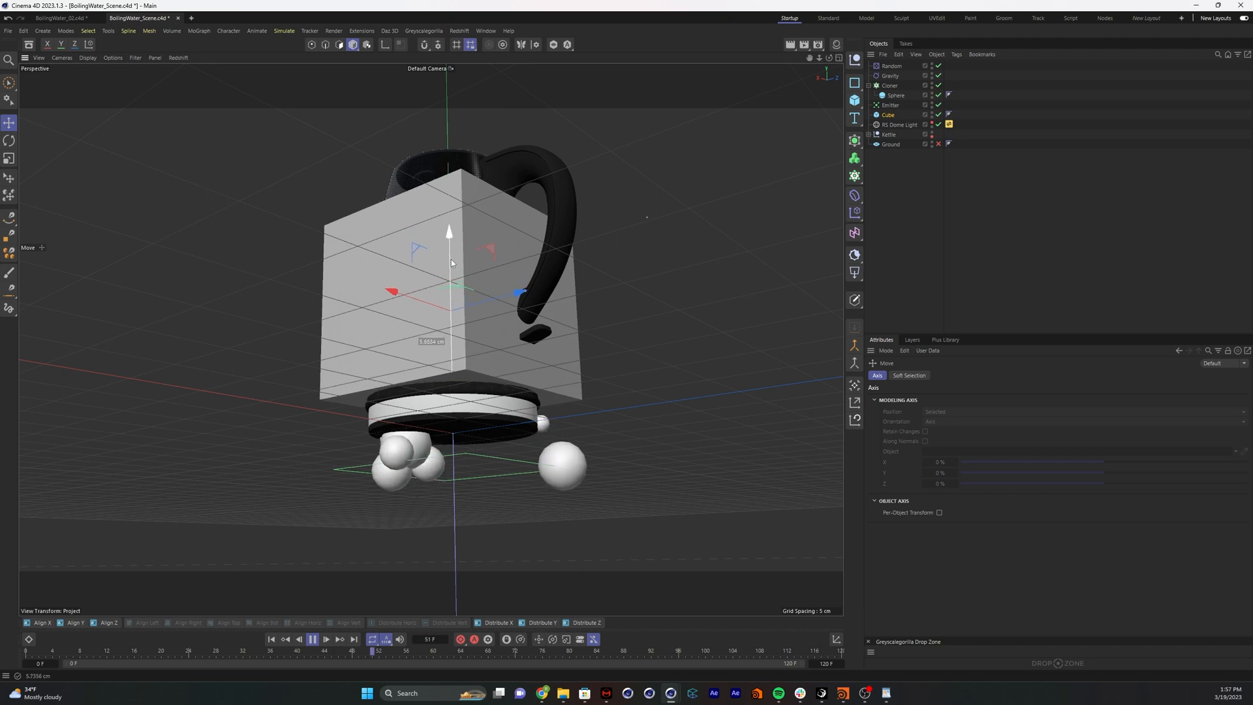
click(890, 85)
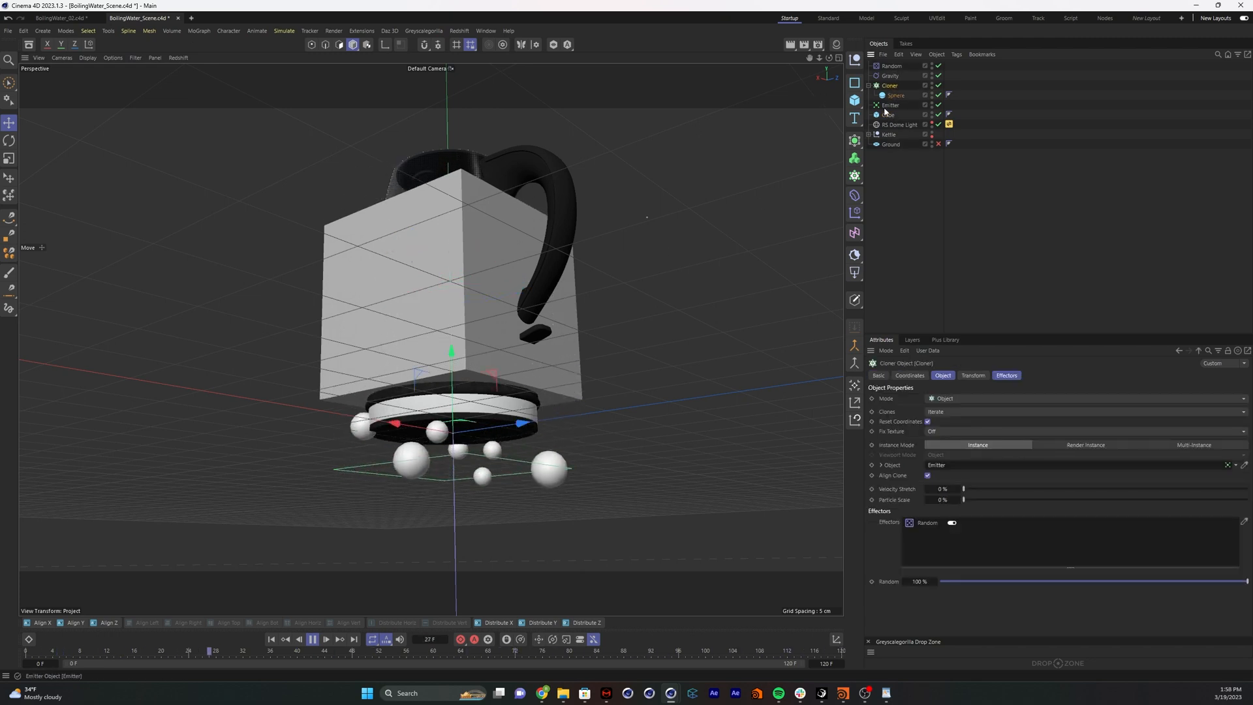
click(890, 104)
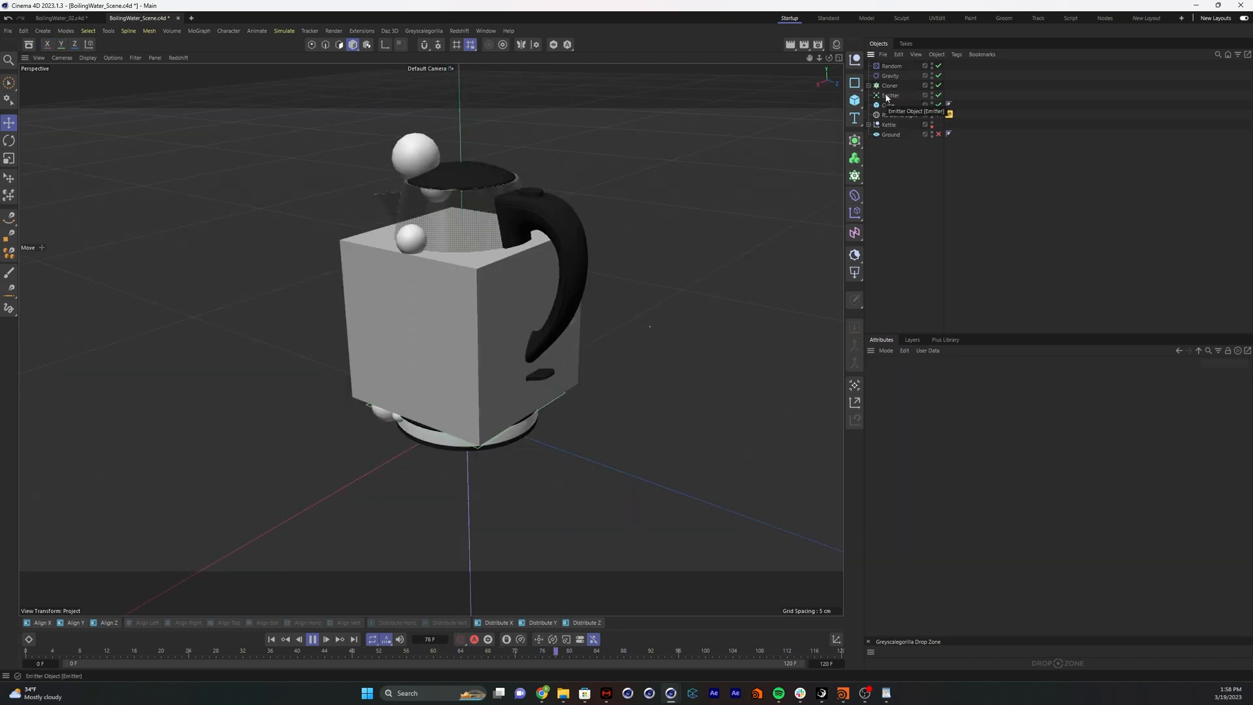
Group Random, Gravity, Cloner and Emitter with Alt+G into a null named Particles with a yellow icon
click(890, 75)
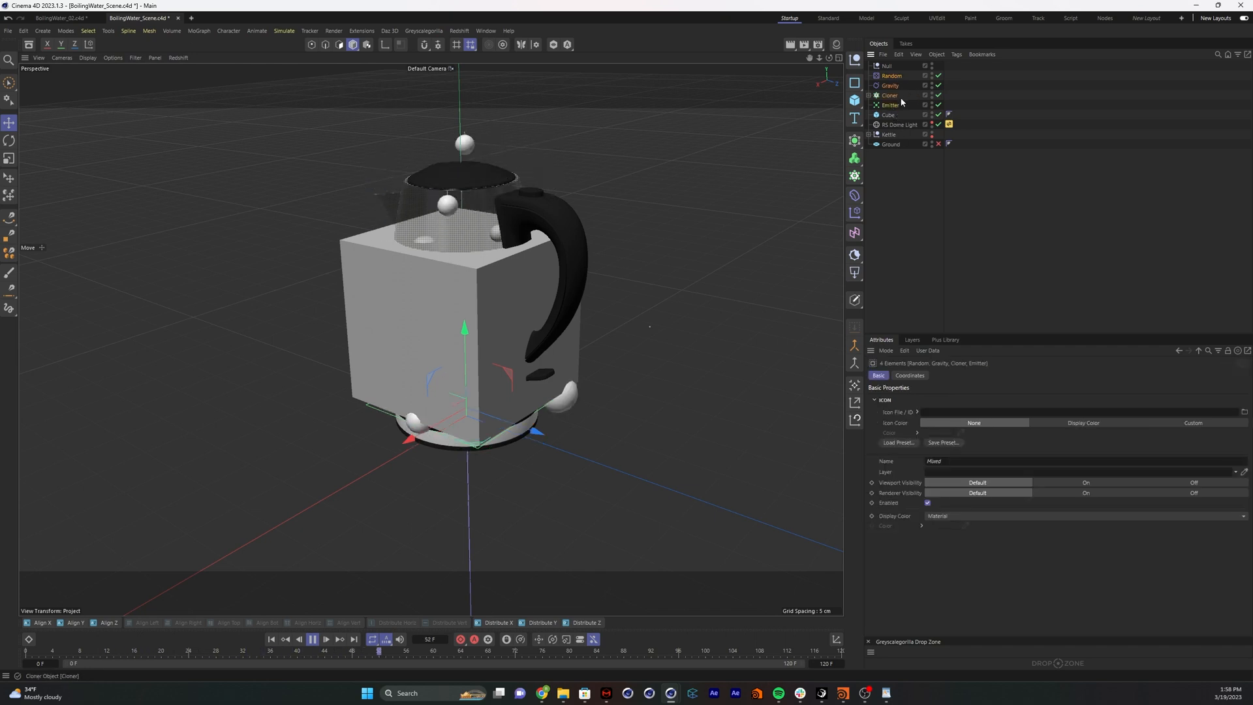
click(882, 65)
text(Particles)
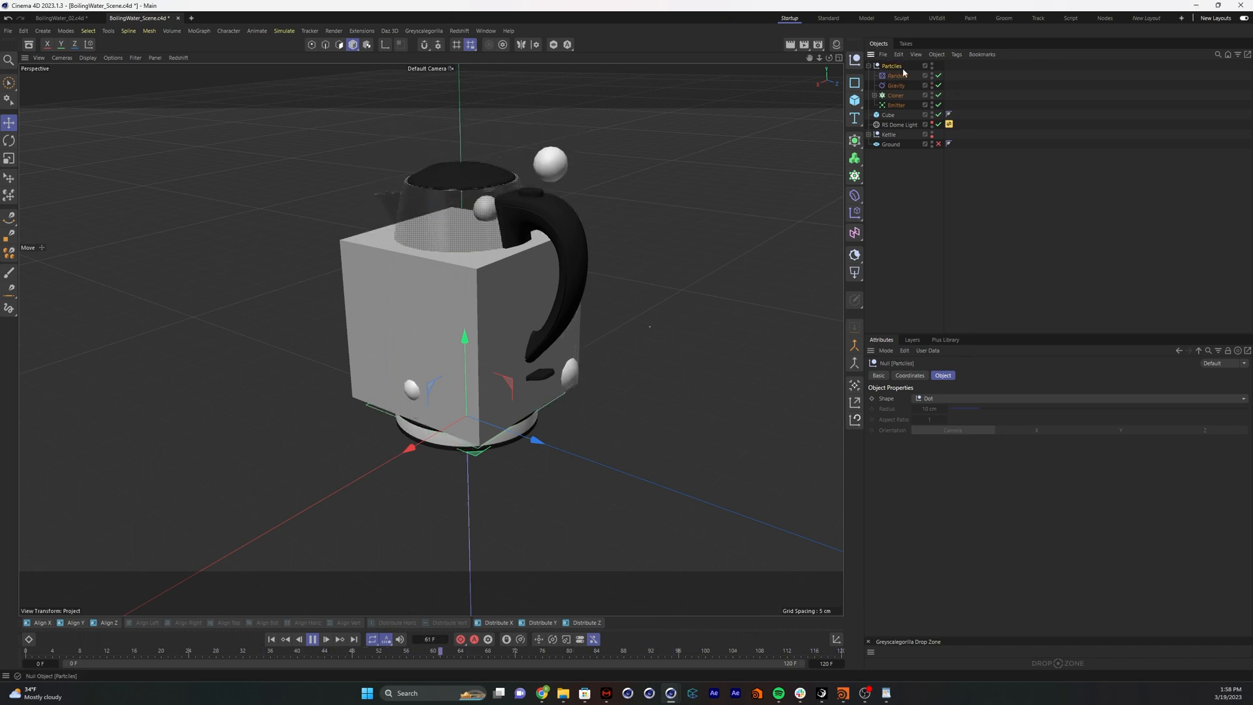
click(878, 376)
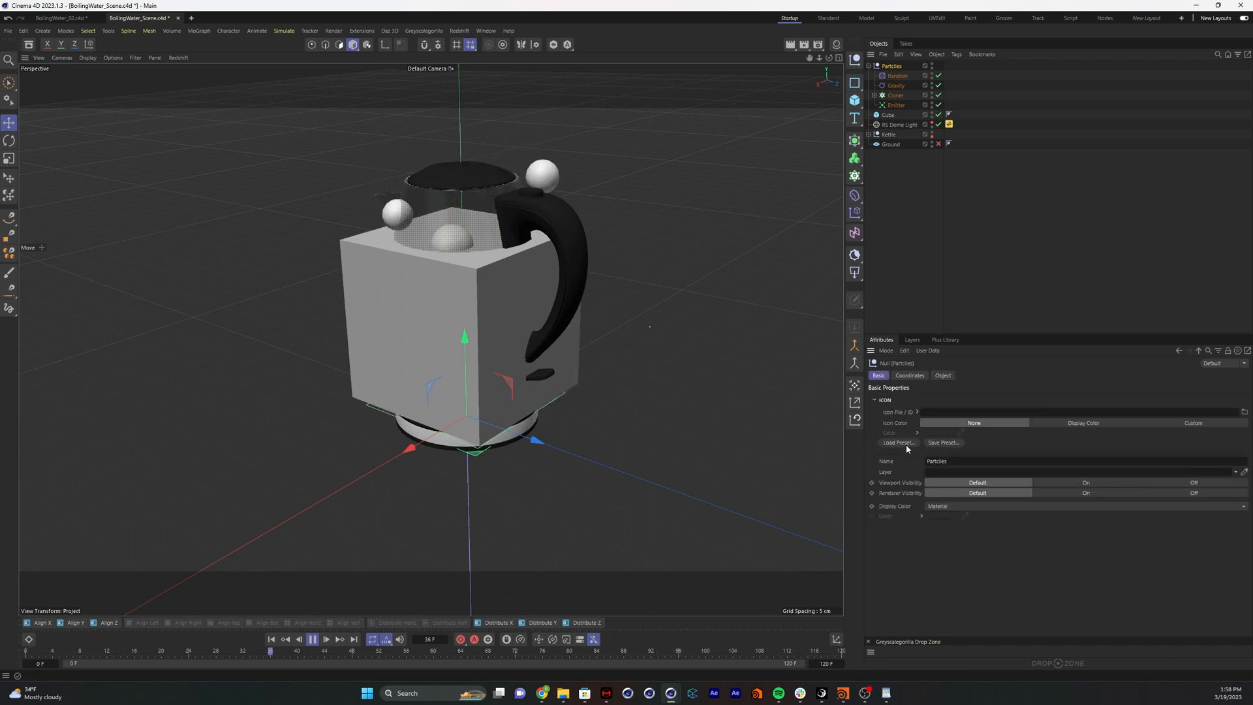
click(918, 411)
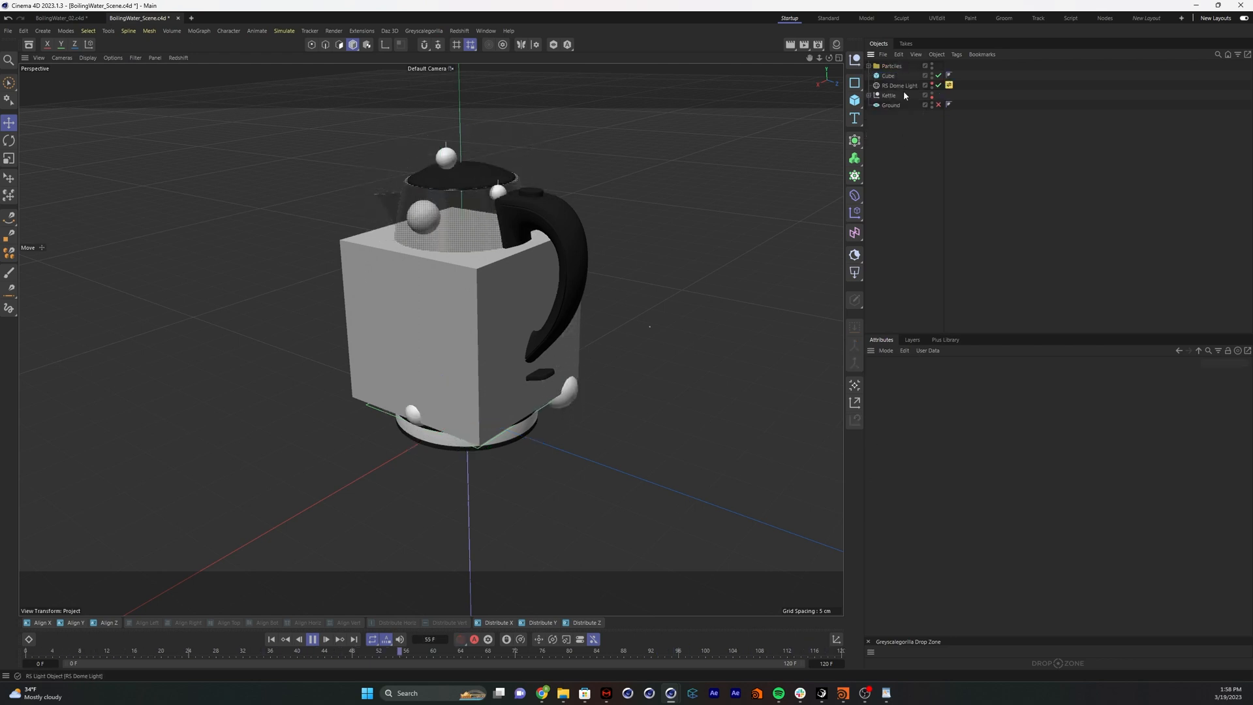
click(892, 65)
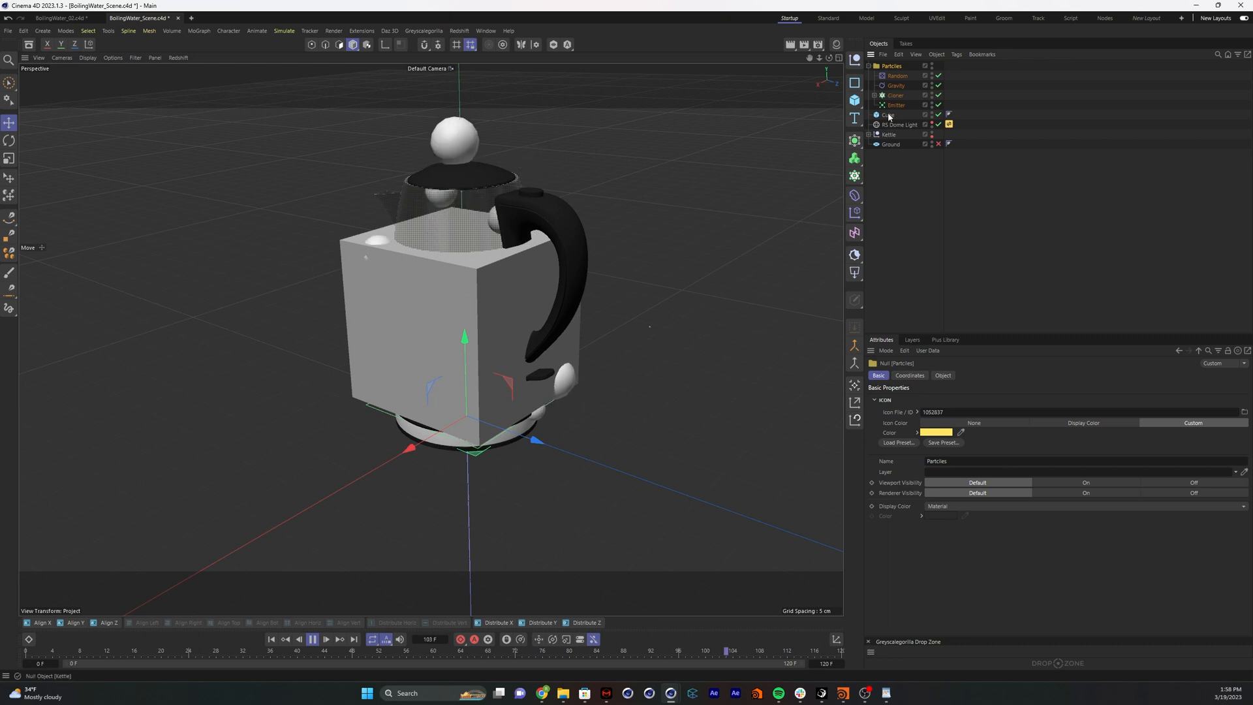
click(870, 65)
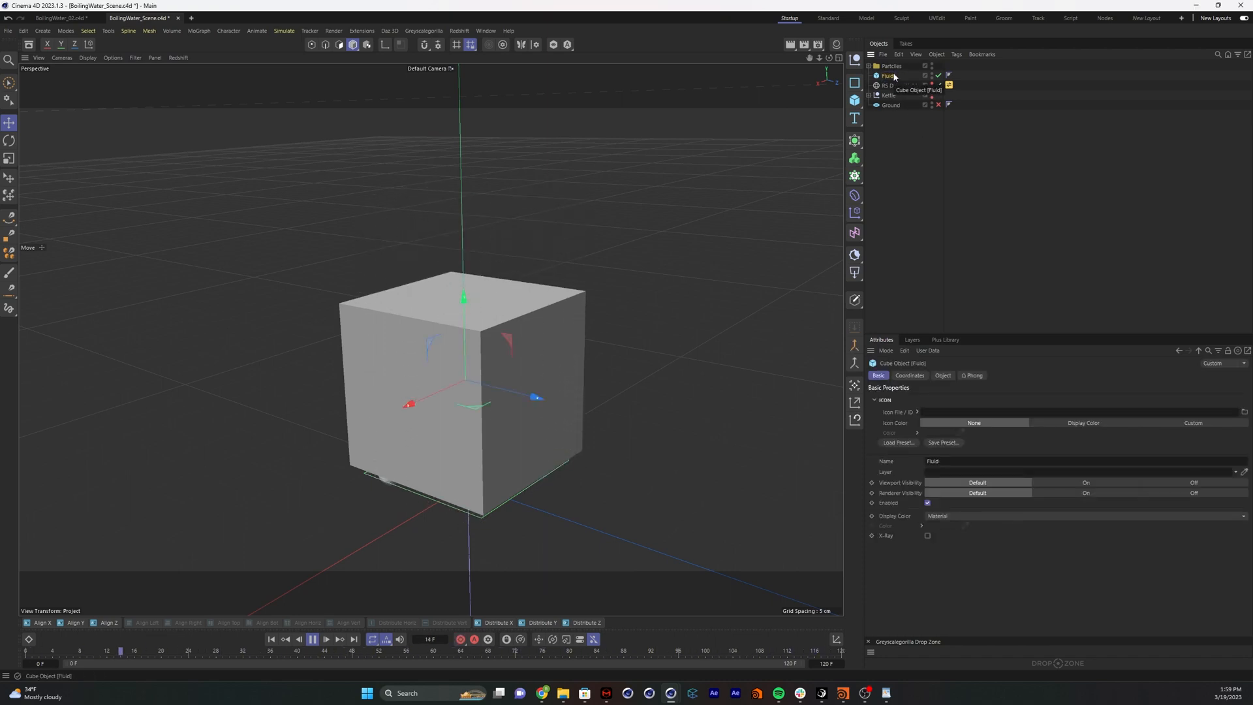
Rename the cube Fluid, hide the Kettle and set its segments to 30×3×30
click(312, 638)
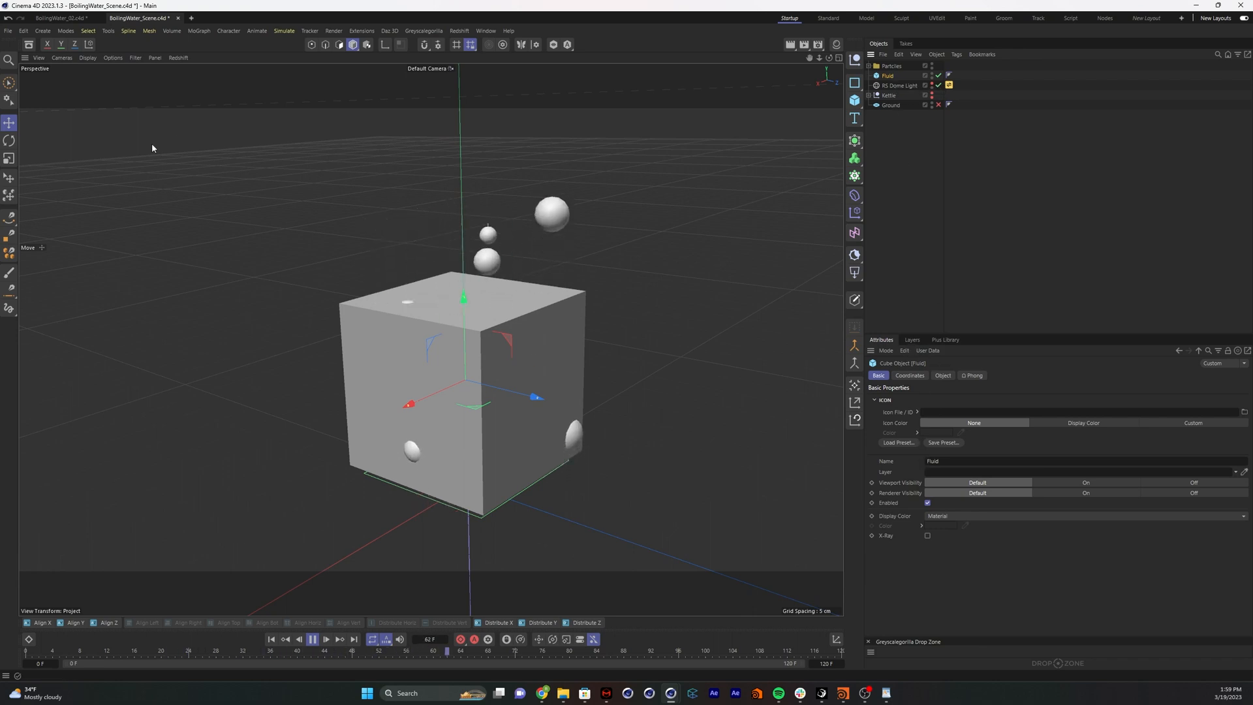
click(310, 638)
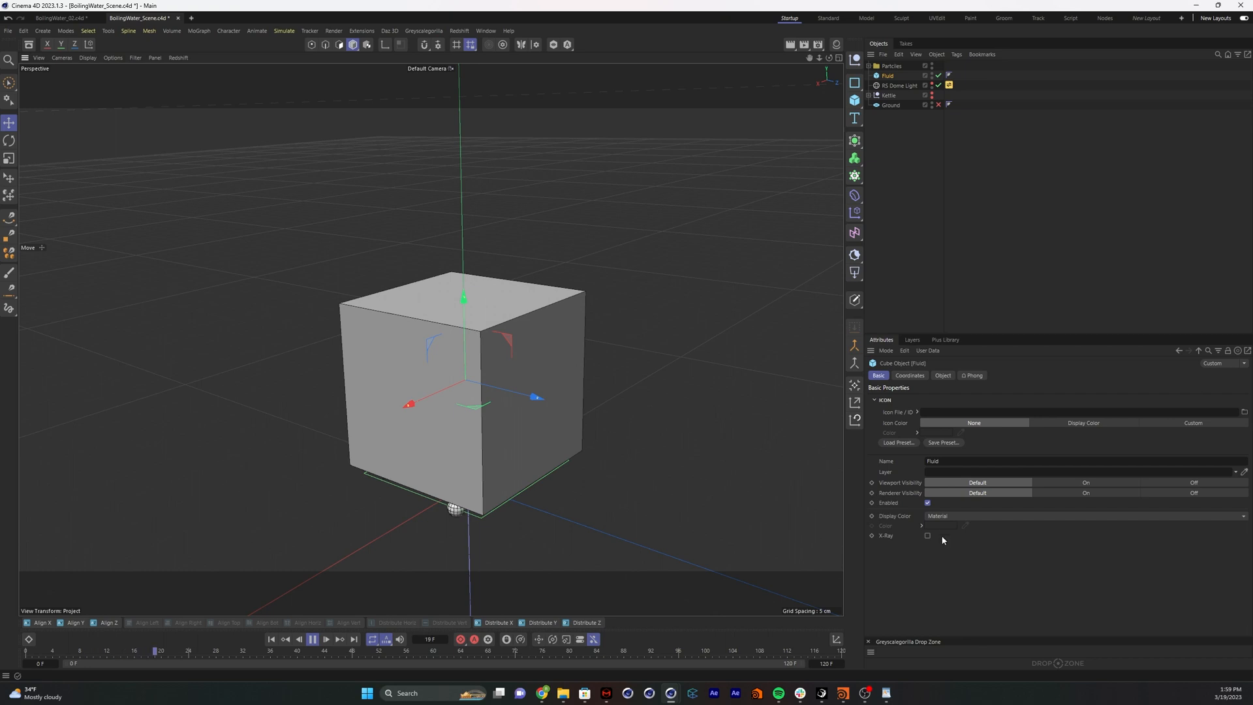
click(312, 638)
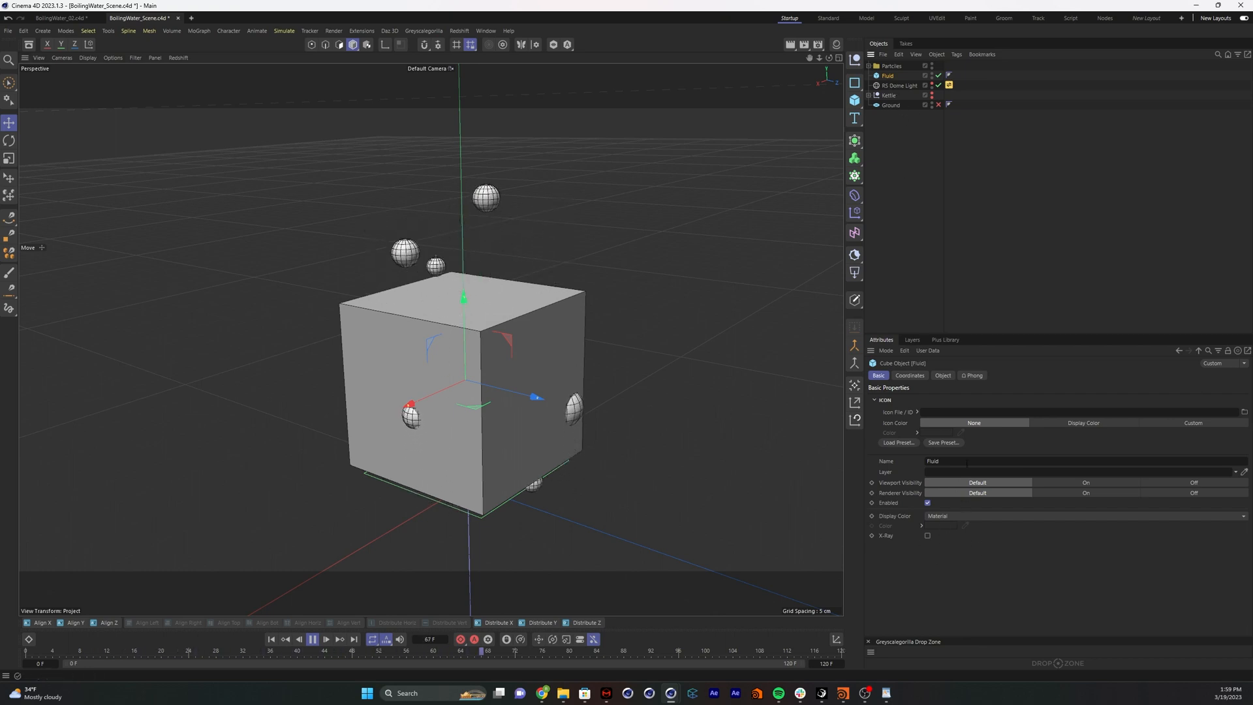
click(943, 376)
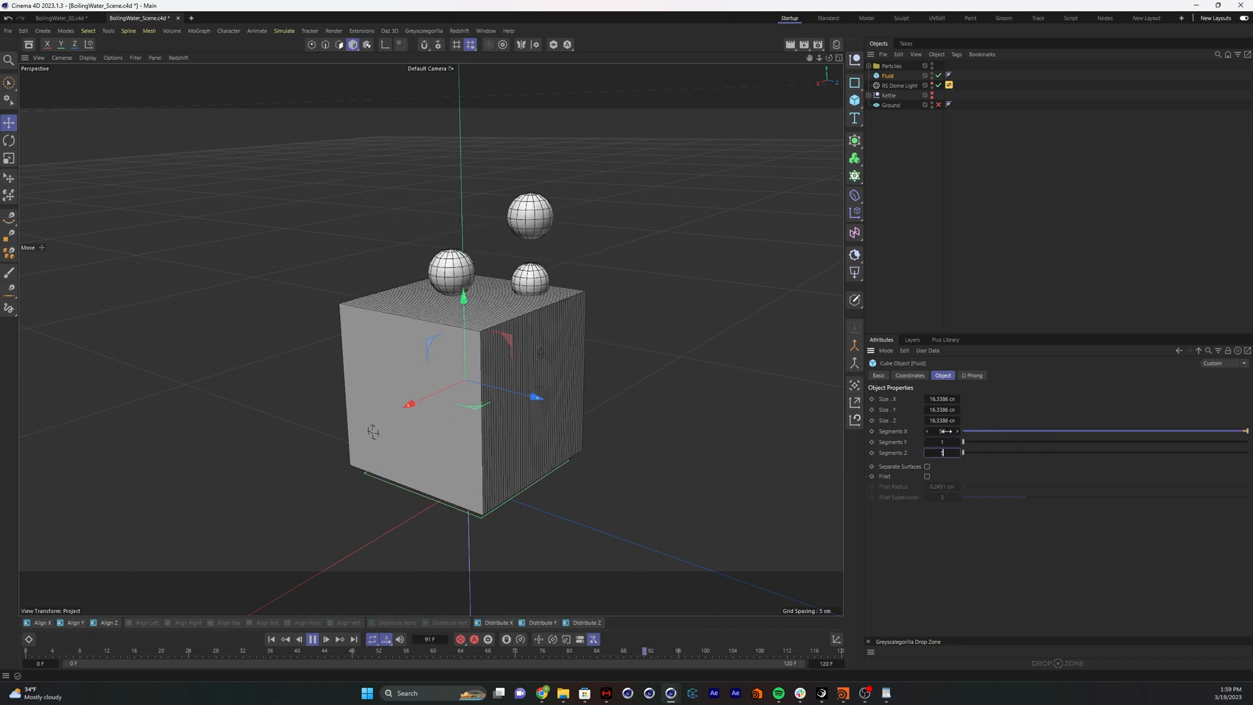
text(50)
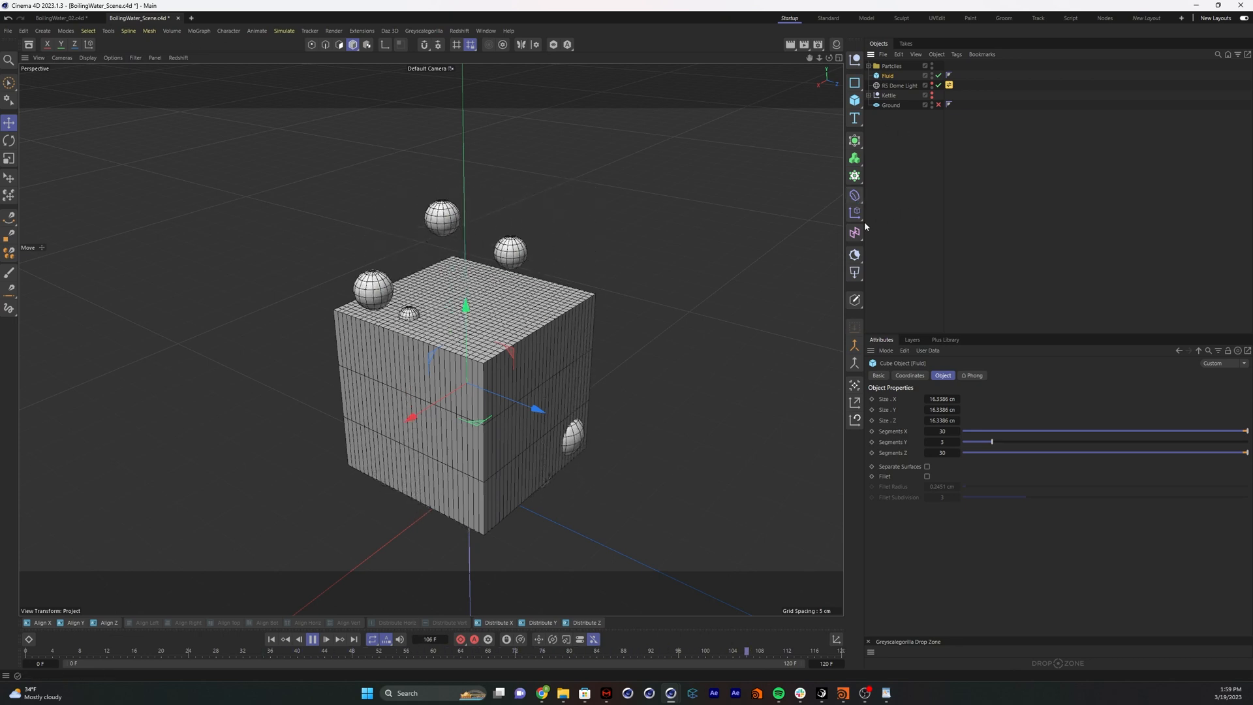
Add a Collision deformer under Fluid with the Cloner as its collider
click(854, 195)
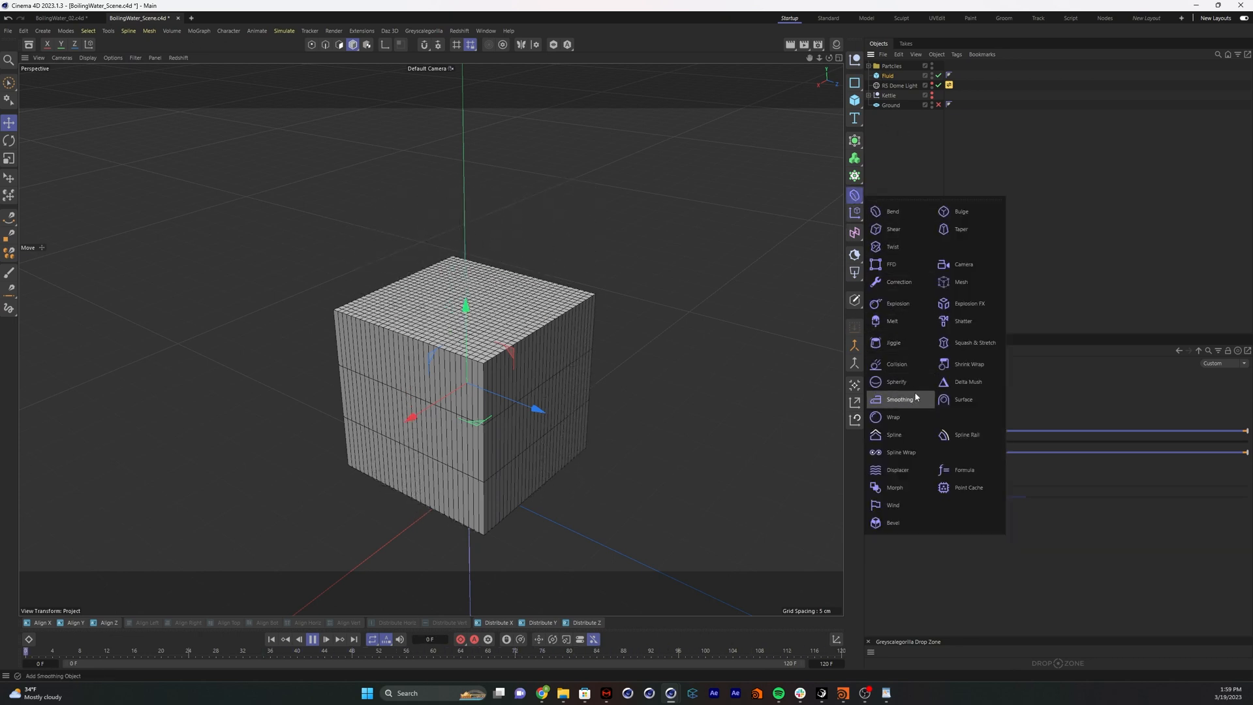
mouse_move(897, 364)
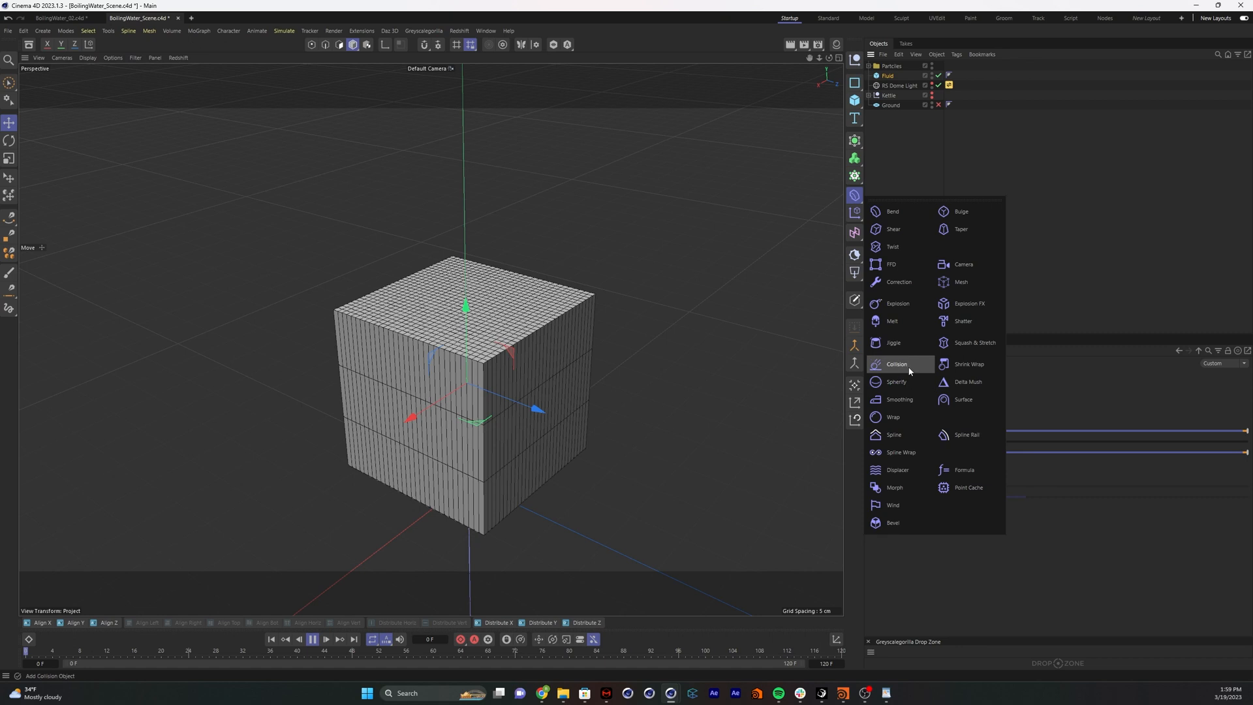
click(896, 364)
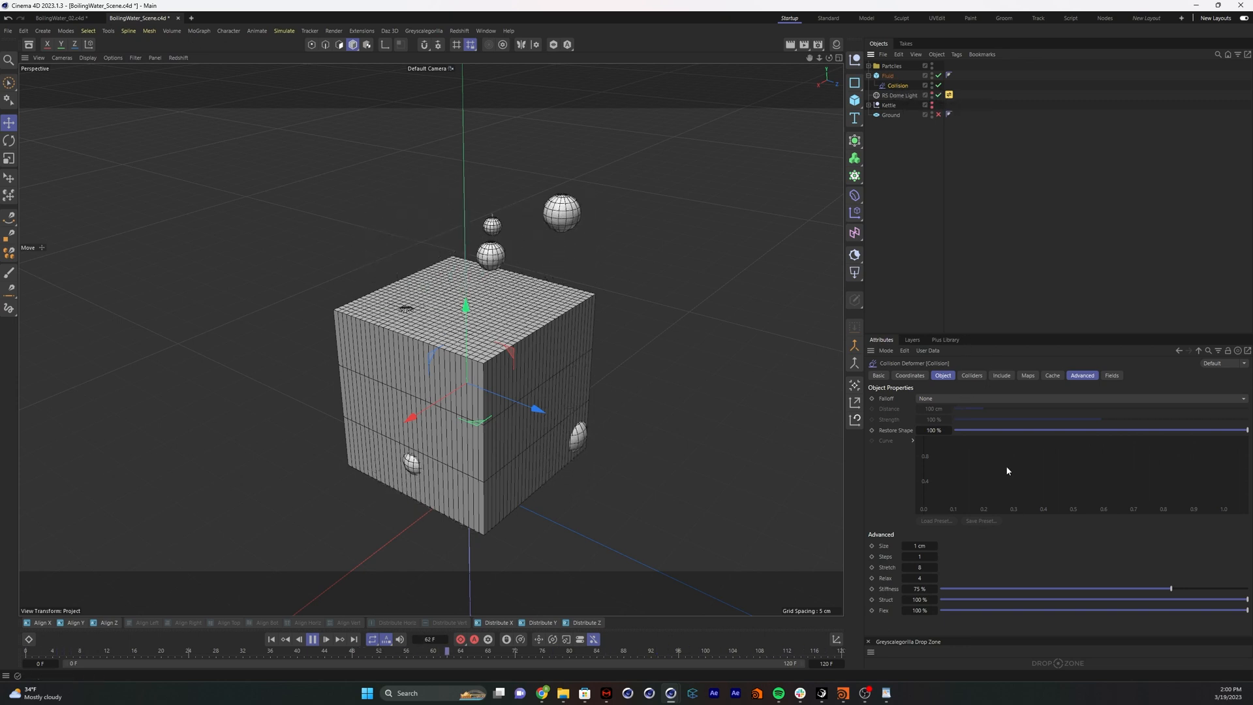
click(312, 638)
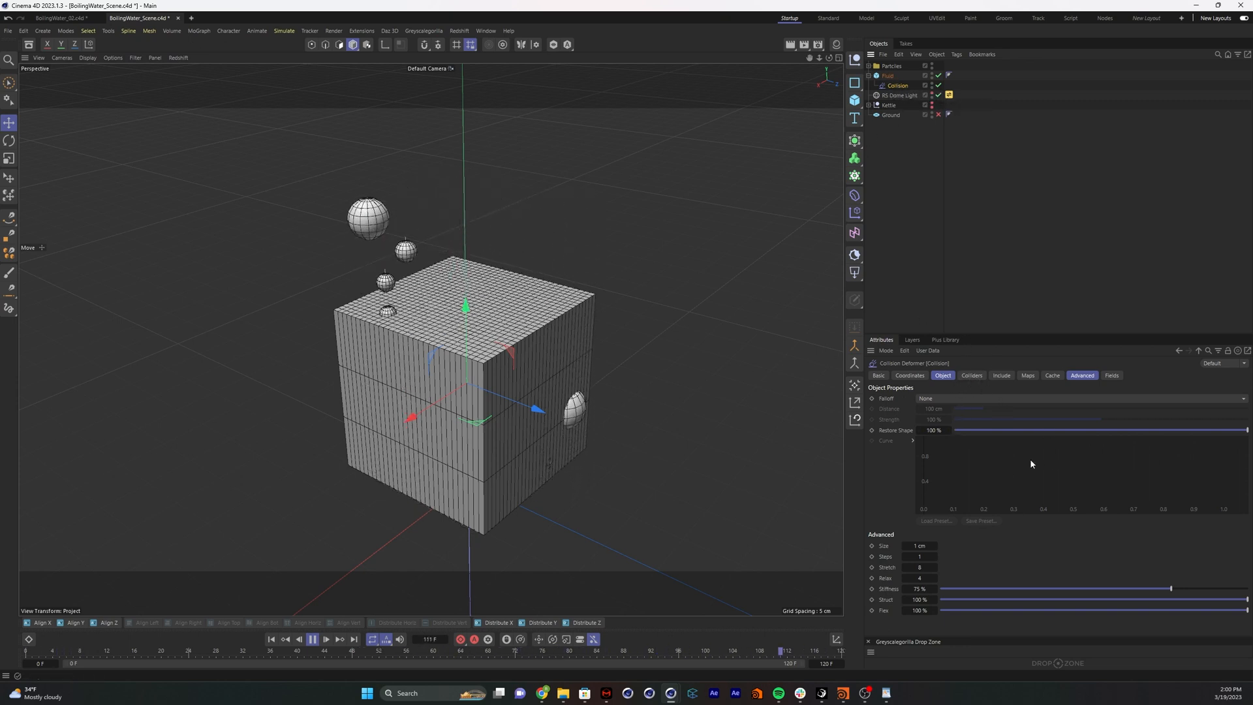
click(971, 376)
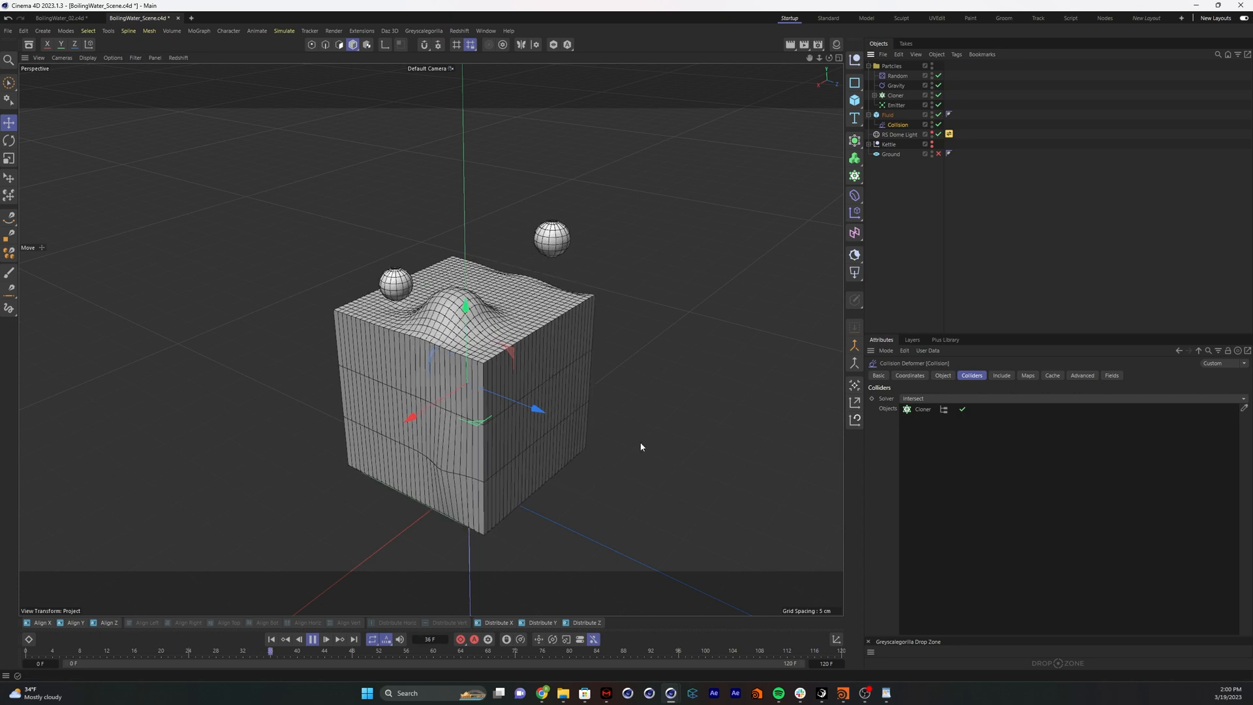
click(310, 638)
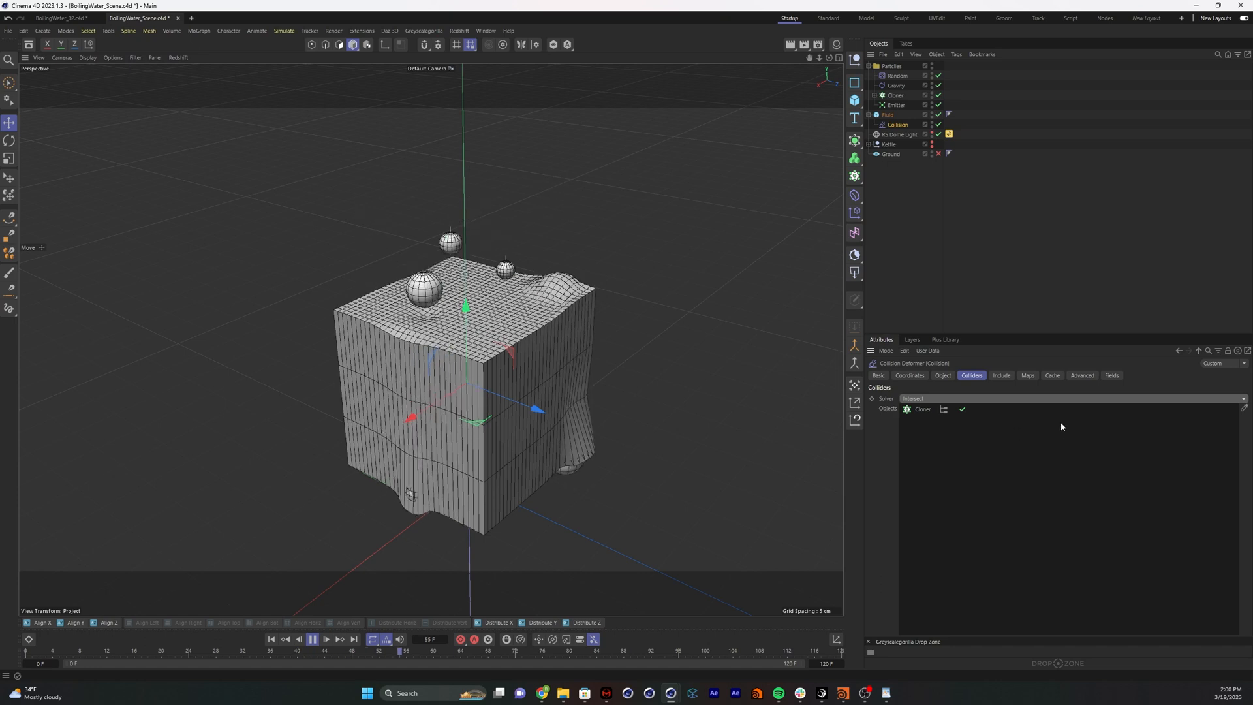
Keep the Collision deformer's Solver on Intersect and preview the bulging surface
click(911, 398)
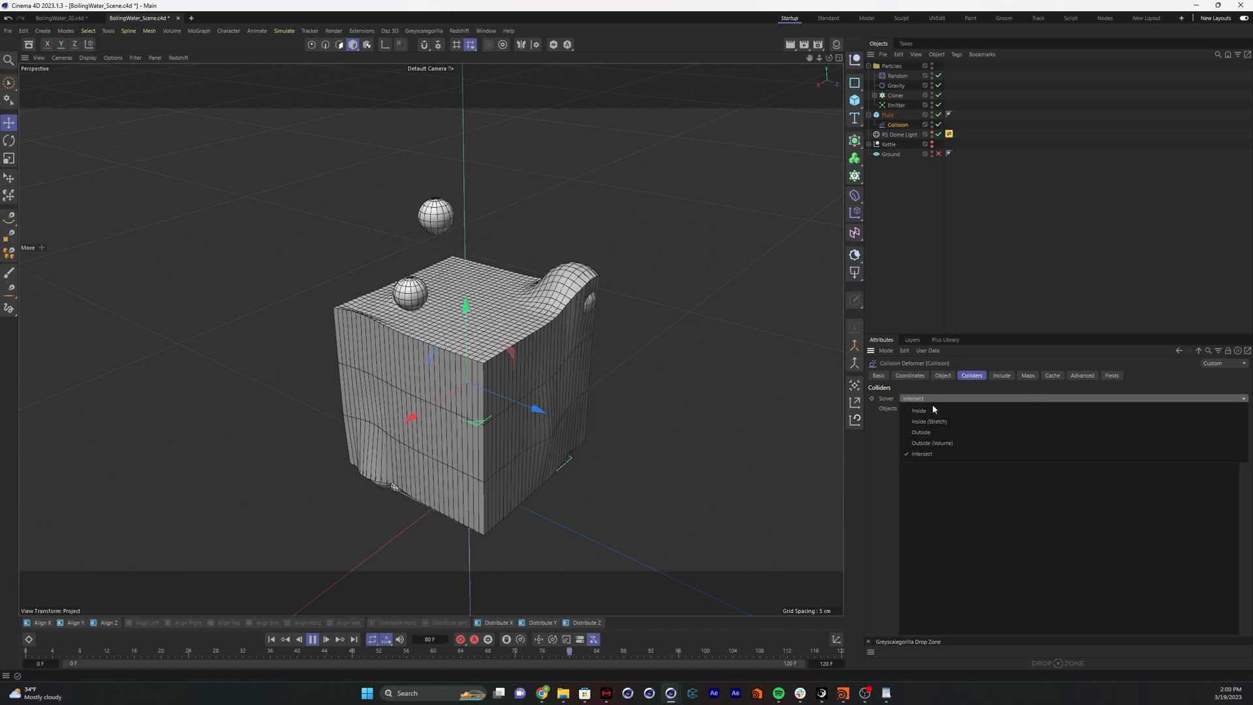
click(921, 453)
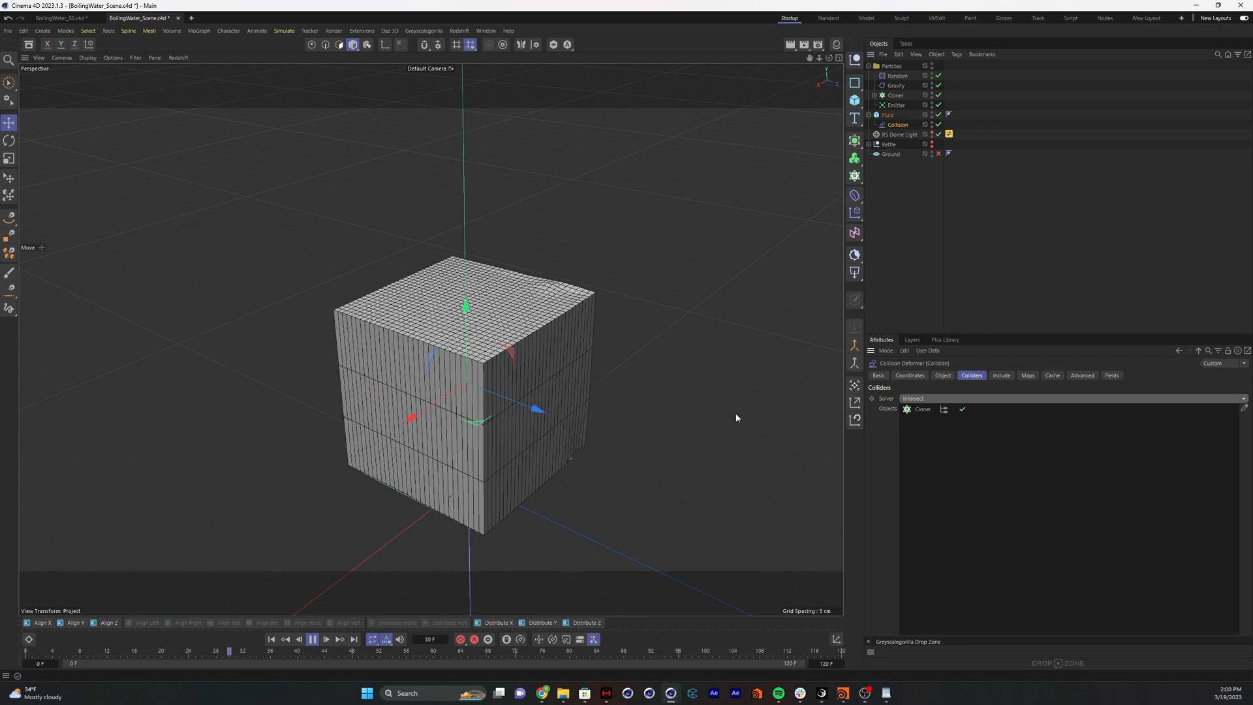
click(310, 638)
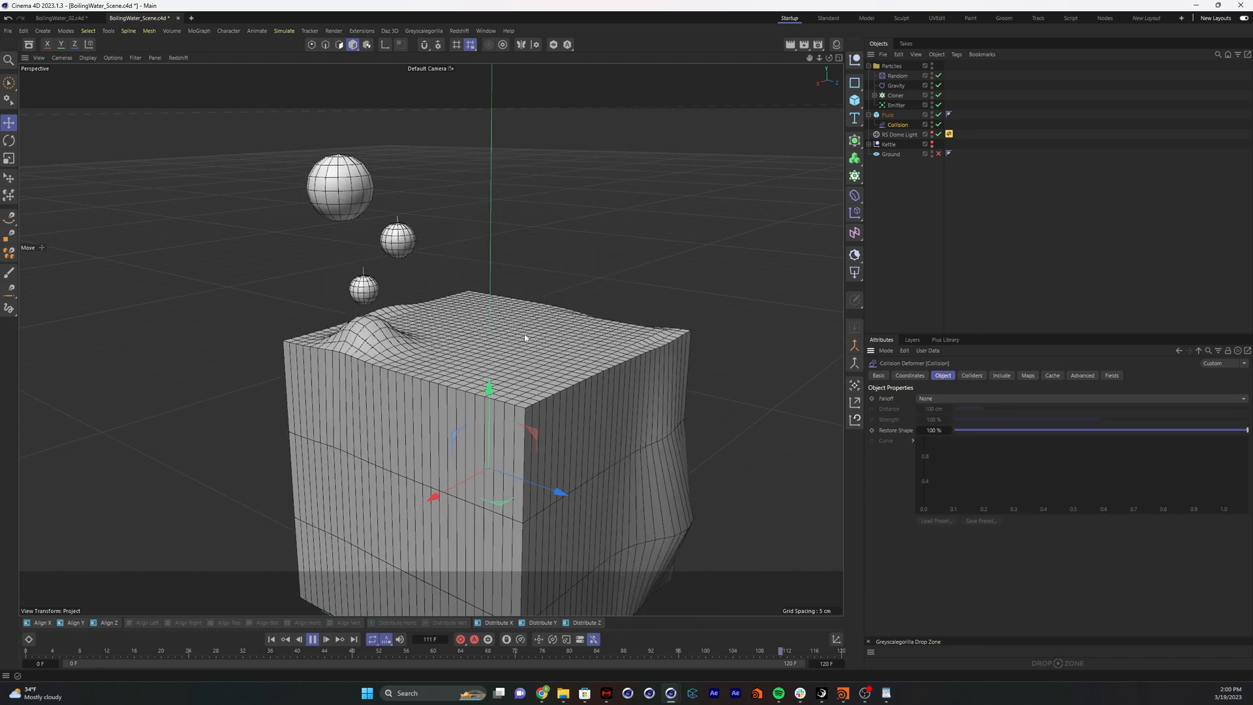
Lower the Collision deformer's Restore Shape to 50% so bulges linger on the Fluid surface
click(311, 651)
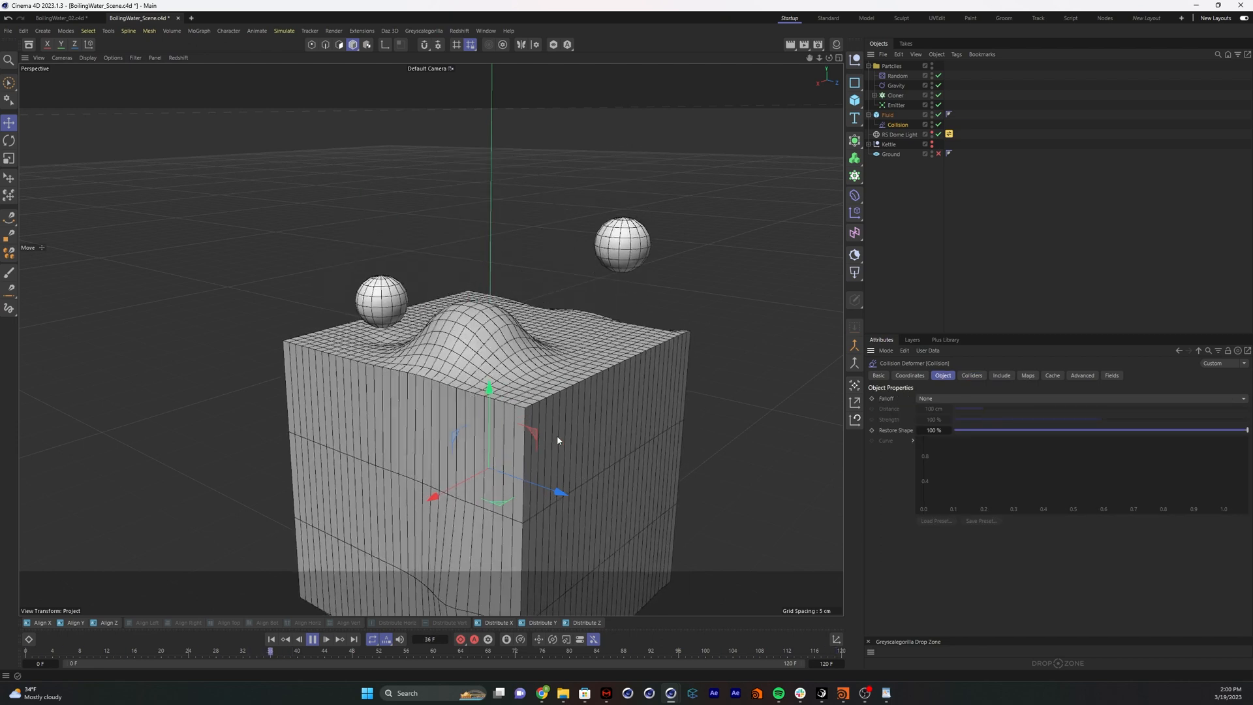
click(311, 639)
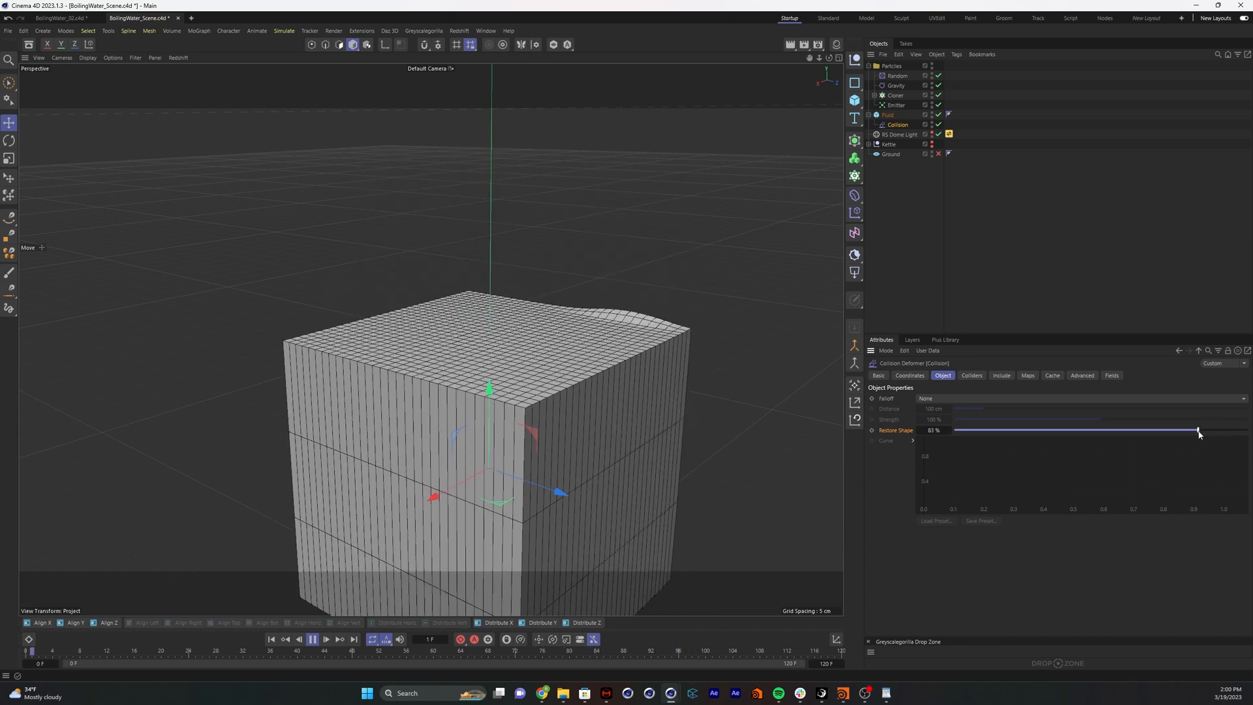
click(311, 638)
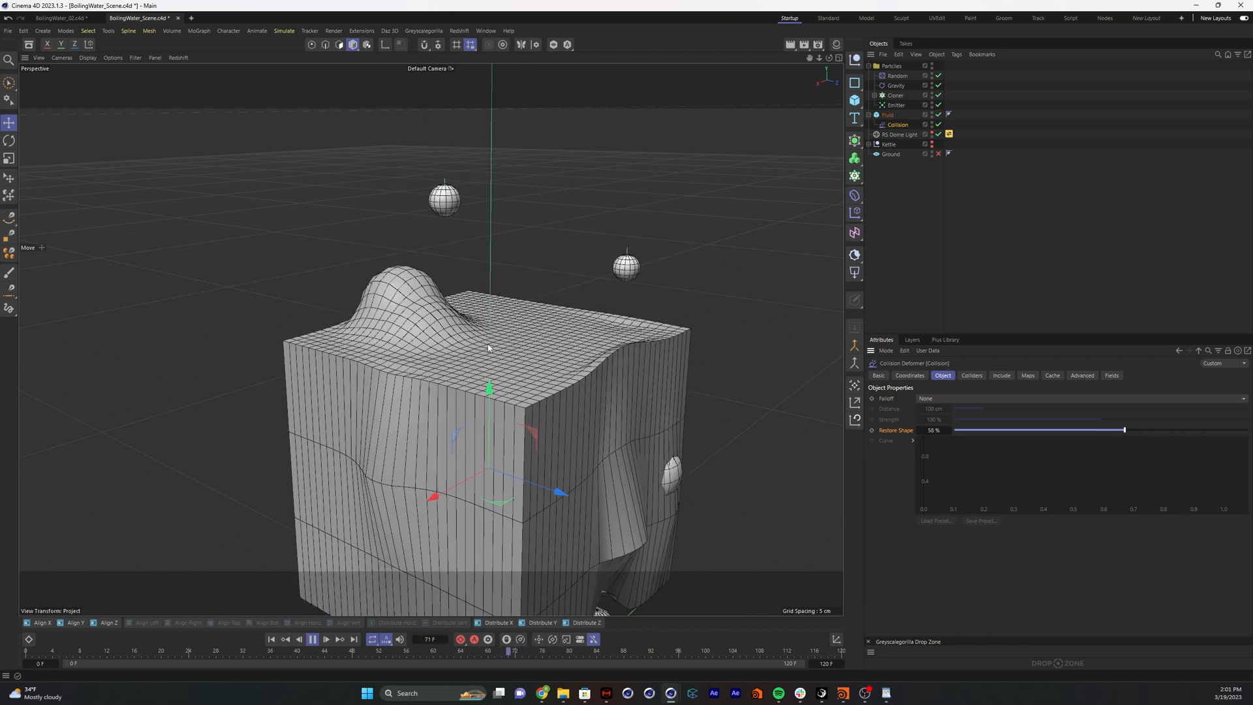
click(311, 638)
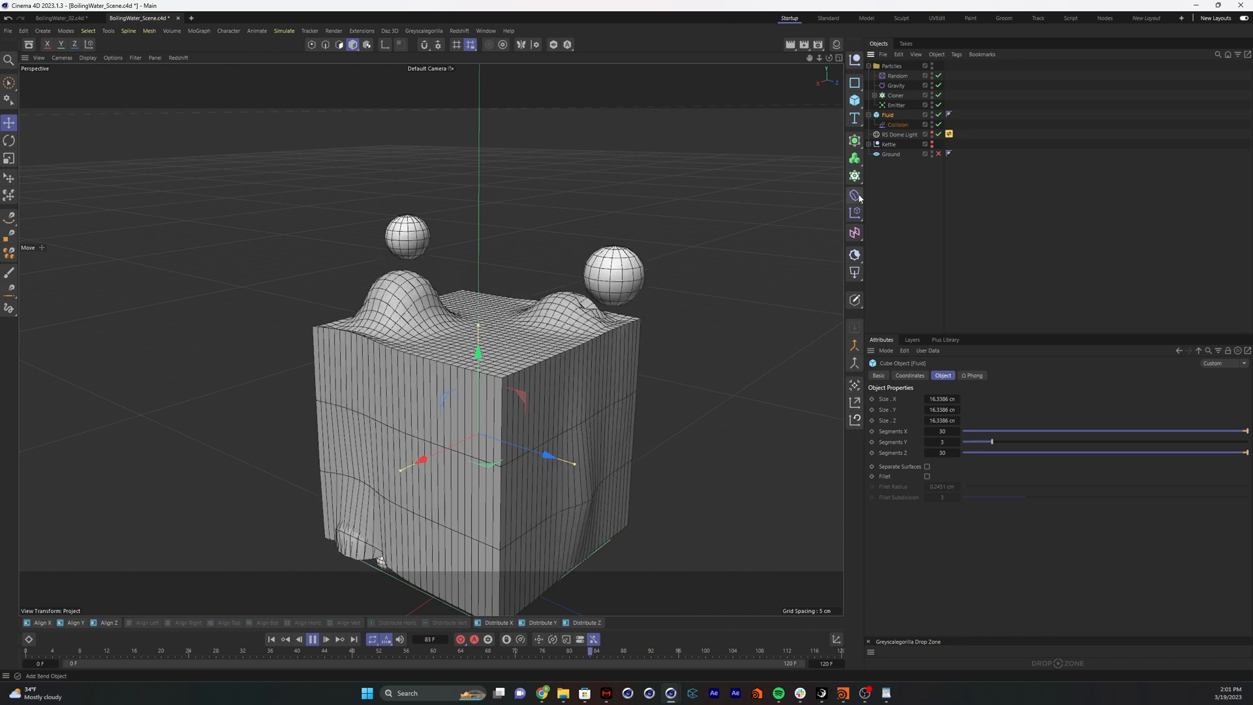
Add a Jiggle deformer to the Fluid cube, placed below the Collision deformer
click(854, 196)
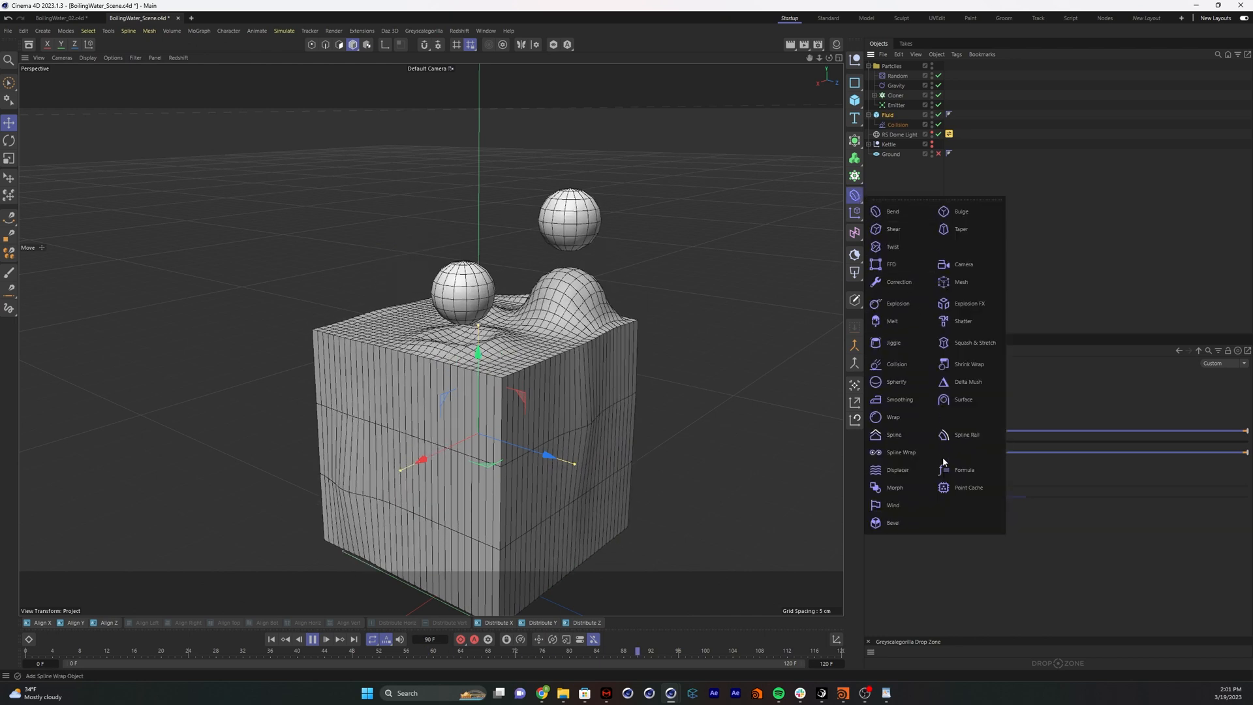
mouse_move(894, 342)
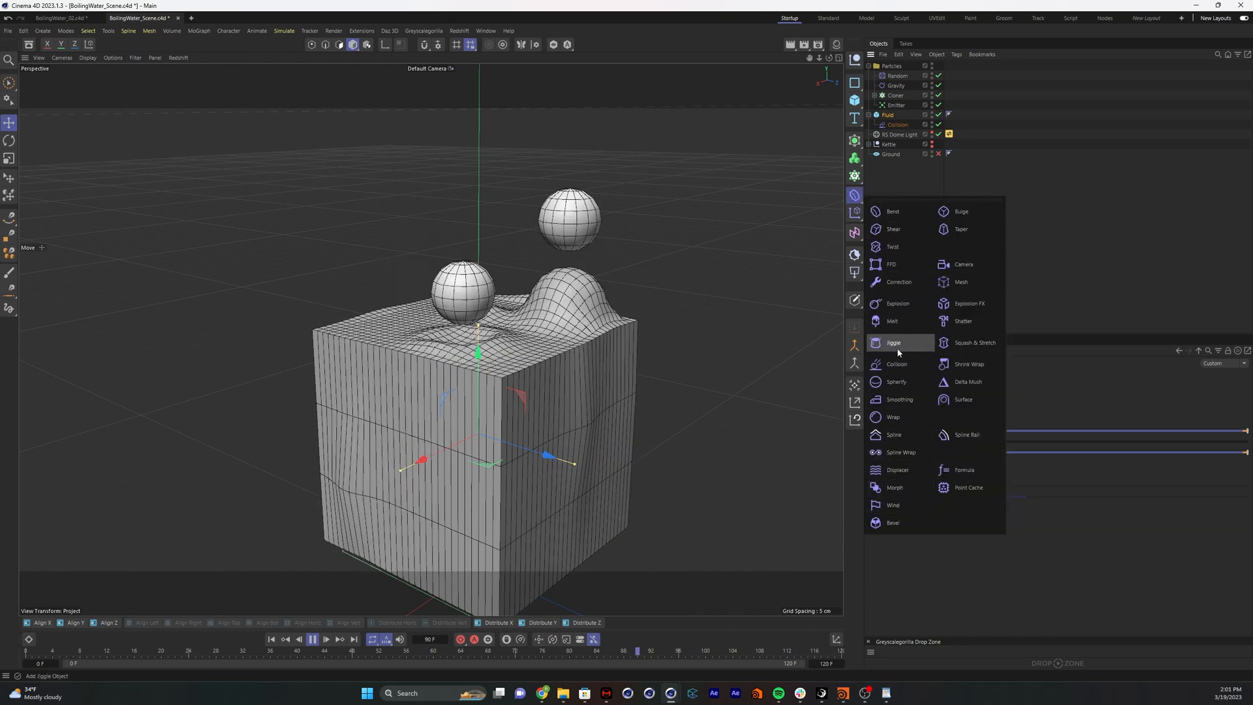
click(894, 342)
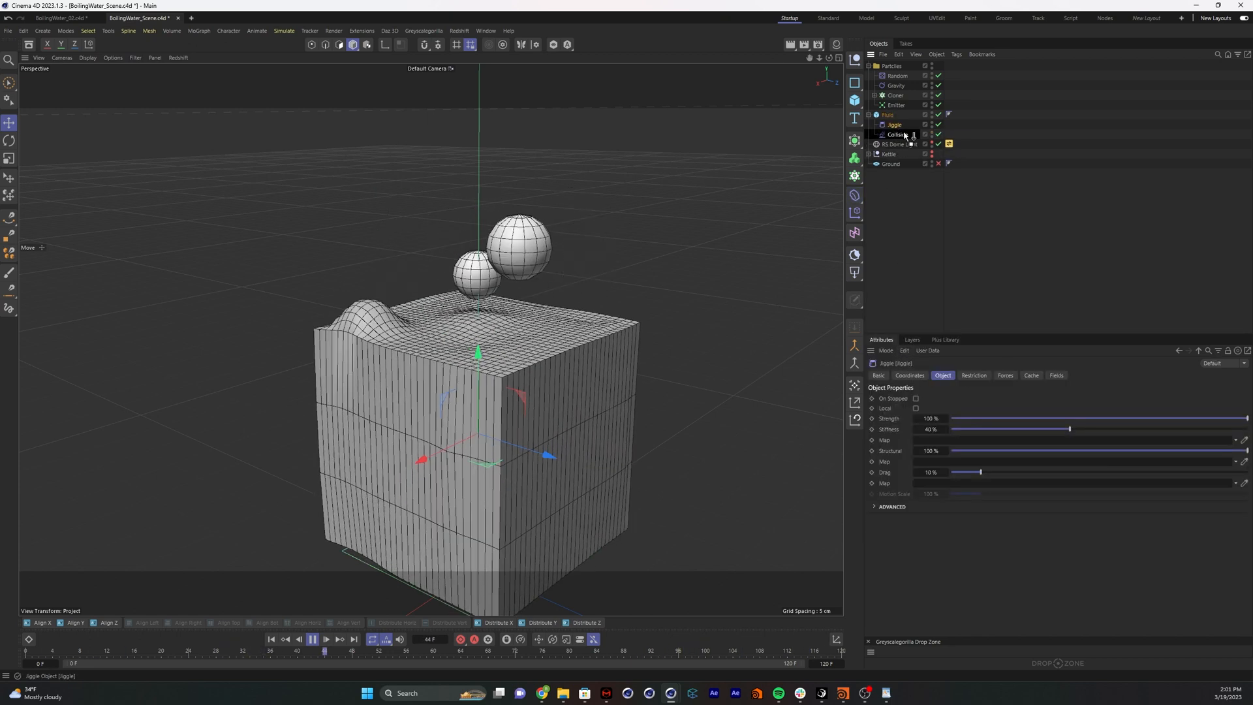
click(312, 639)
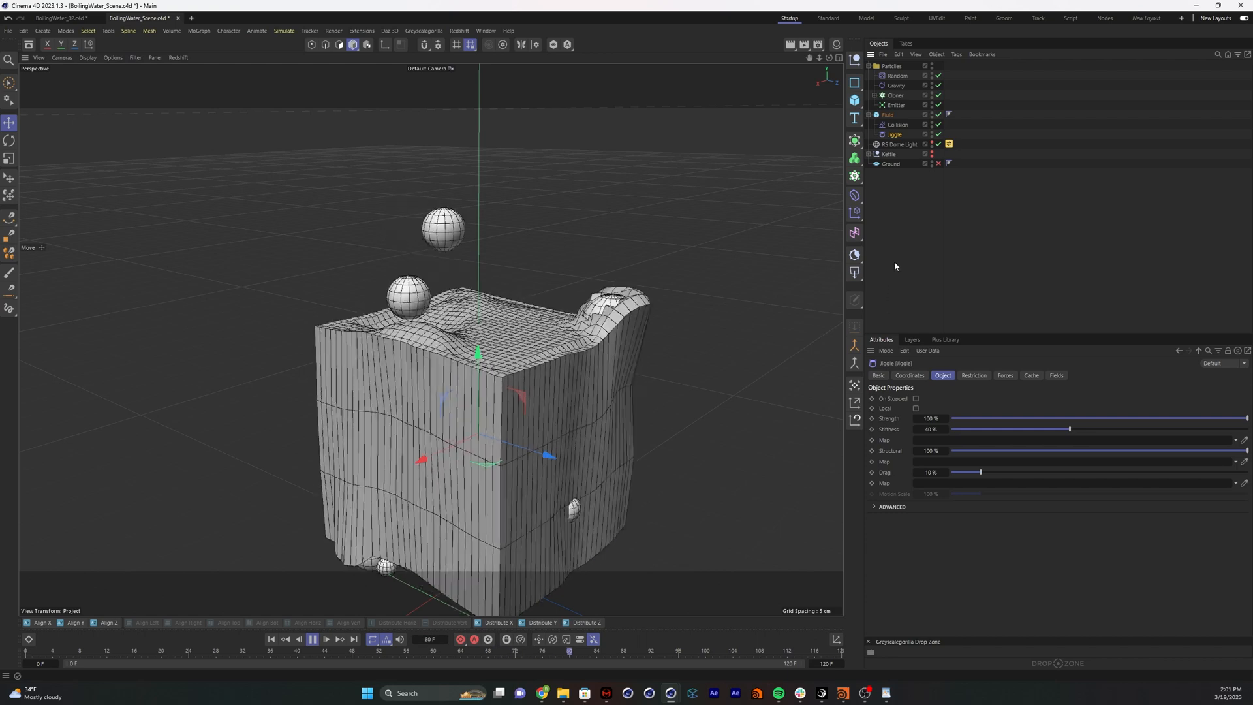
click(311, 638)
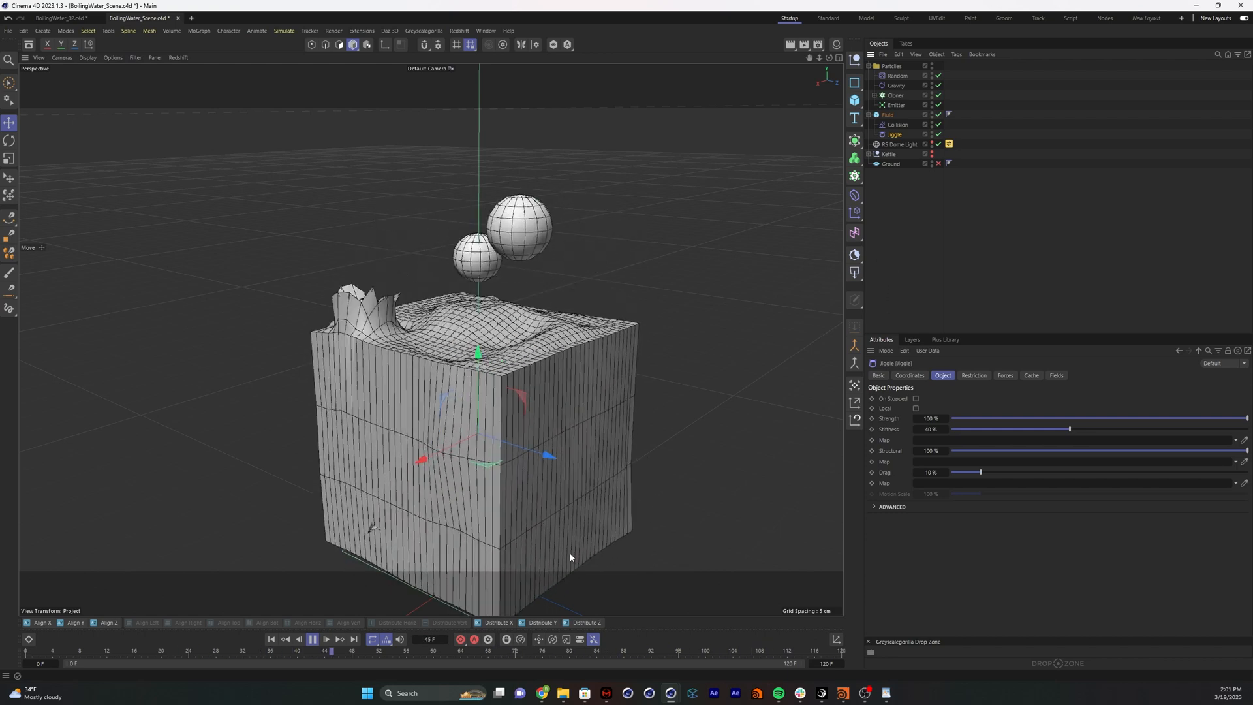
click(310, 638)
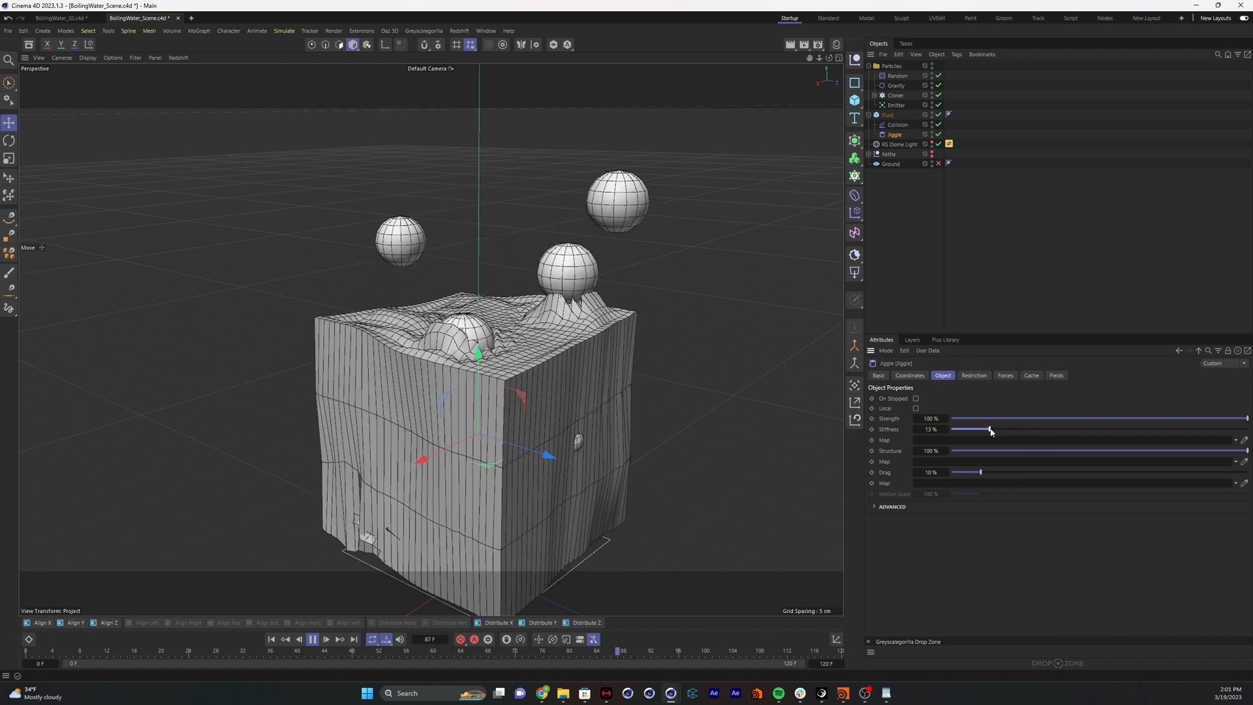
Lower the Jiggle stiffness to 13% and reveal its advanced spring settings
click(126, 650)
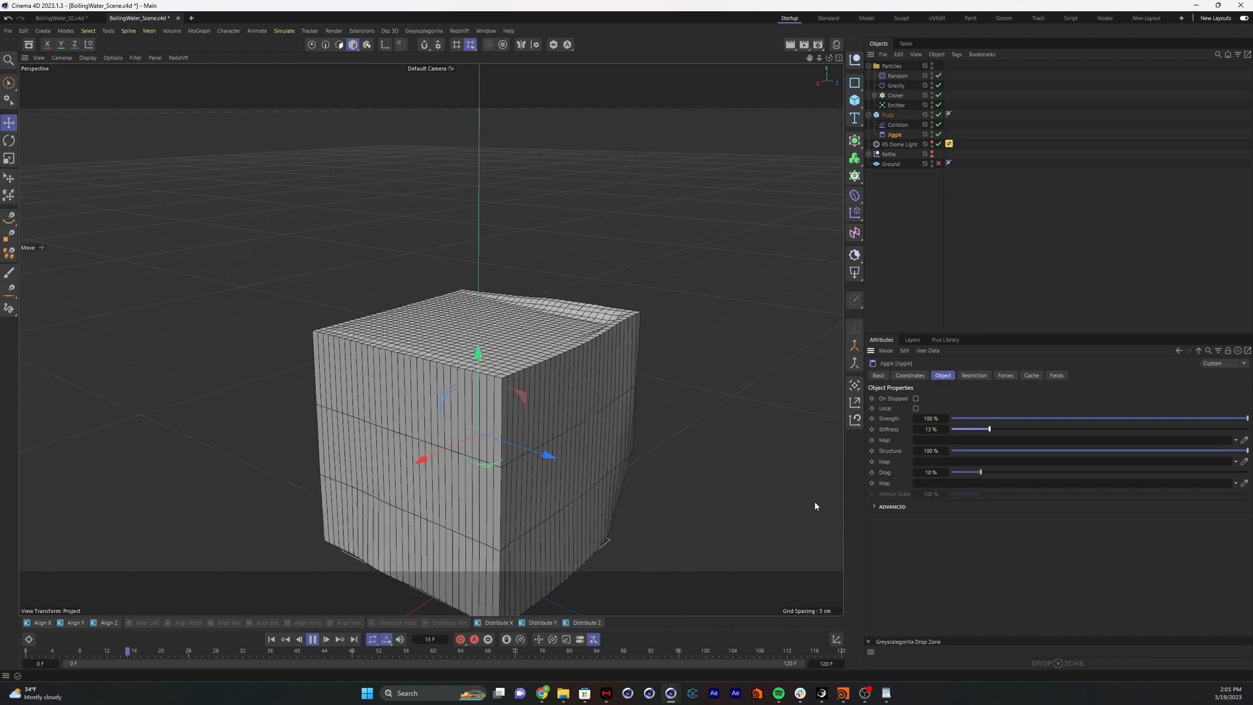
click(310, 652)
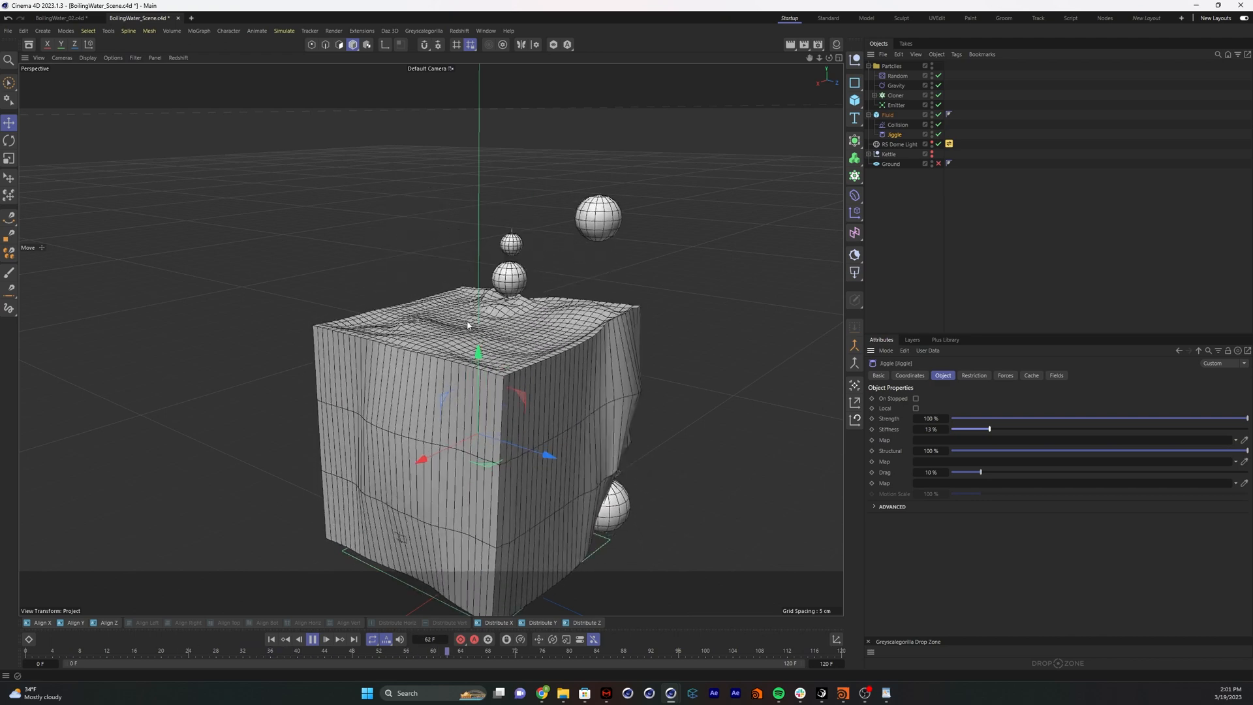
click(311, 651)
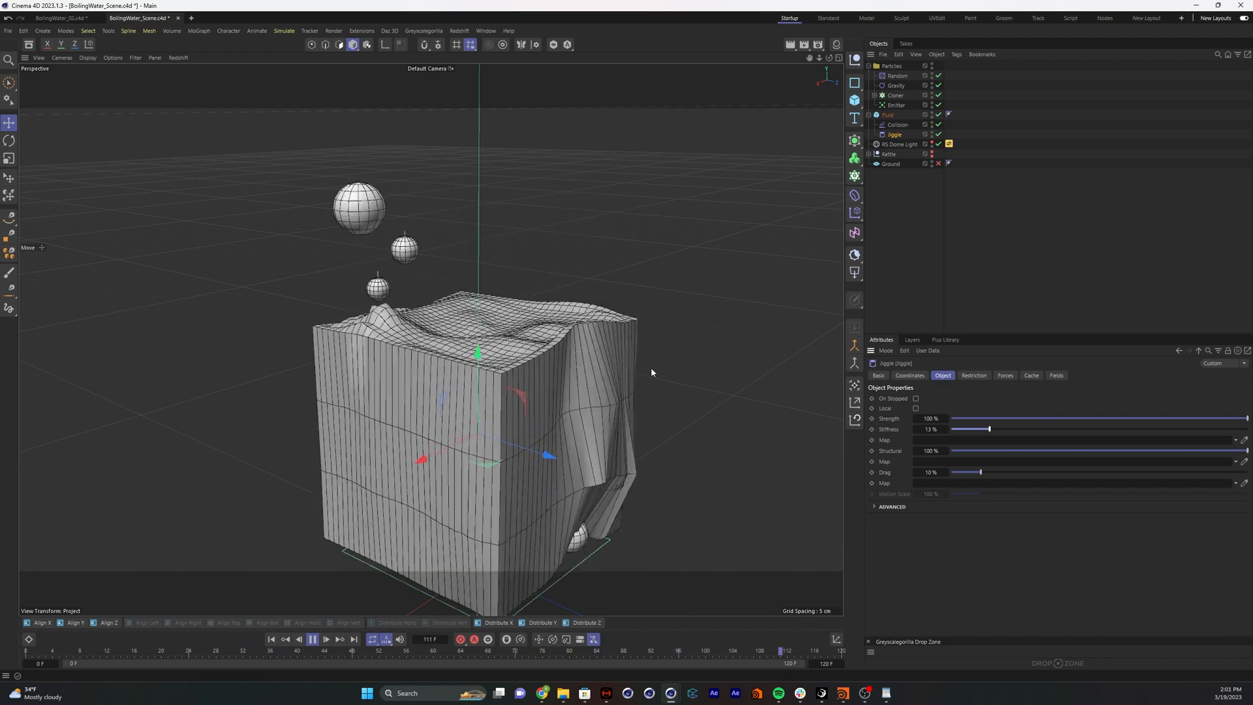
click(883, 506)
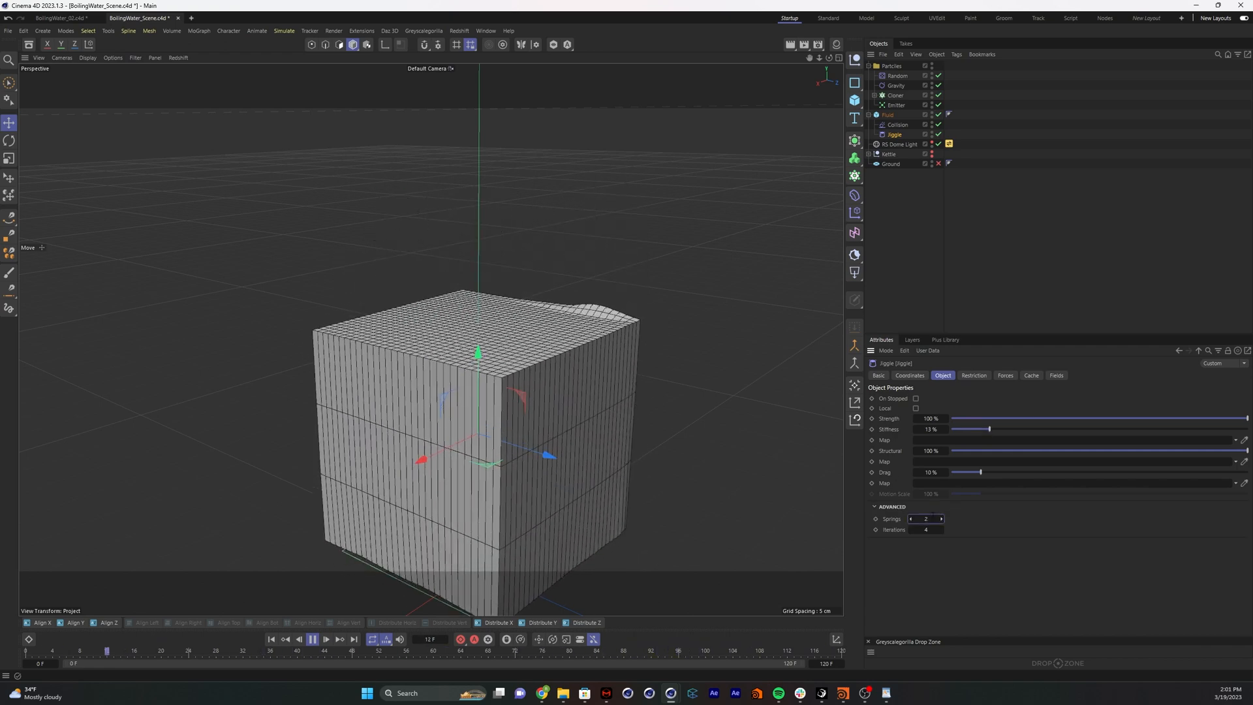
click(312, 639)
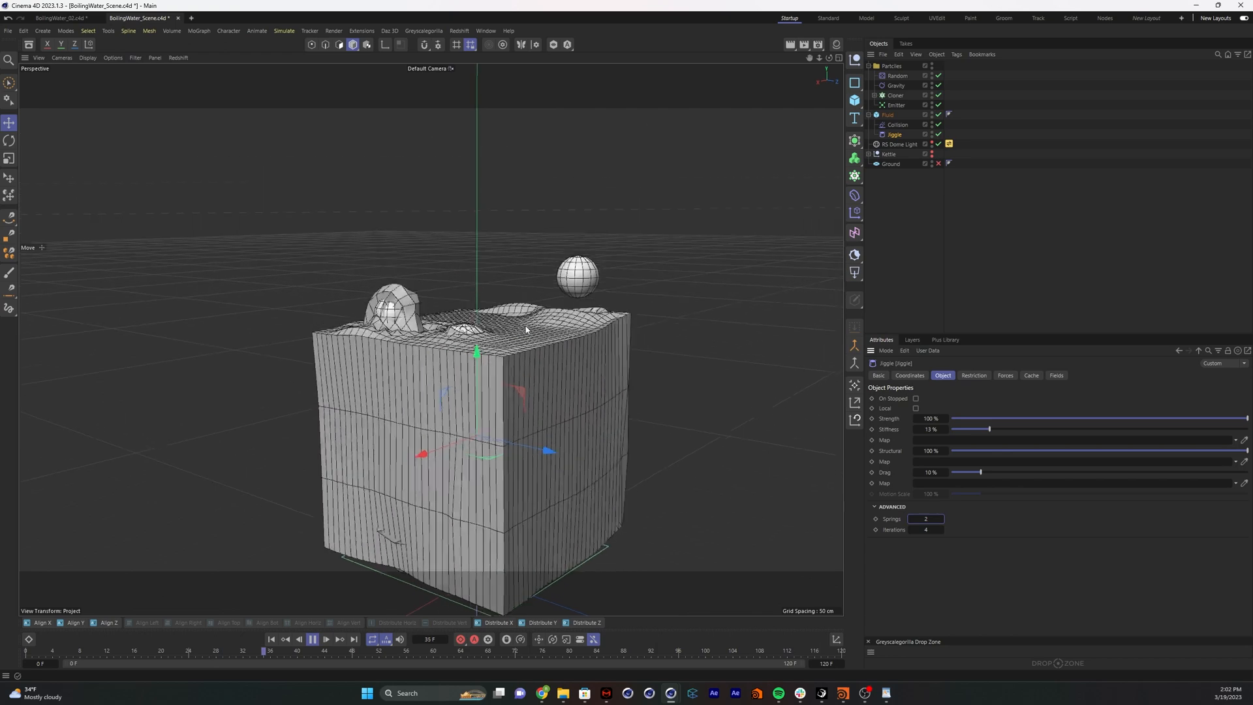
click(312, 638)
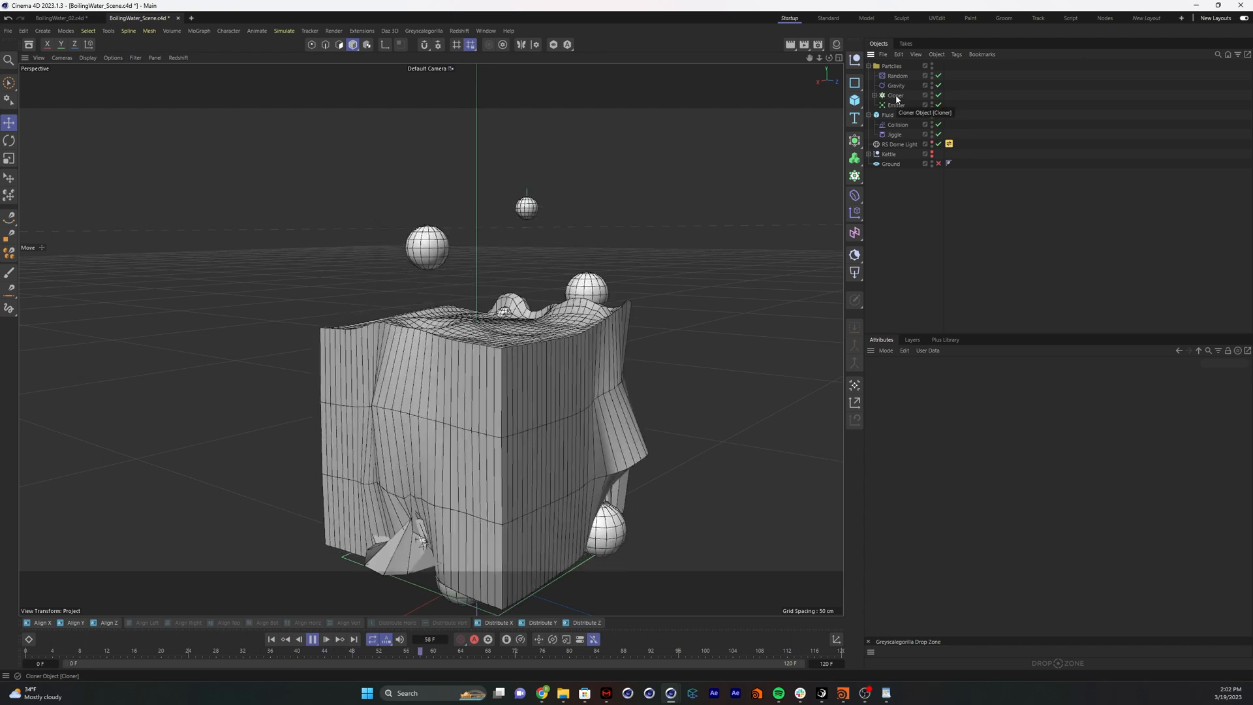
Add a Push Apart effector to the bubble Cloner and move it into the Particles group
click(312, 639)
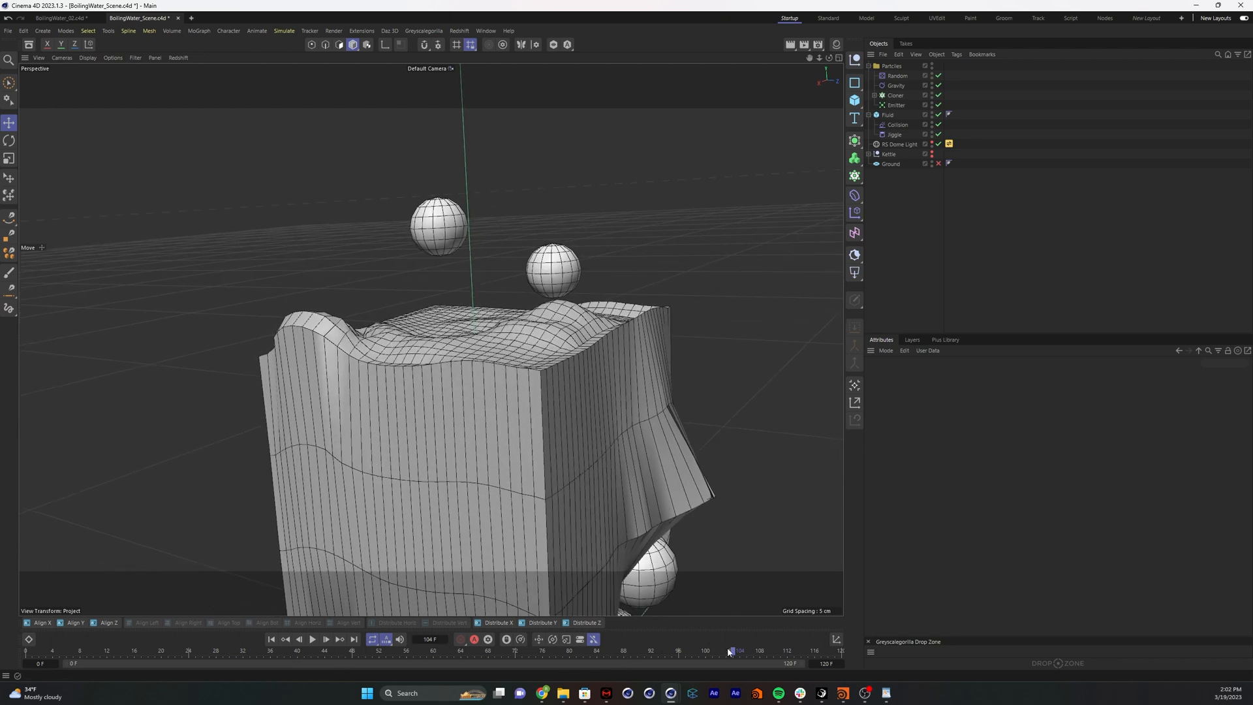
mouse_move(559, 361)
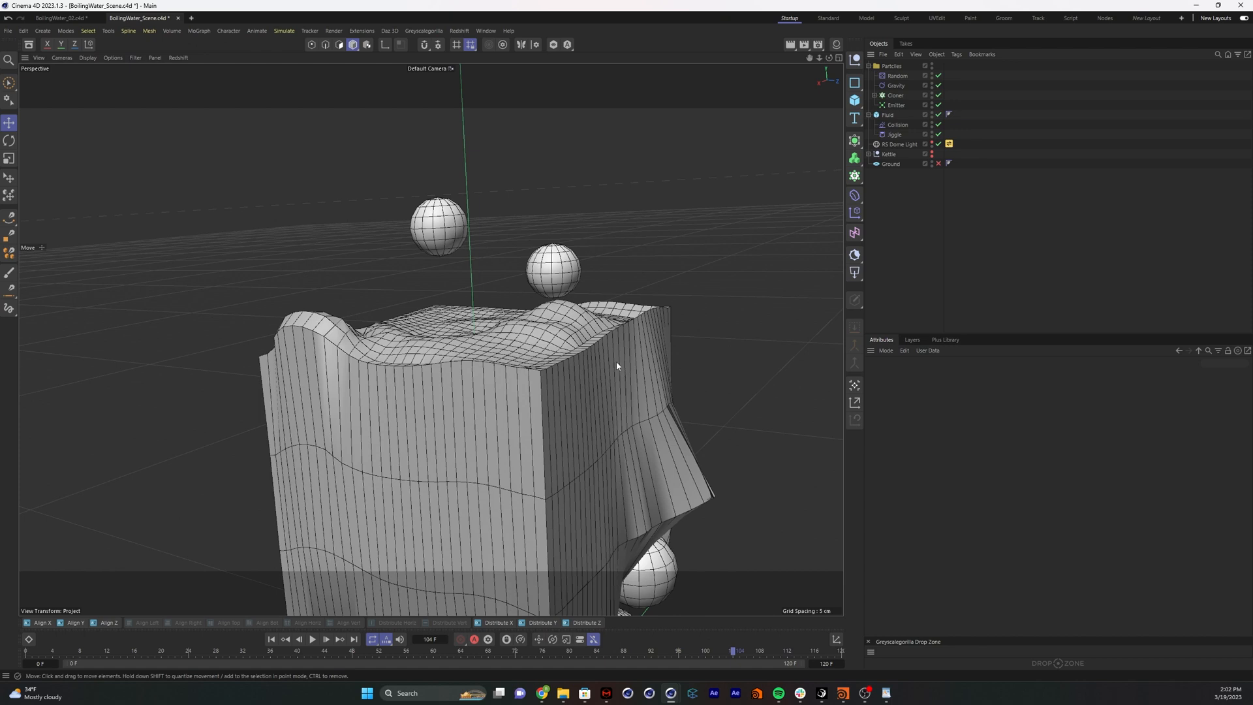
mouse_move(896, 100)
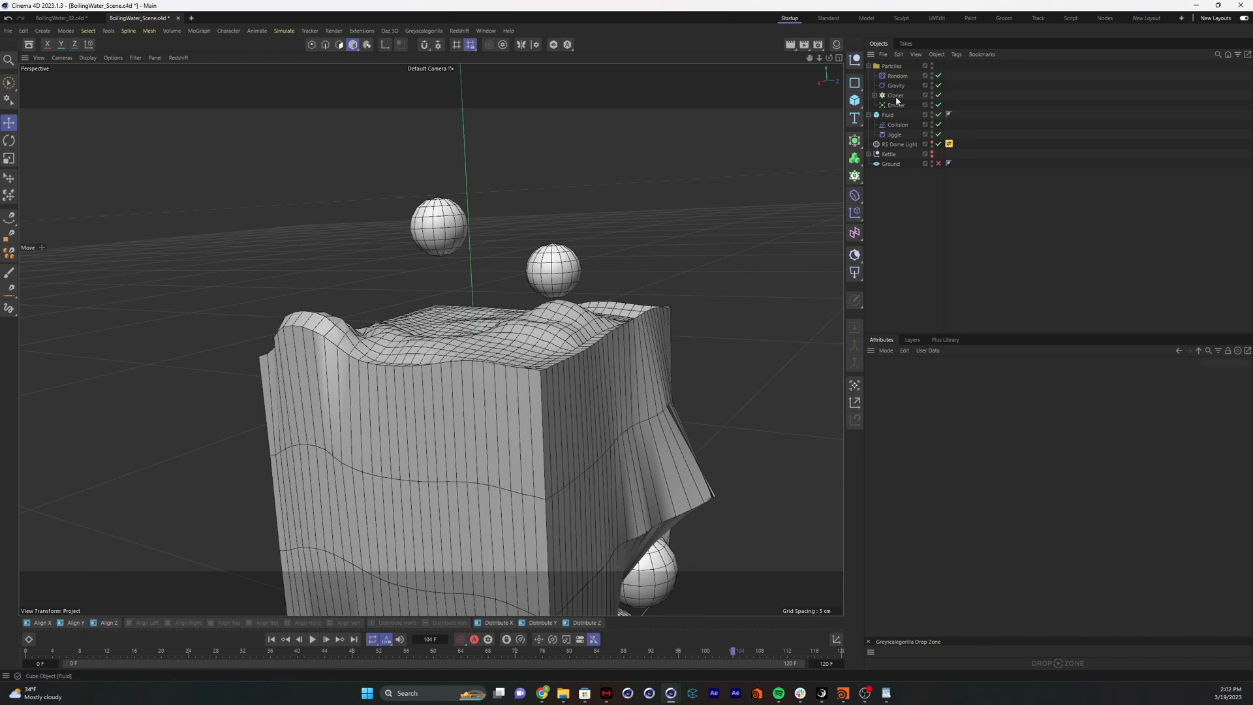
click(894, 95)
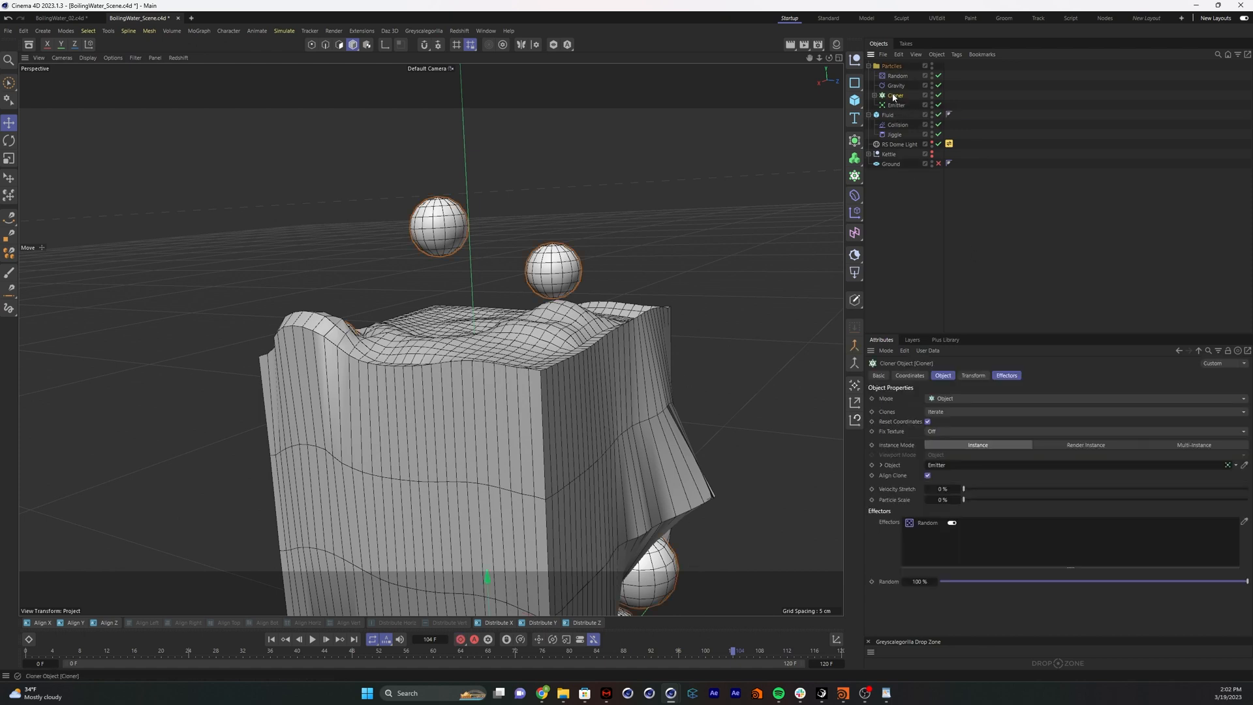
click(854, 214)
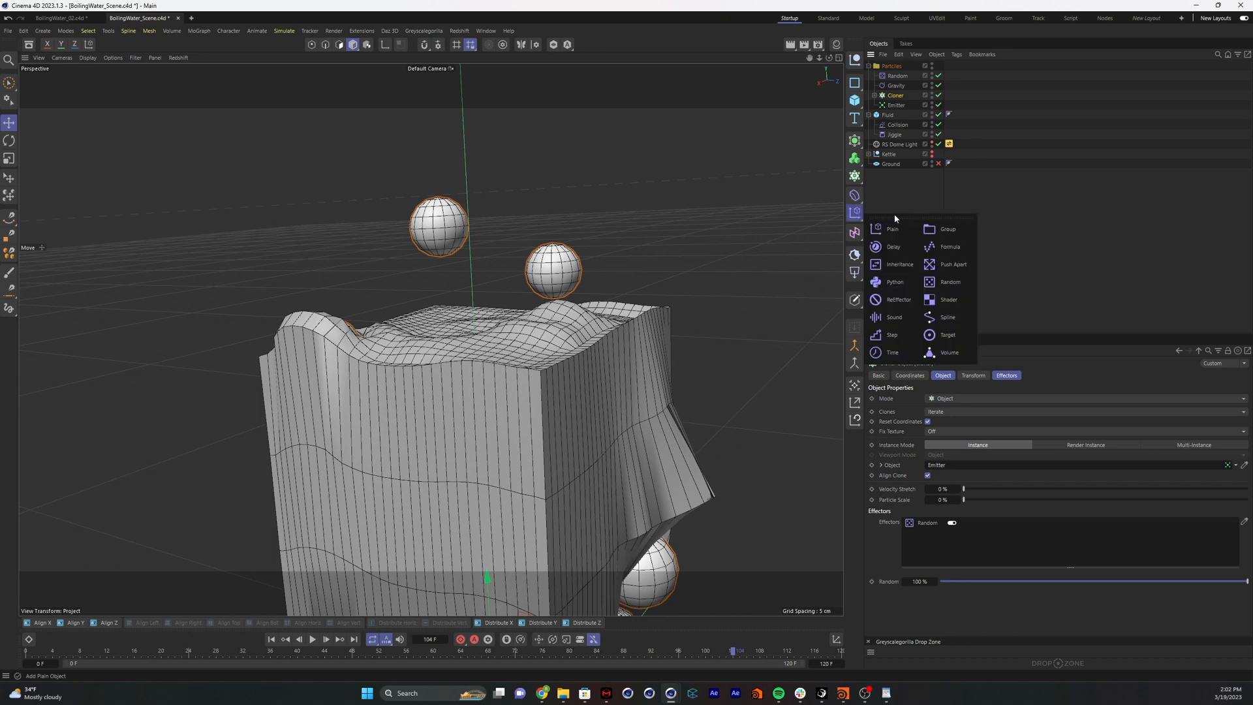
mouse_move(948, 299)
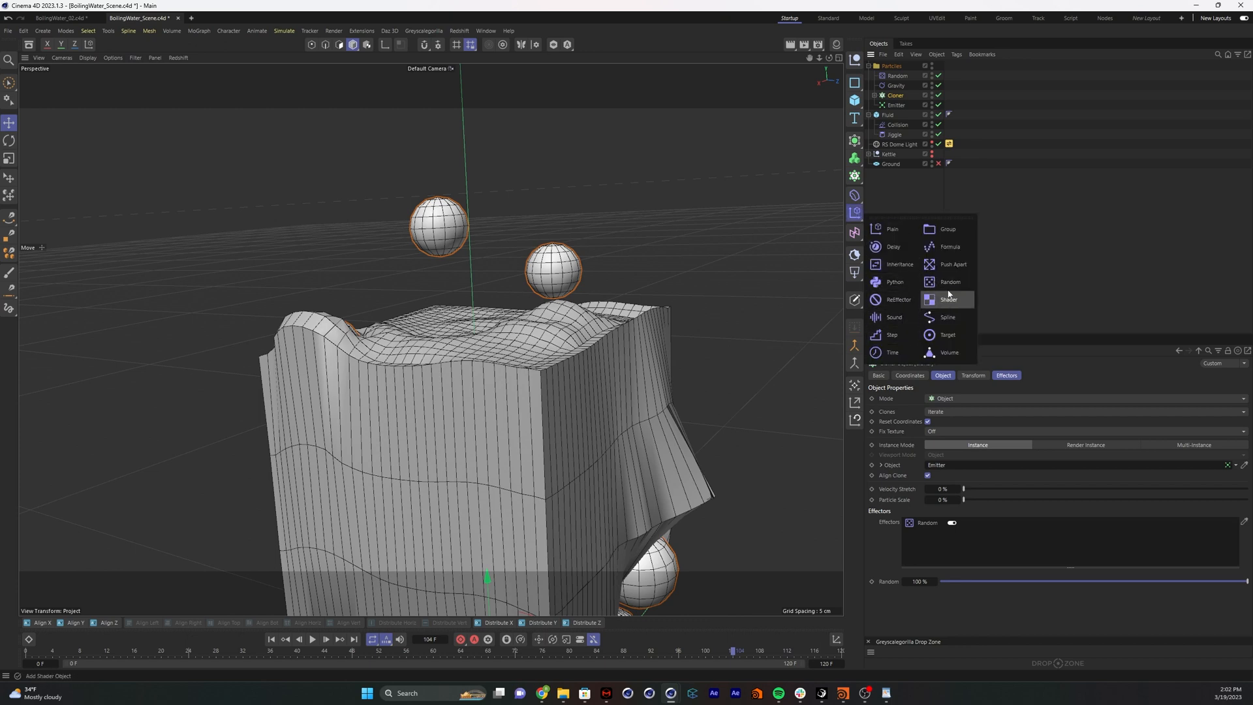
click(953, 264)
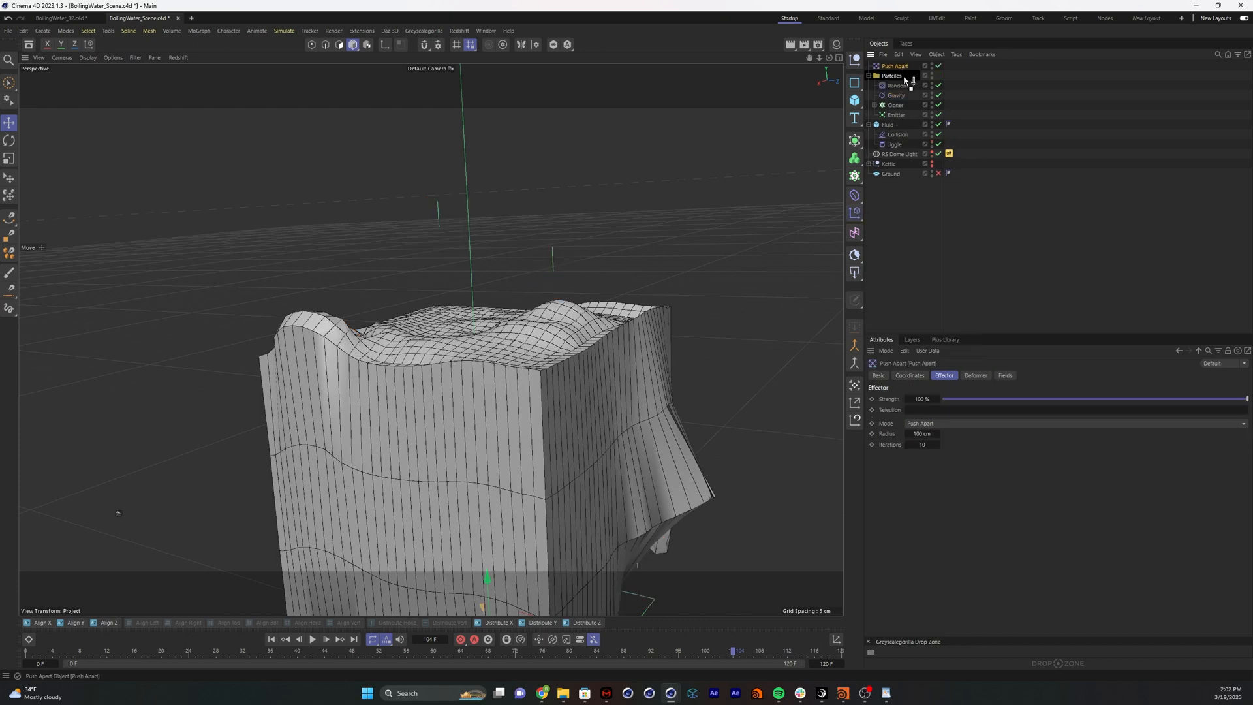
click(899, 76)
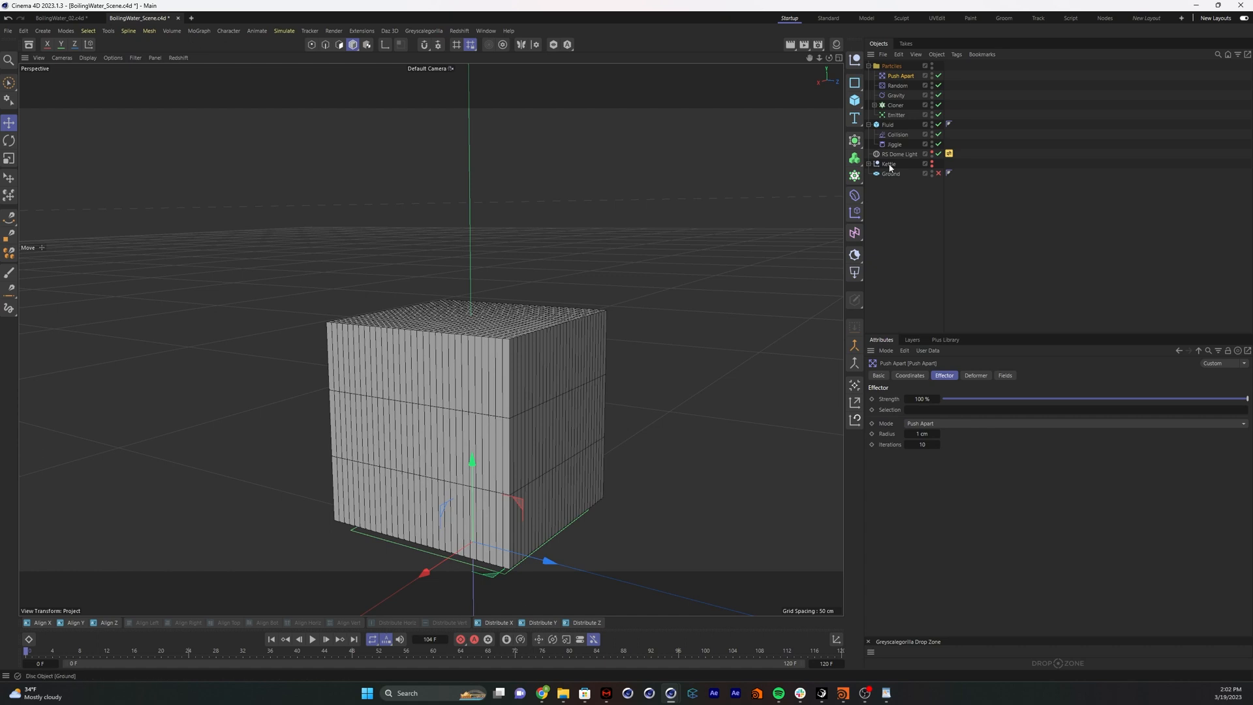
Set the Push Apart radius to 2 cm and play the simulation to check the bubbles
click(312, 638)
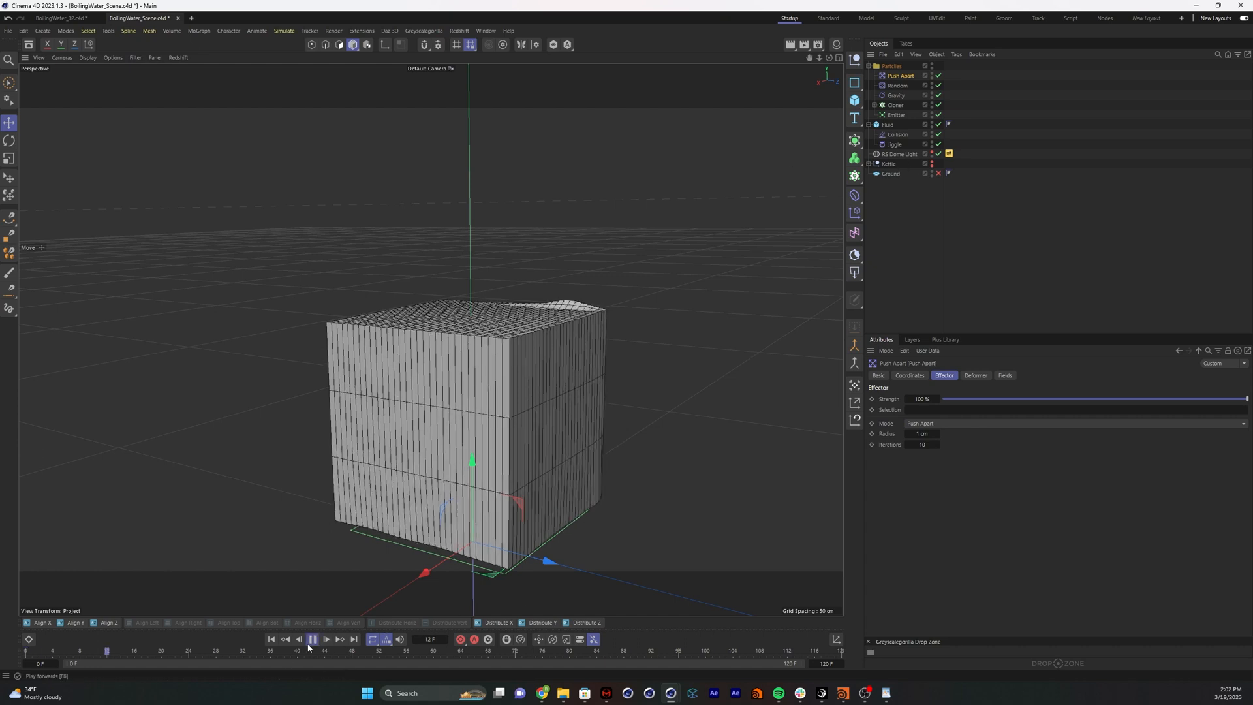
click(312, 640)
text(2)
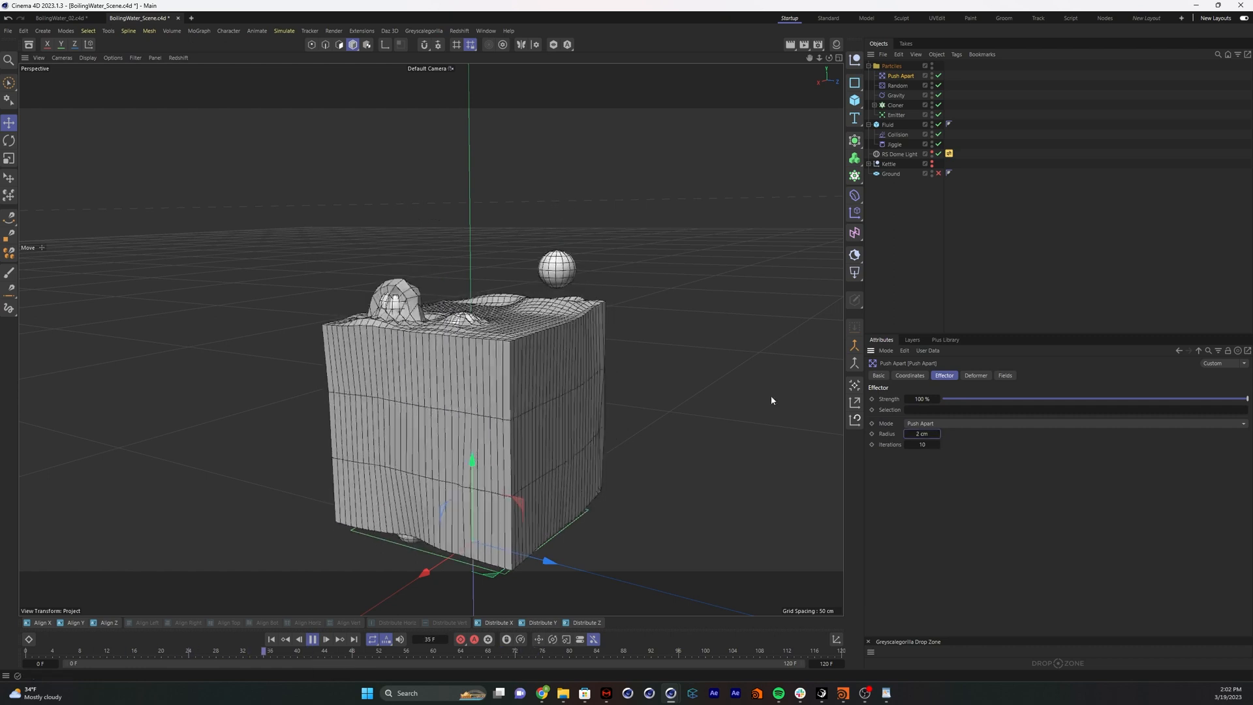
click(311, 638)
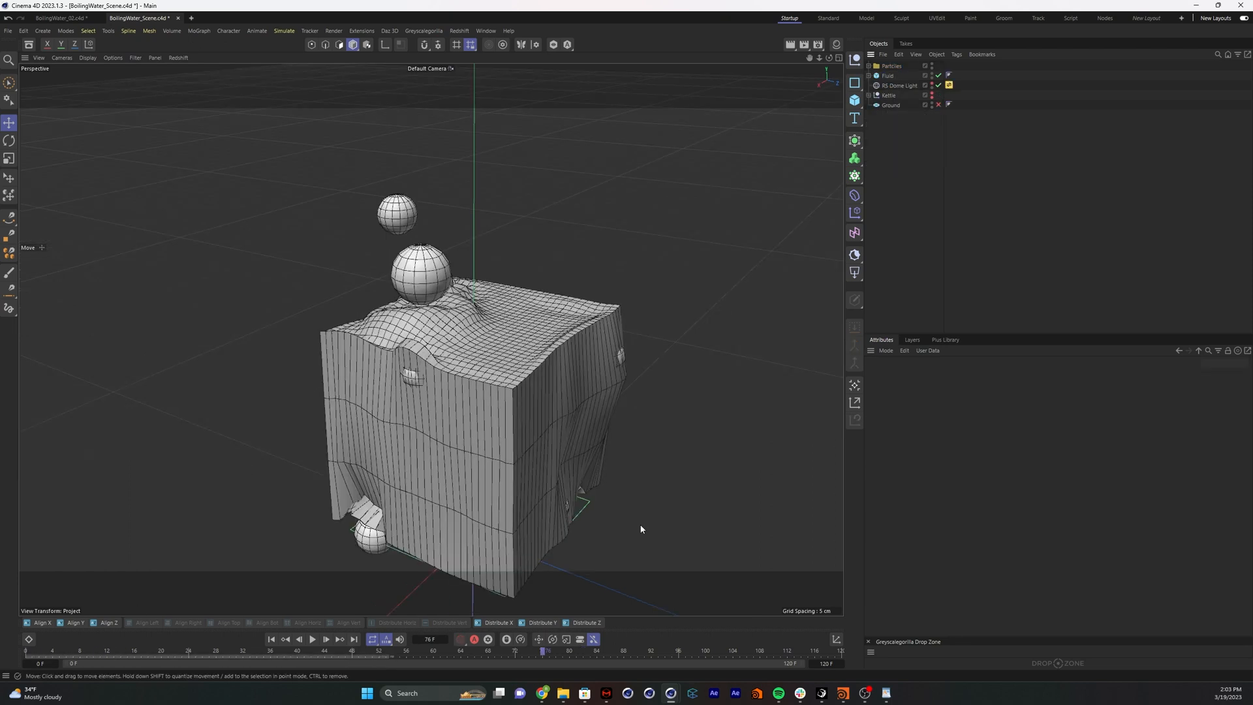
mouse_move(747, 277)
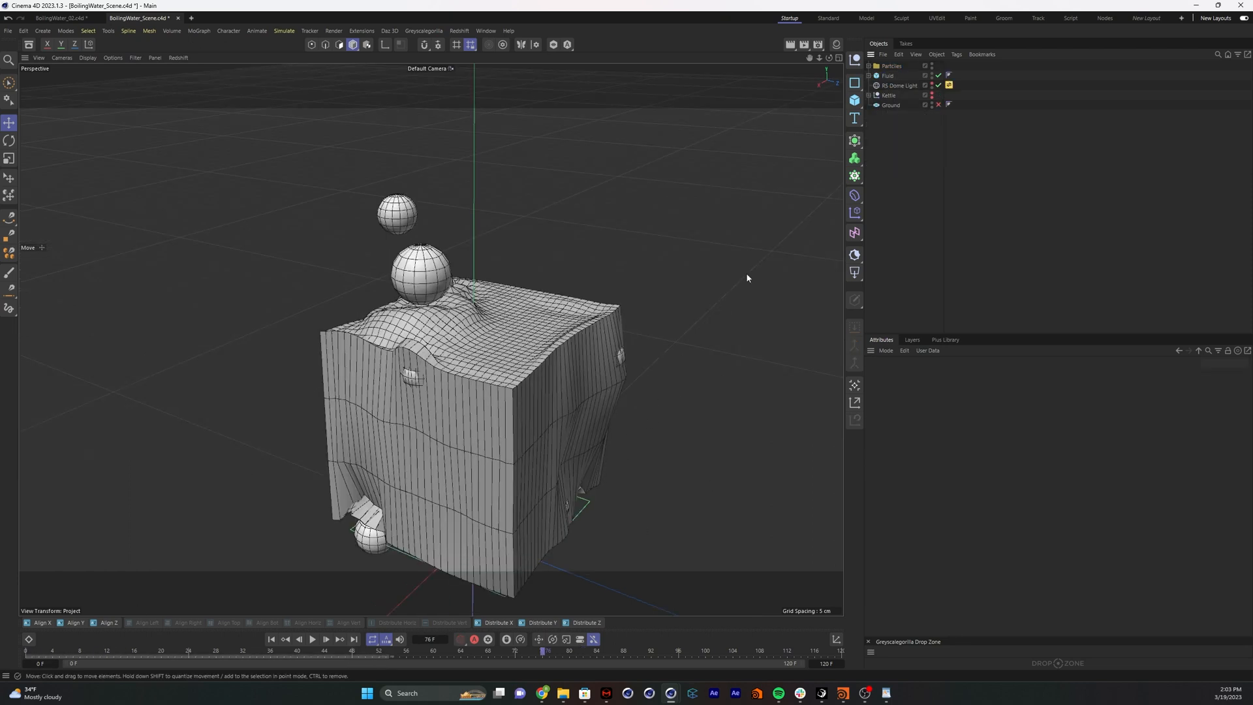
mouse_move(854, 157)
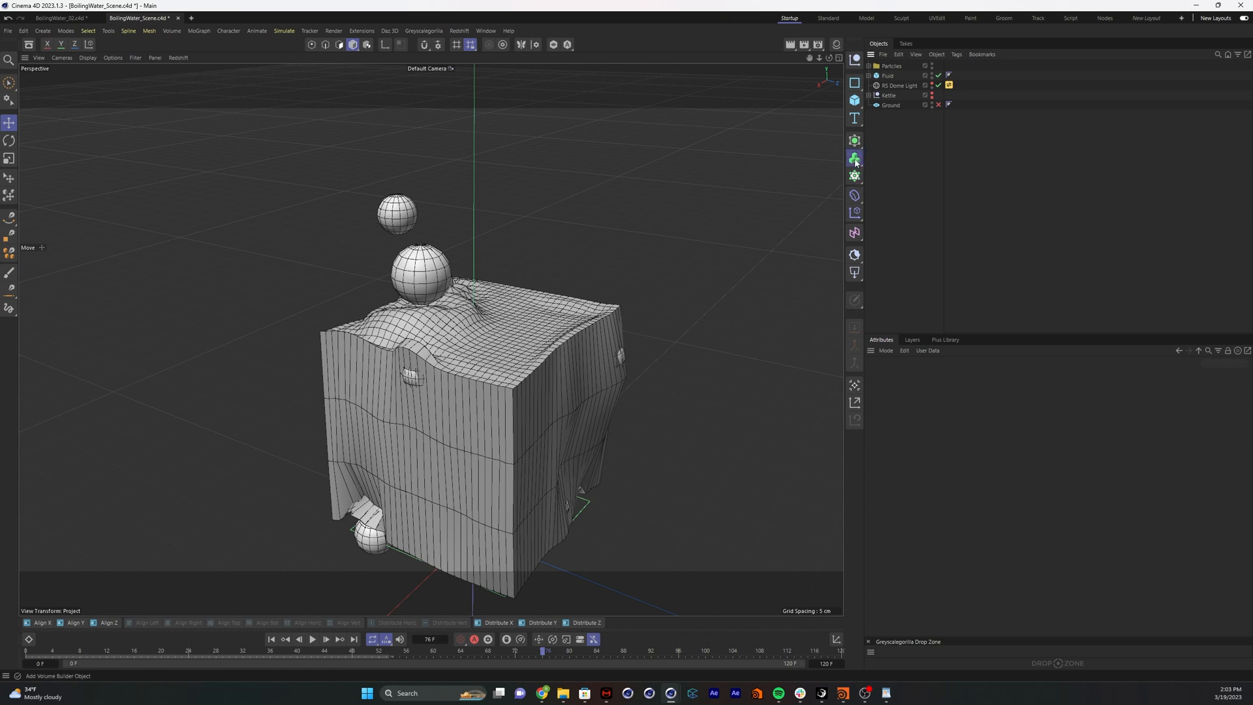
Add a Volume Builder containing Fluid and Particles, with Particles set to Subtract
click(854, 158)
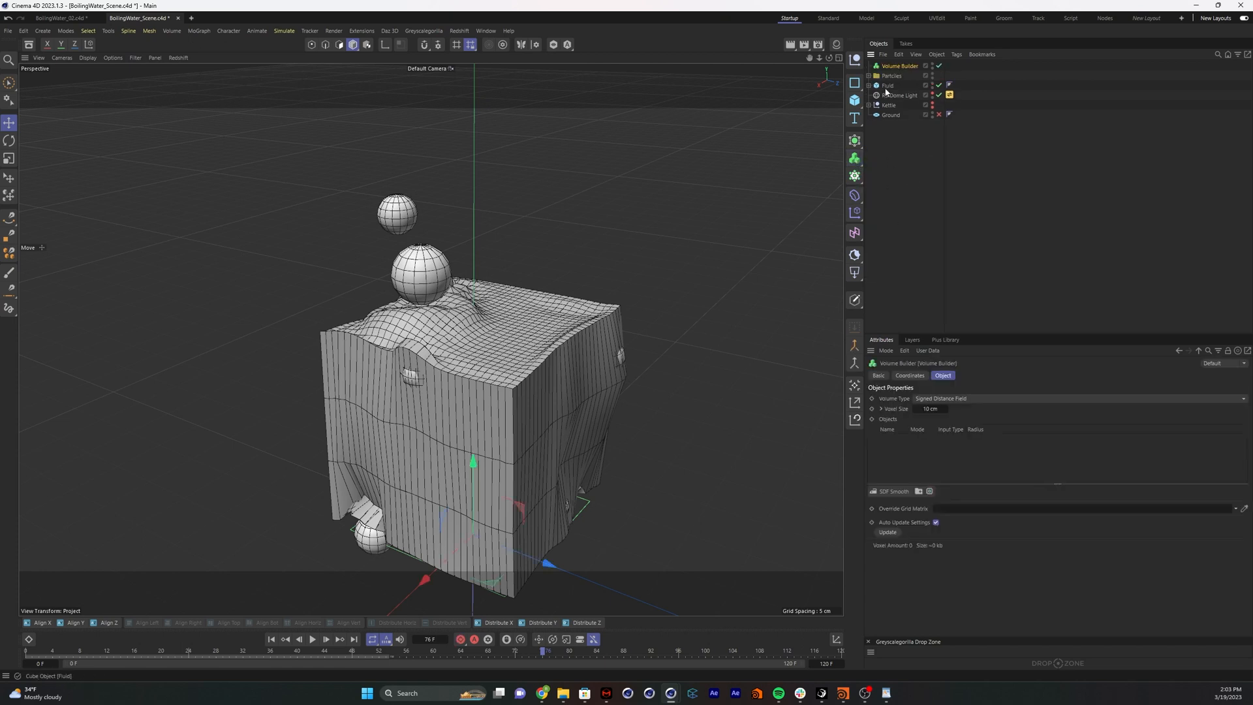
click(897, 65)
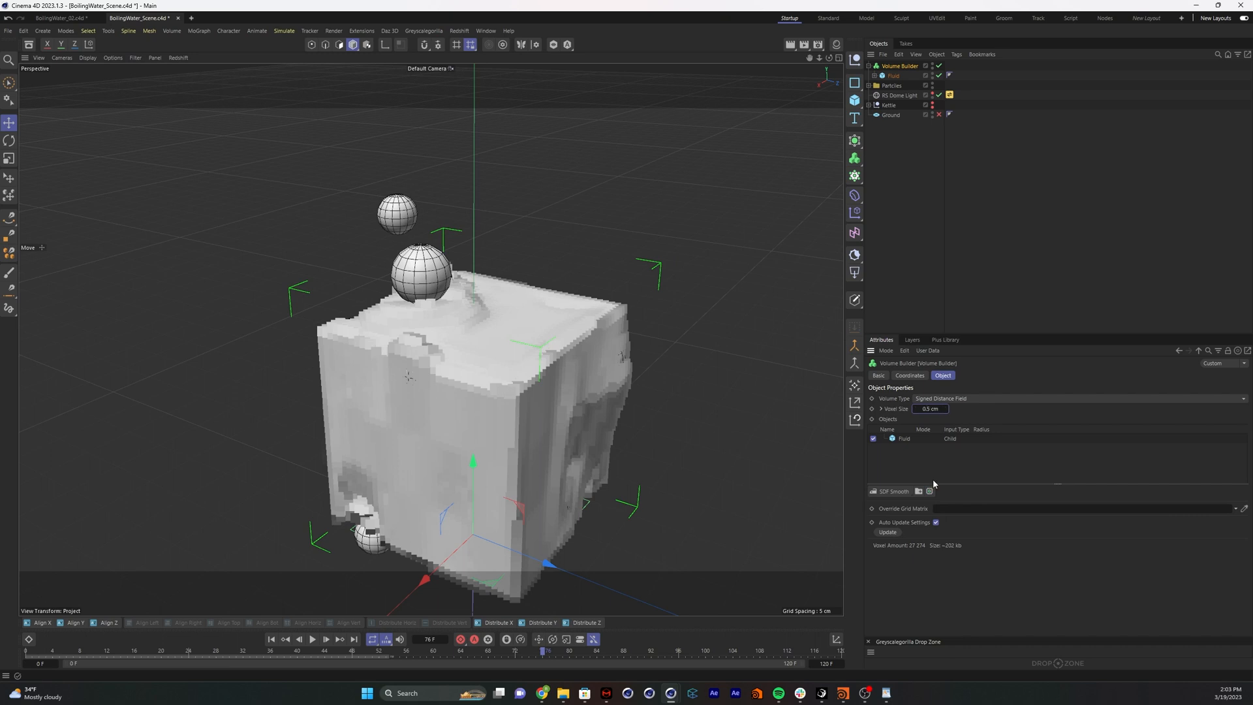
click(891, 85)
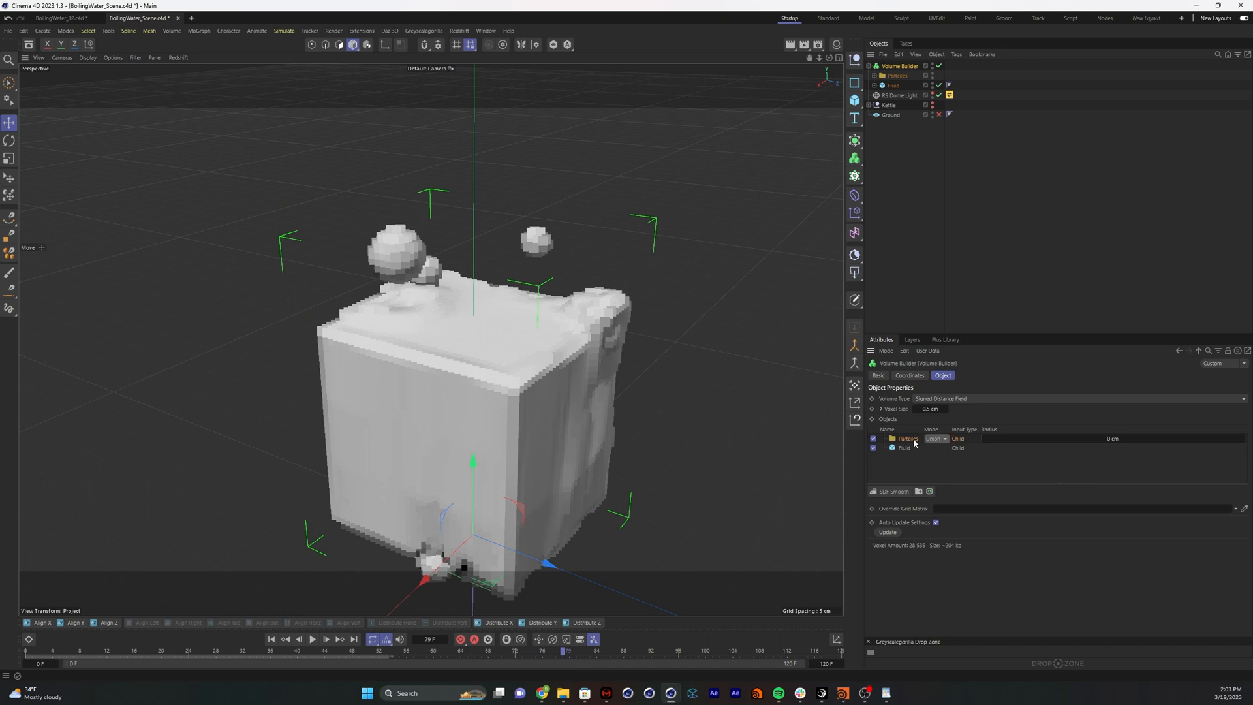
click(935, 438)
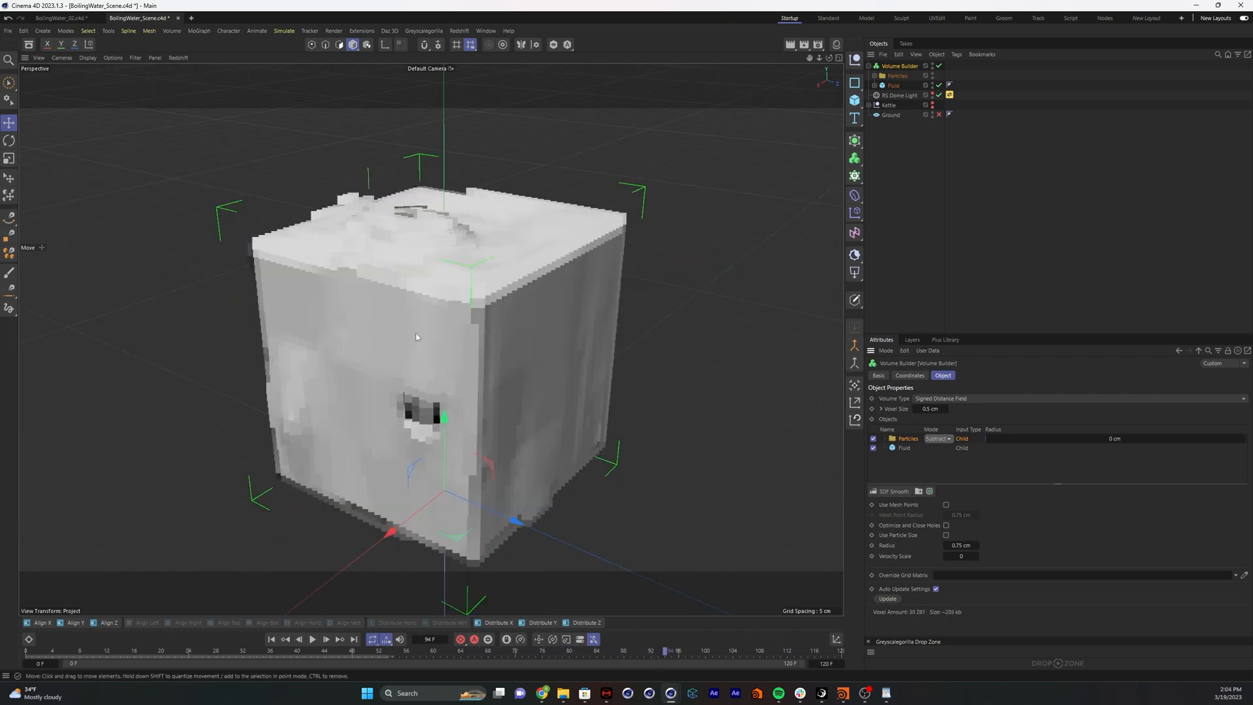
click(900, 95)
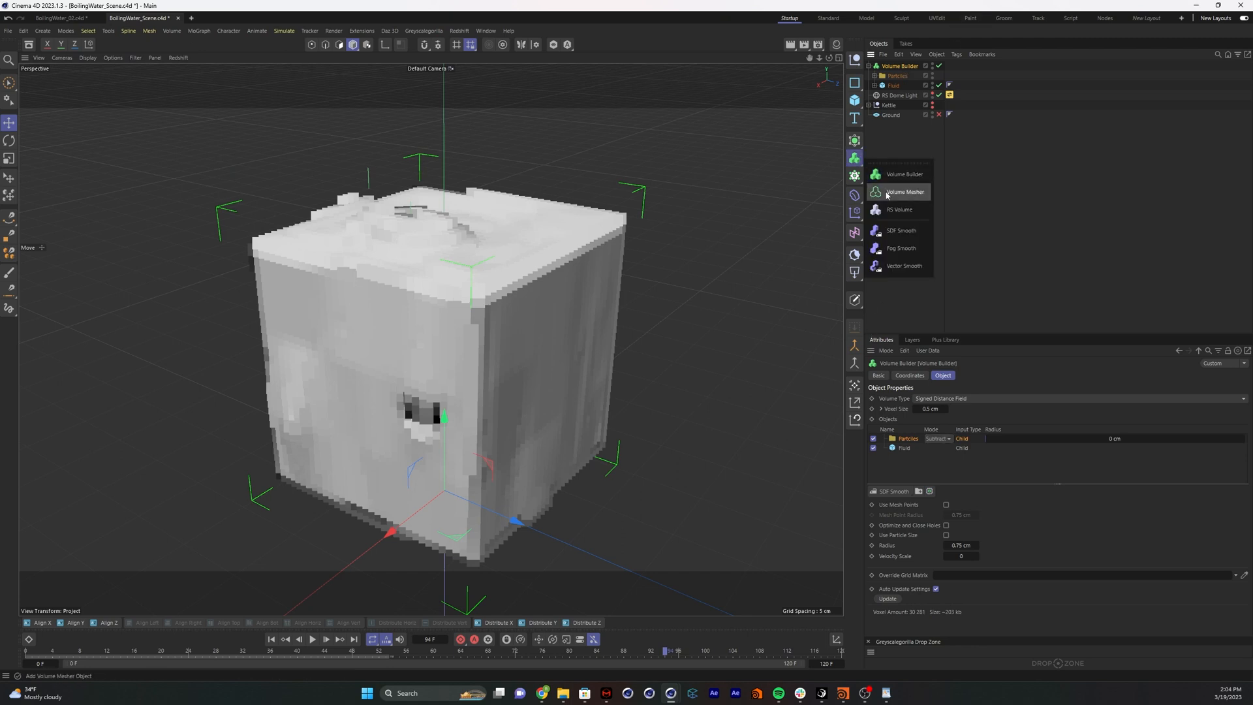
mouse_move(918, 199)
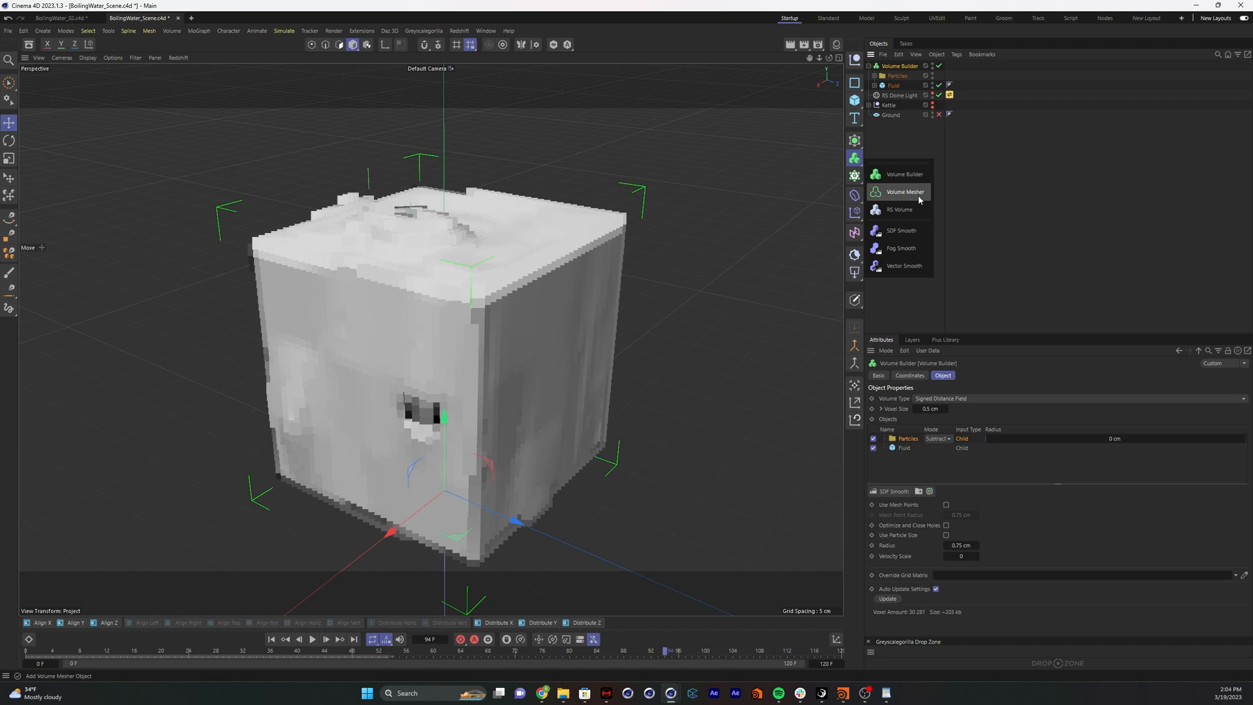
mouse_move(903, 174)
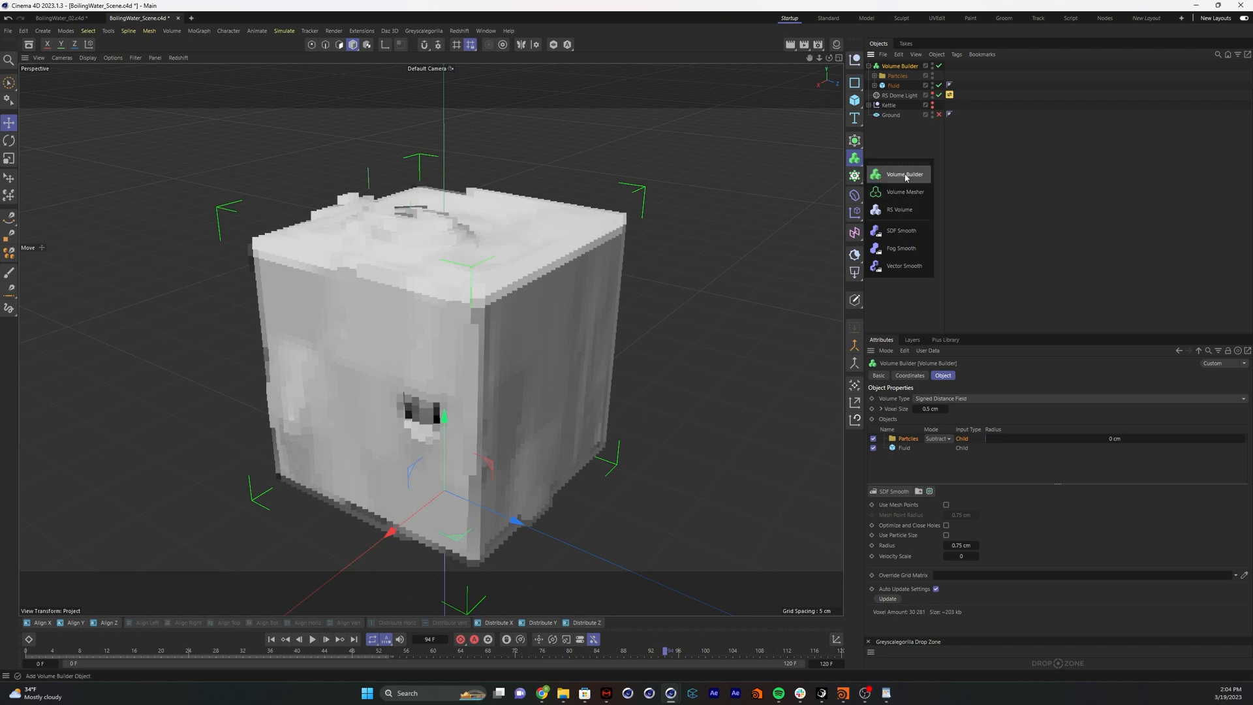
mouse_move(903, 192)
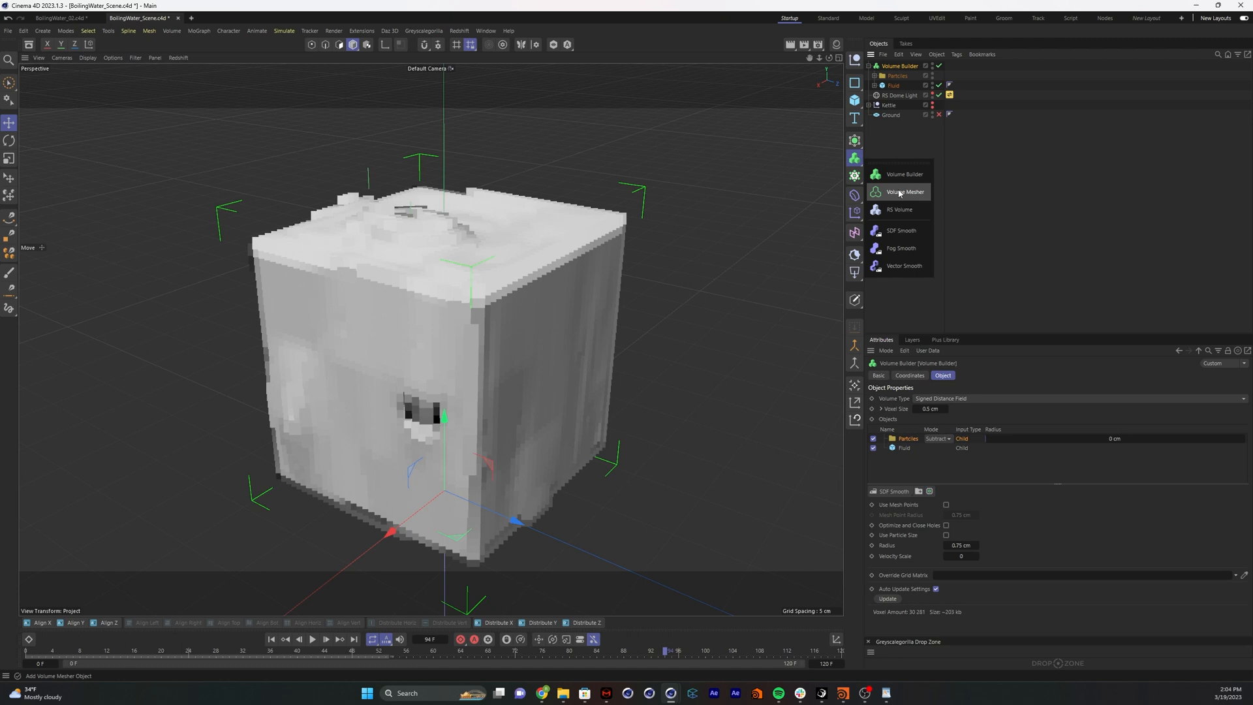
Add a Volume Mesher above the Volume Builder to turn the voxel volume into a mesh
click(903, 192)
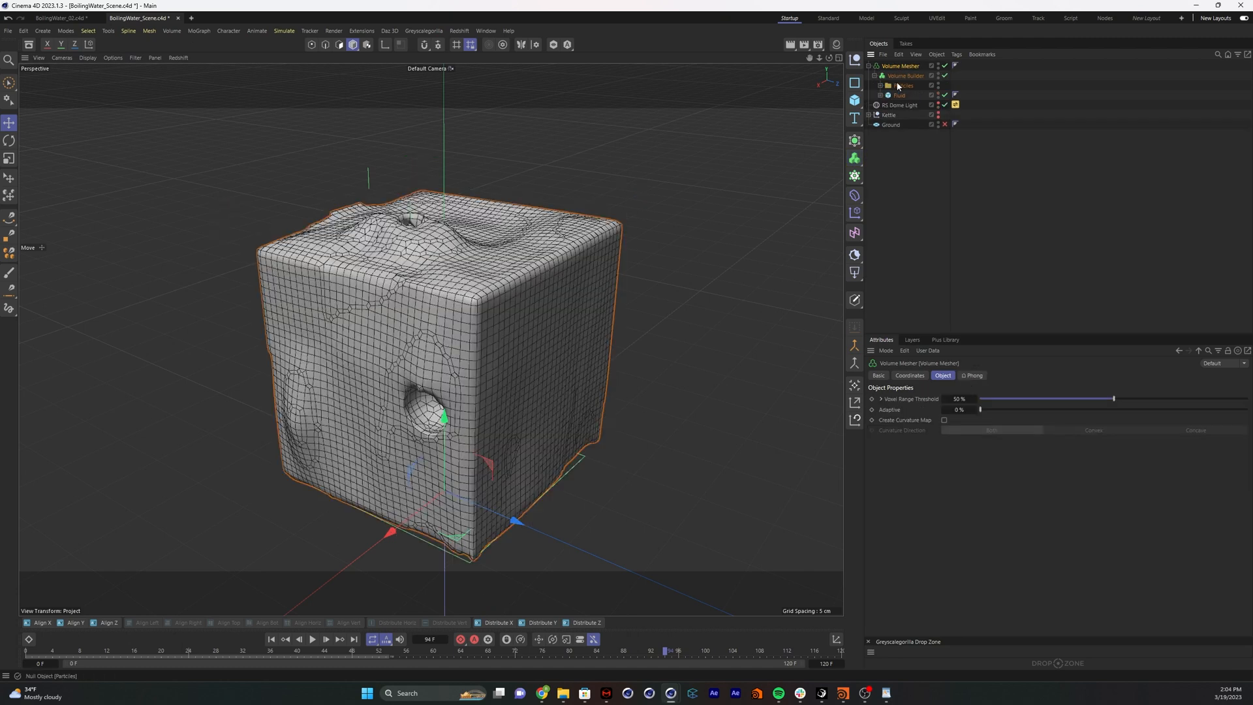
click(905, 75)
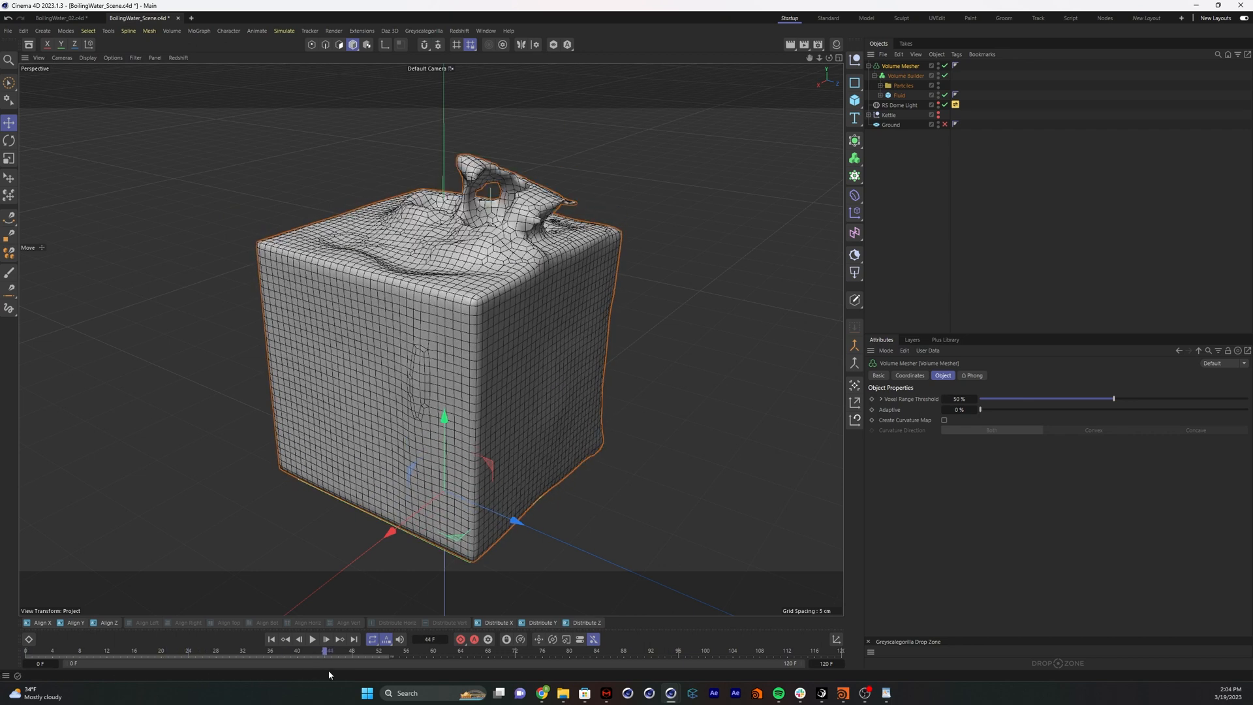
Play the fluid simulation forward to check the bubbling mesh
click(313, 638)
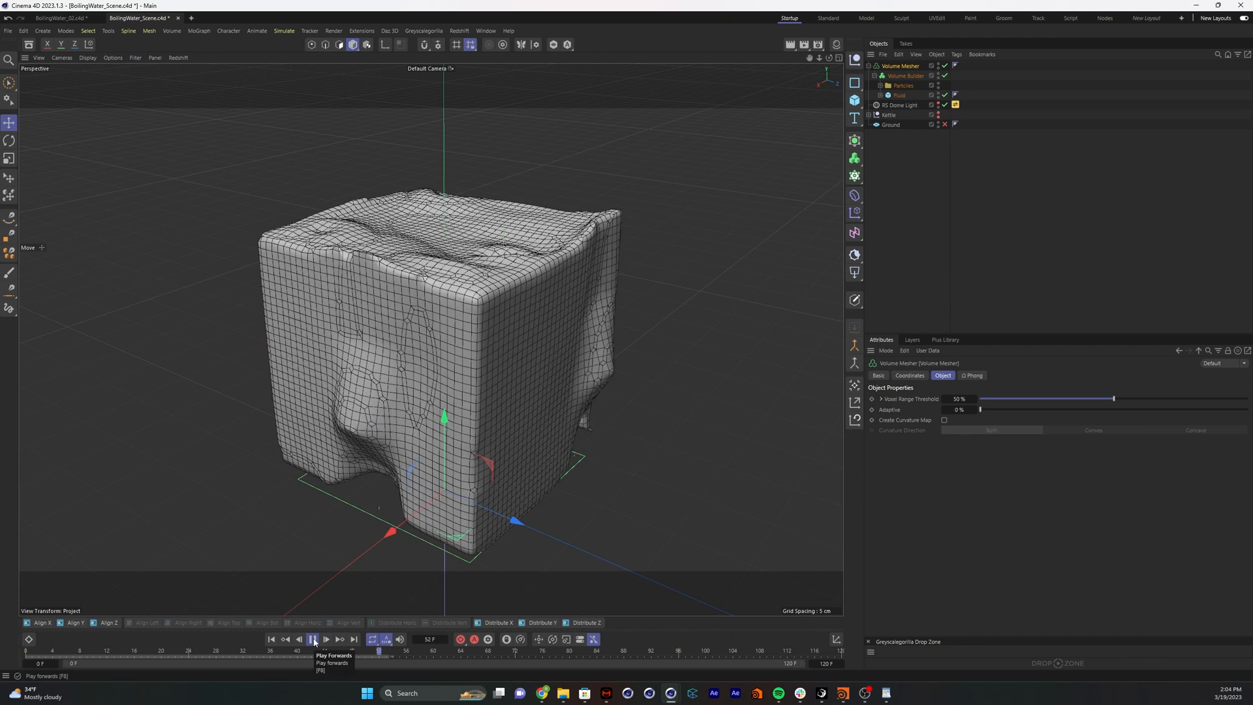
click(312, 638)
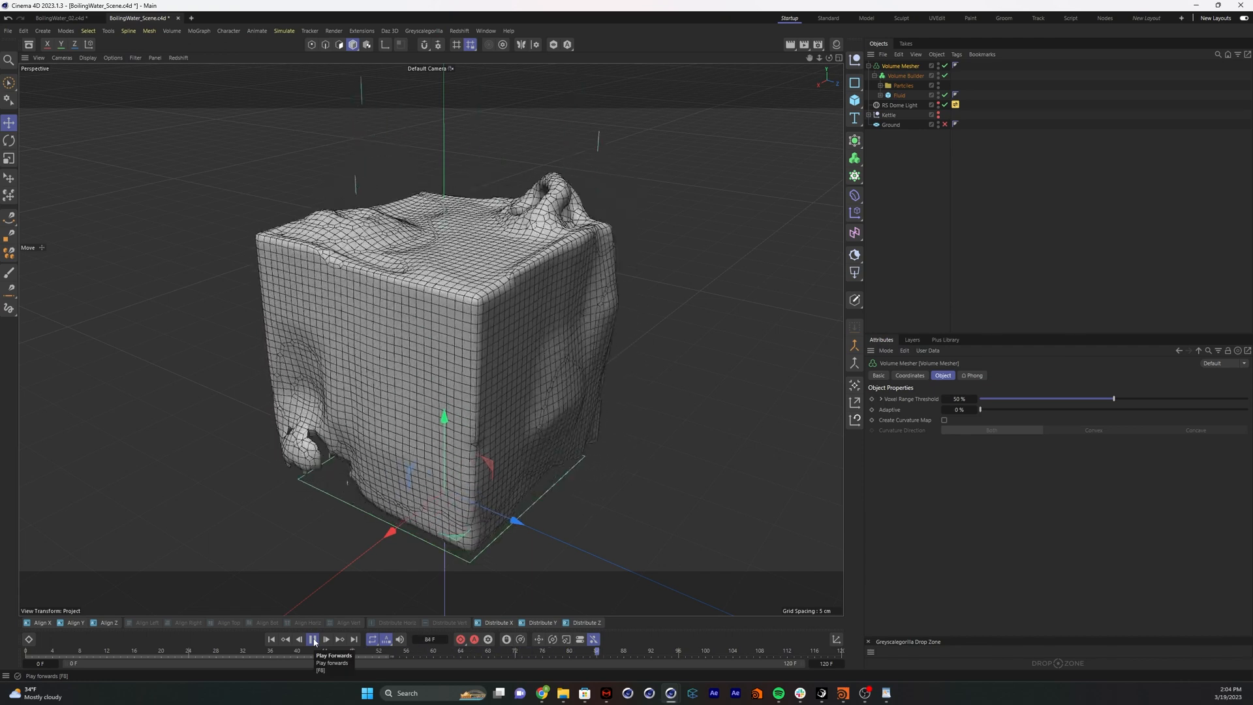
click(312, 638)
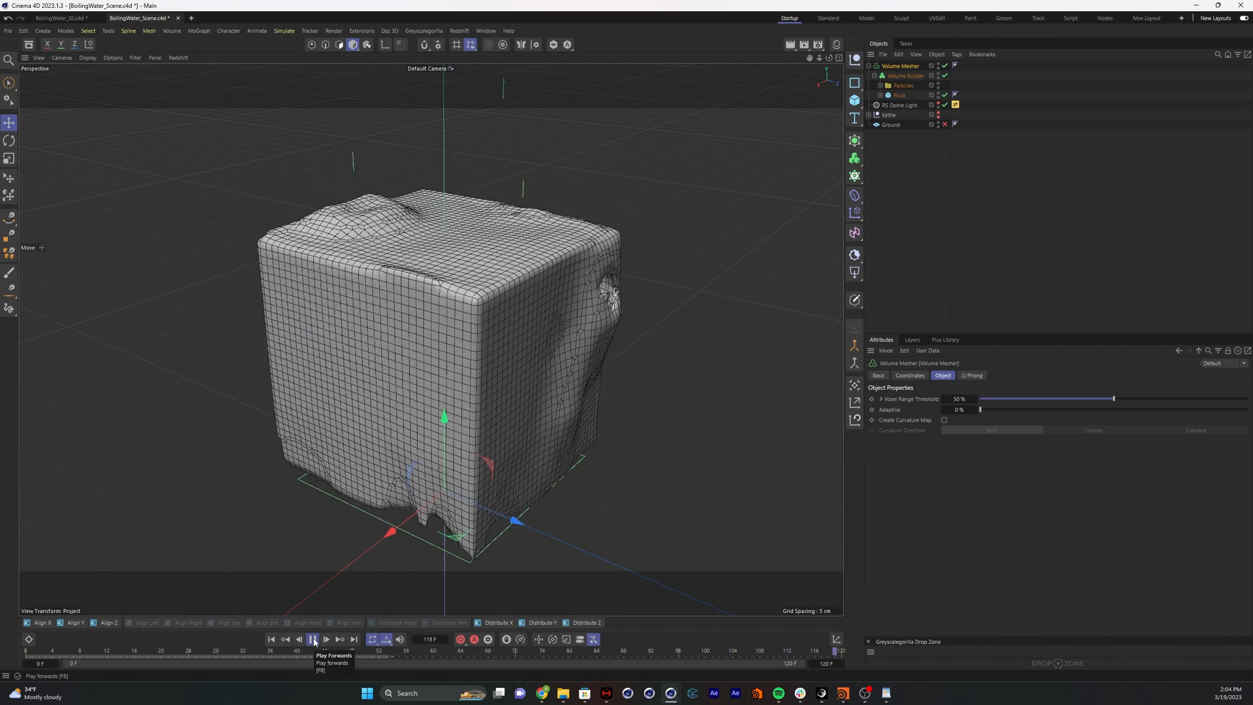
click(312, 640)
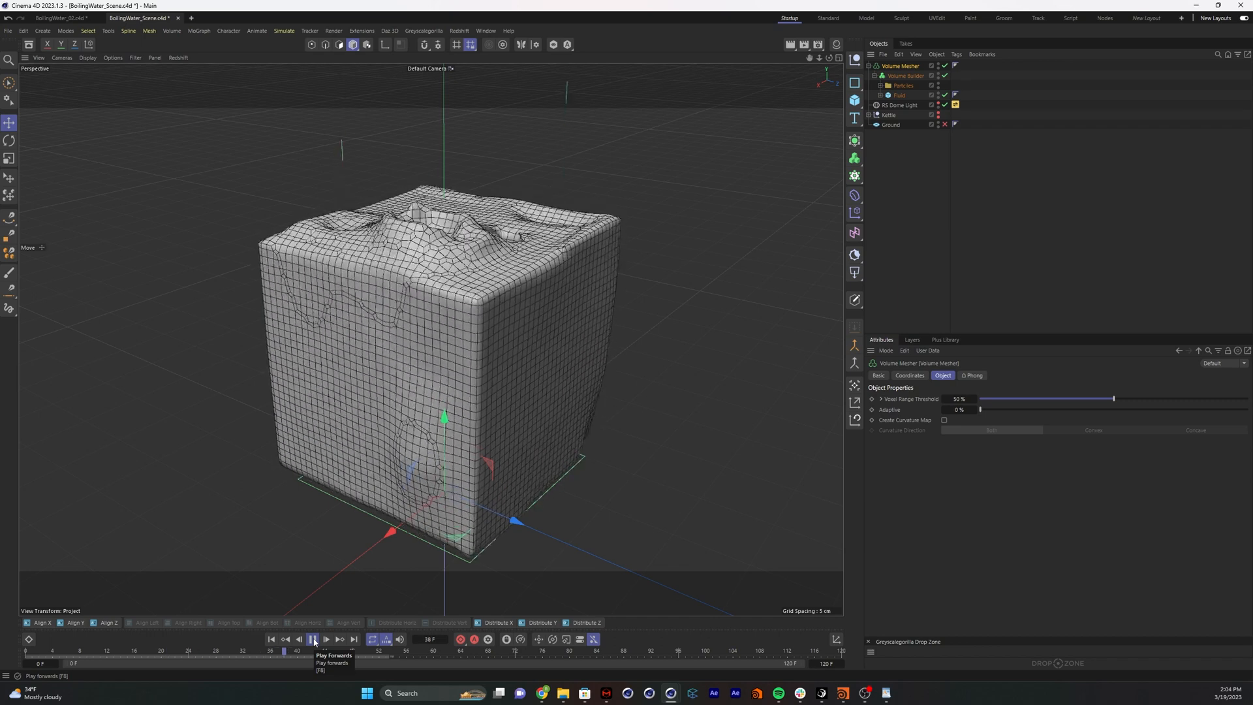
click(313, 638)
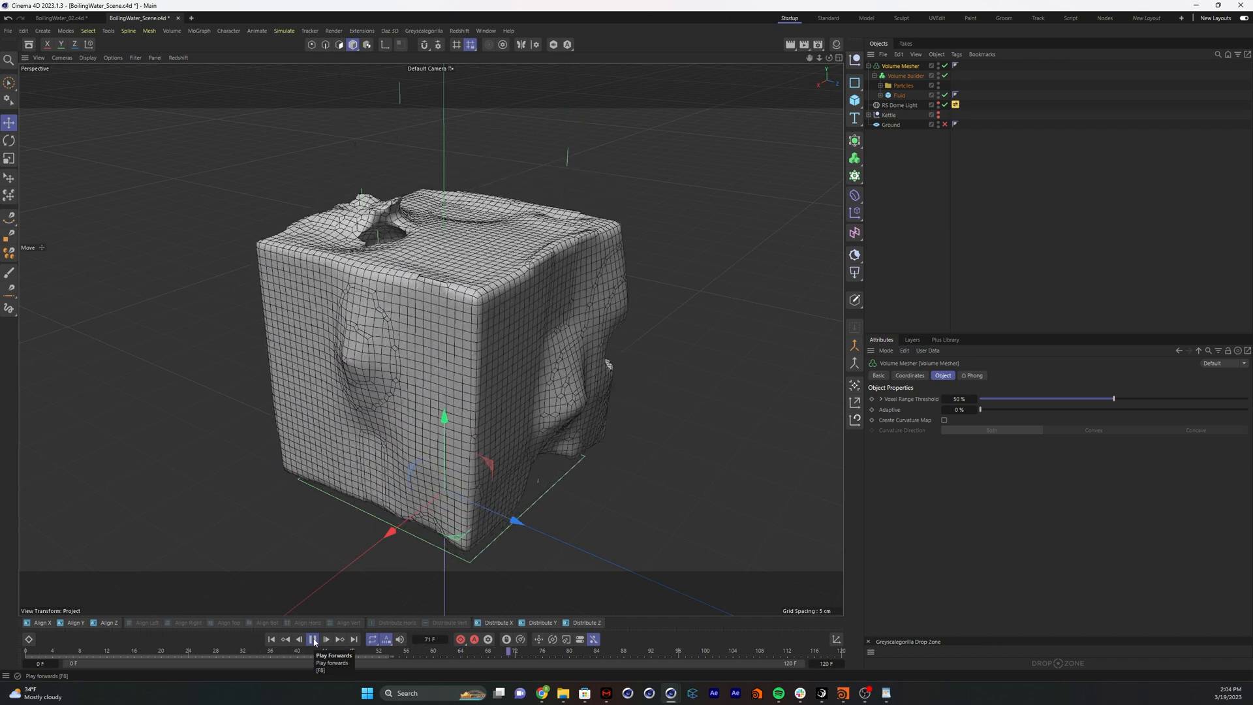
click(312, 638)
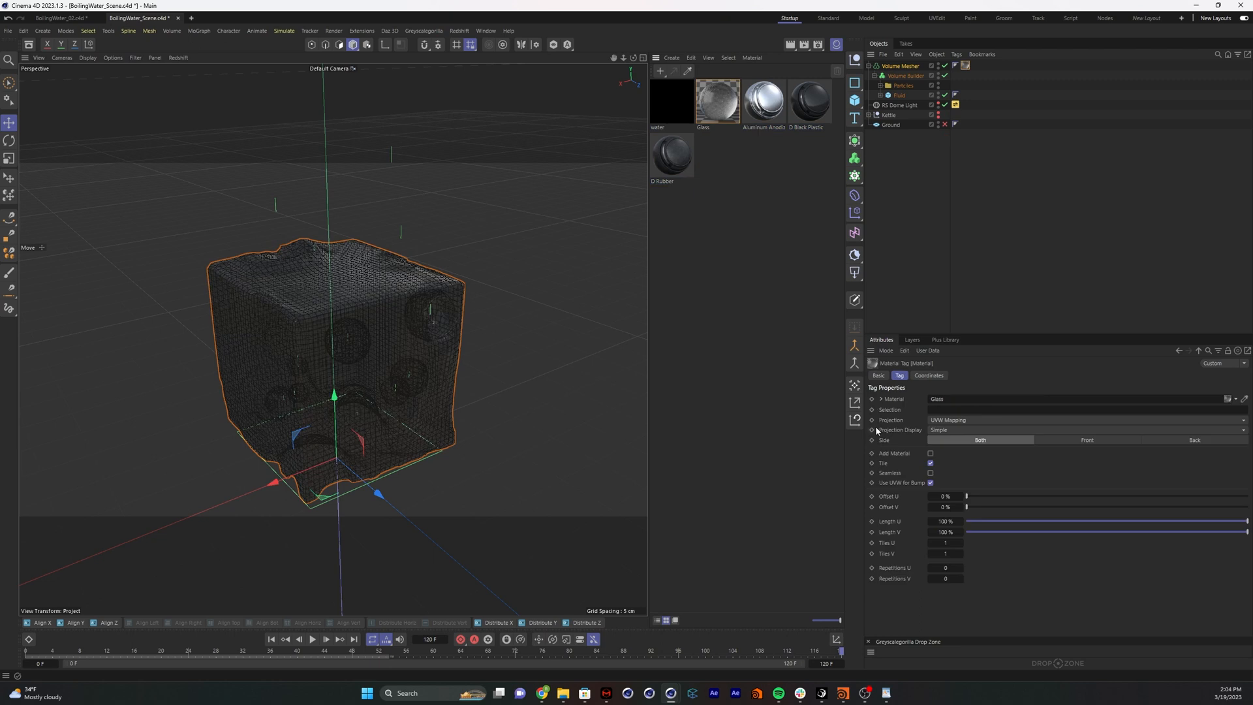
mouse_move(601, 126)
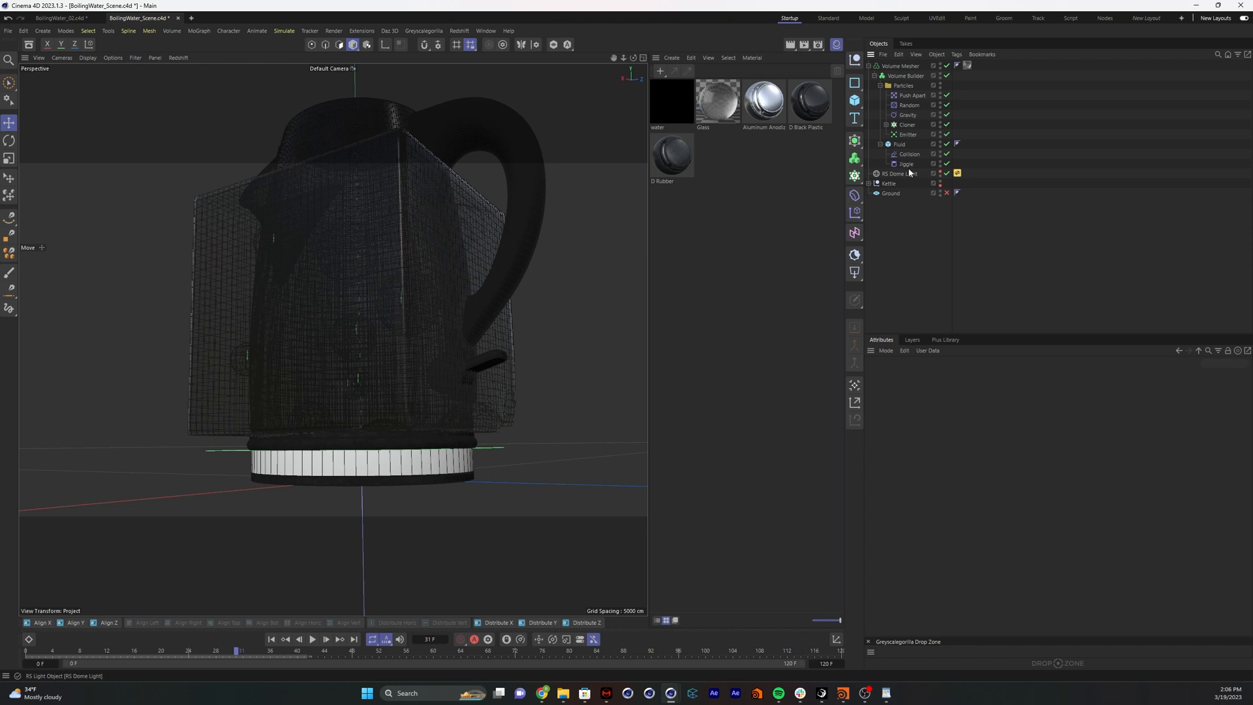
Inspect the Ripple, Fluid and Collision attributes, then collapse the Volume Mesher hierarchy
click(904, 163)
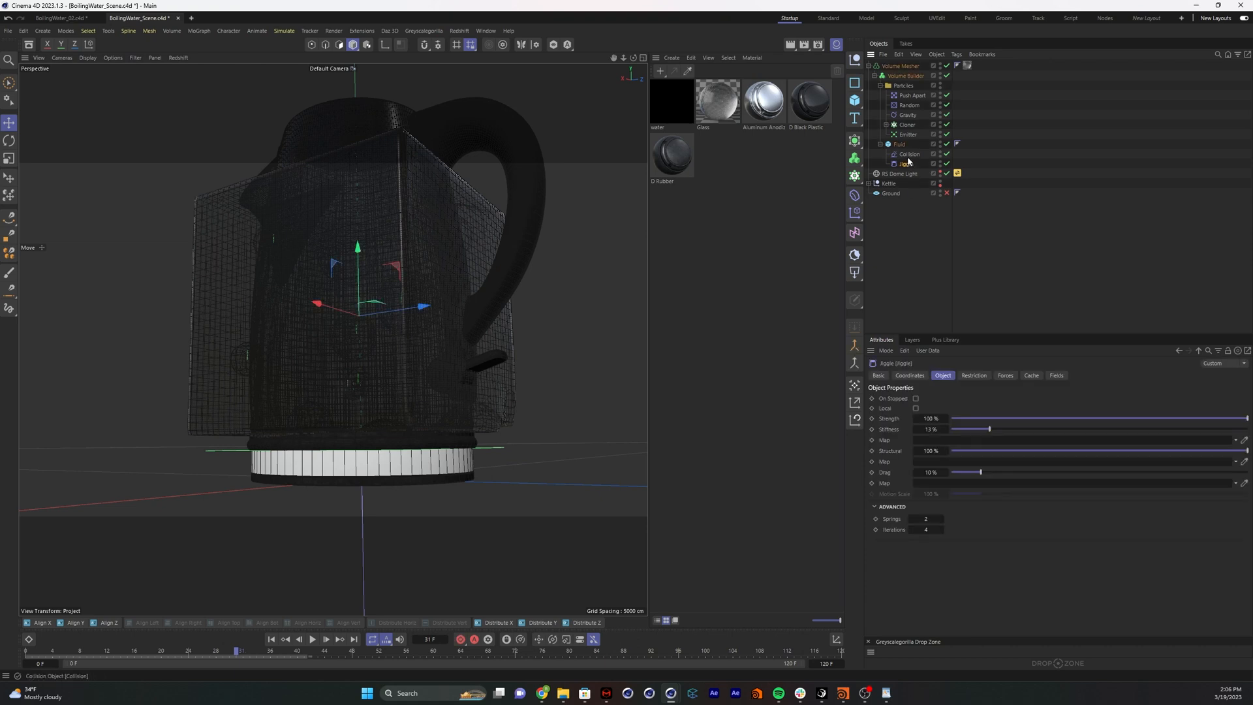
click(897, 144)
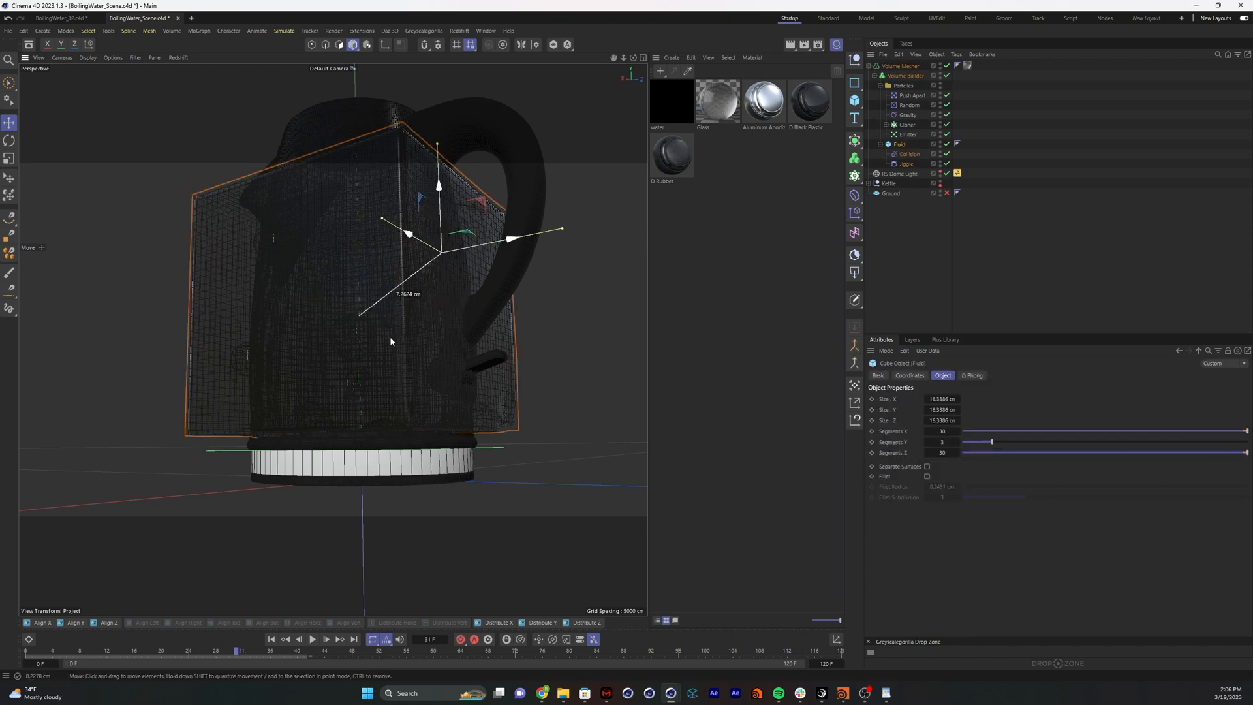
click(909, 154)
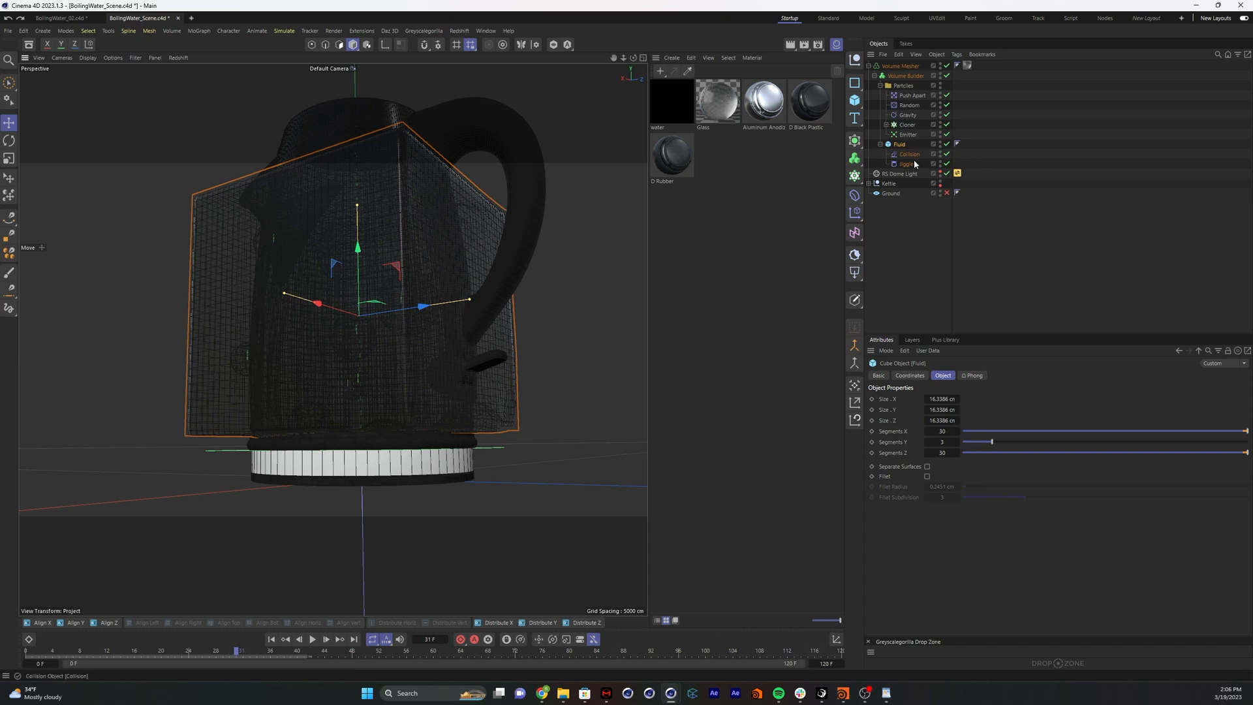
mouse_move(908, 154)
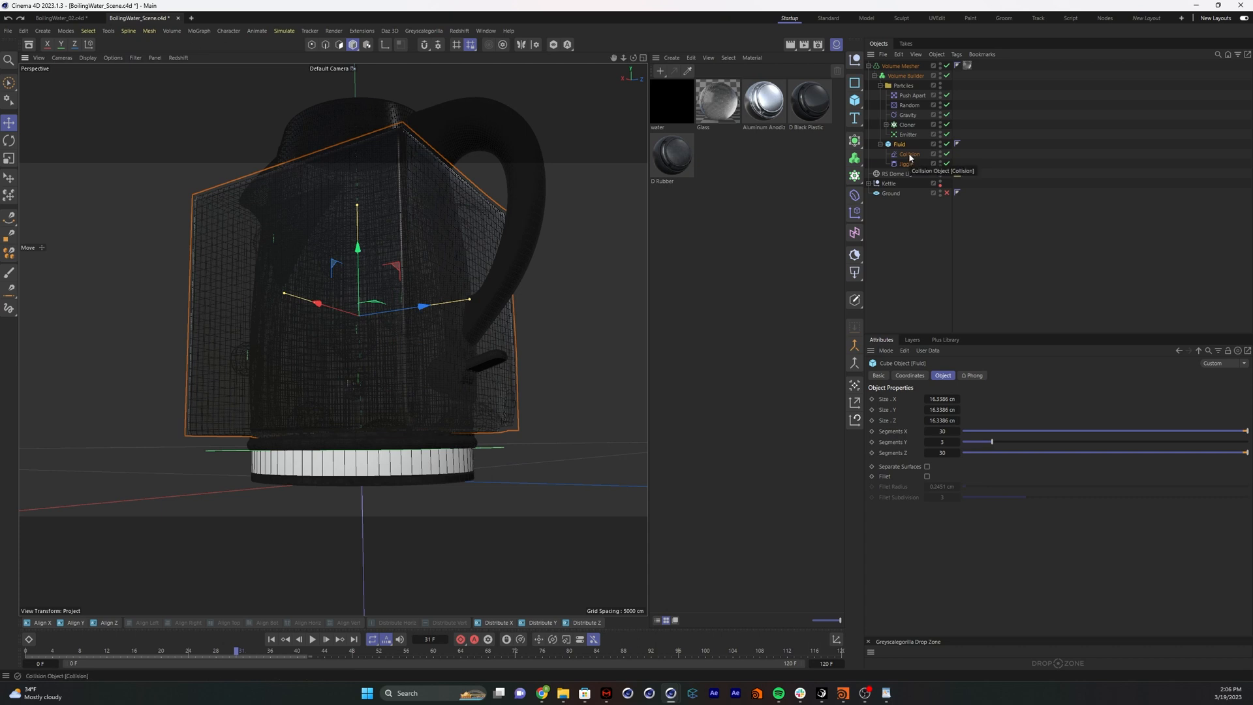
click(906, 163)
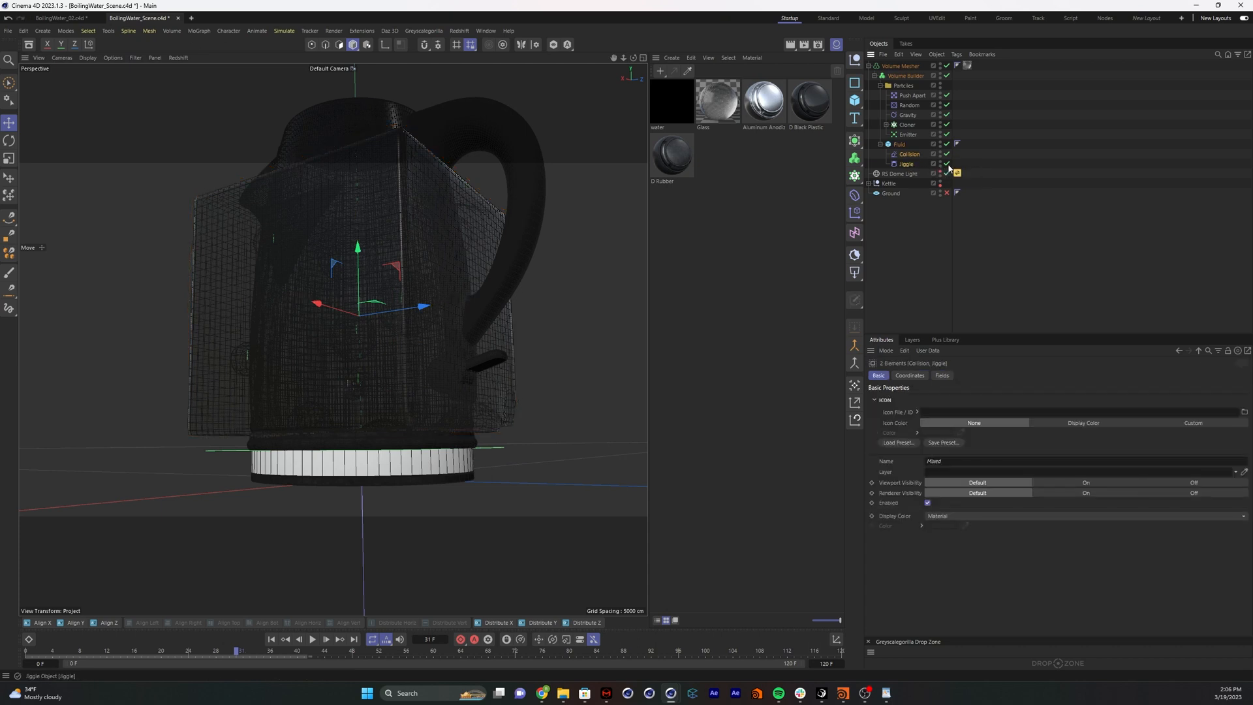
click(899, 144)
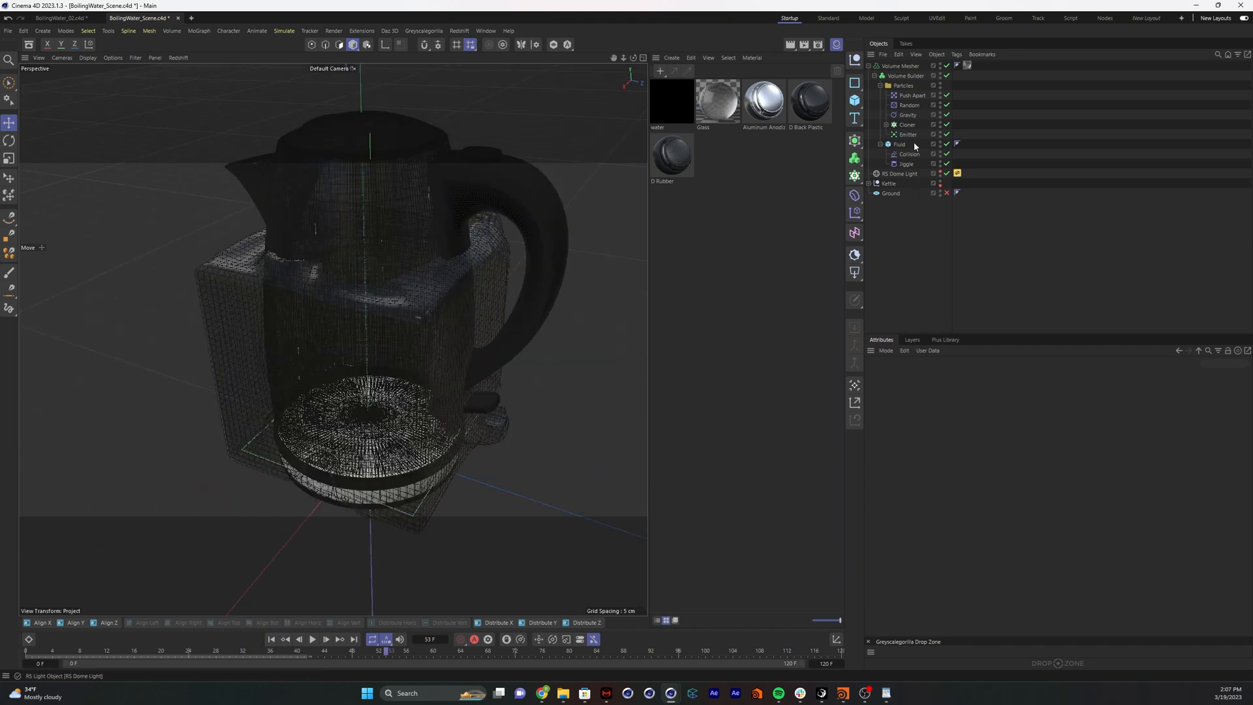
click(869, 75)
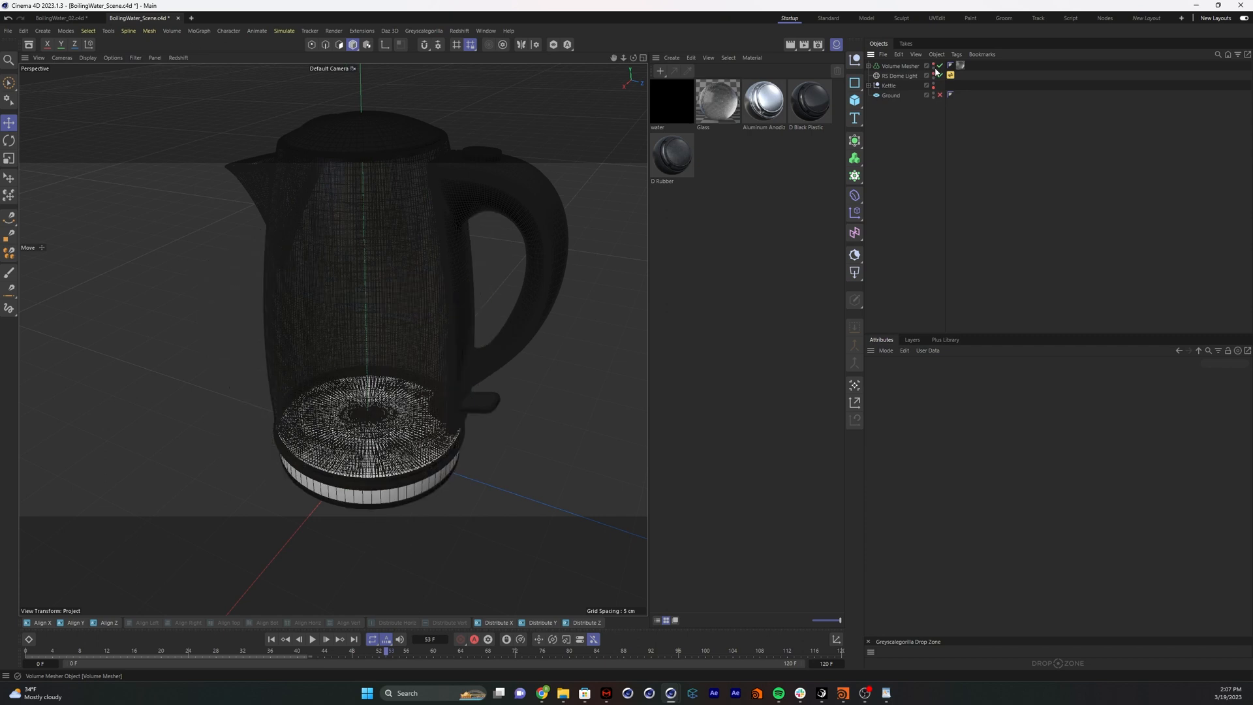
Select the kettle's Glass body and loop-select the ring of polygons around its bottom
click(867, 75)
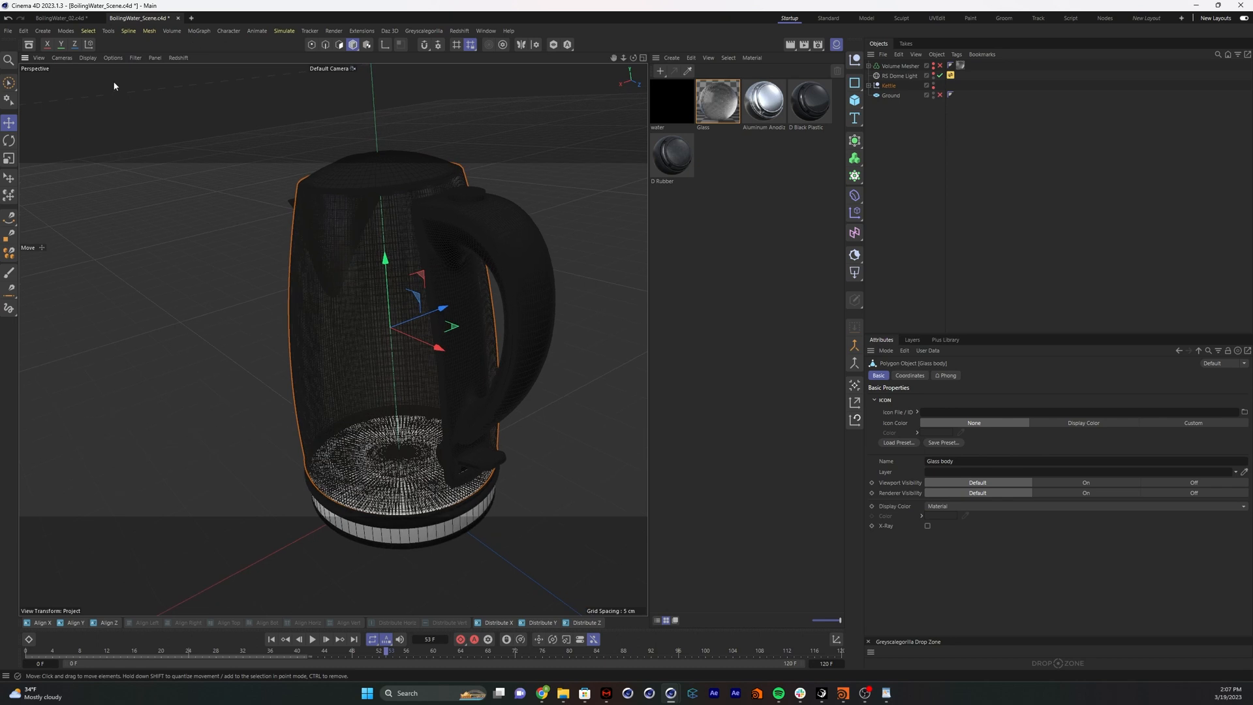
click(86, 57)
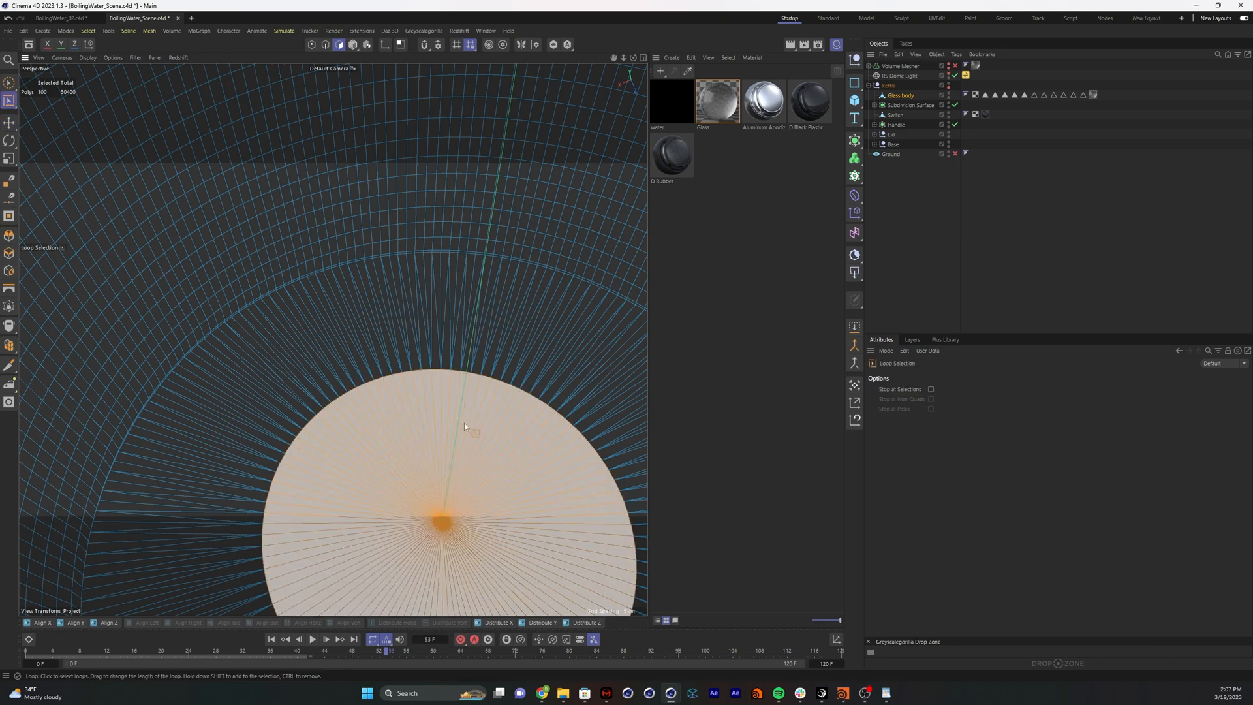
scroll(down, 3)
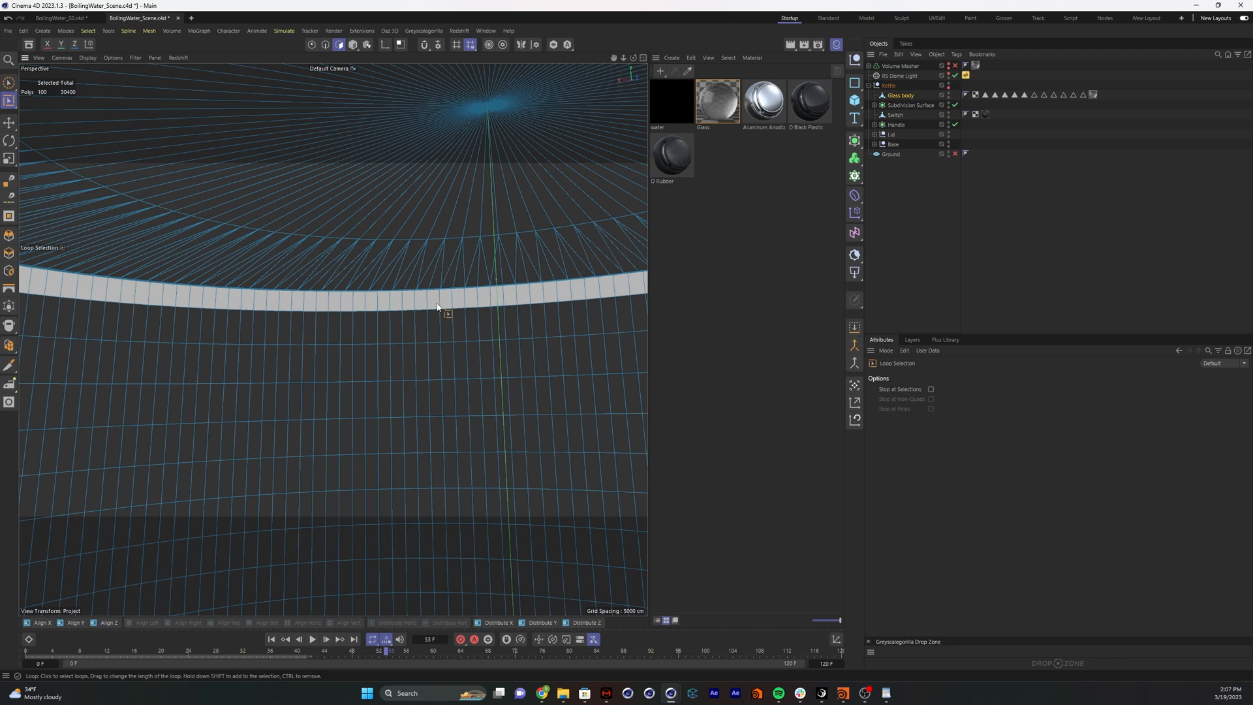
click(437, 285)
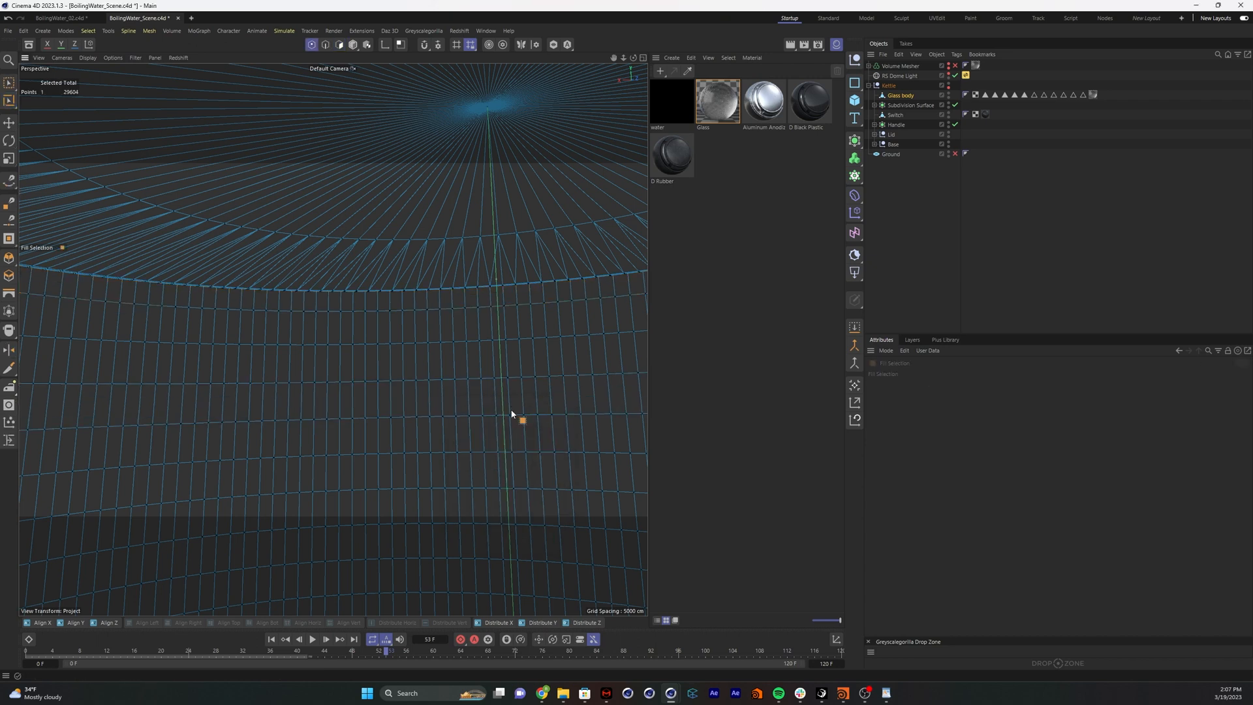
Fill-select the wall polygons bounded by the ring and separate them into a new object
click(340, 44)
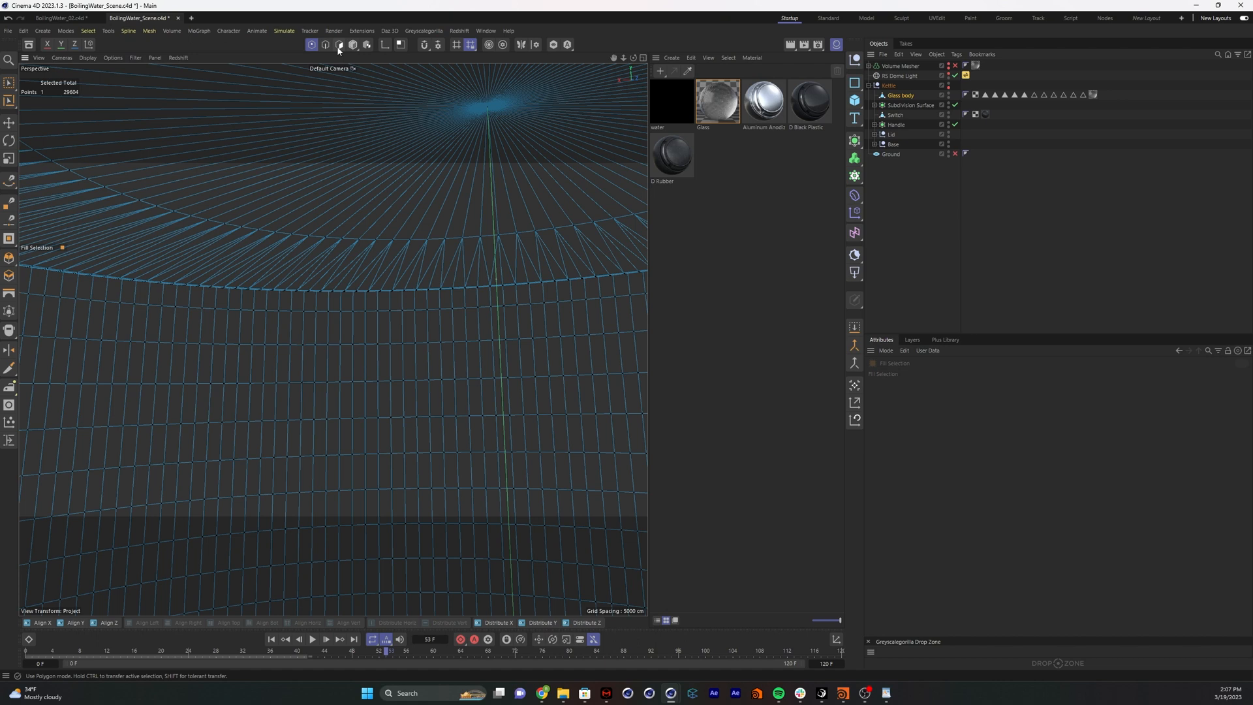
click(339, 45)
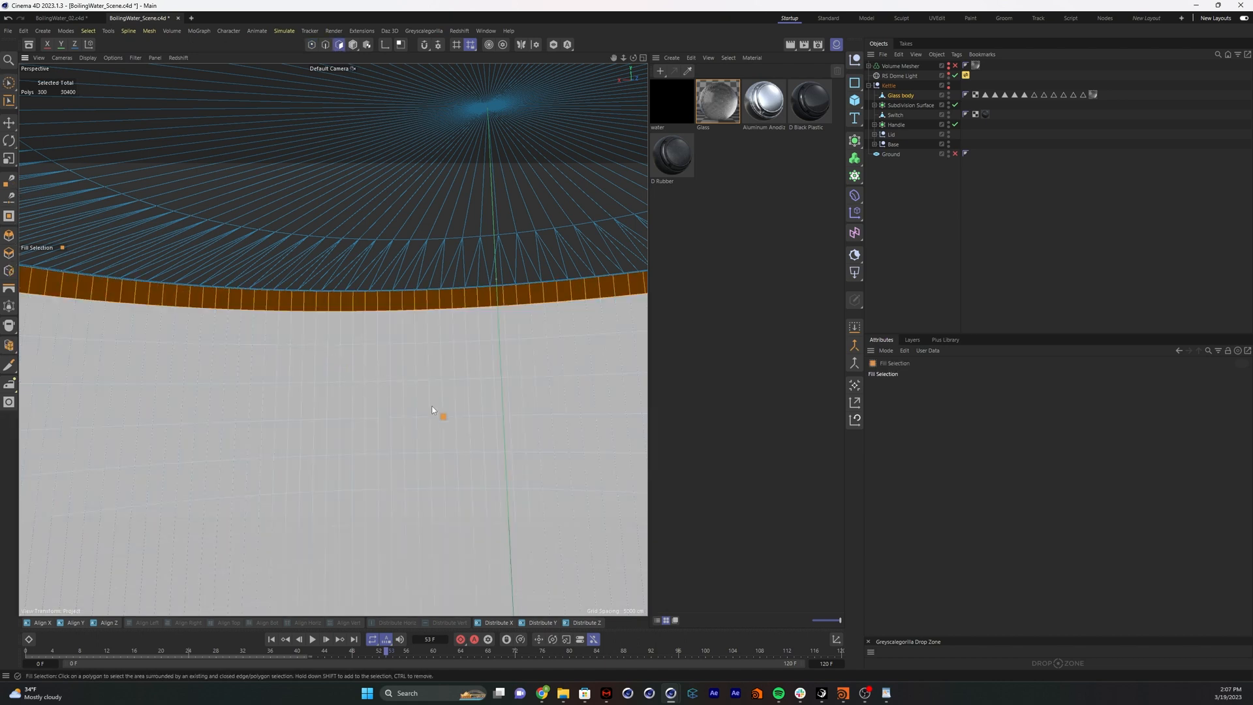
click(434, 420)
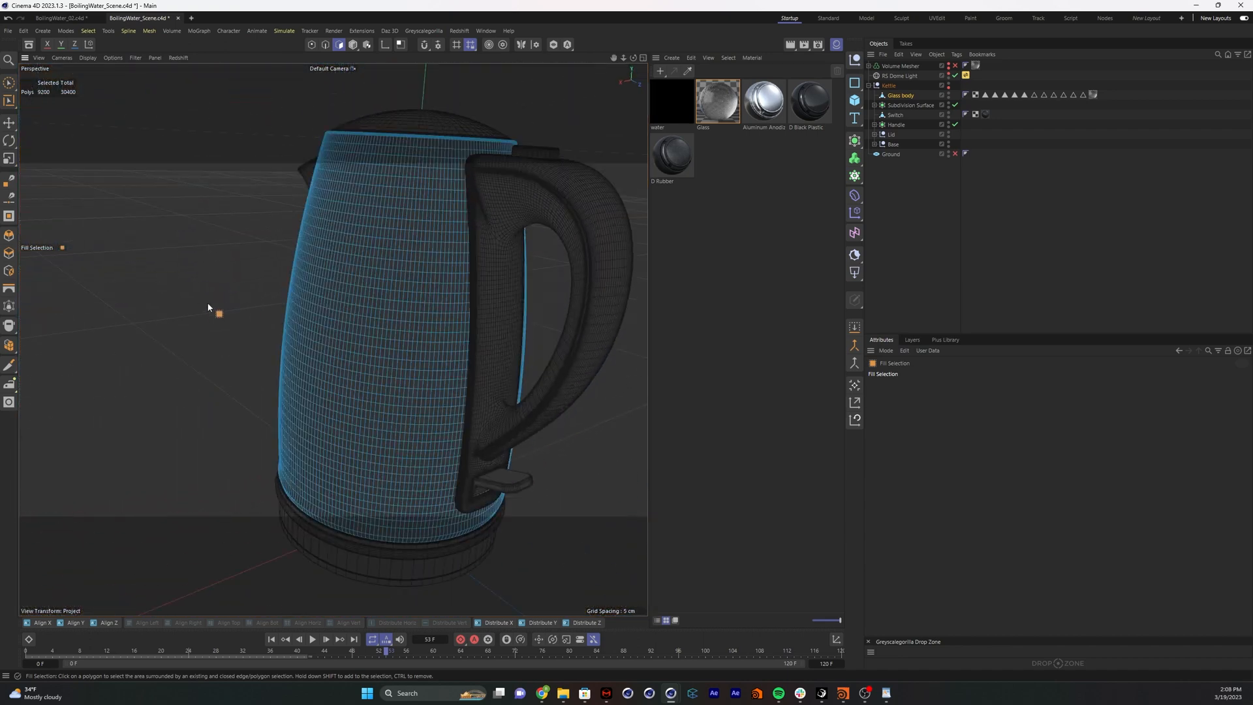
click(11, 122)
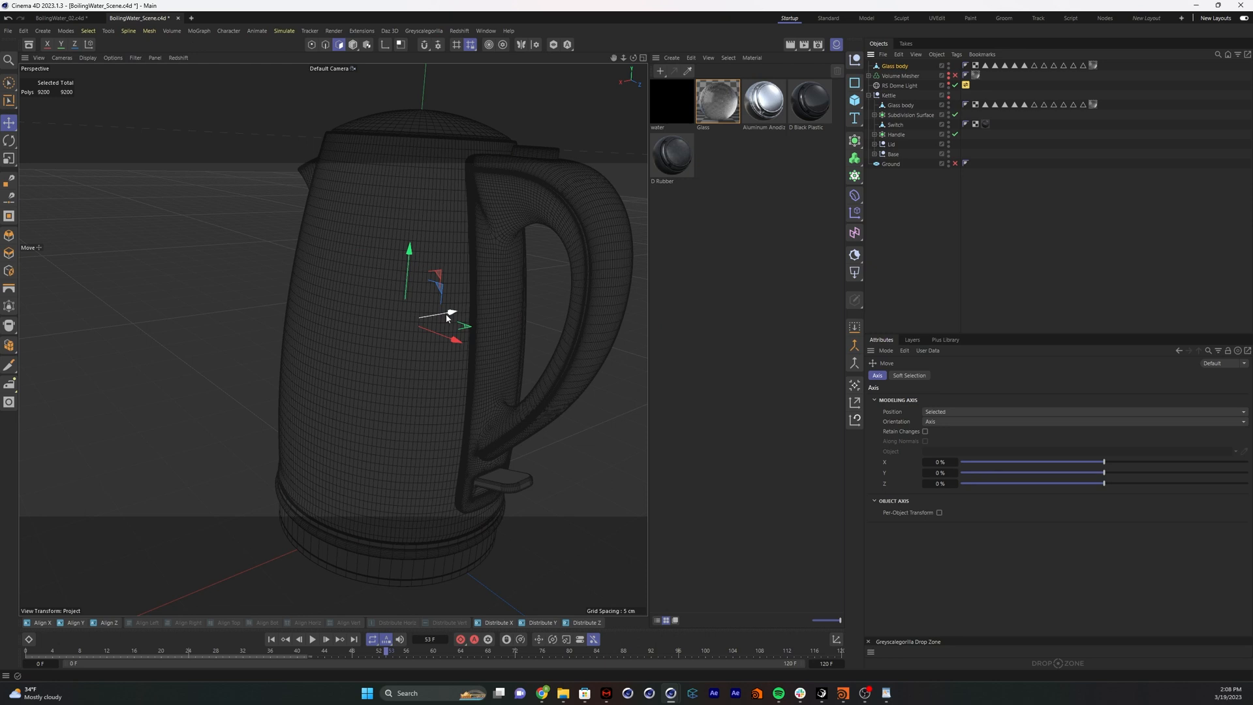
Put the separated Glass body under a Cloth Surface with -18.29 cm thickness
click(352, 44)
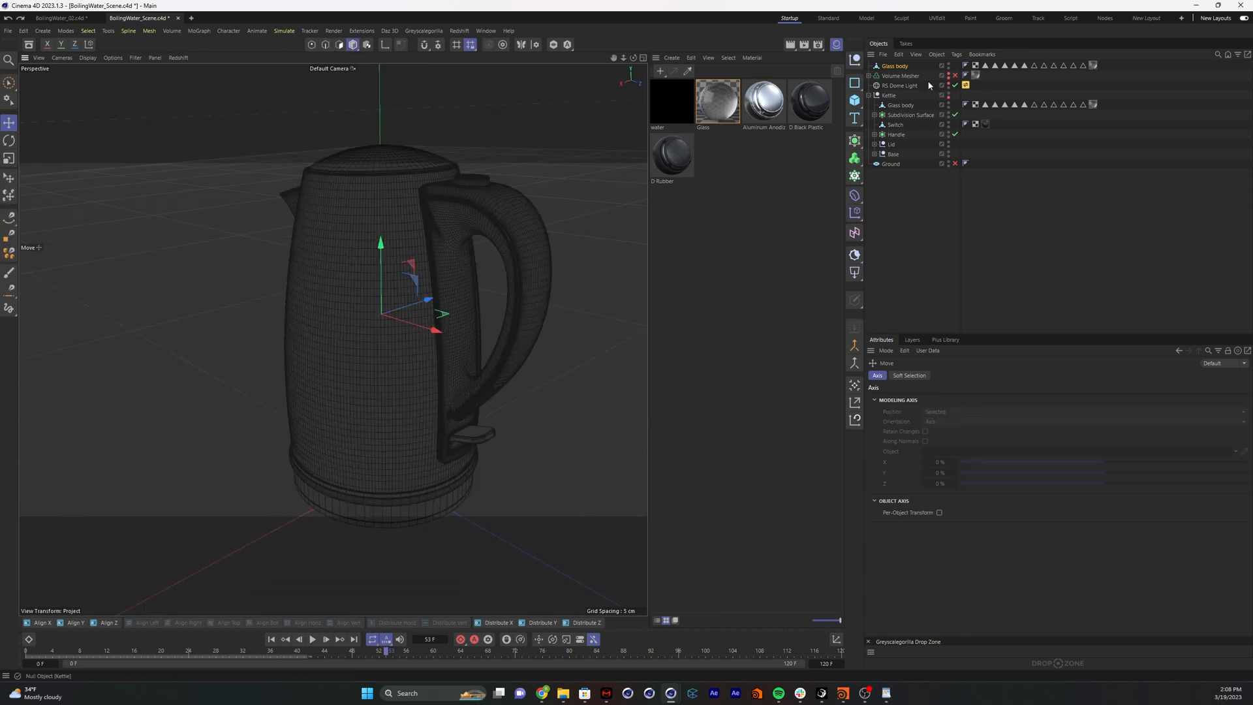
click(901, 85)
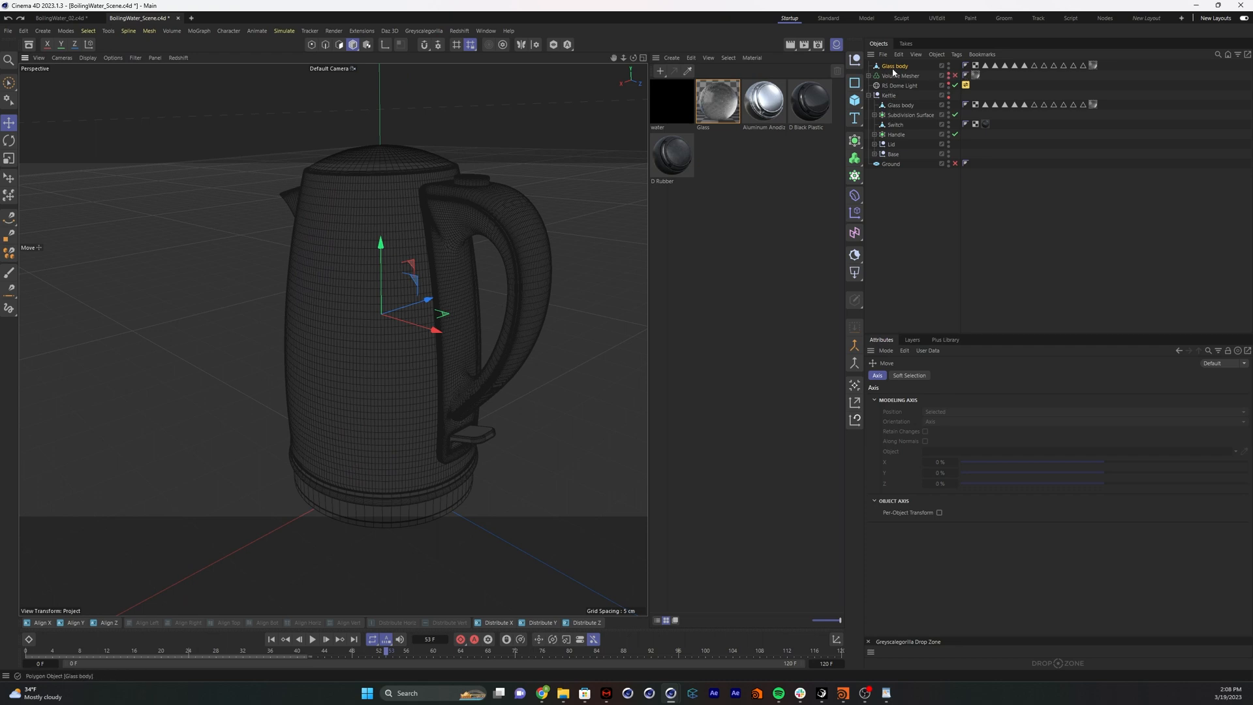
click(894, 65)
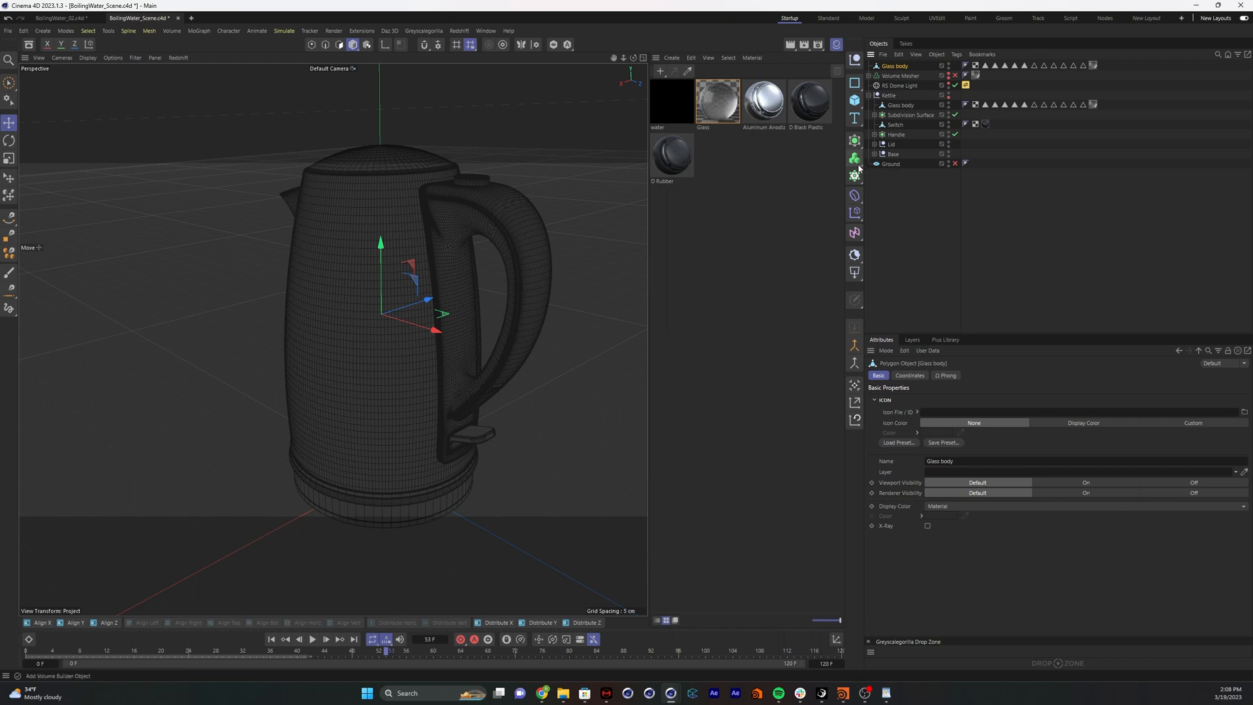
click(854, 142)
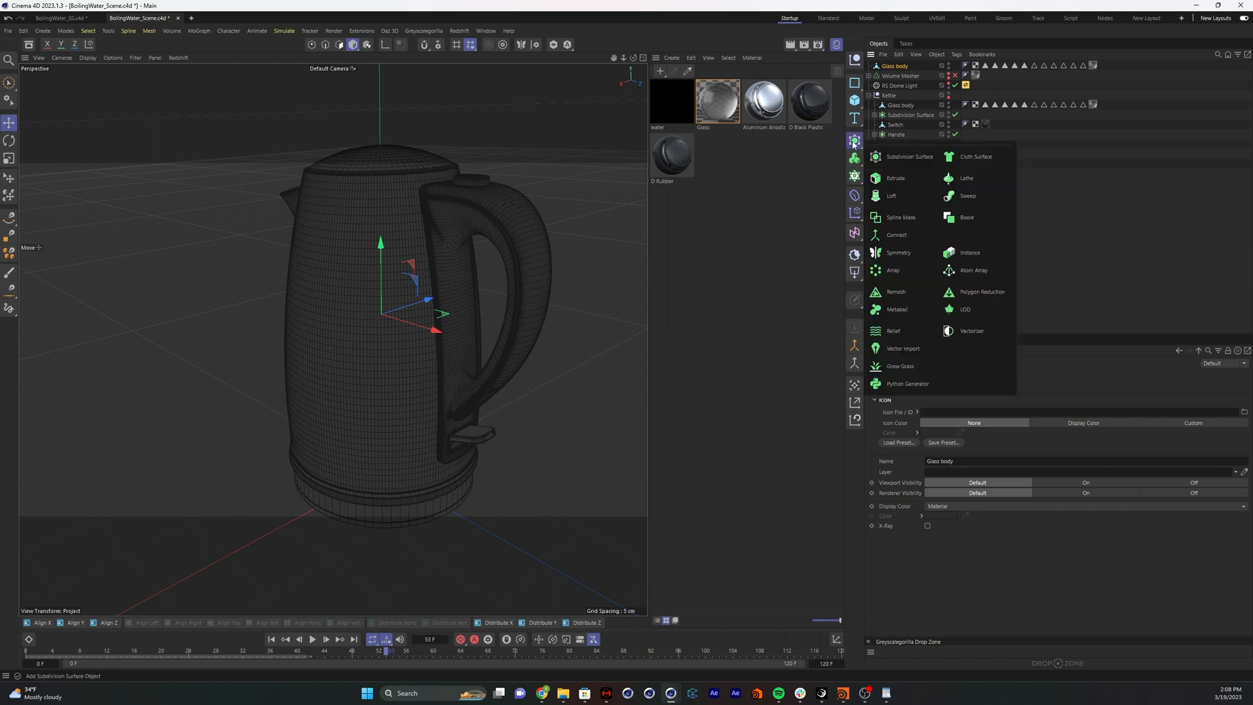
mouse_move(975, 156)
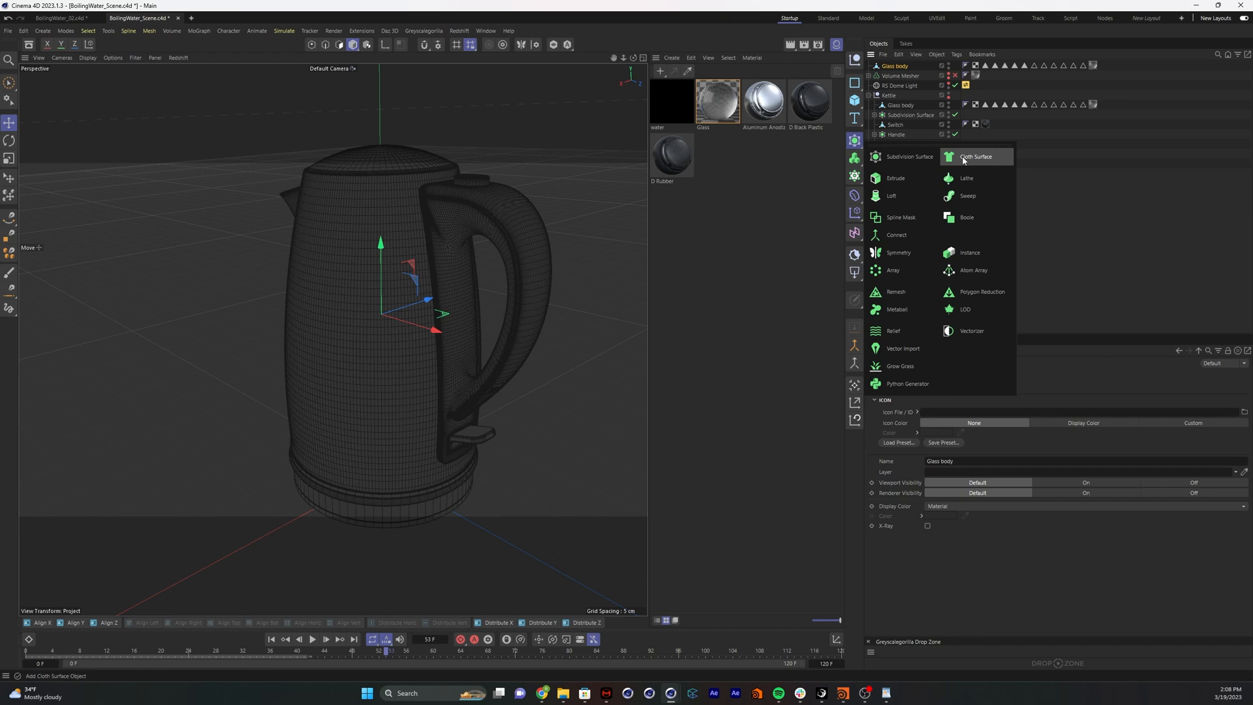
click(975, 157)
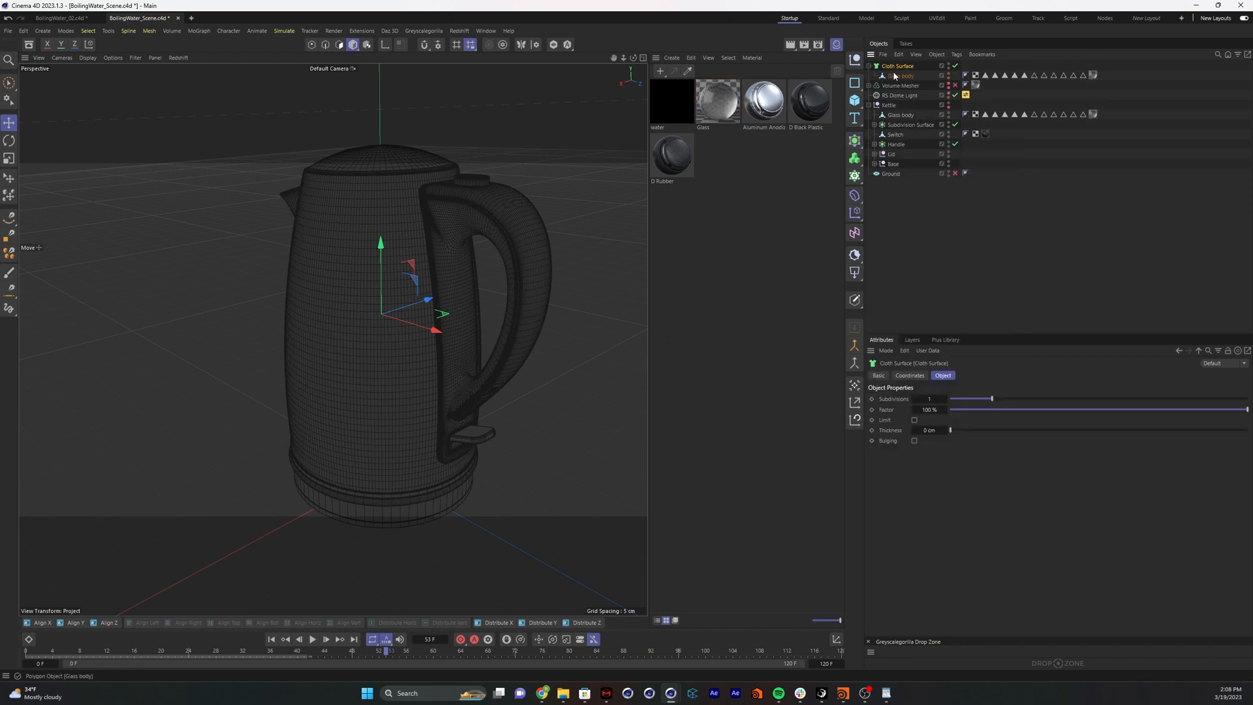
click(899, 75)
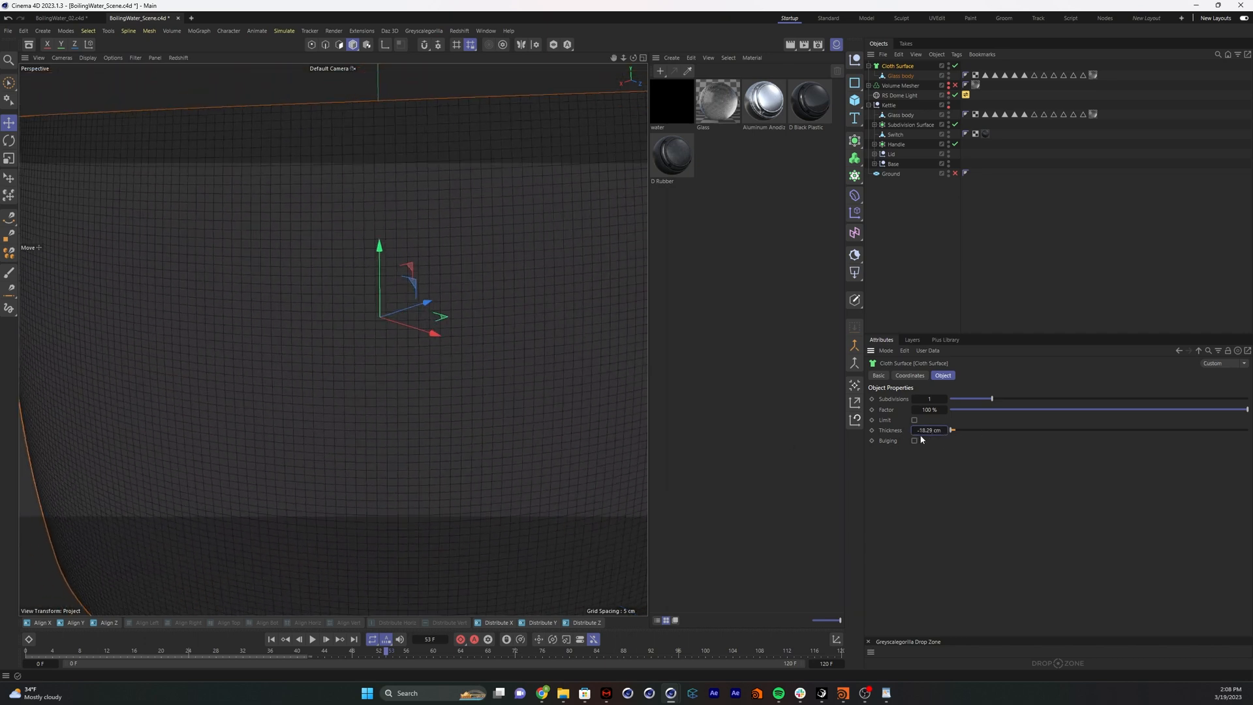
click(901, 86)
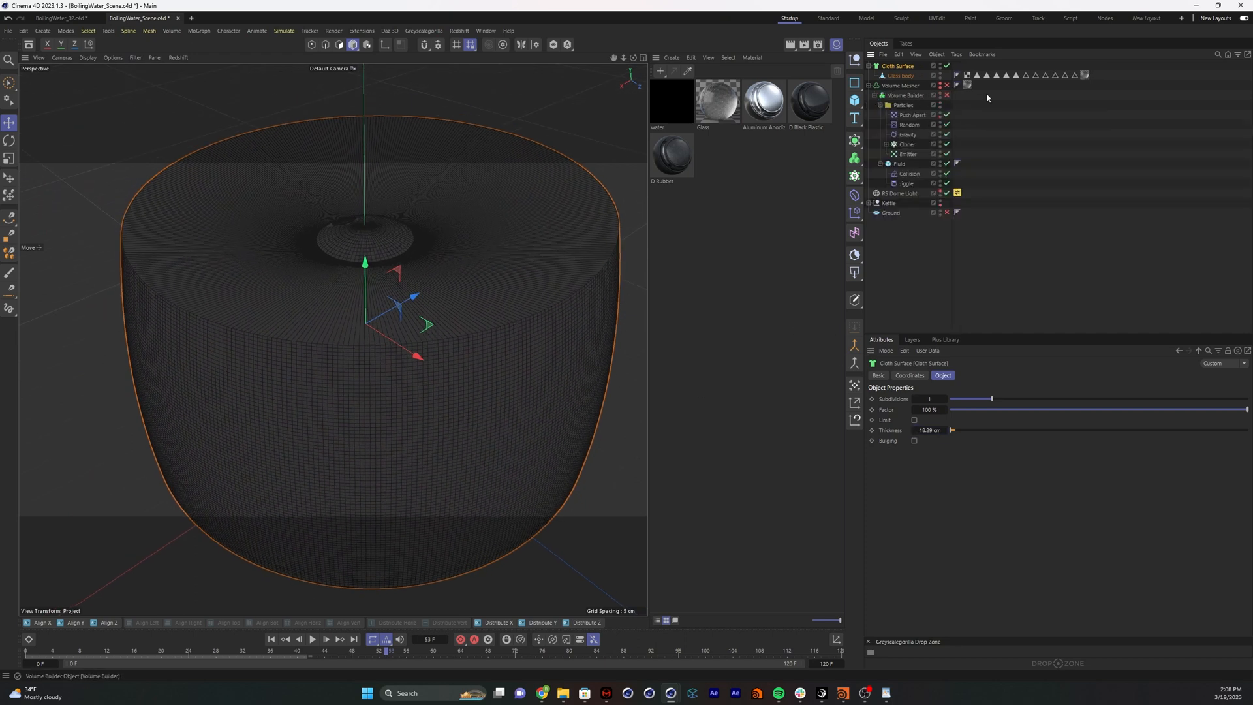
Move the Cloth Surface into the Volume Builder and set its mode to Subtract
click(946, 92)
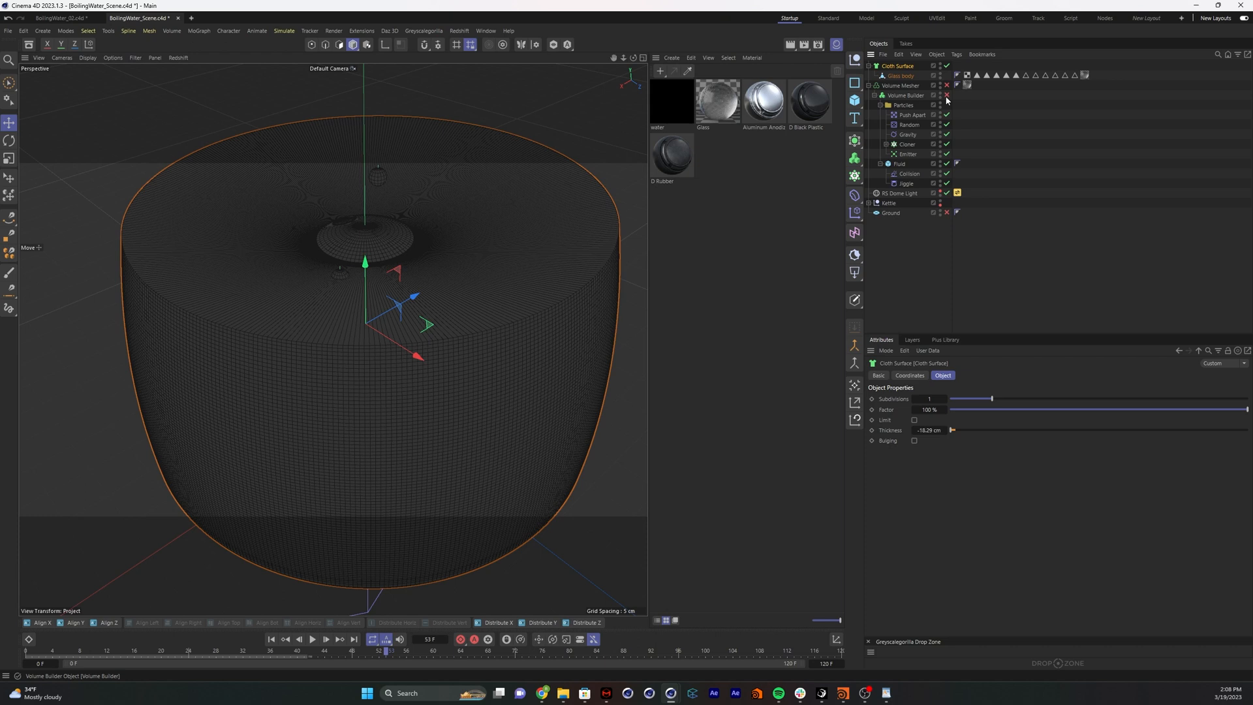
click(877, 104)
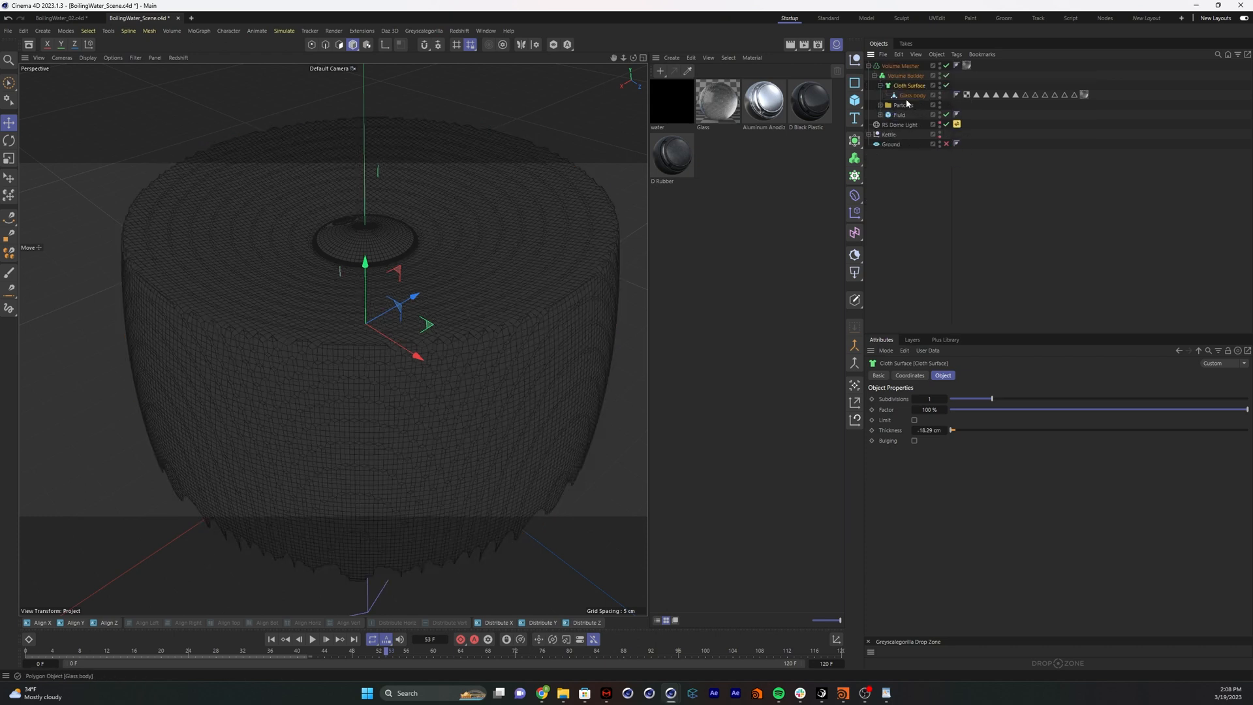
click(905, 75)
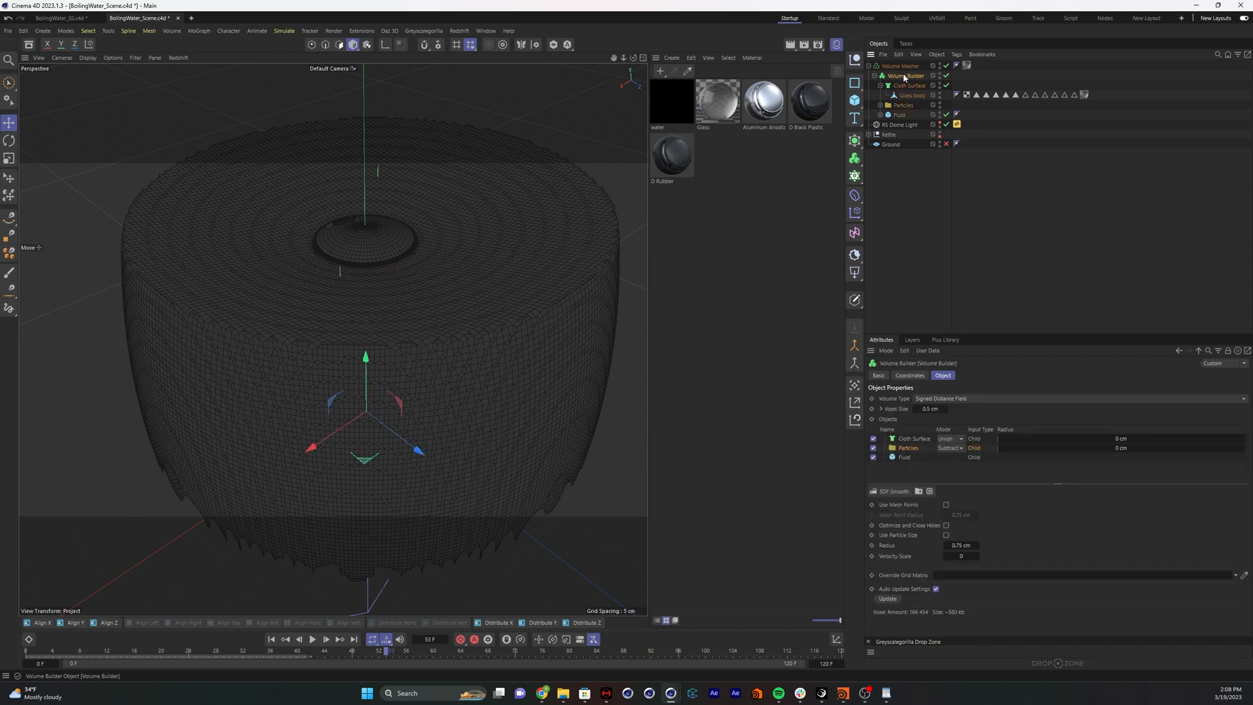
click(909, 85)
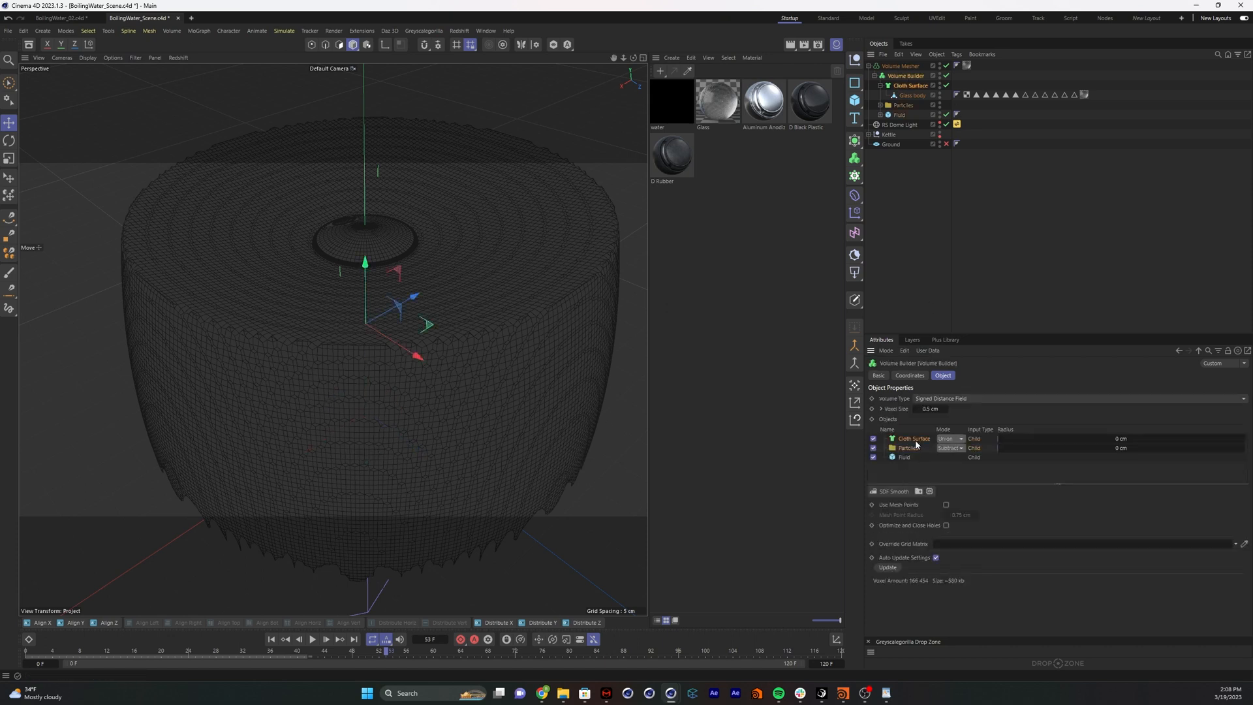
click(950, 437)
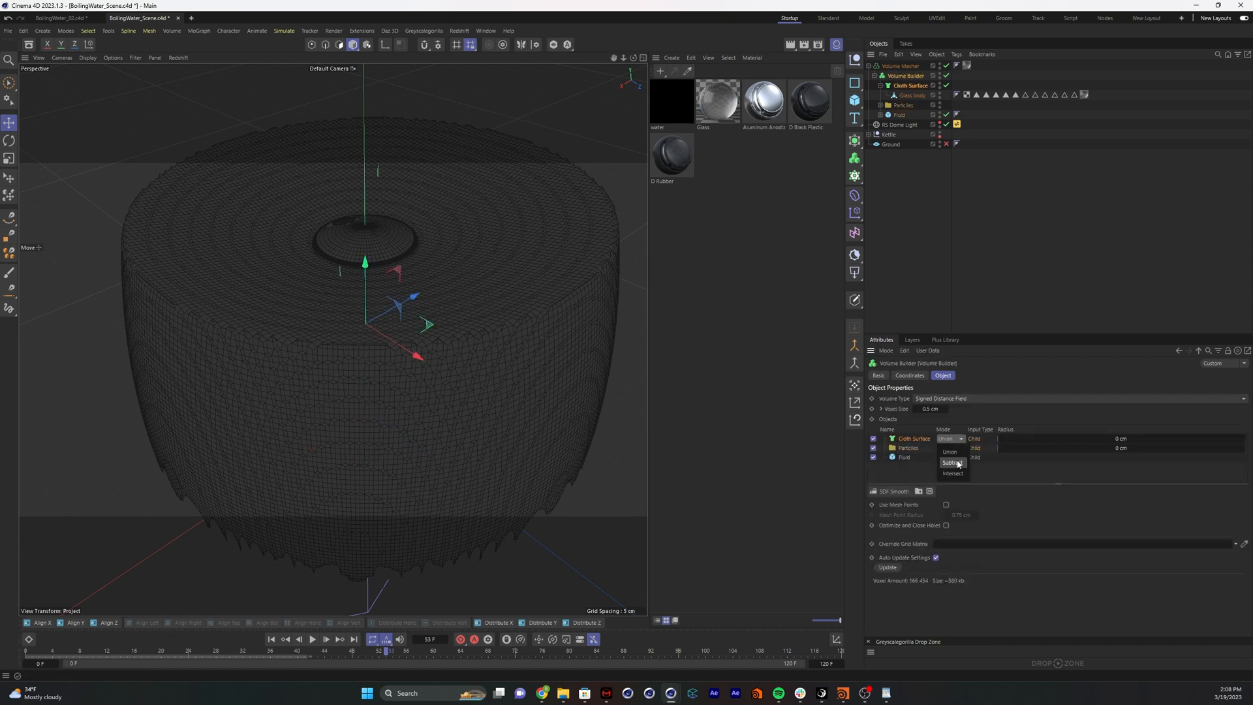
click(953, 462)
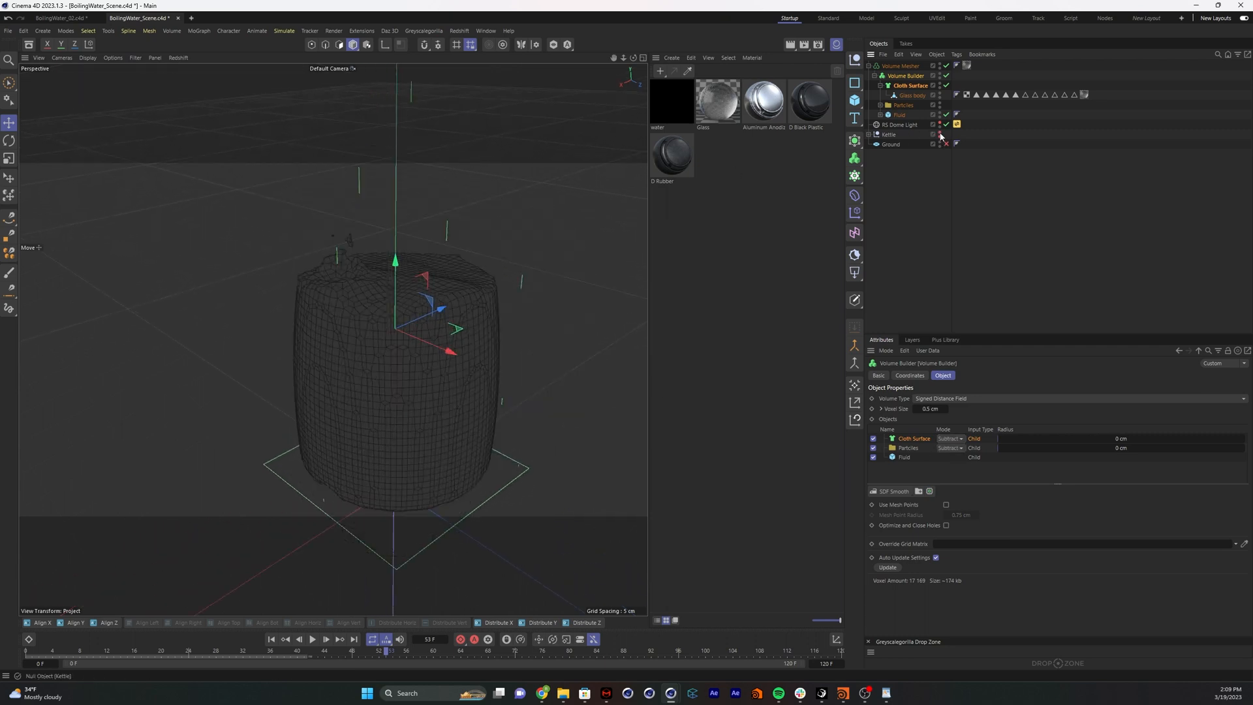
Restart playback to preview the kettle-shaped bubbling fluid
click(312, 638)
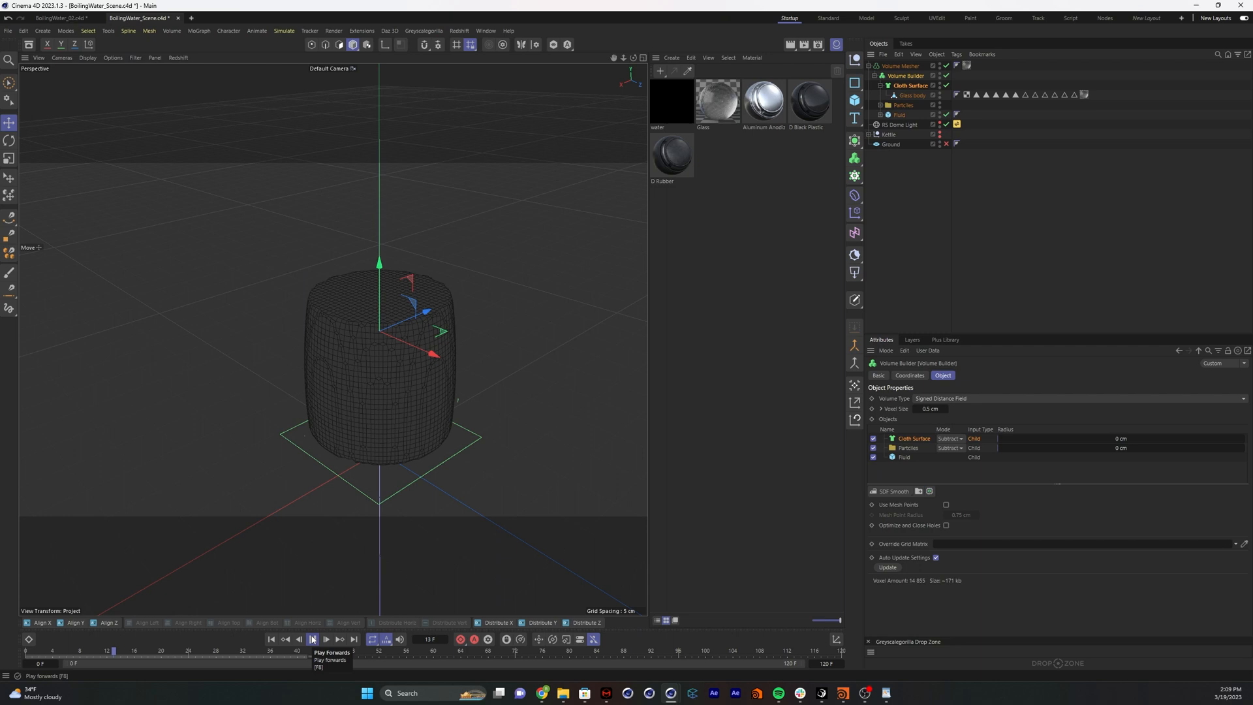
click(312, 638)
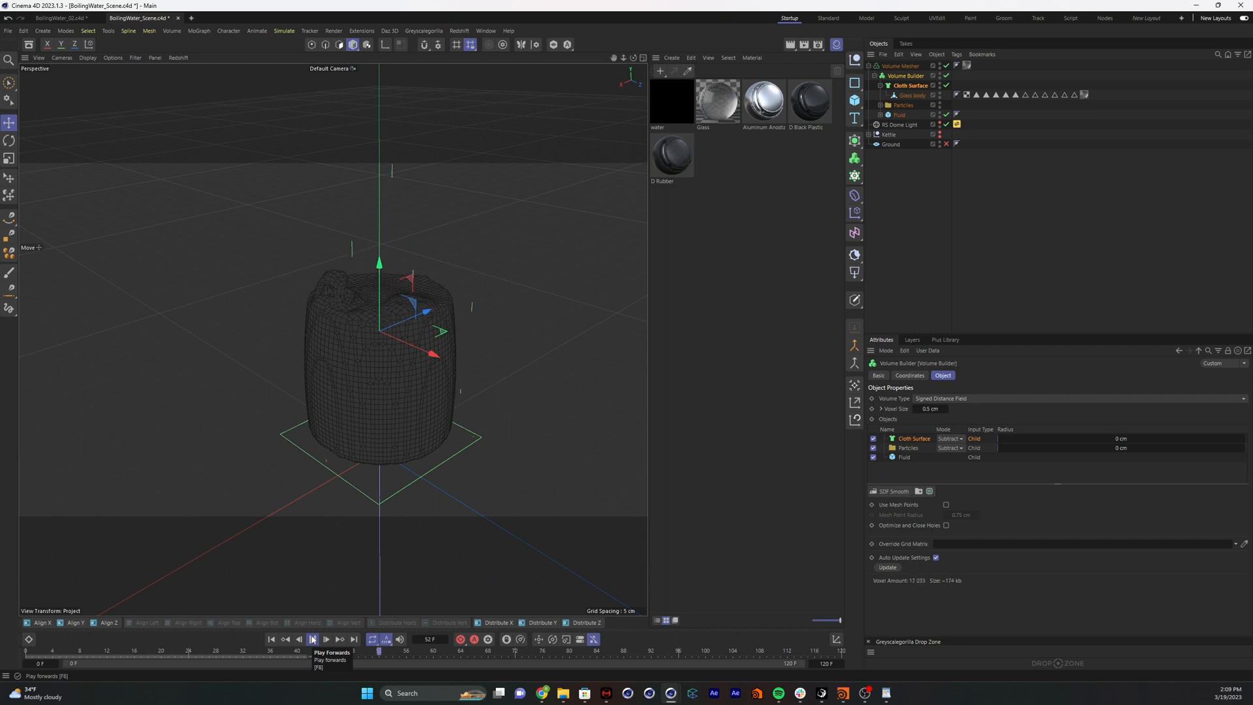
click(311, 638)
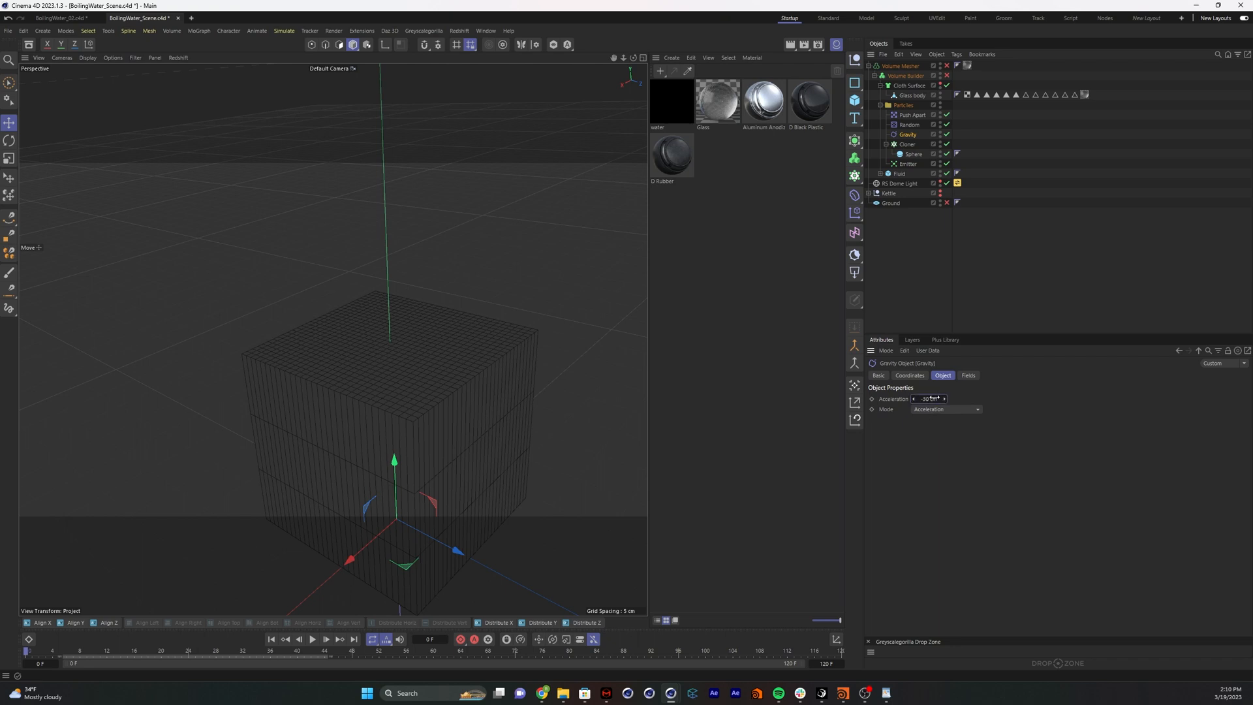
Play the simulation while inspecting the Push Apart effector and particle Emitter settings
click(312, 638)
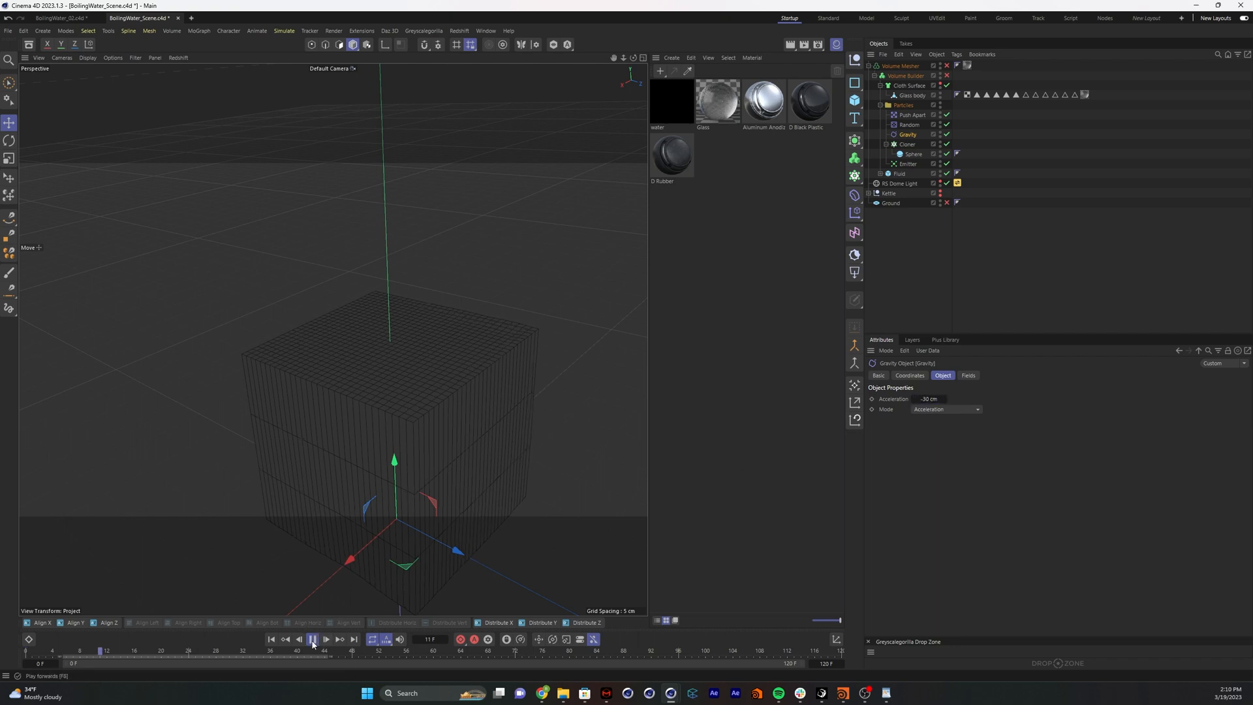
click(312, 638)
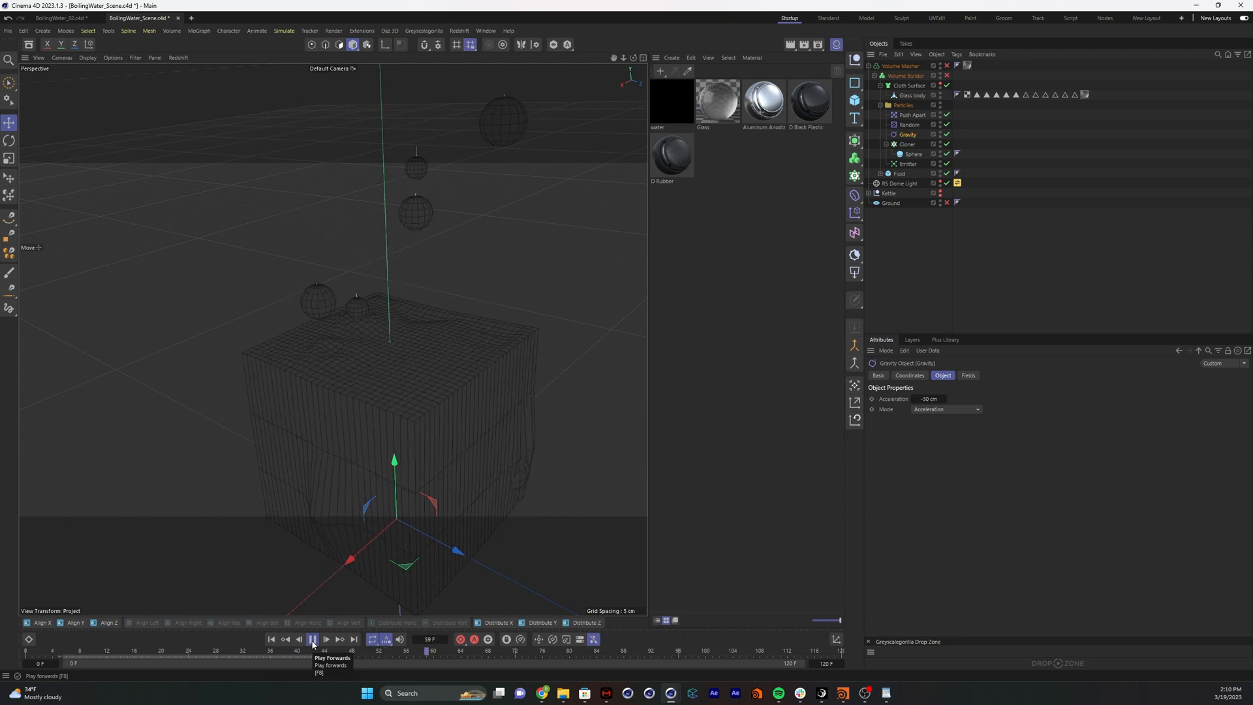
click(312, 638)
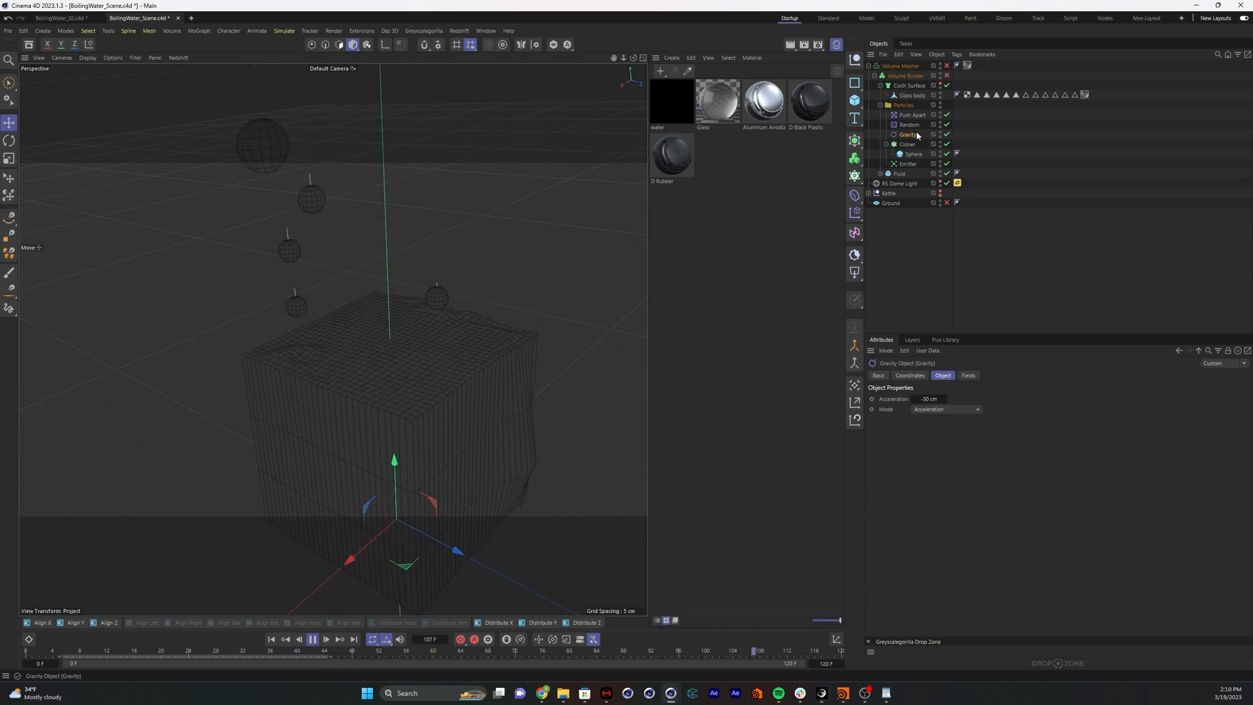
click(912, 114)
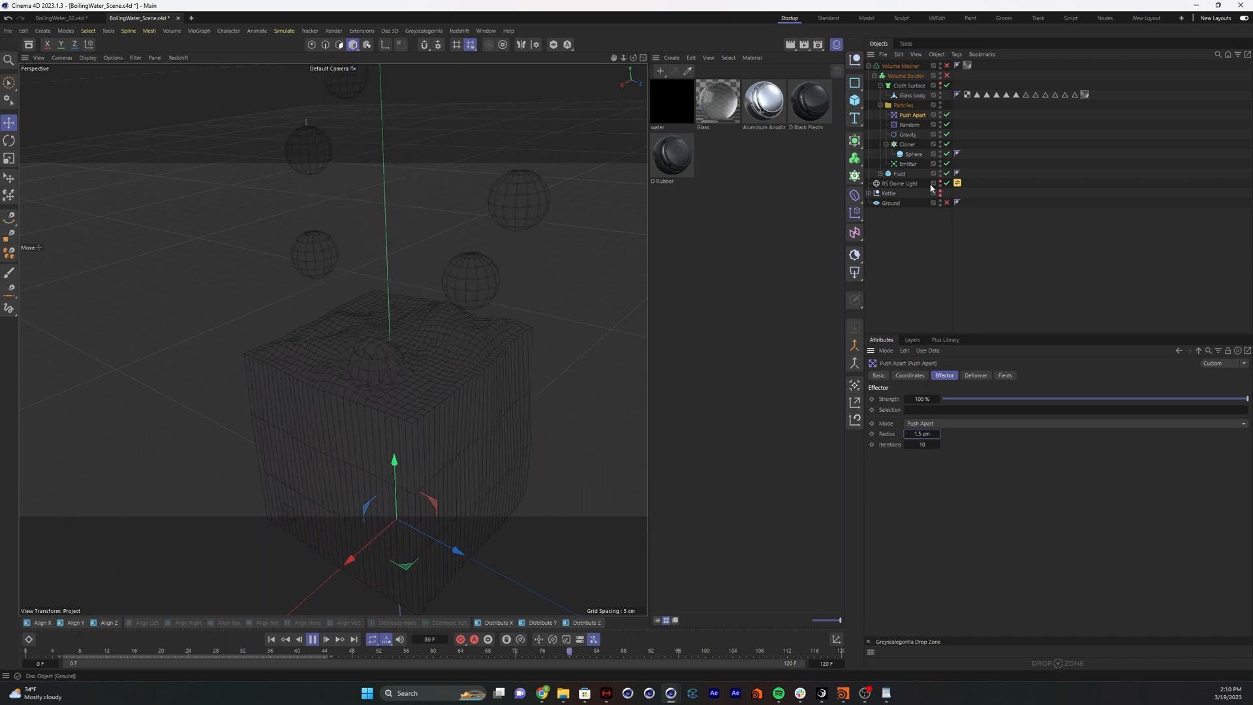
click(908, 163)
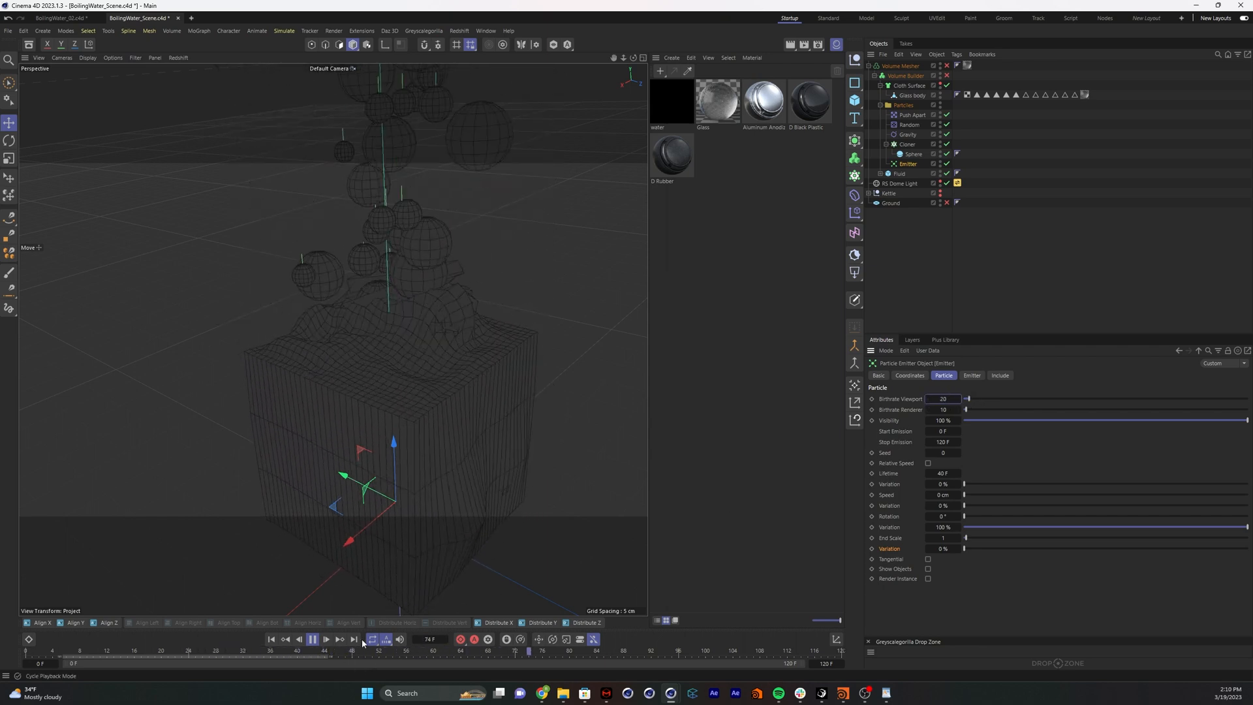
click(323, 638)
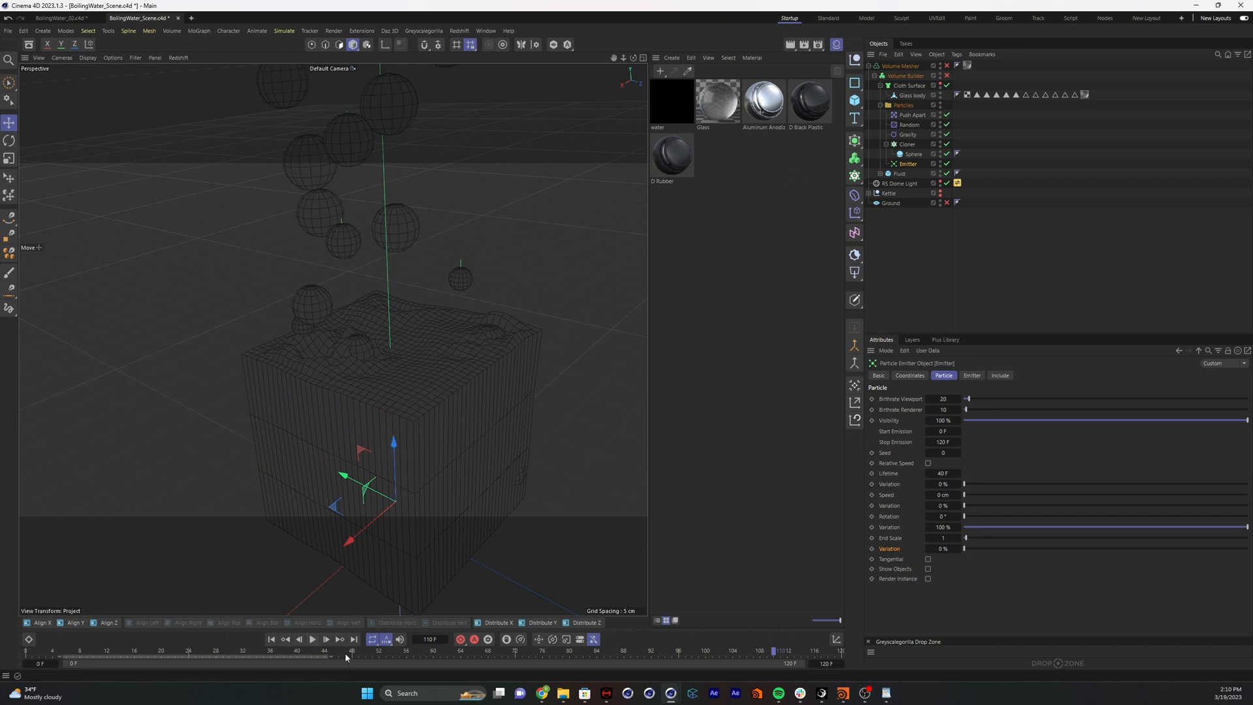
click(312, 638)
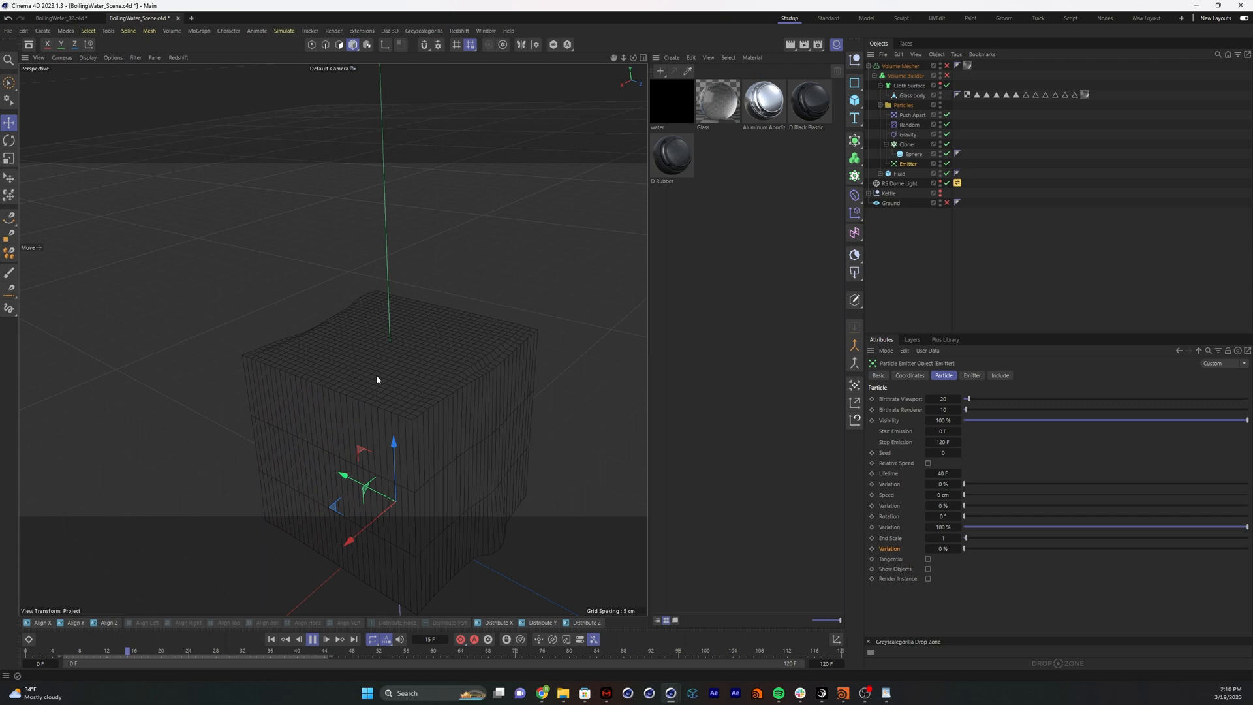
click(310, 638)
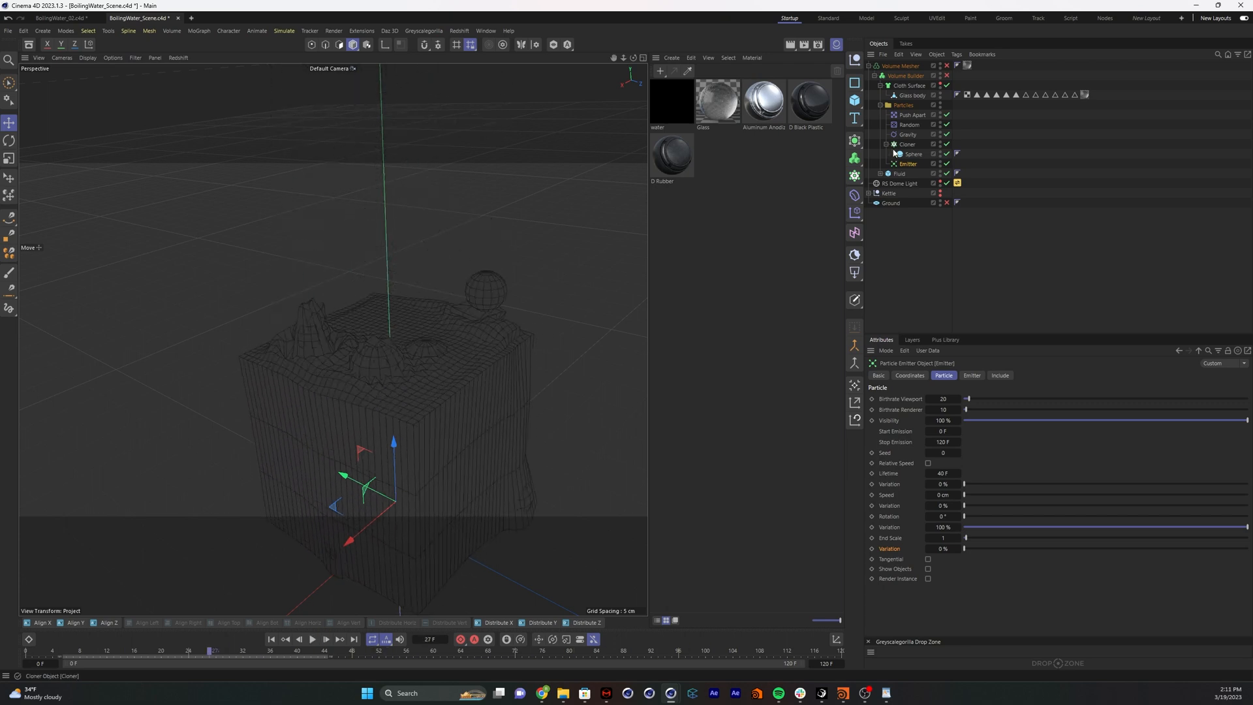
Enable the Volume Builder to preview the shaped fluid, then disable it again
click(910, 96)
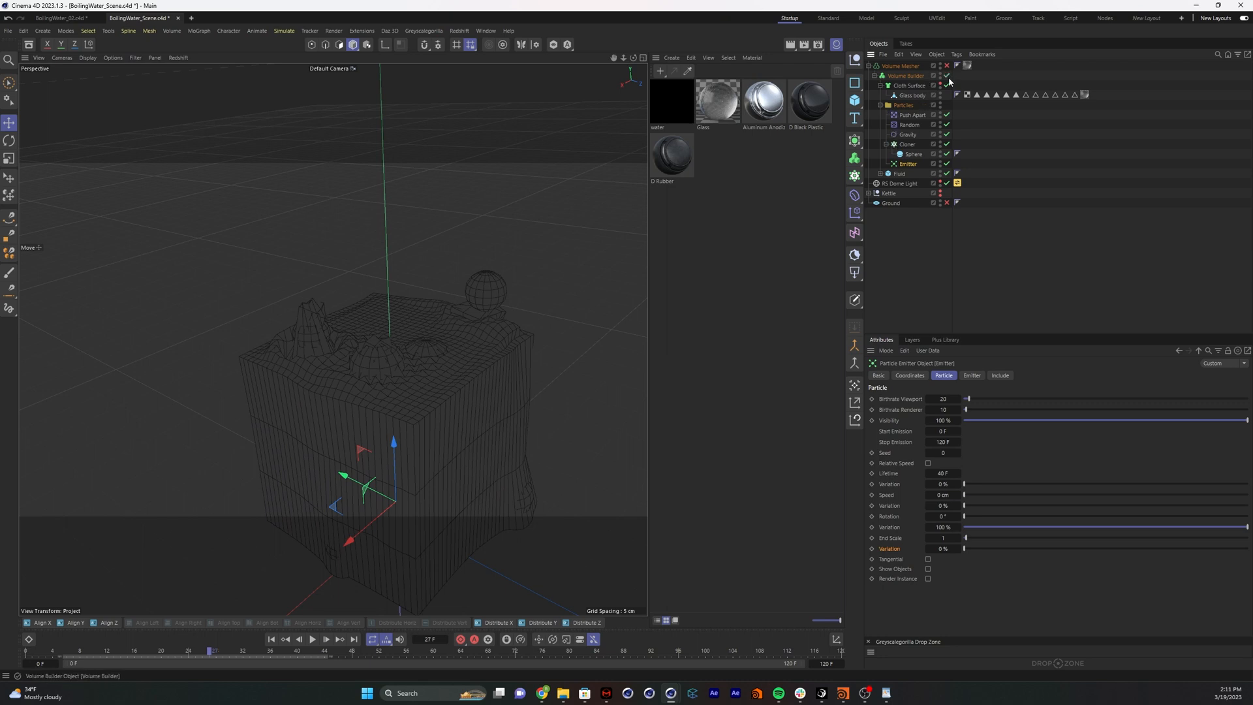
click(312, 638)
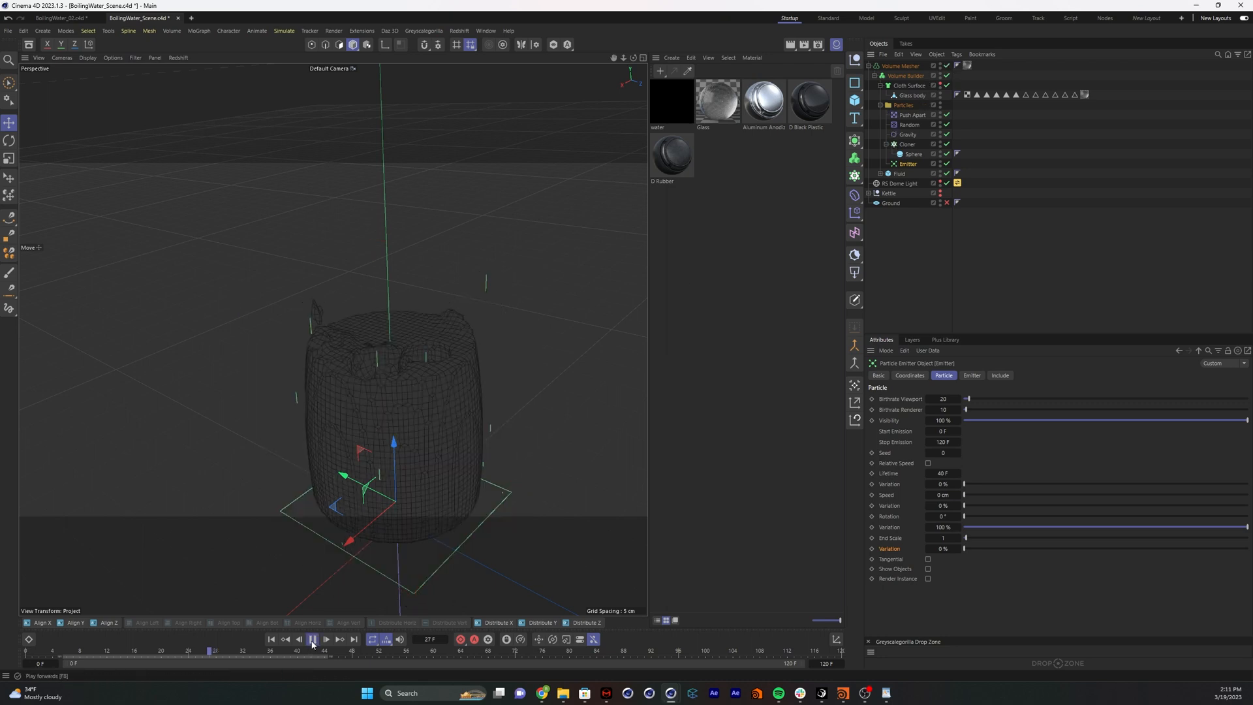
click(312, 638)
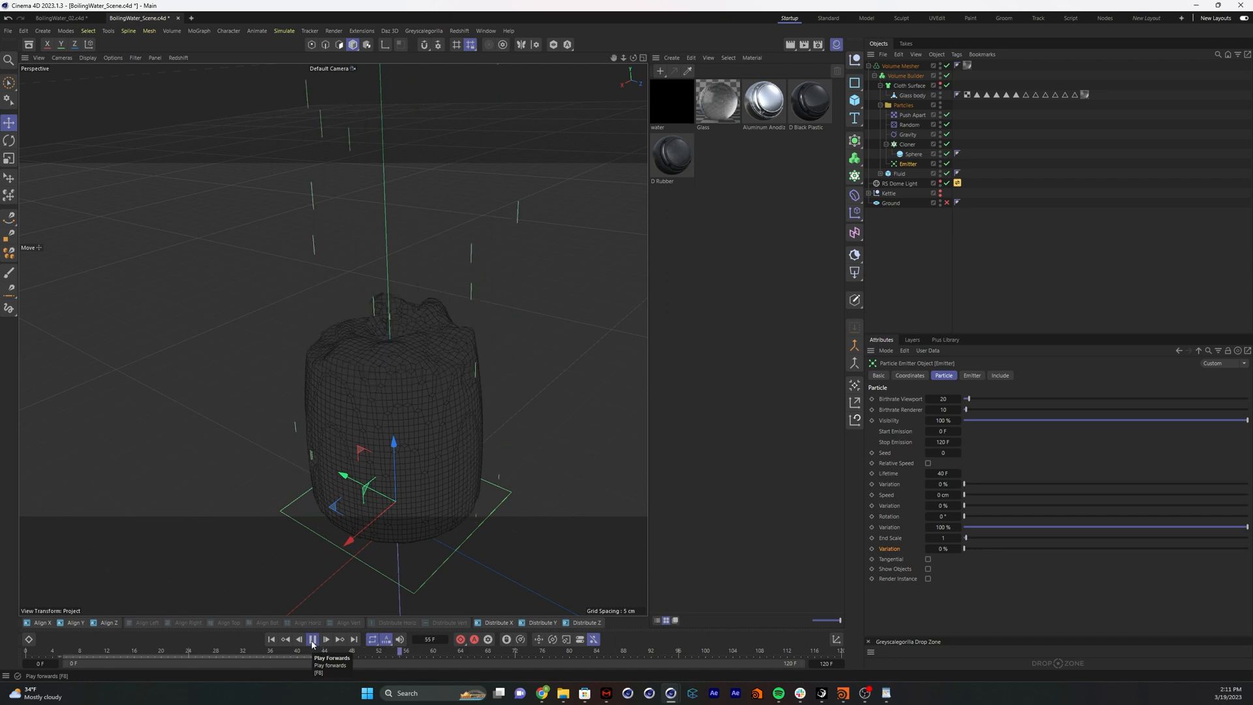
click(312, 638)
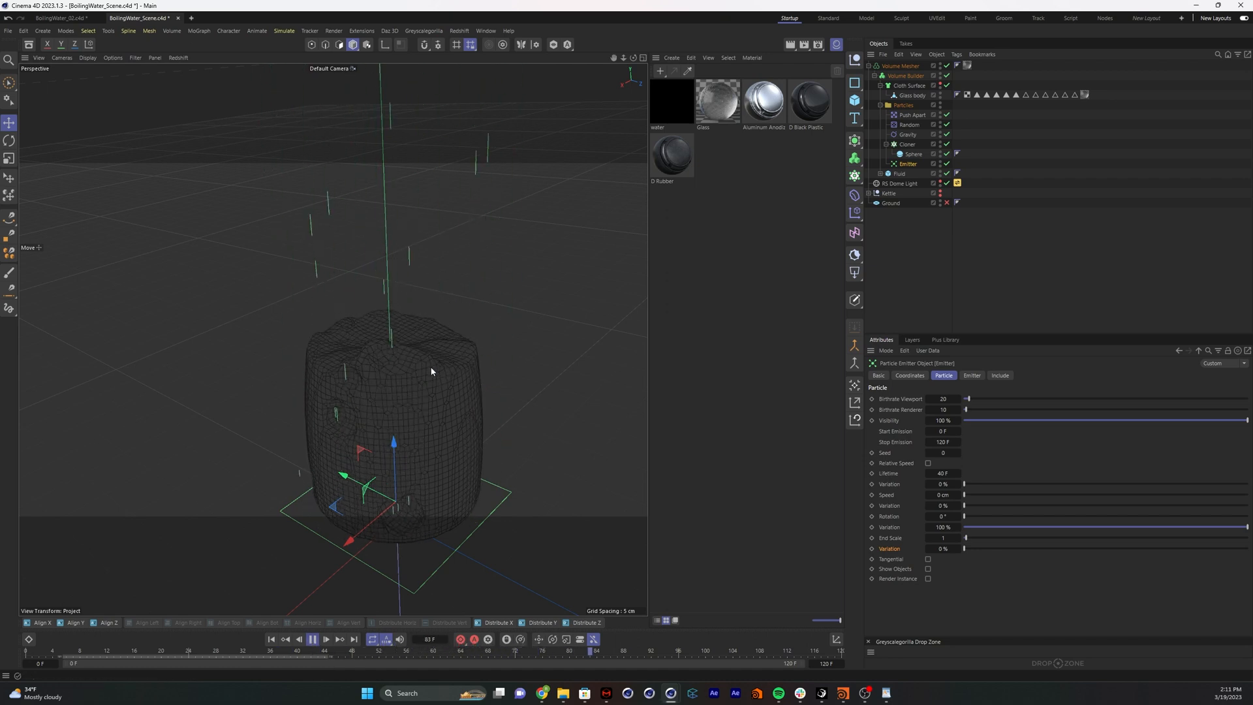
click(313, 638)
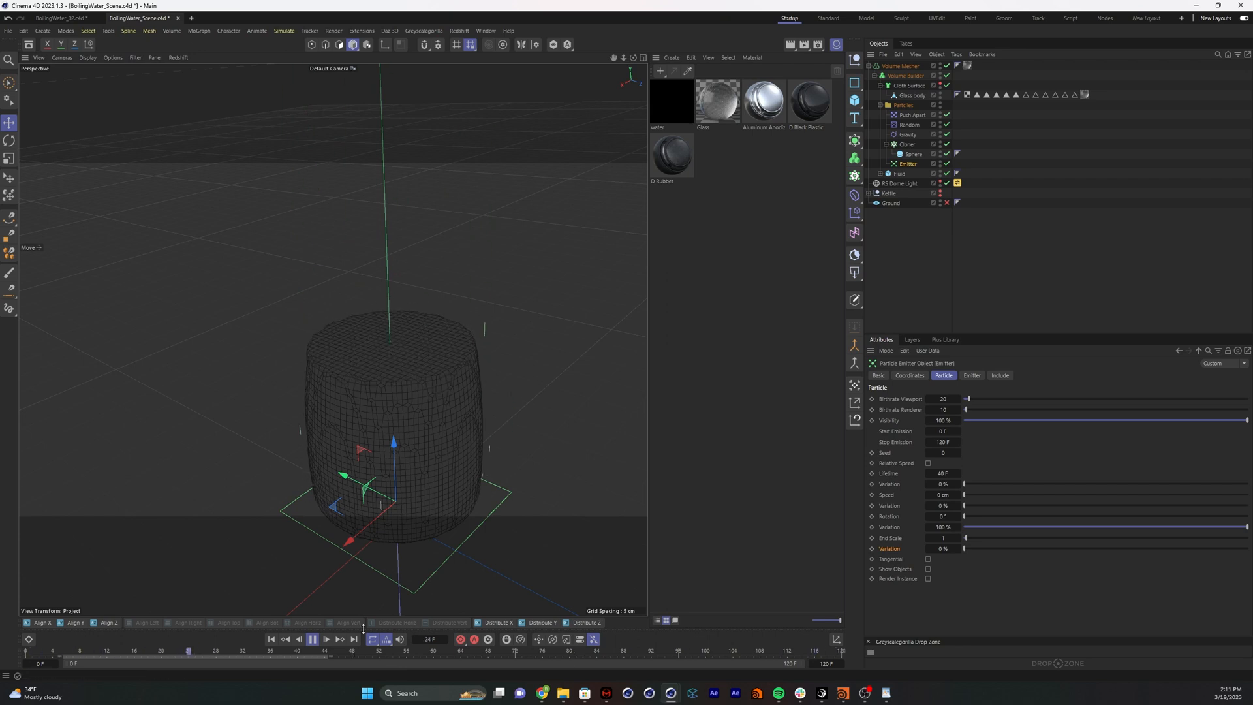
click(312, 638)
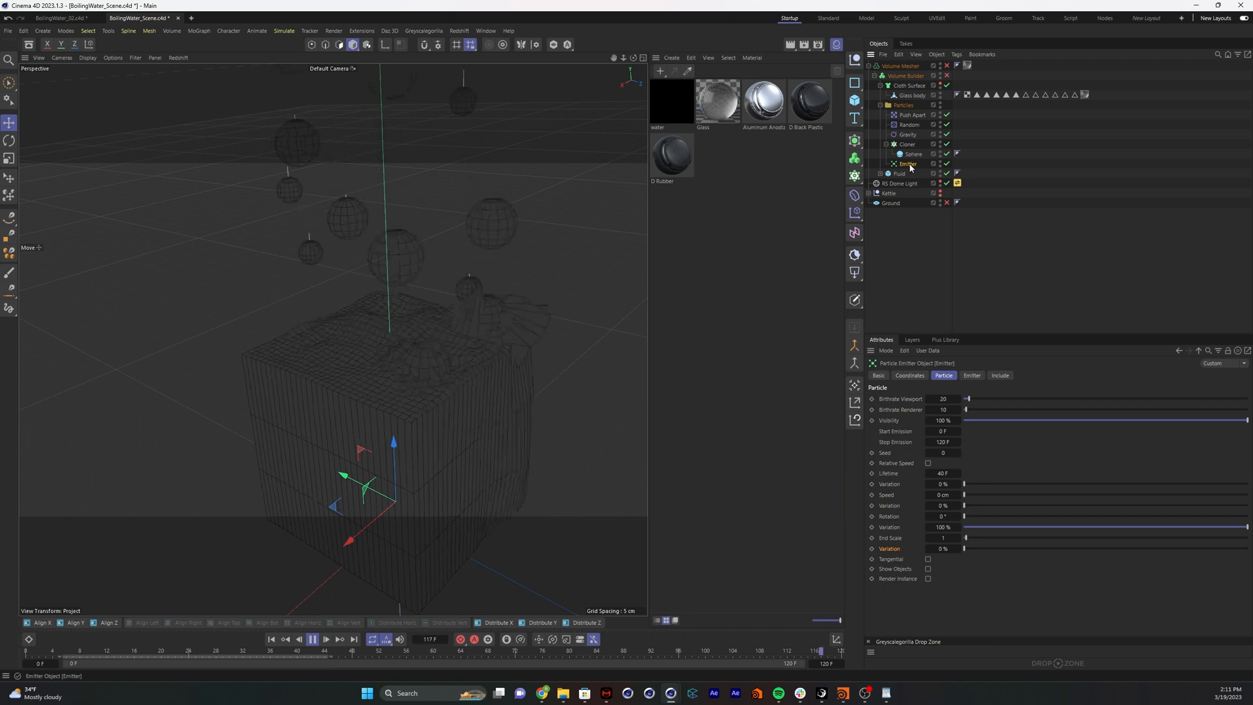
Select the Fluid cube, restart playback and show its 50×3×50 segment settings
click(899, 173)
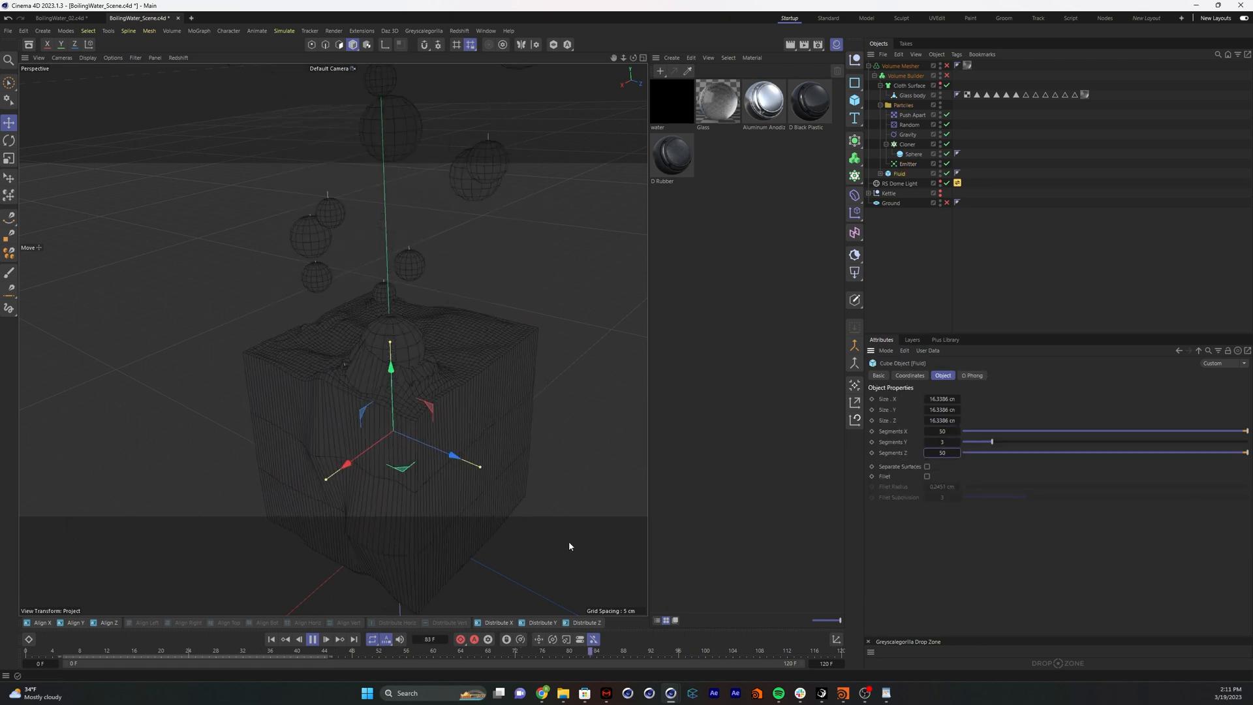
click(312, 638)
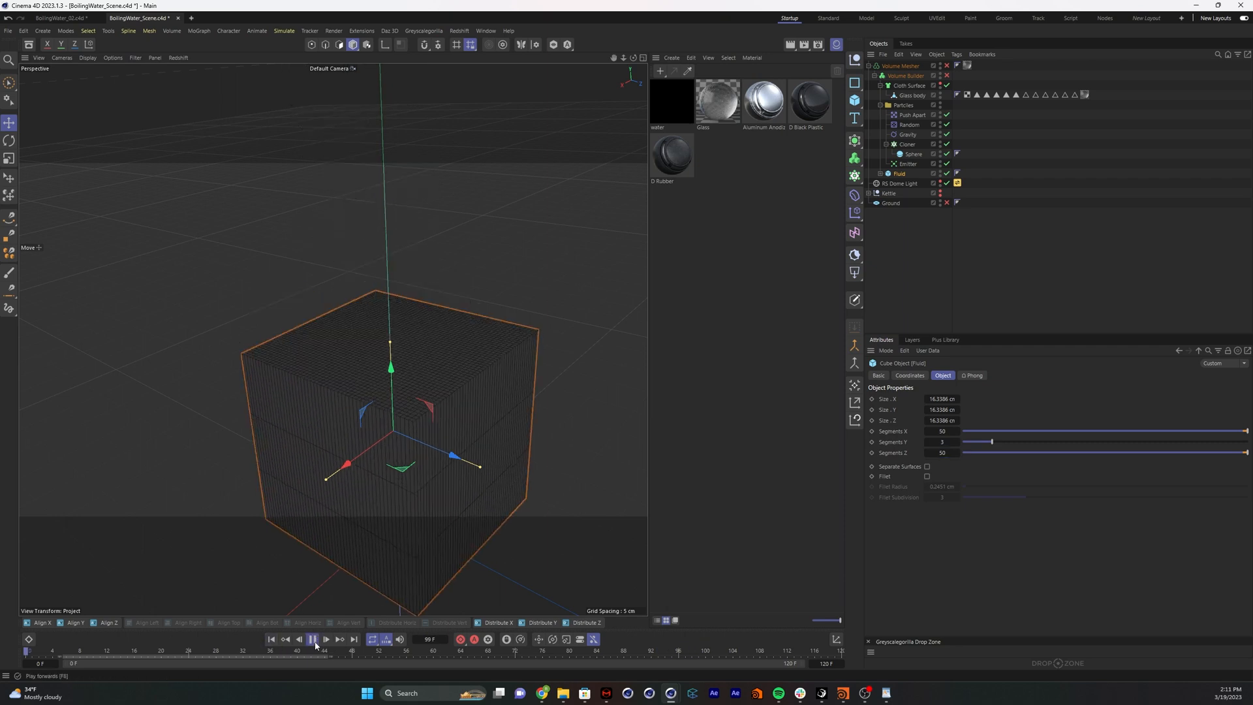
click(312, 639)
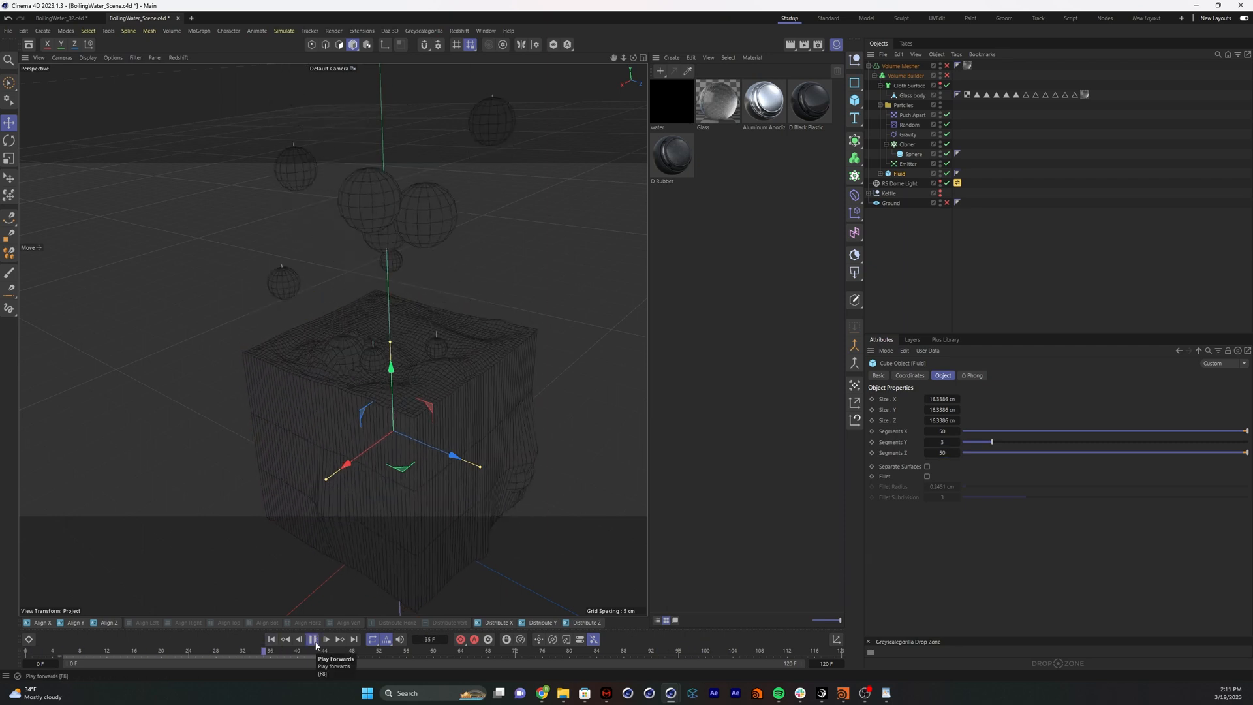
click(312, 638)
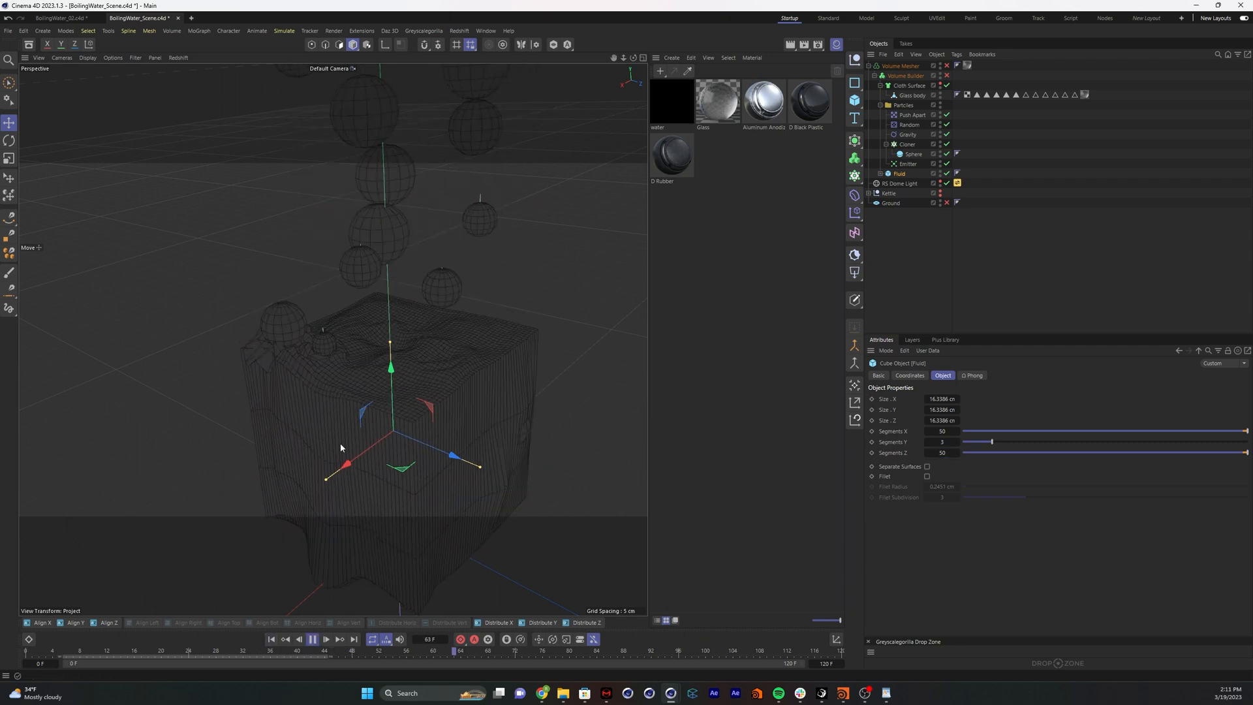
click(312, 640)
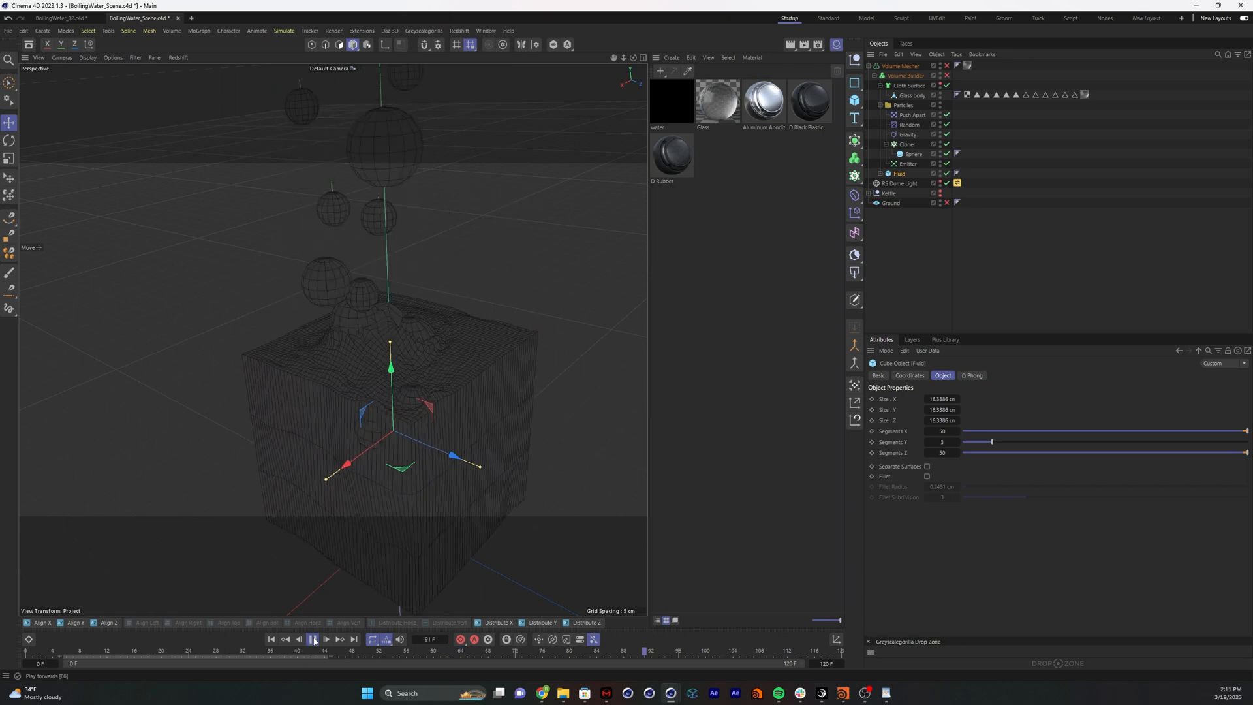
click(313, 638)
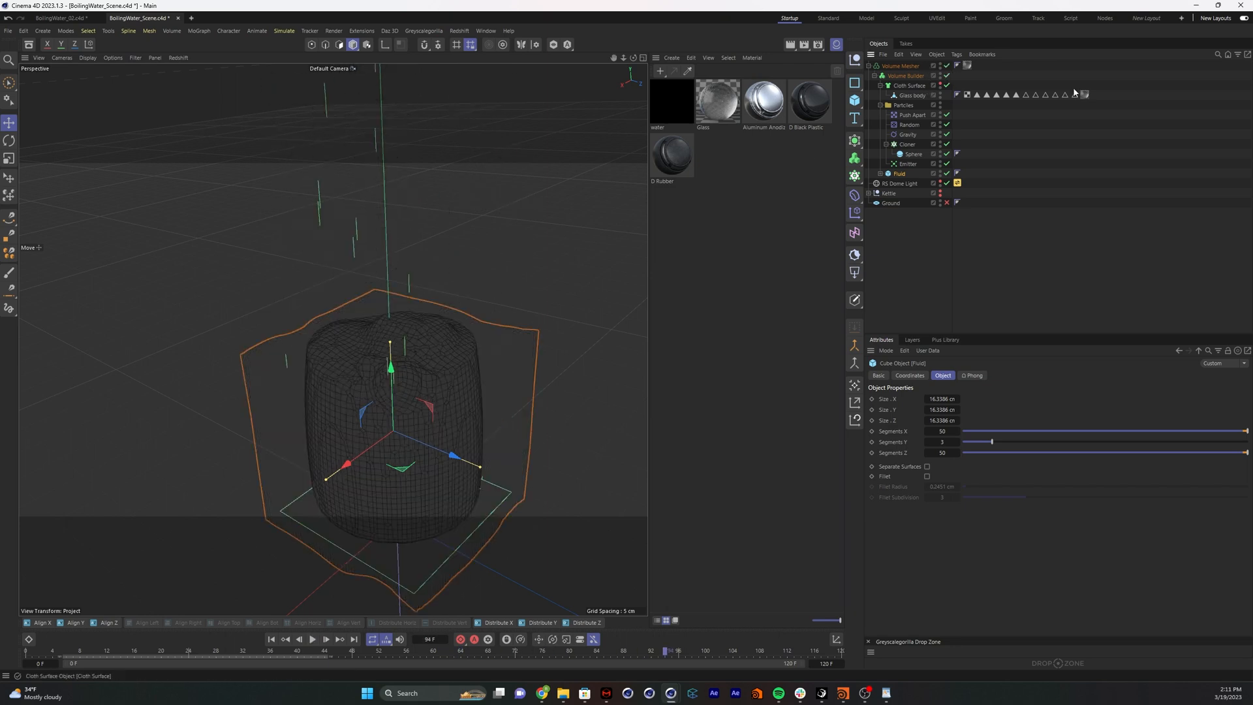
Set the Volume Builder's voxel size to 0.25 cm for a finer water volume
click(905, 76)
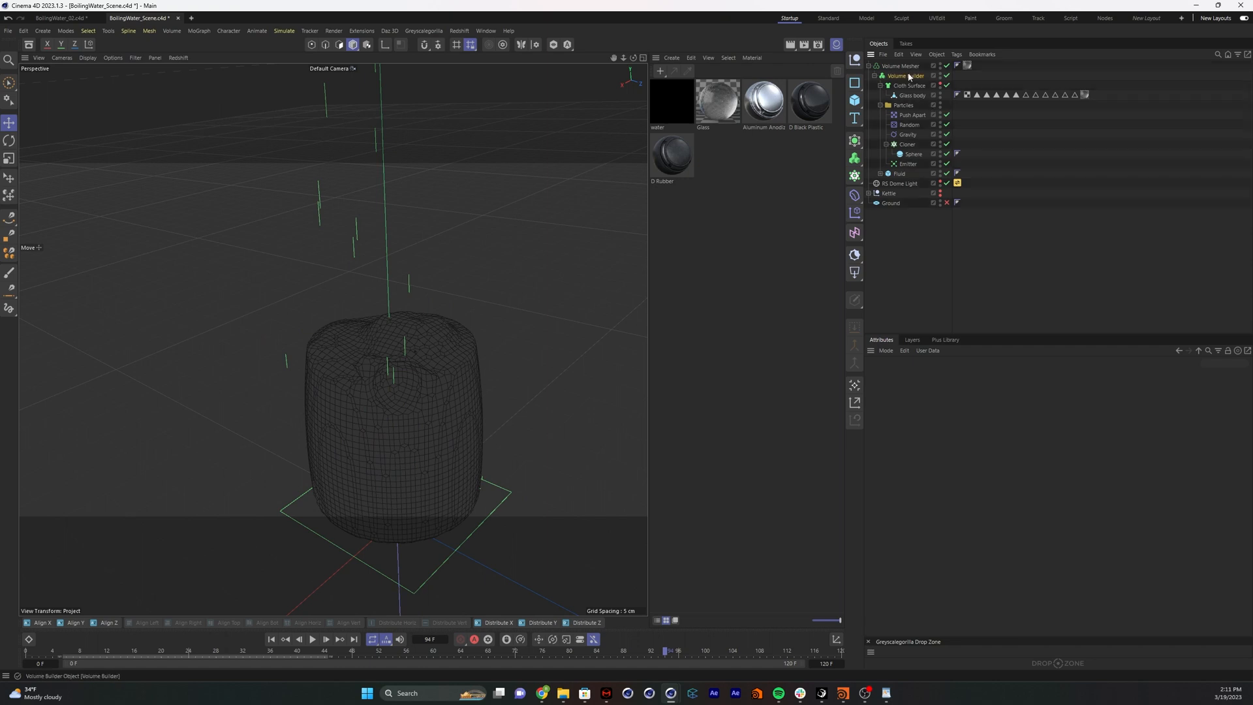
click(904, 75)
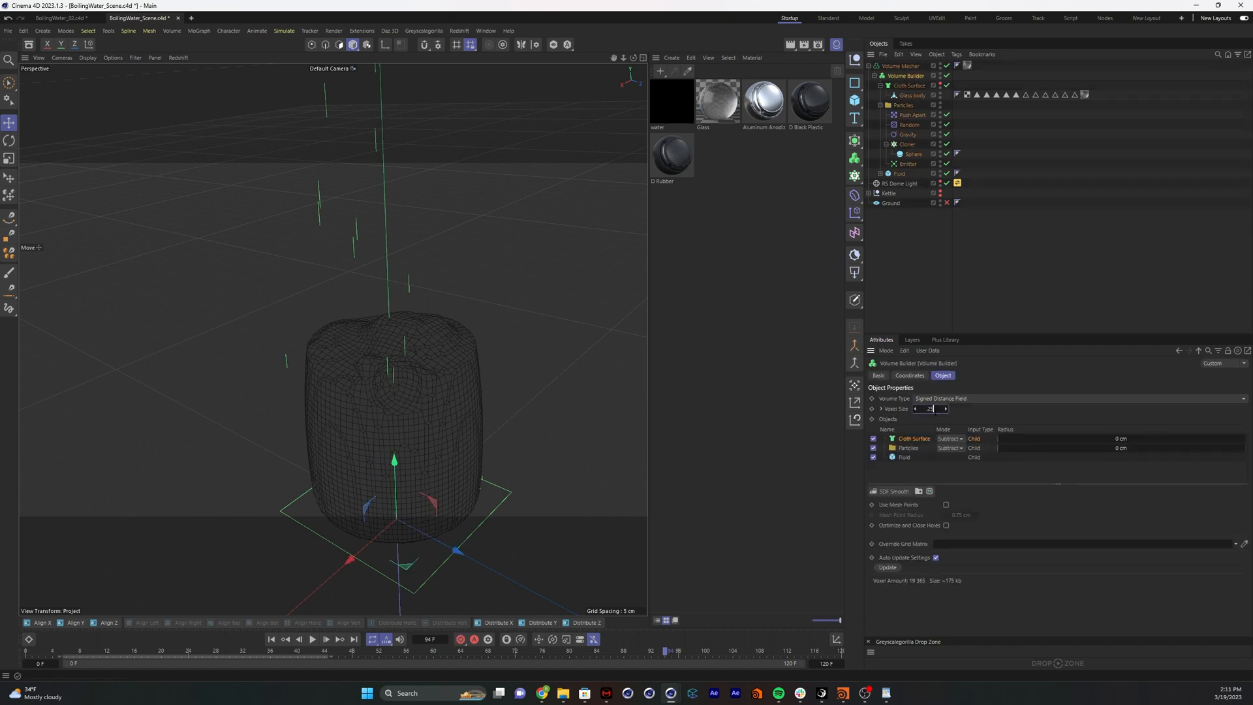
click(929, 409)
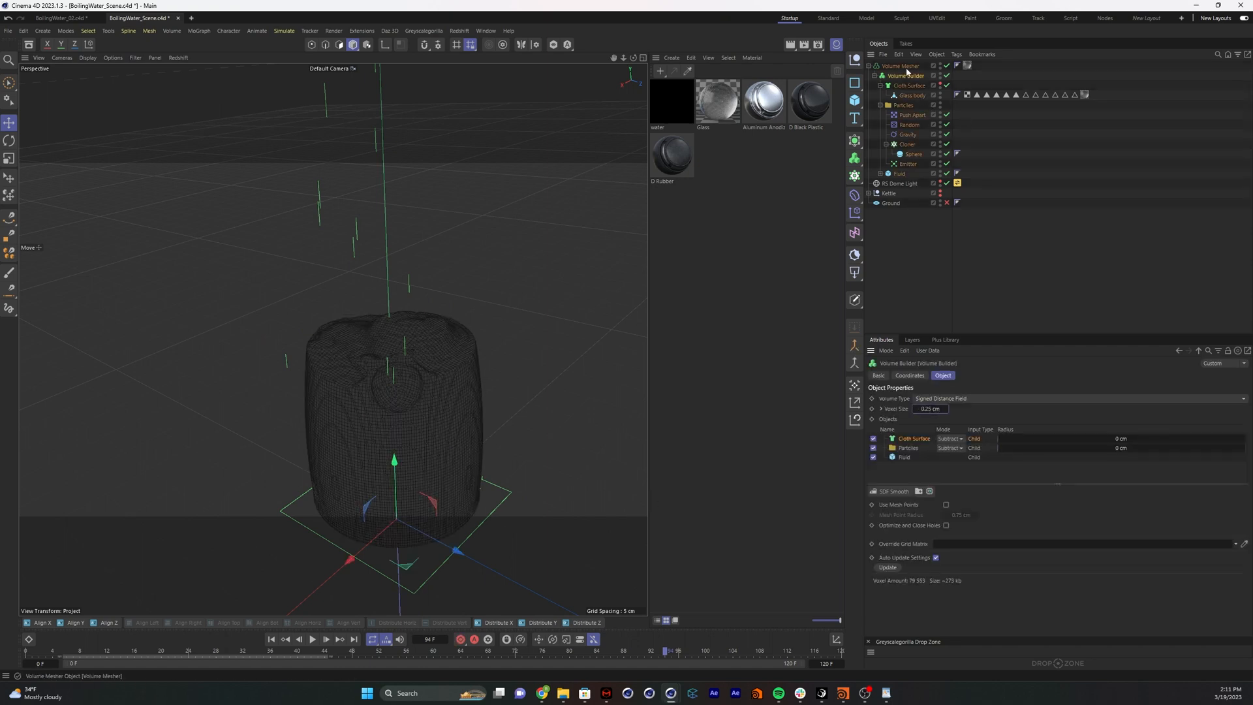
Add an SDF Smooth filter to the Volume Builder and choose its smoothing operator
click(904, 75)
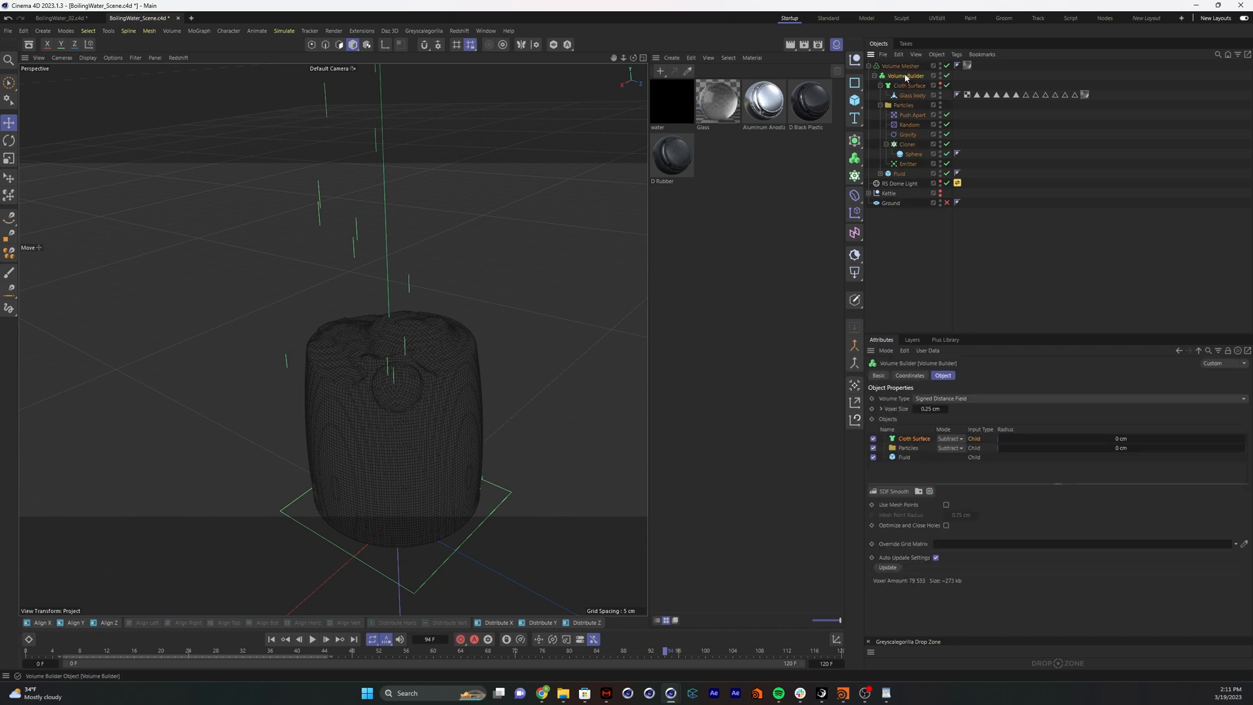
click(892, 491)
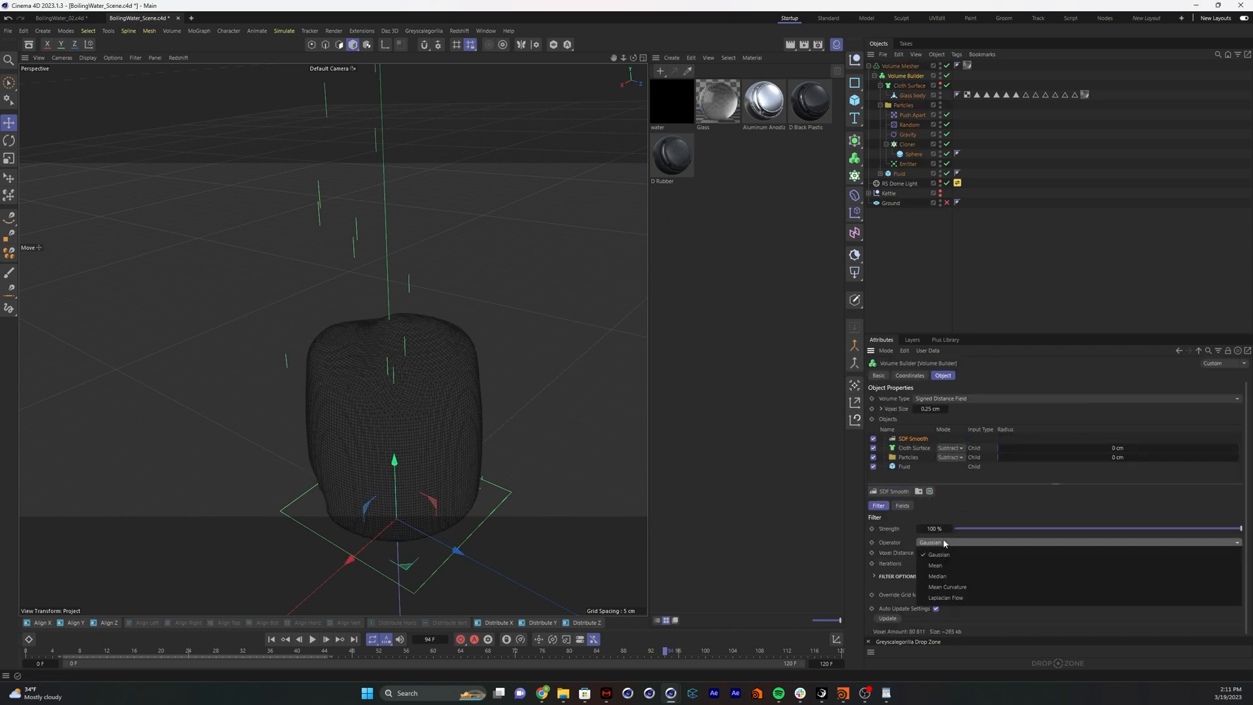
click(936, 576)
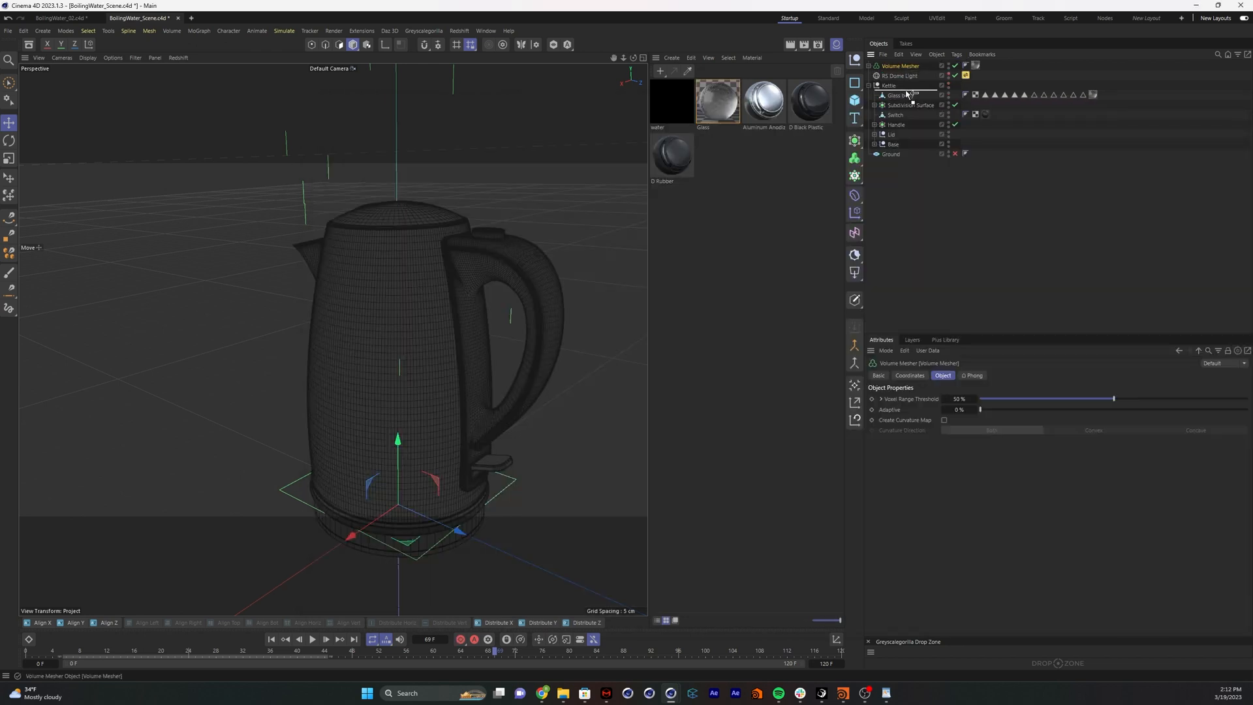
Move the Volume Mesher into the Kettle null and expand the hierarchy to show the water setup
click(887, 75)
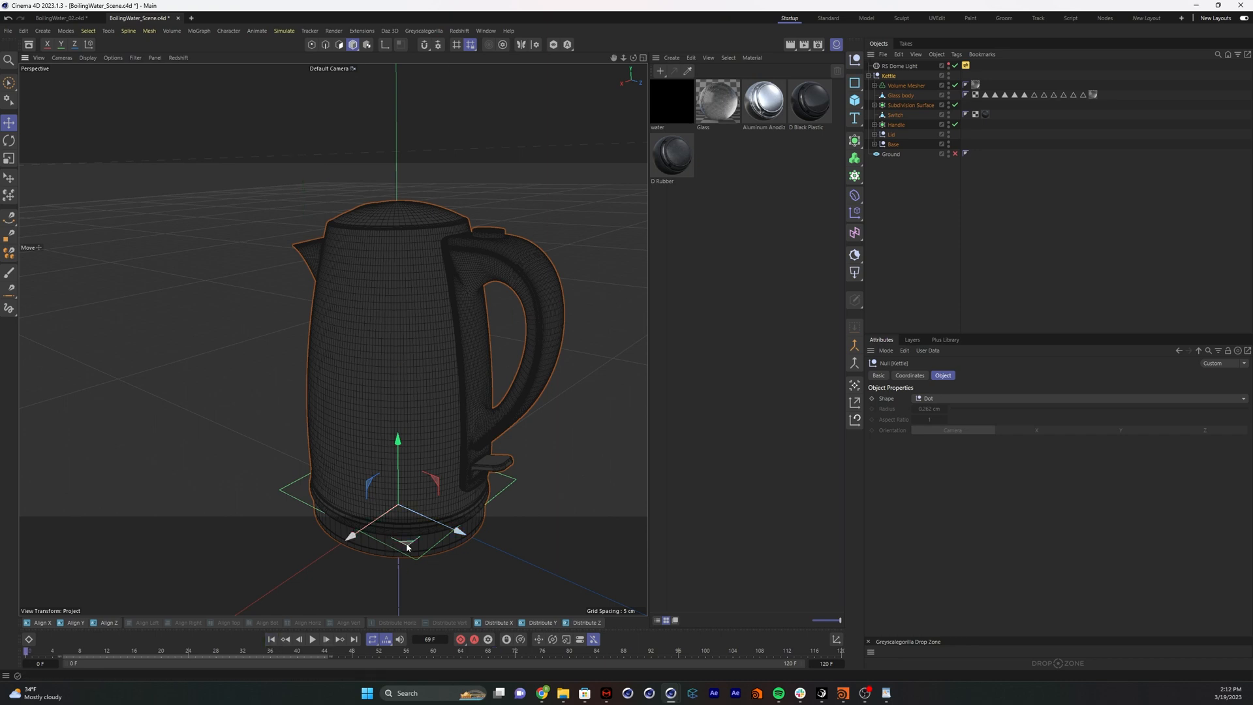
click(876, 85)
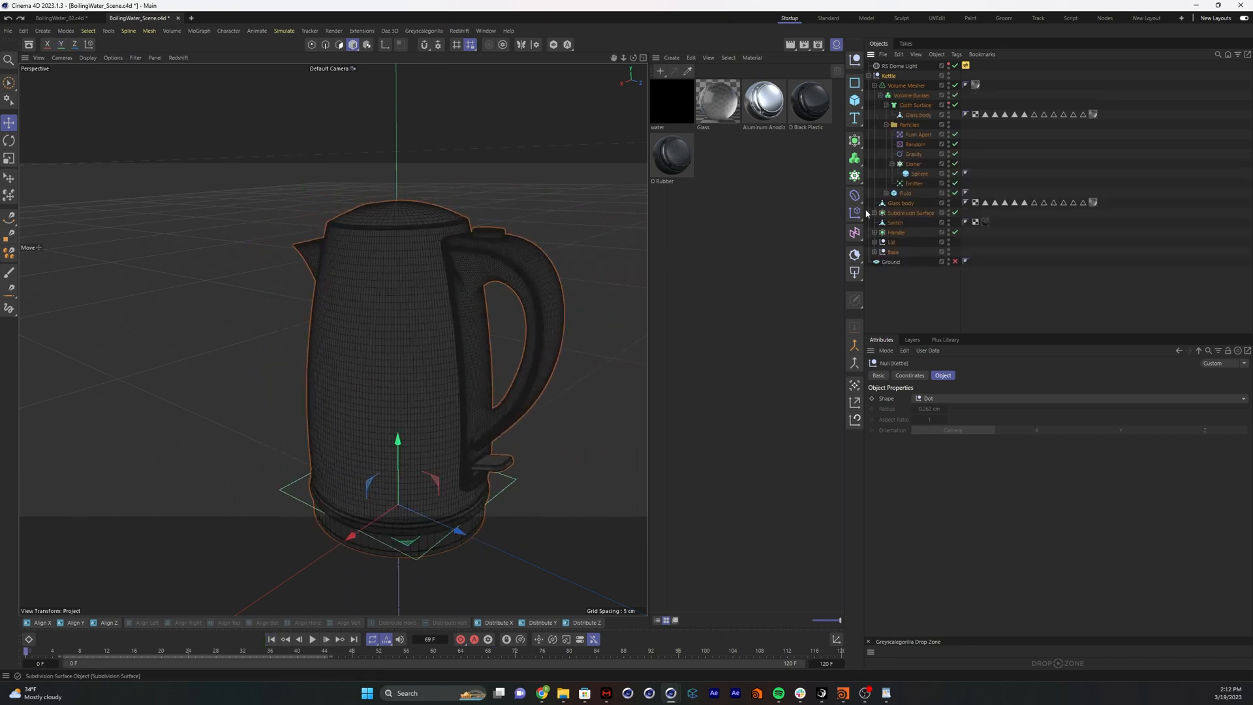
click(892, 183)
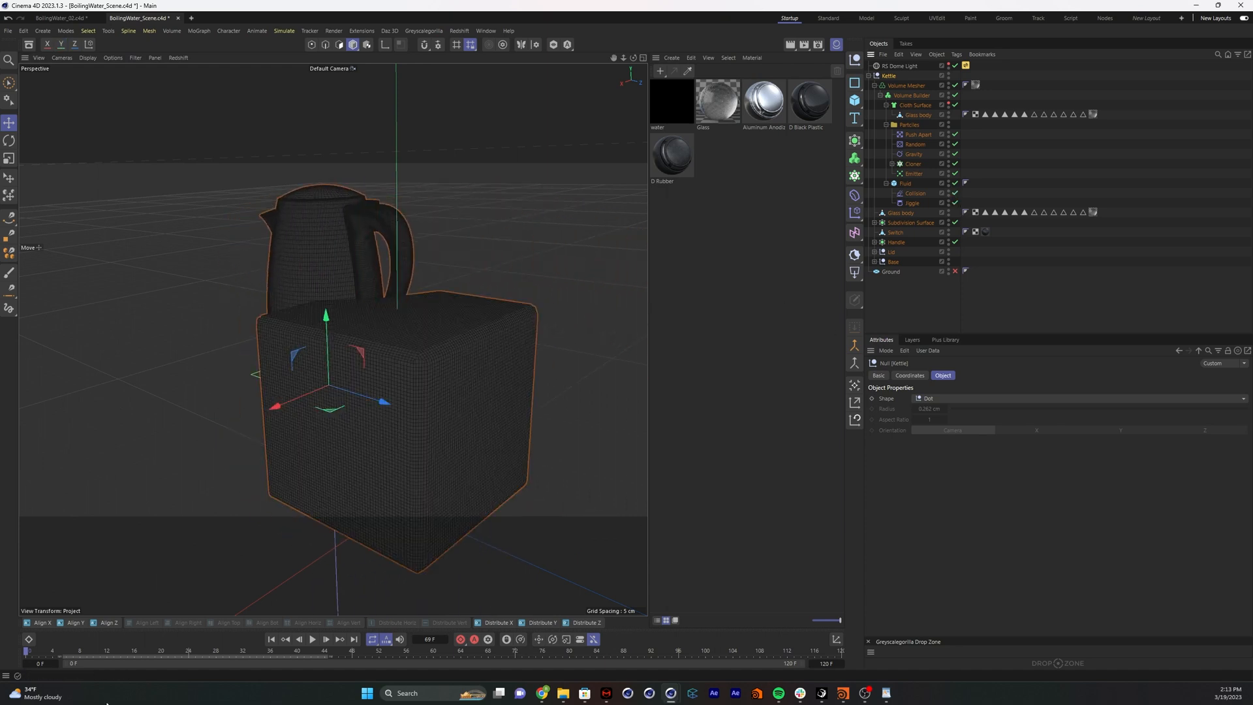
click(312, 638)
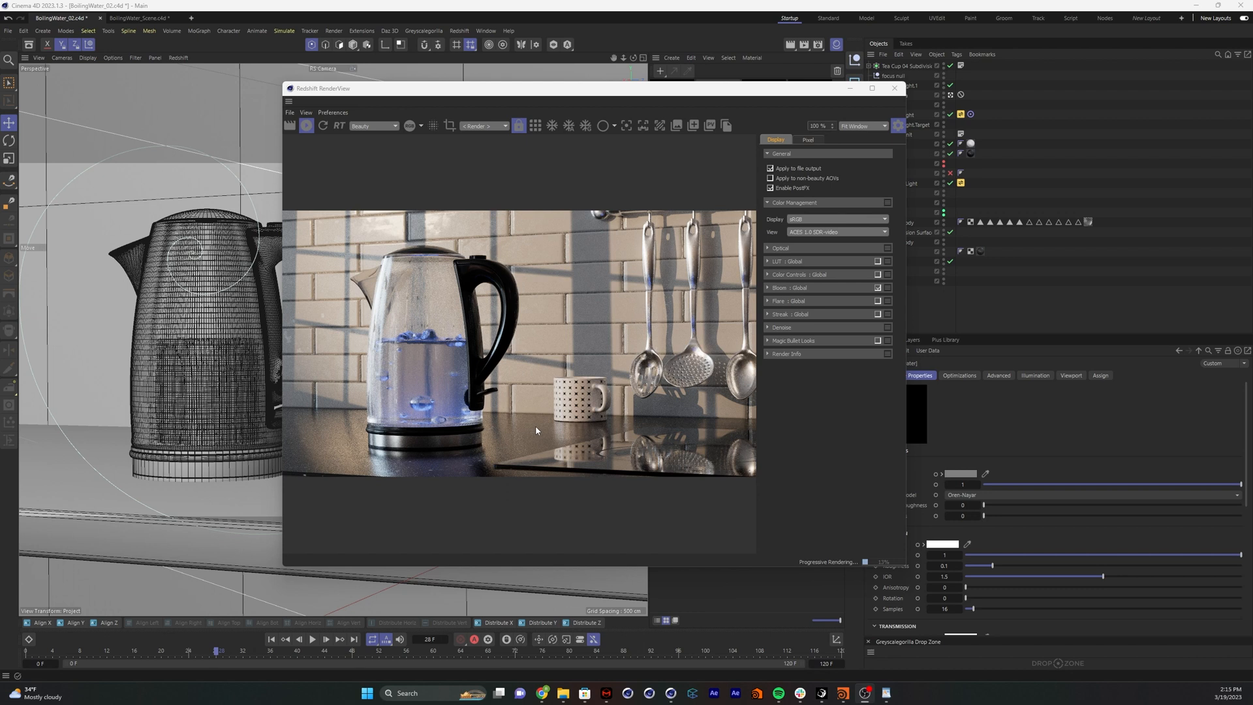
mouse_move(398, 302)
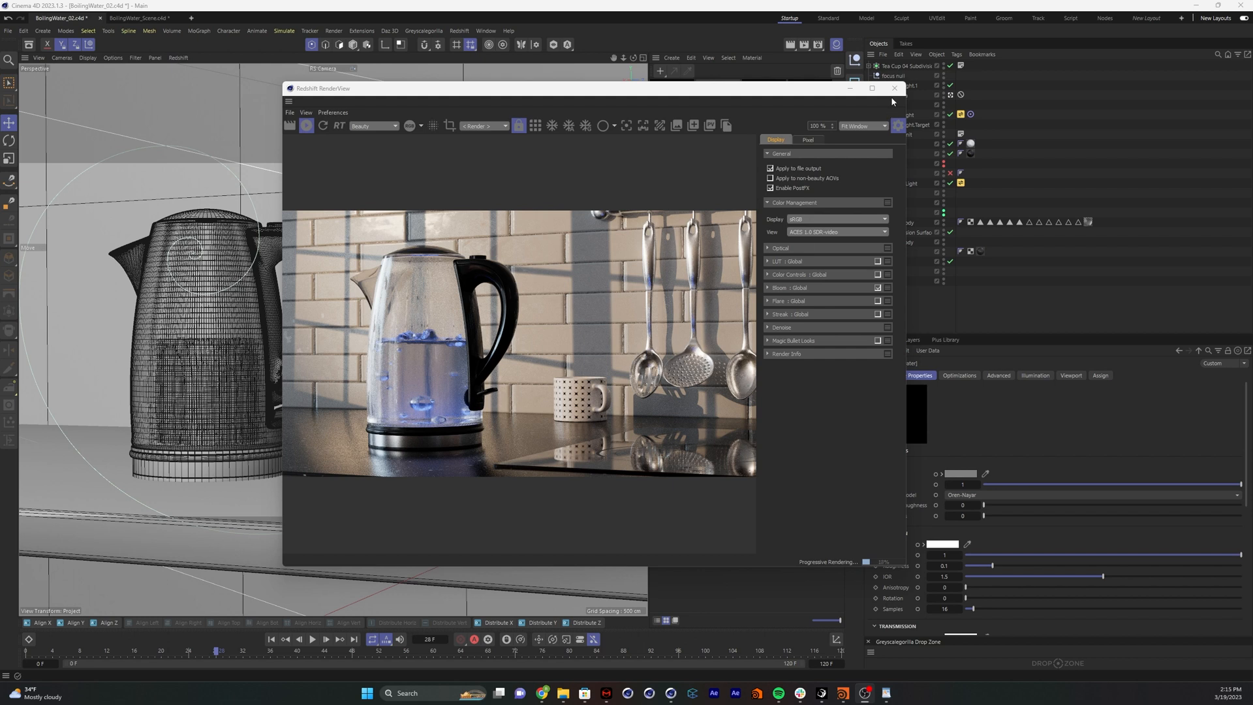
Create a Redshift Standard material named Water and assign it to the Volume Mesher
click(893, 88)
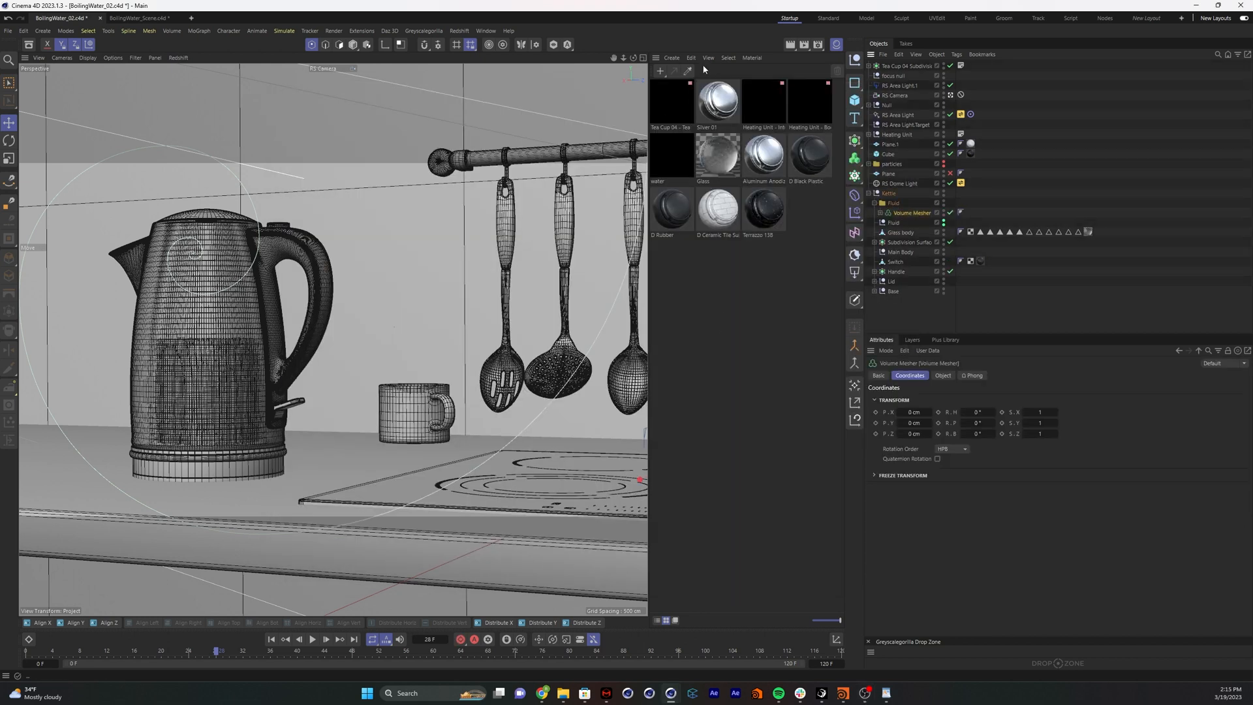
click(671, 57)
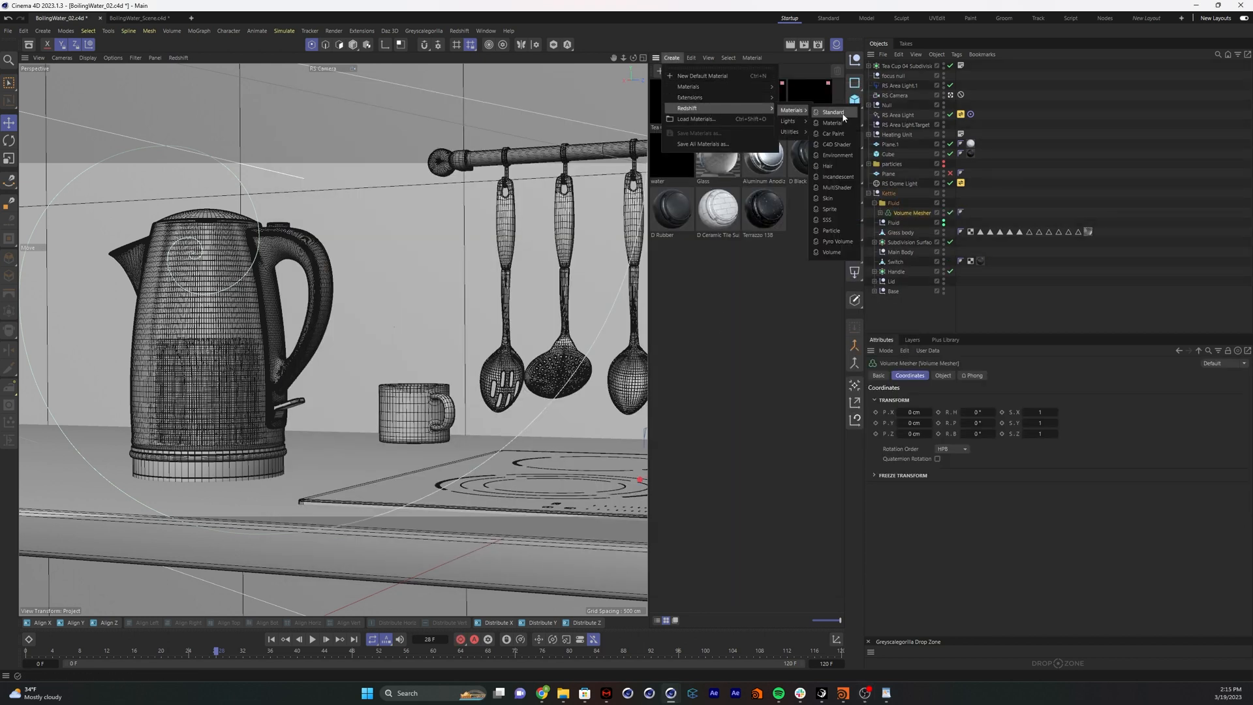
click(832, 112)
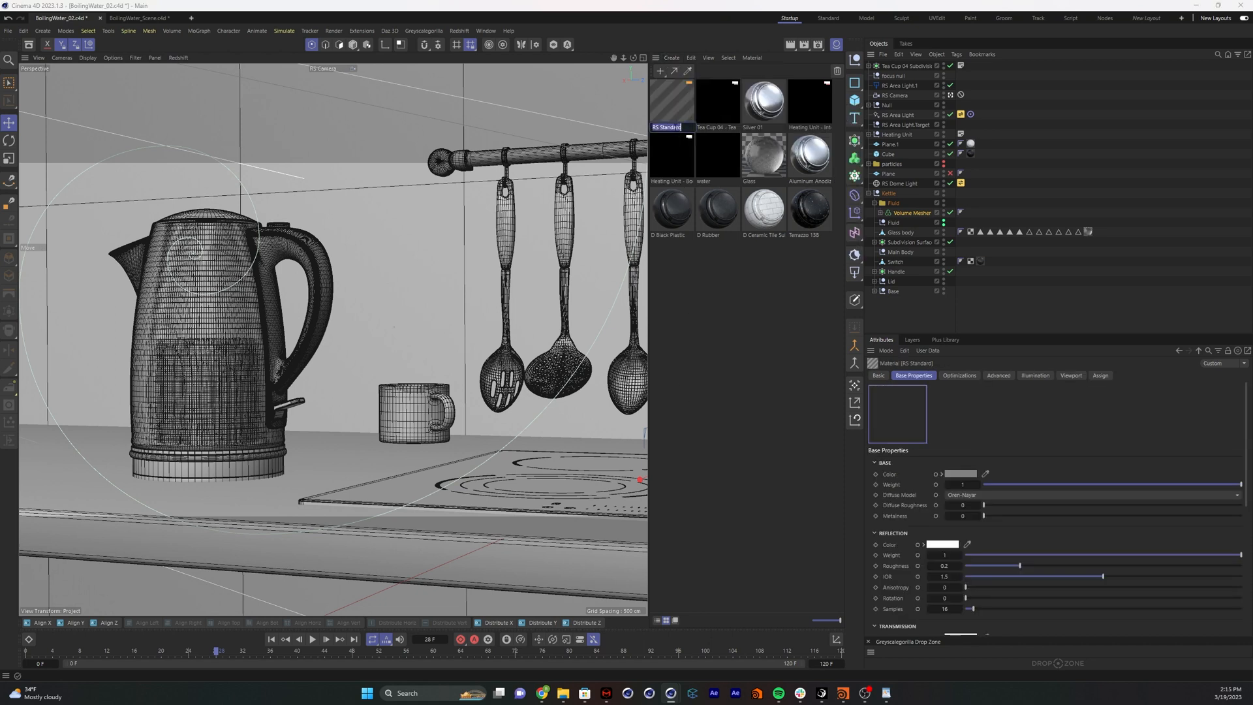
click(672, 103)
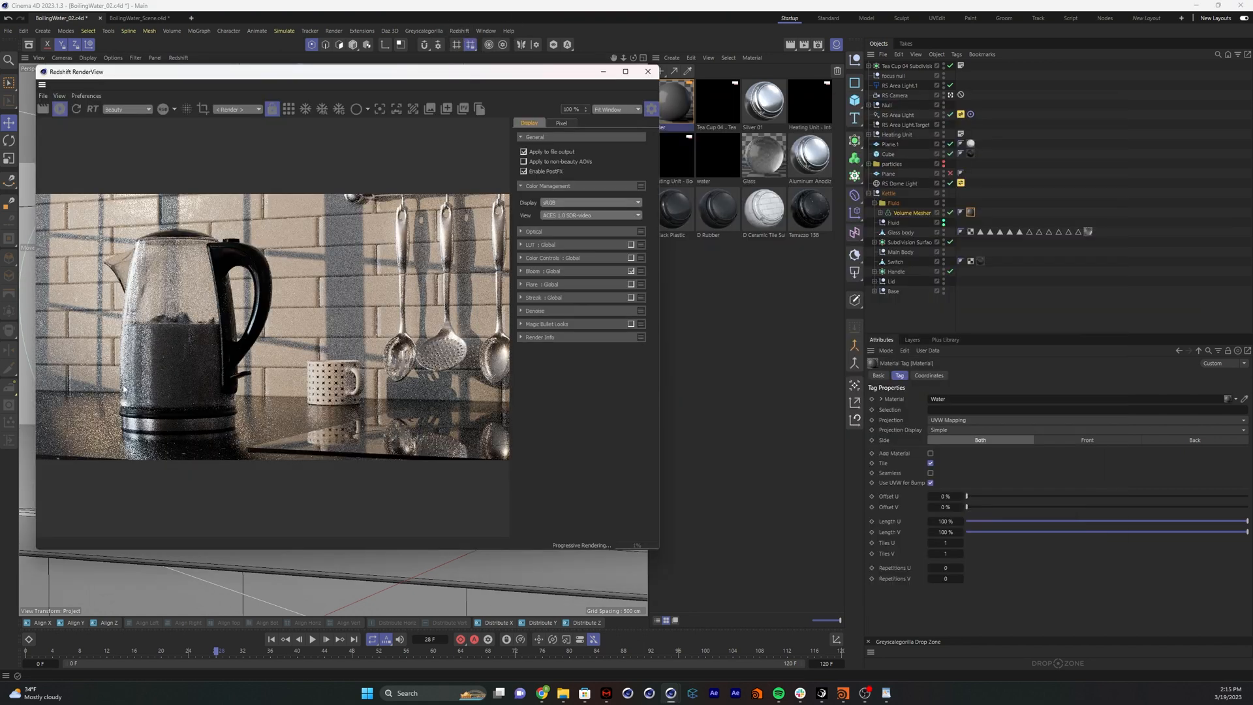
In the Water node graph set Reflection Roughness 0.25 and Transmission Weight 1
click(889, 222)
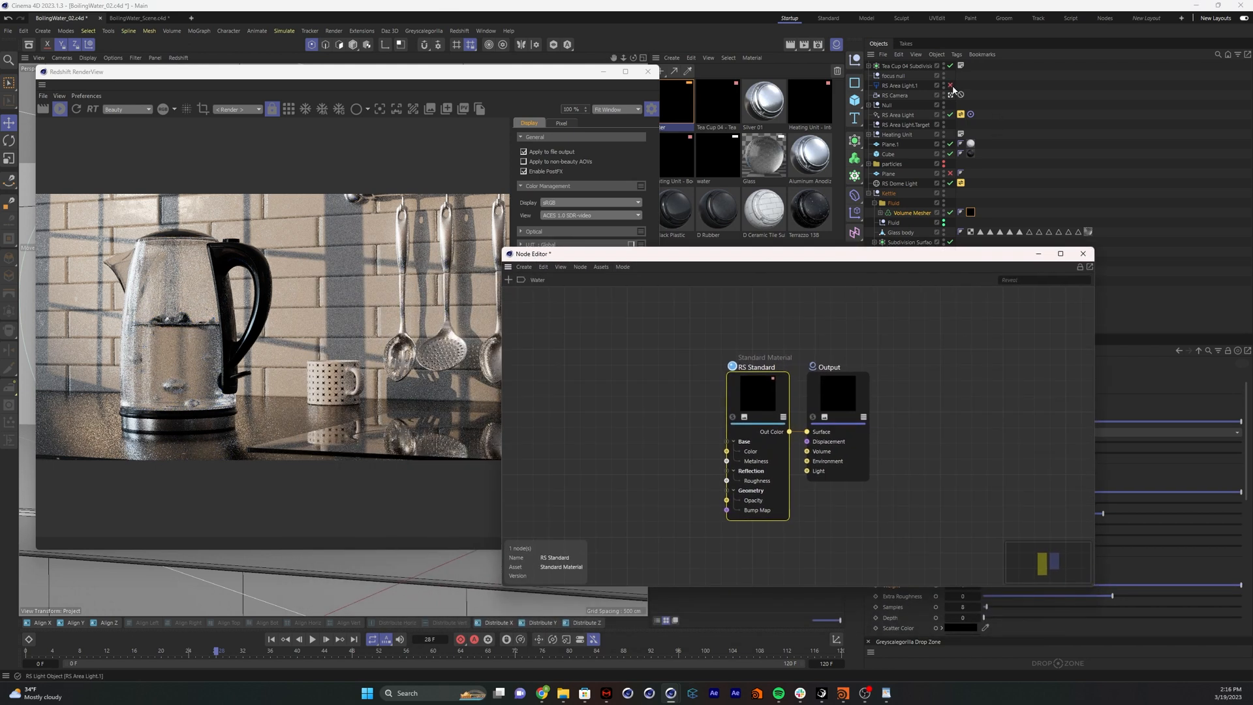
click(951, 86)
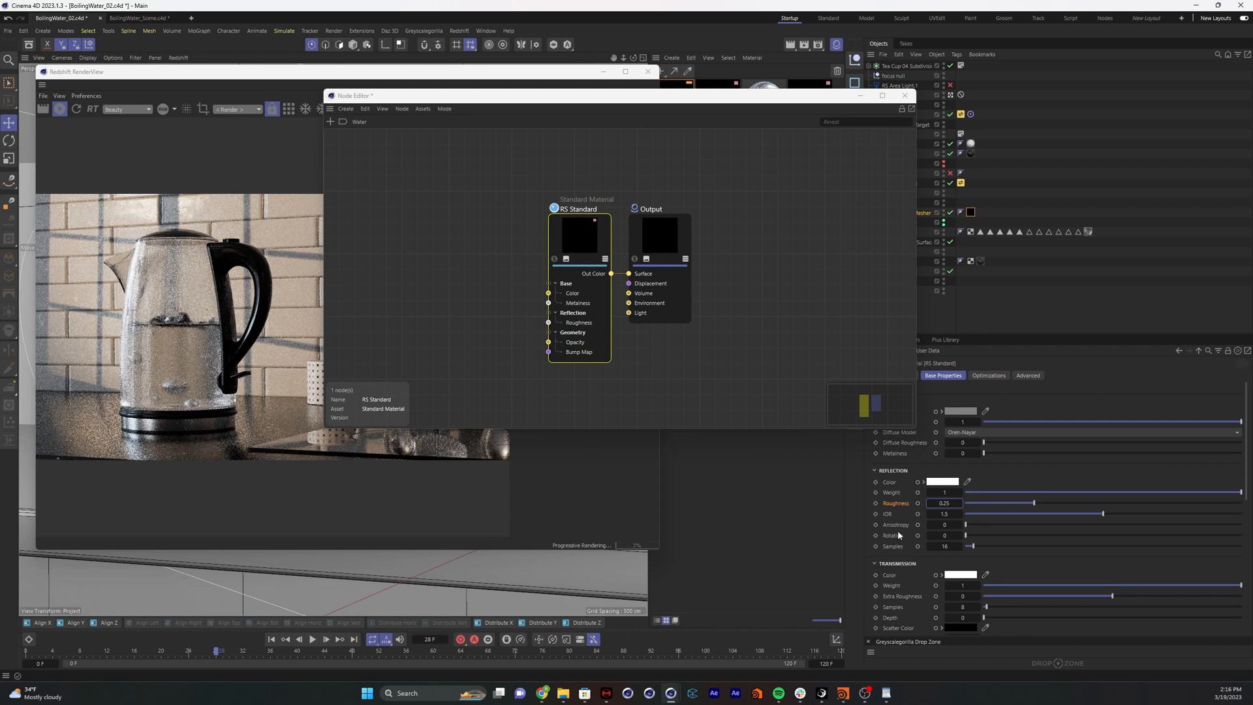
scroll(down, 3)
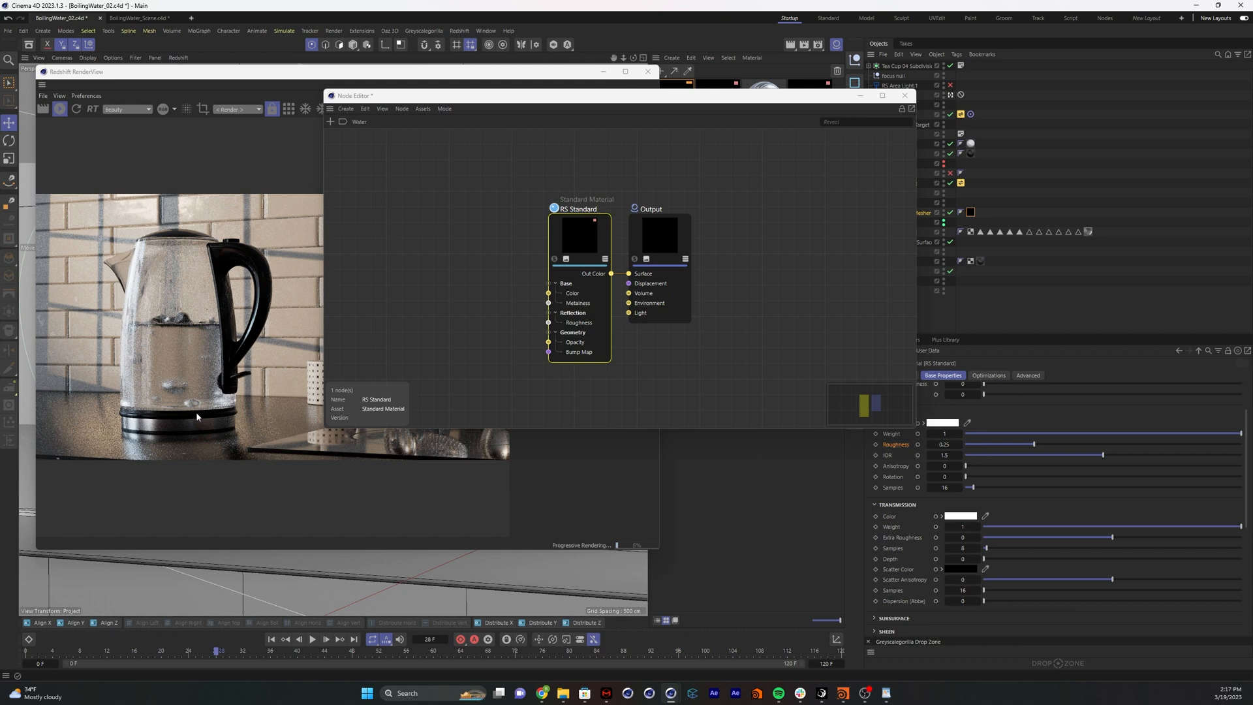
mouse_move(451, 488)
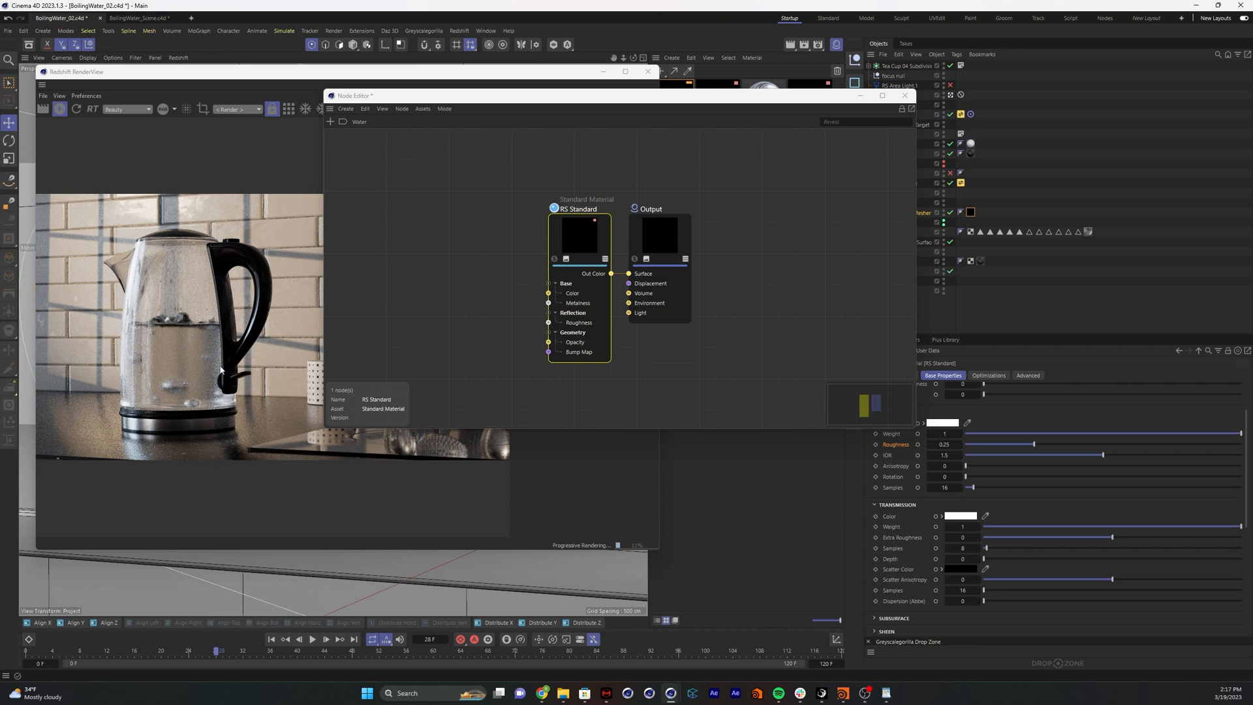
mouse_move(915, 537)
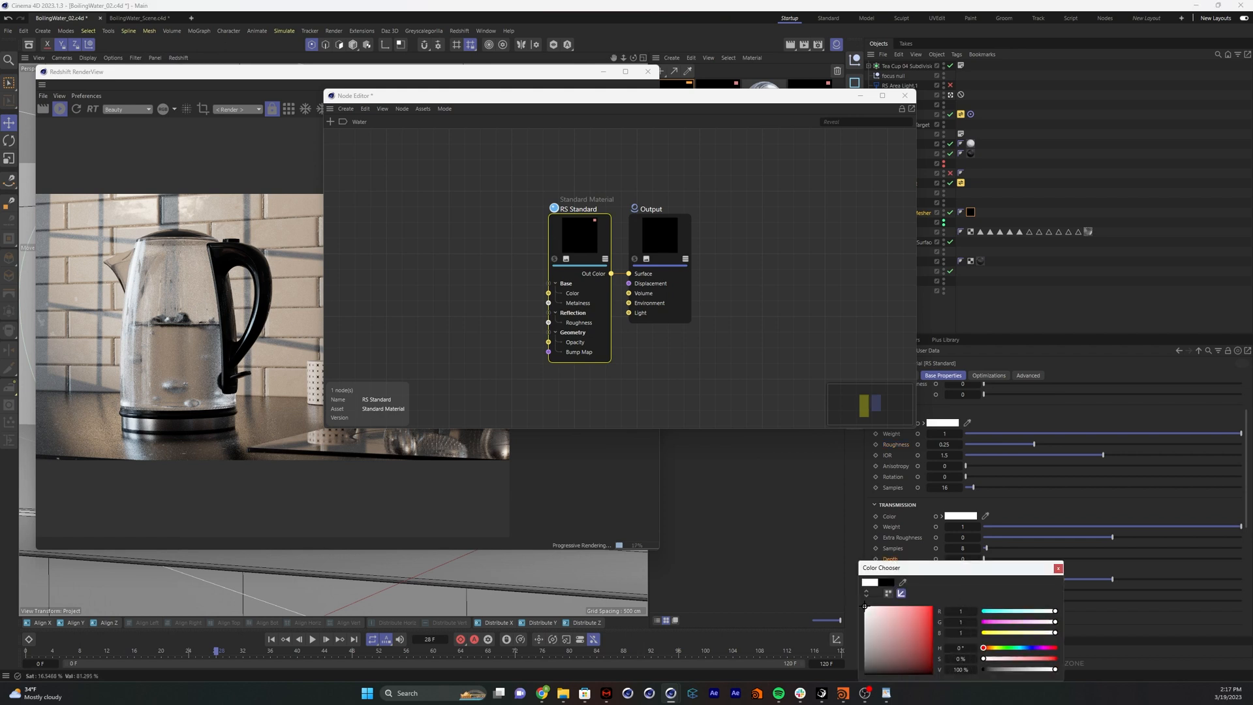
Set the scatter colour to white and re-render while trying depth values like 0.16 and 10
click(1057, 567)
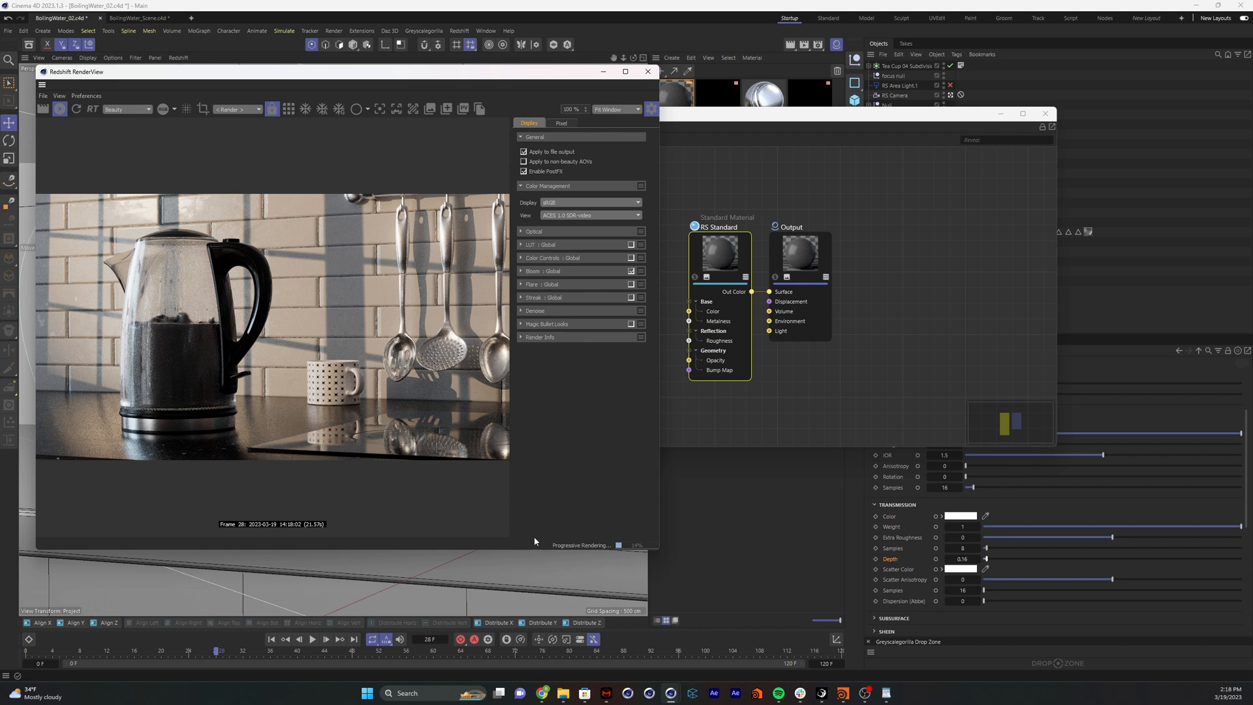
mouse_move(940, 558)
text(10)
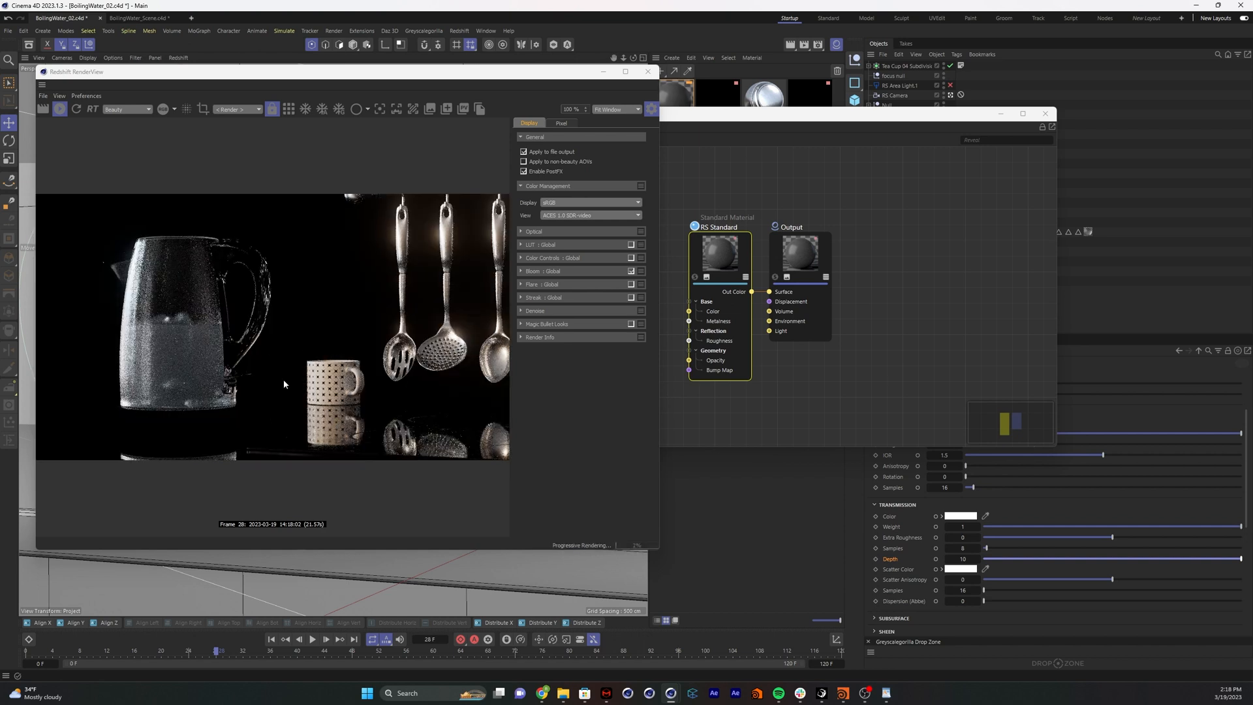
click(58, 110)
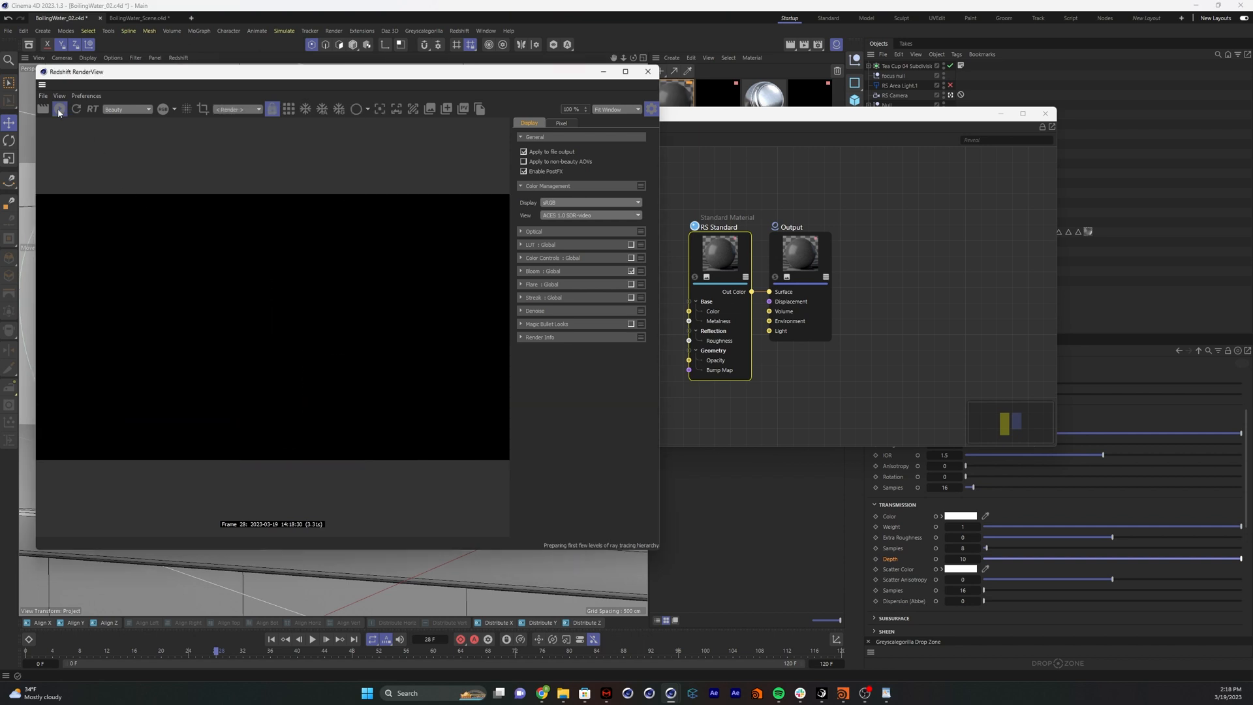
click(59, 110)
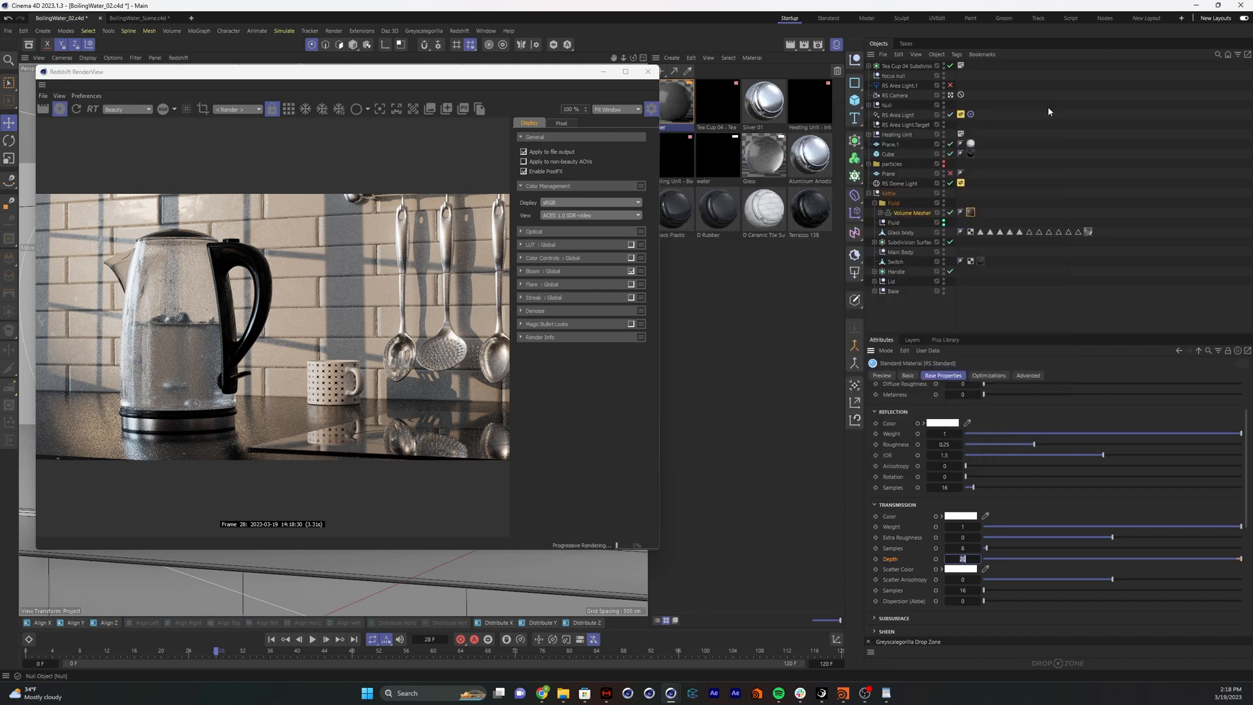
Set the Water material's Transmission Depth to 20 and let the RenderView update
click(900, 85)
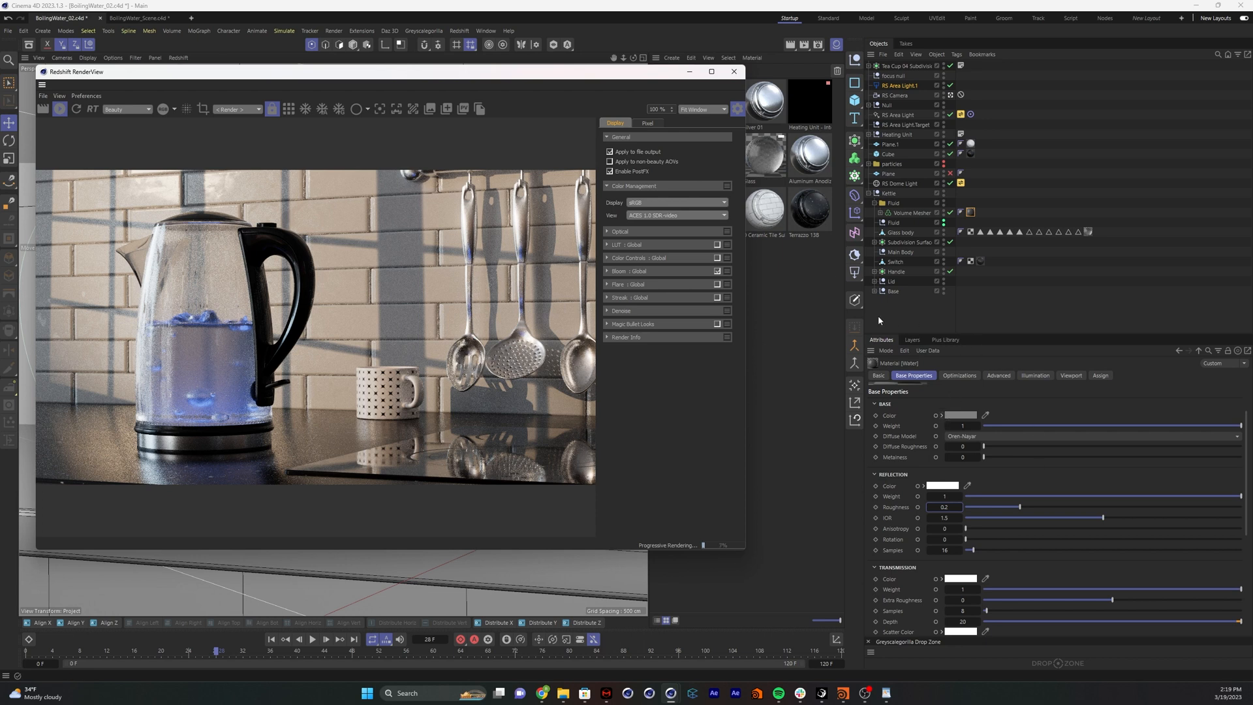
mouse_move(240, 244)
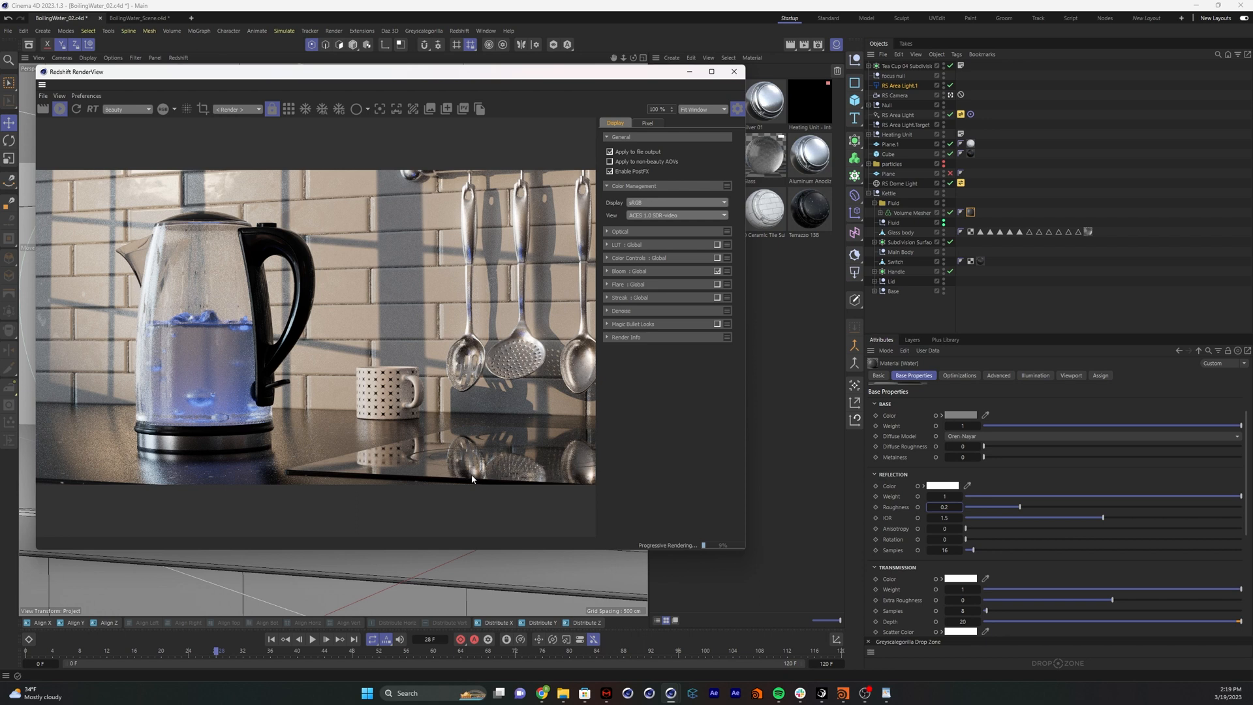
mouse_move(232, 97)
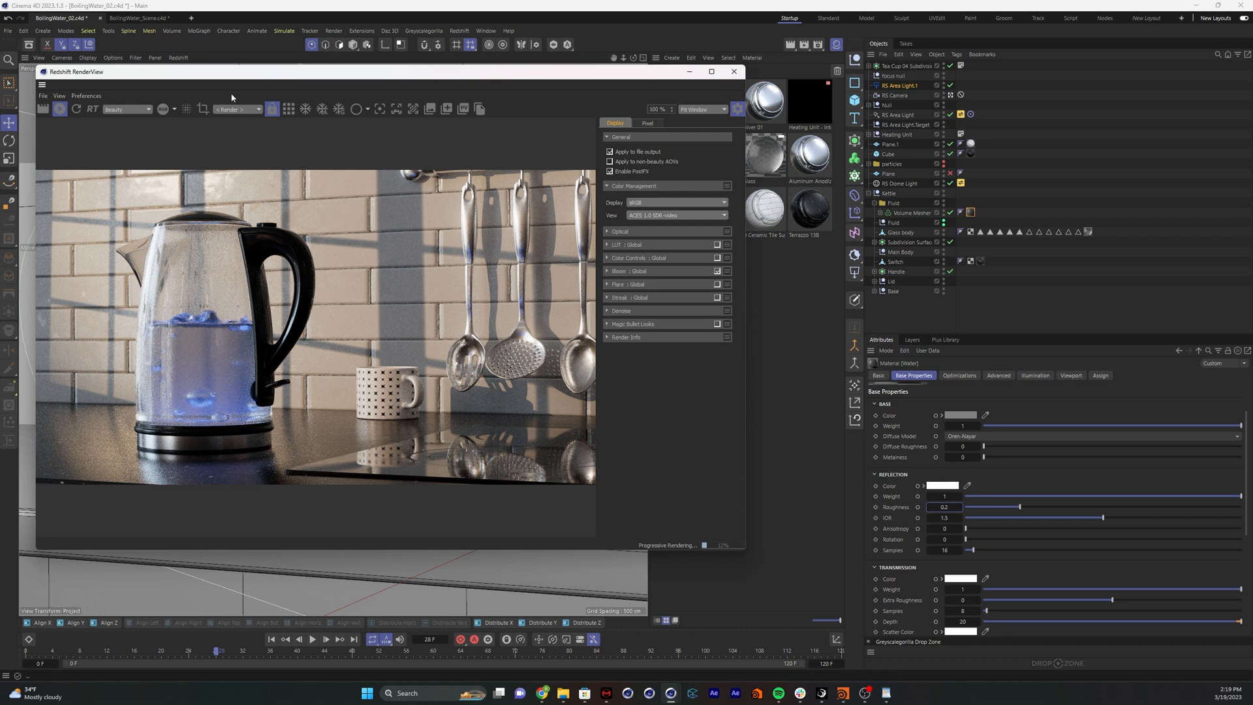